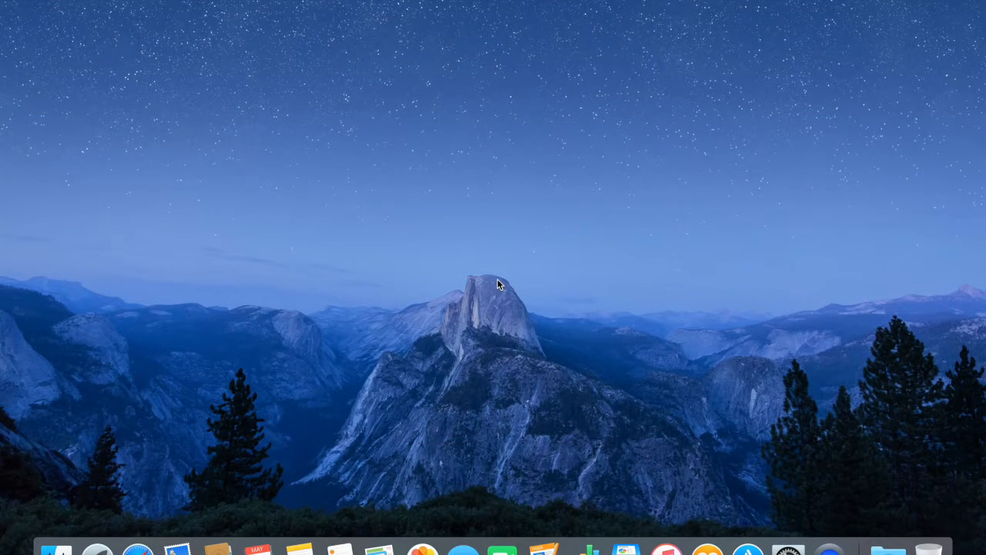
{"action": "mouse_move", "coordinate": [606, 427]}
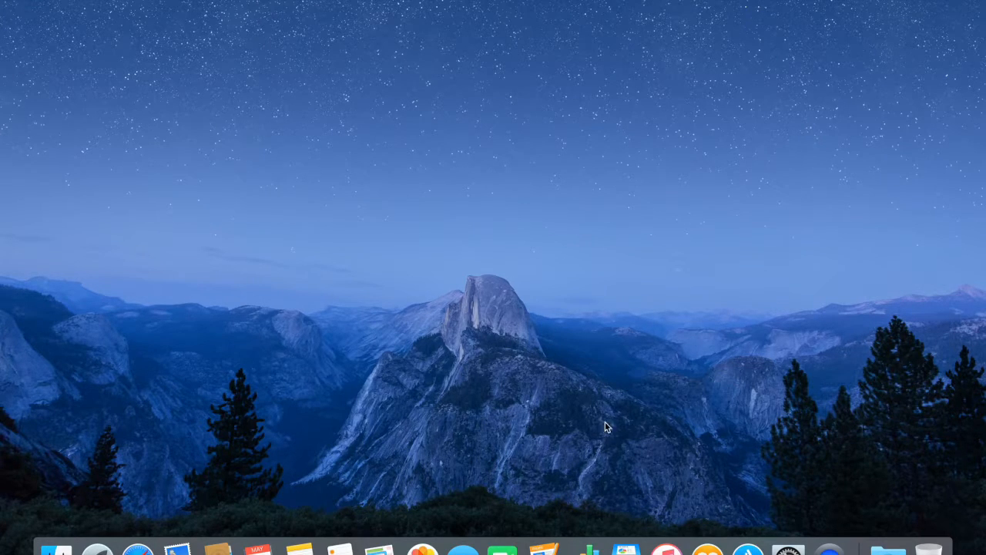
{"action": "mouse_move", "coordinate": [609, 528]}
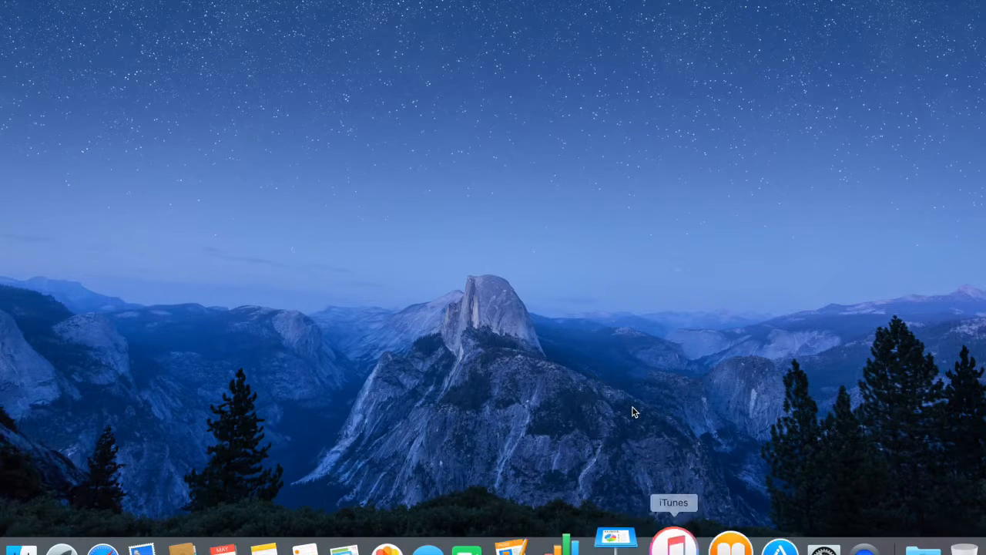
{"action": "mouse_move", "coordinate": [634, 409]}
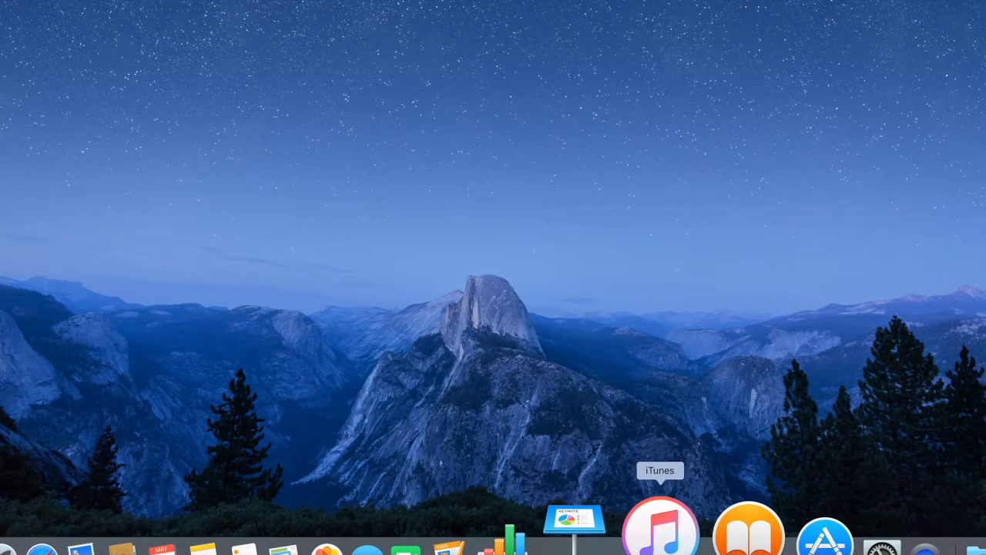
Launch iTunes and page through the quick tour to its iTunes Store slide
{"action": "left_click", "coordinate": [661, 528]}
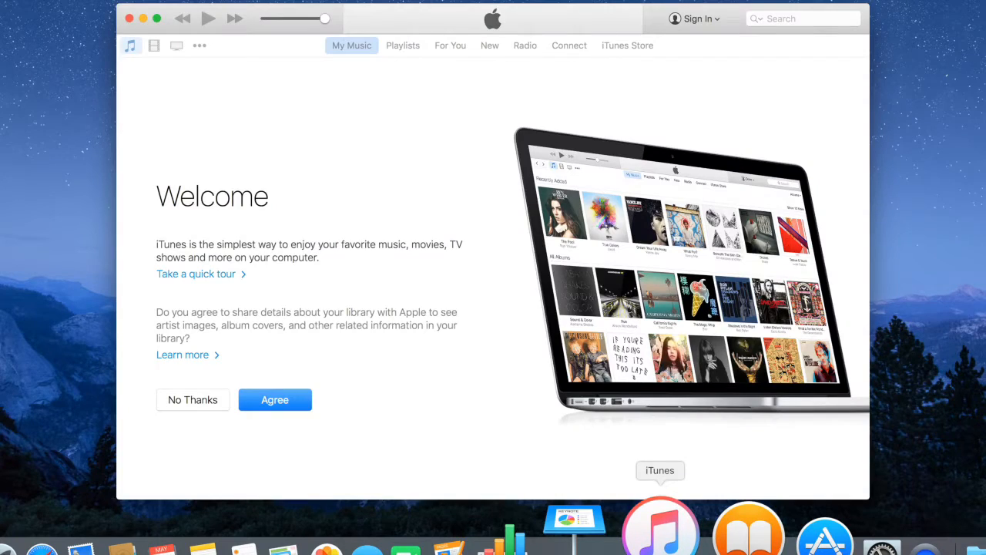
{"action": "left_click", "coordinate": [196, 274]}
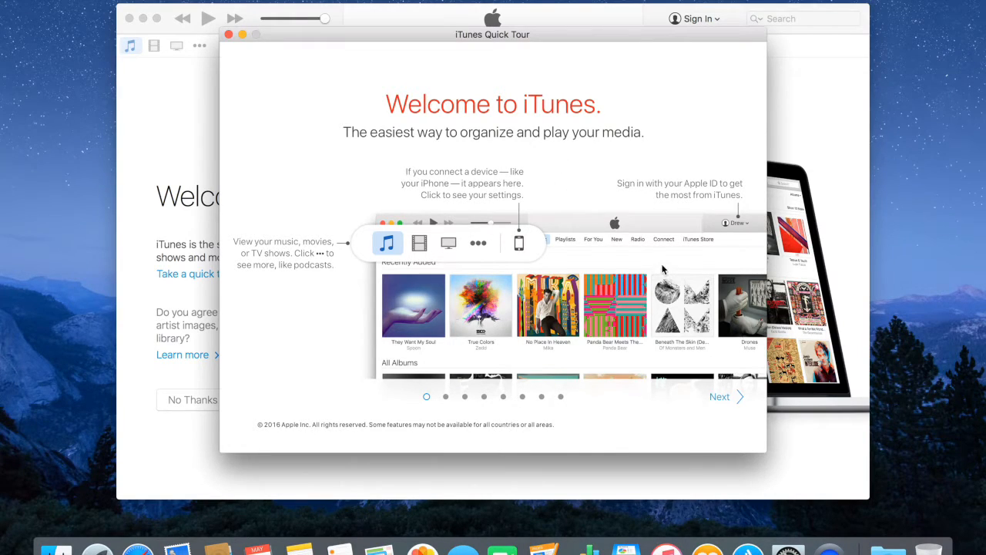
{"action": "left_click", "coordinate": [719, 396]}
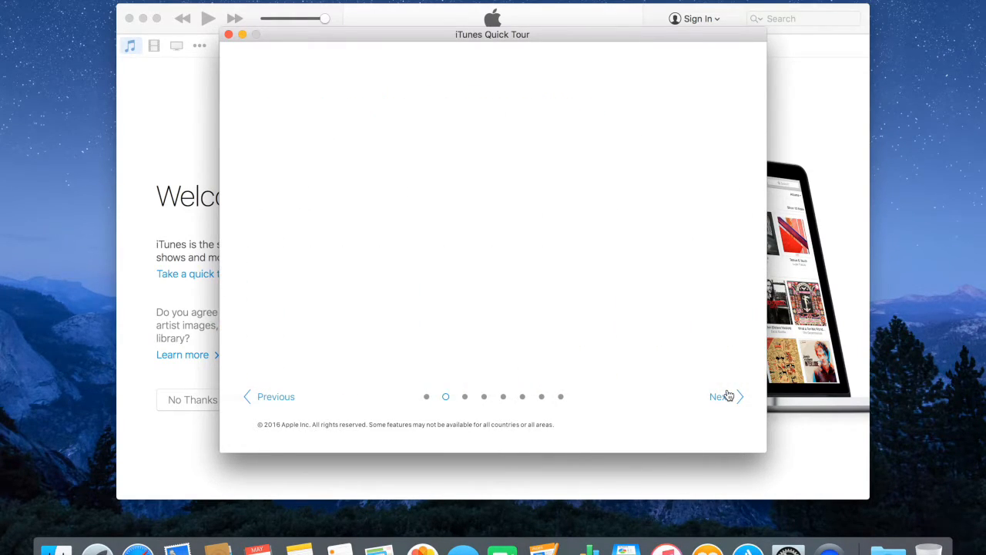
{"action": "left_click", "coordinate": [721, 396]}
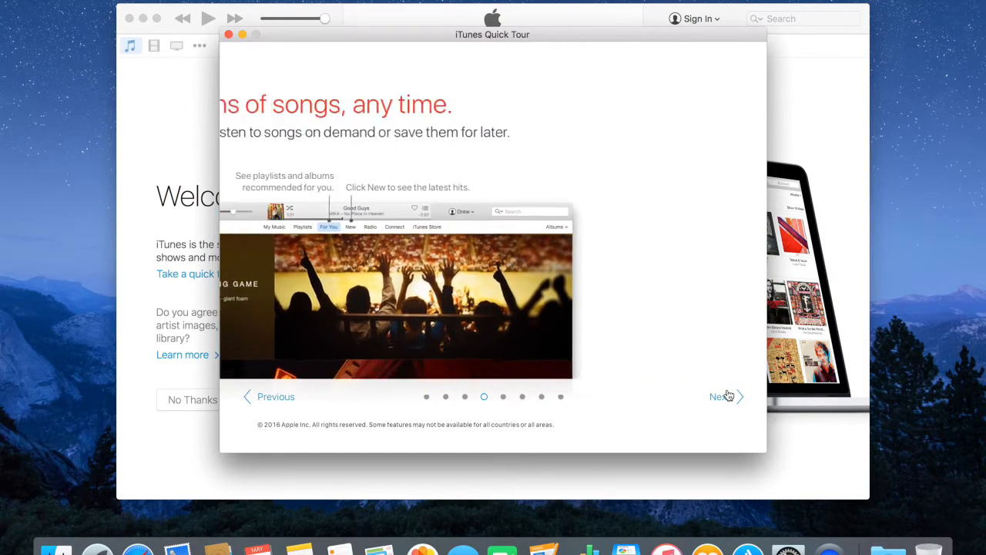
{"action": "left_click", "coordinate": [720, 396]}
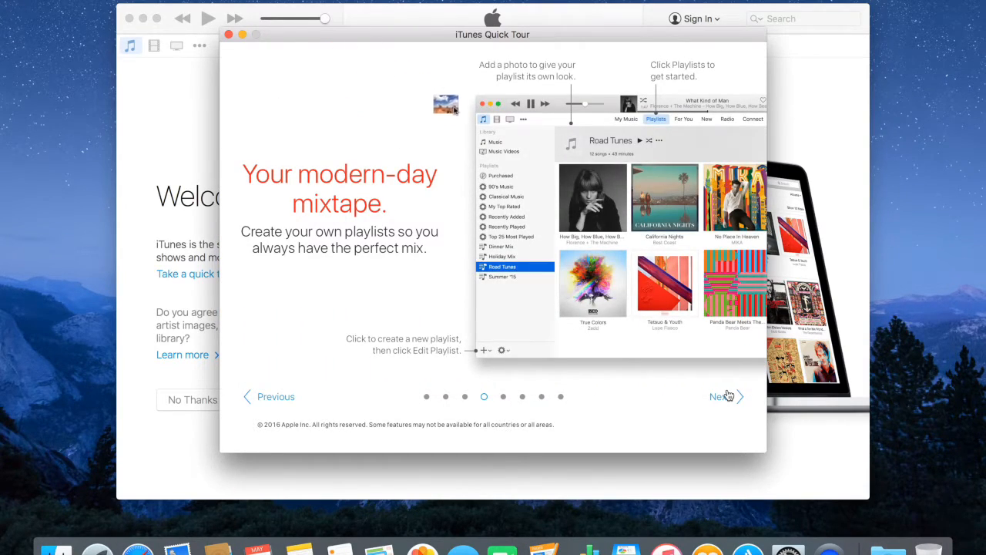
{"action": "left_click", "coordinate": [722, 396]}
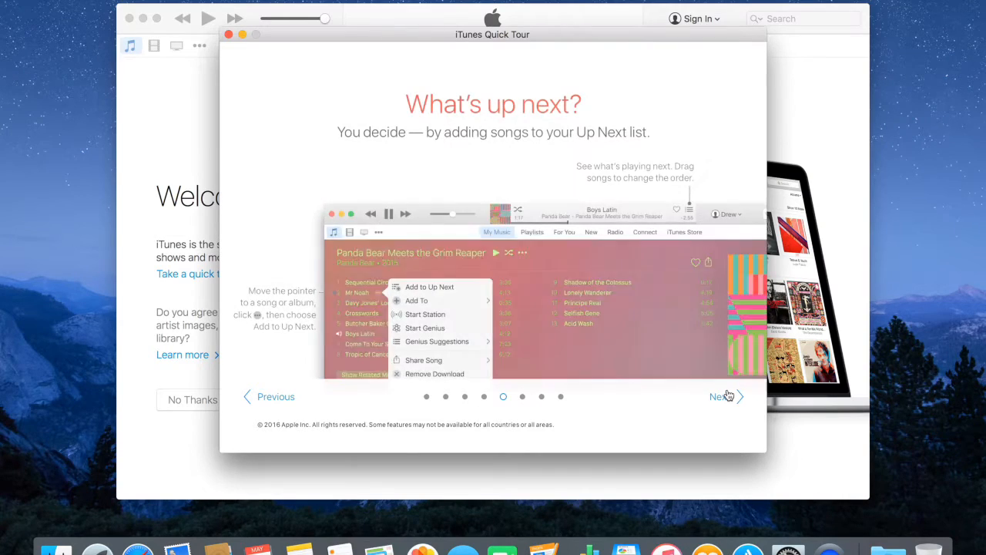
{"action": "left_click", "coordinate": [719, 396]}
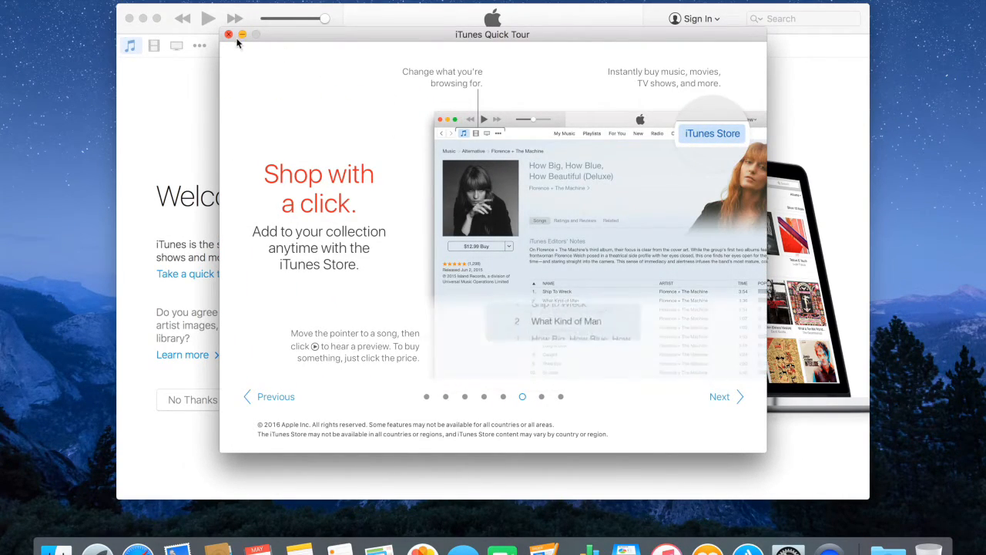
Close the quick tour, agree to share library details, and go full screen
{"action": "left_click", "coordinate": [229, 34]}
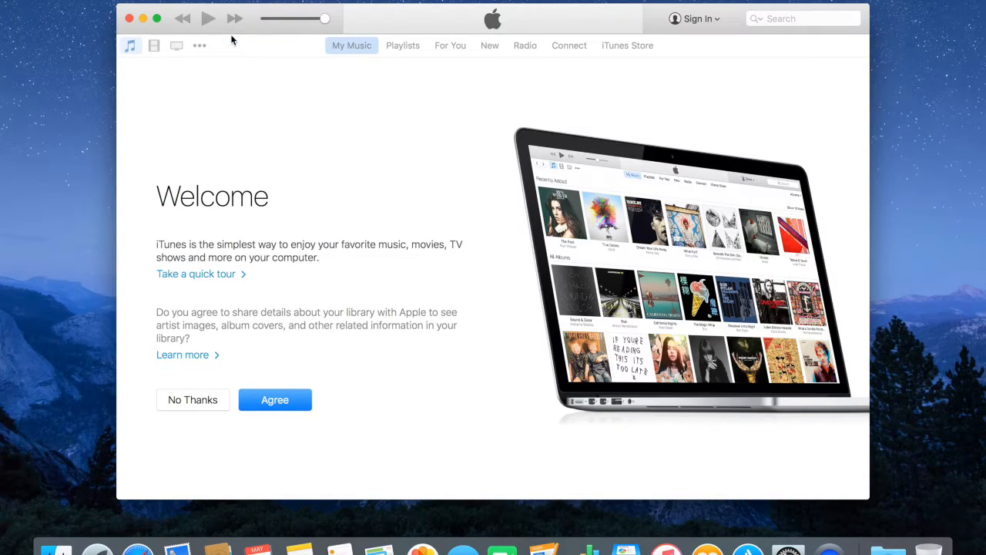
{"action": "mouse_move", "coordinate": [152, 229]}
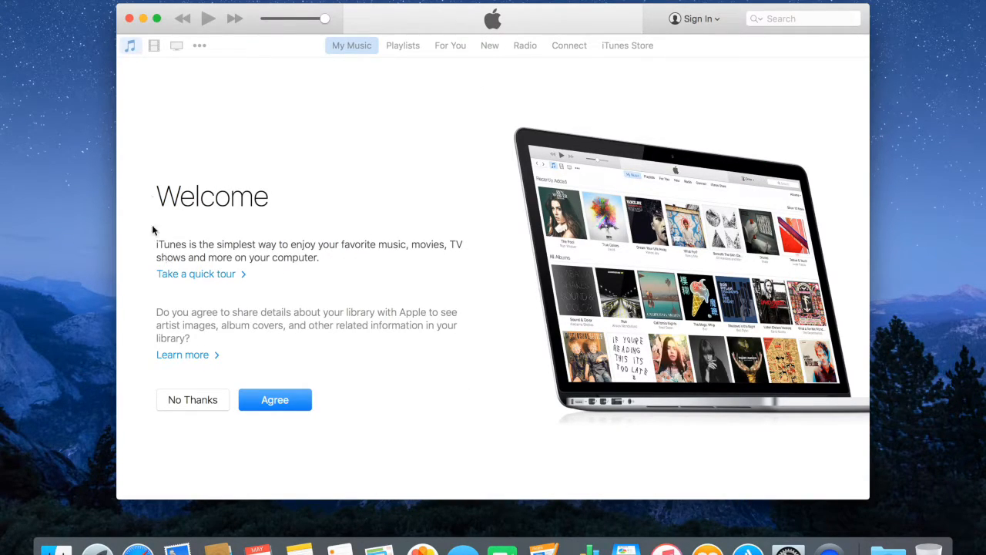
{"action": "mouse_move", "coordinate": [197, 149]}
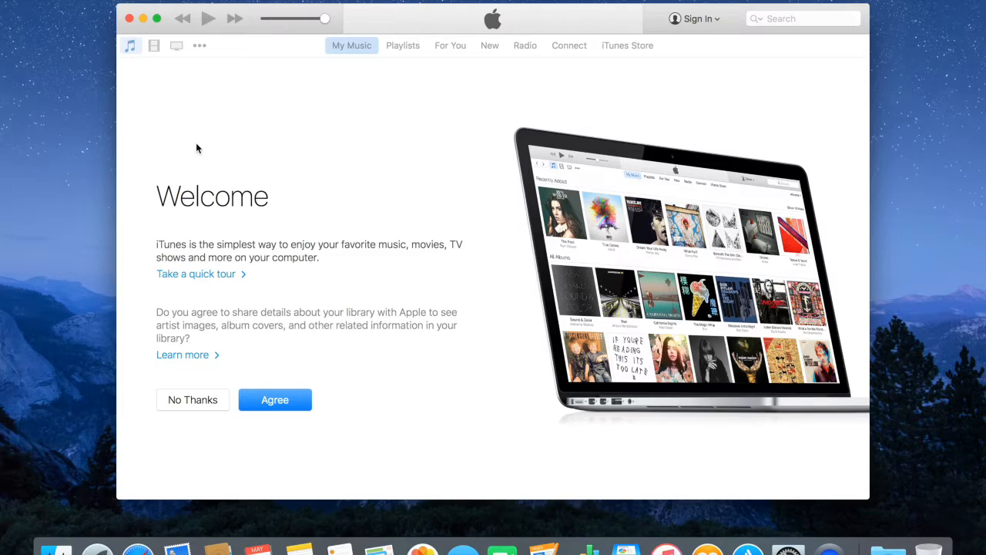
{"action": "mouse_move", "coordinate": [270, 202]}
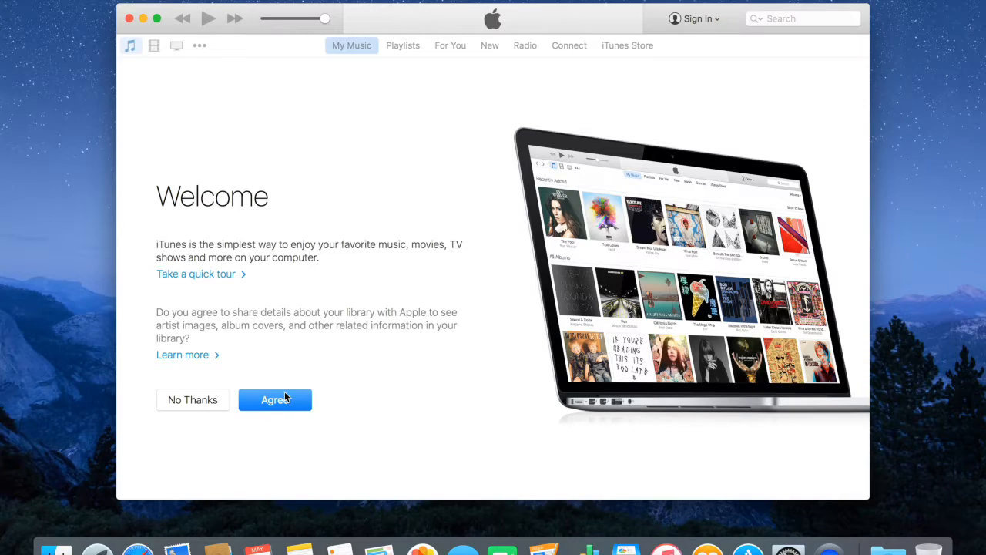
{"action": "left_click", "coordinate": [275, 399]}
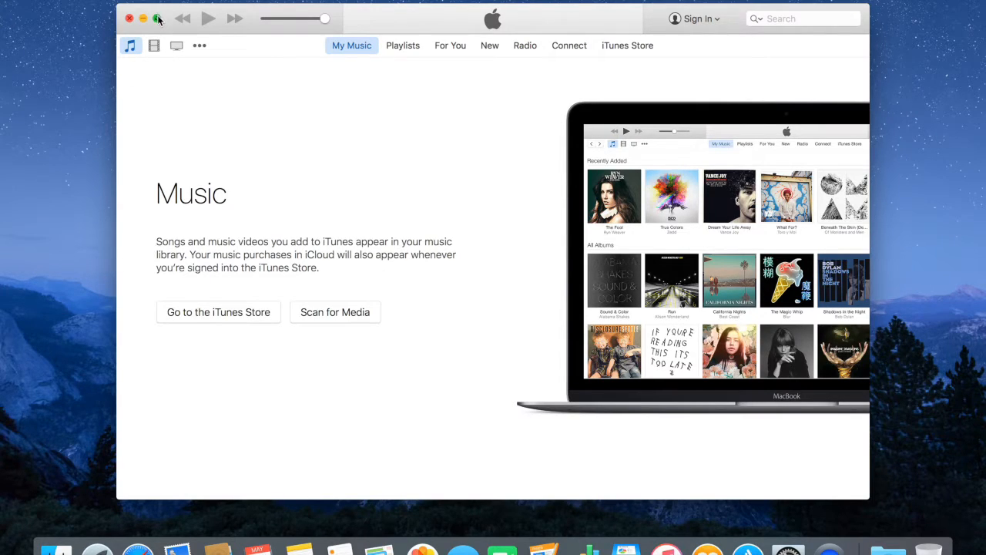
{"action": "left_click", "coordinate": [157, 18]}
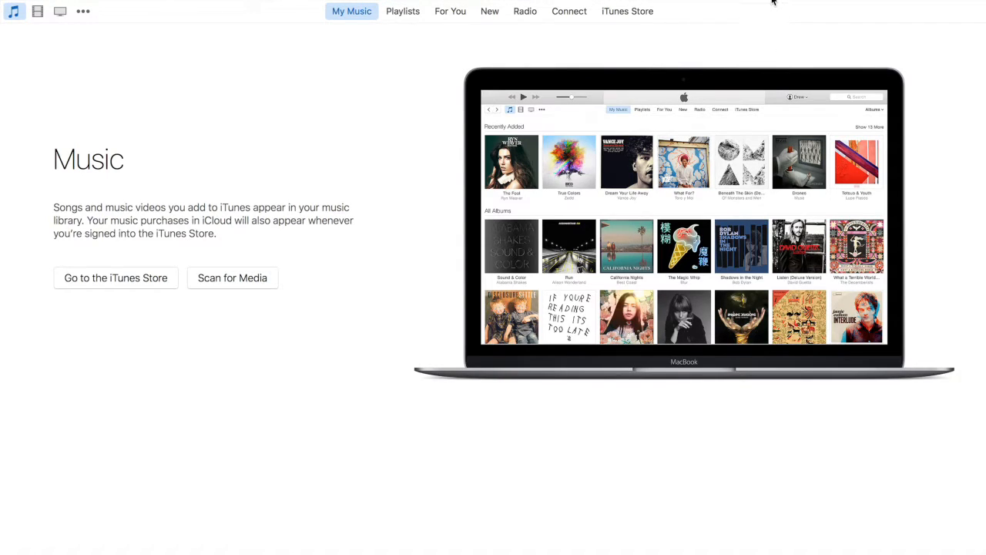
Sign in to the iTunes Store with the Apple ID and password, then choose Review
{"action": "left_click", "coordinate": [116, 277]}
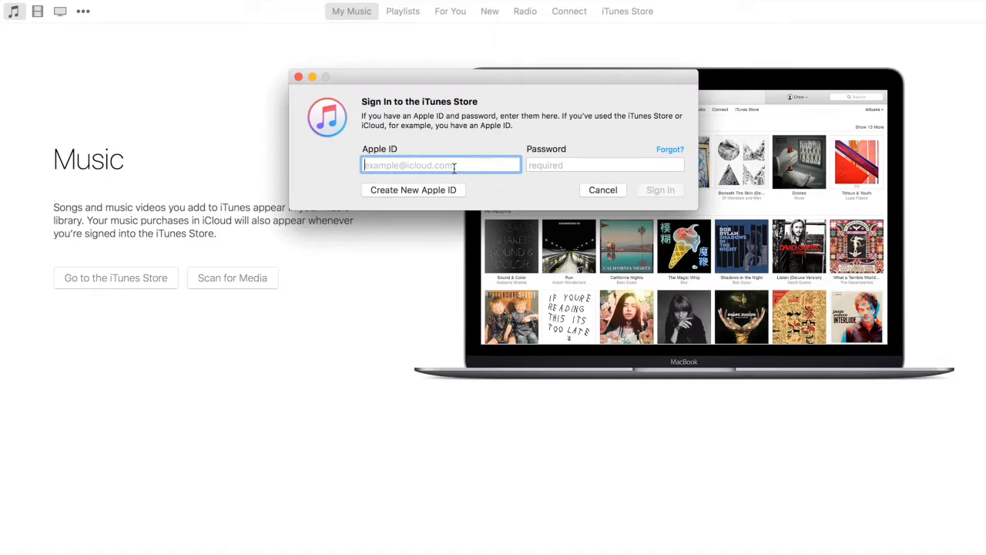
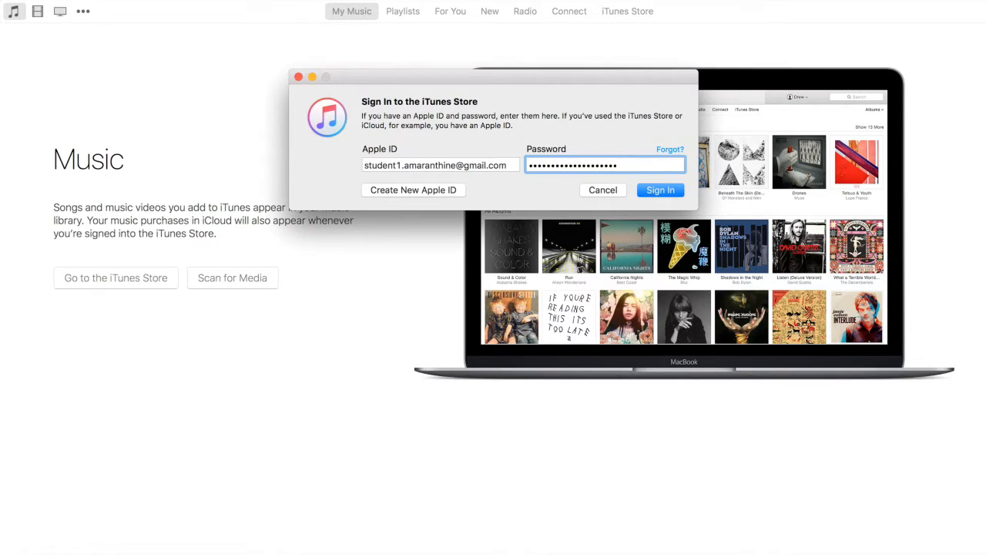
{"action": "left_click", "coordinate": [659, 189]}
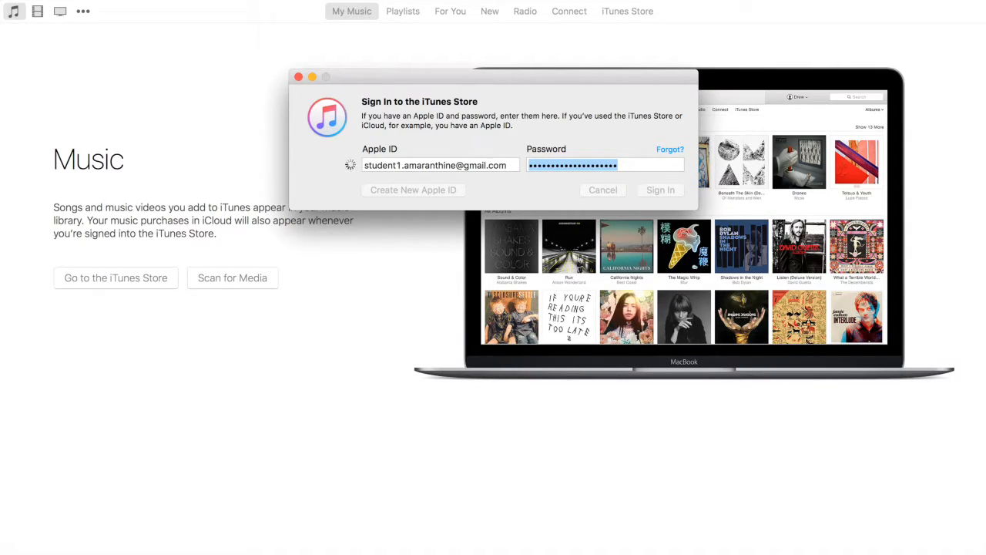
{"action": "left_click", "coordinate": [660, 190]}
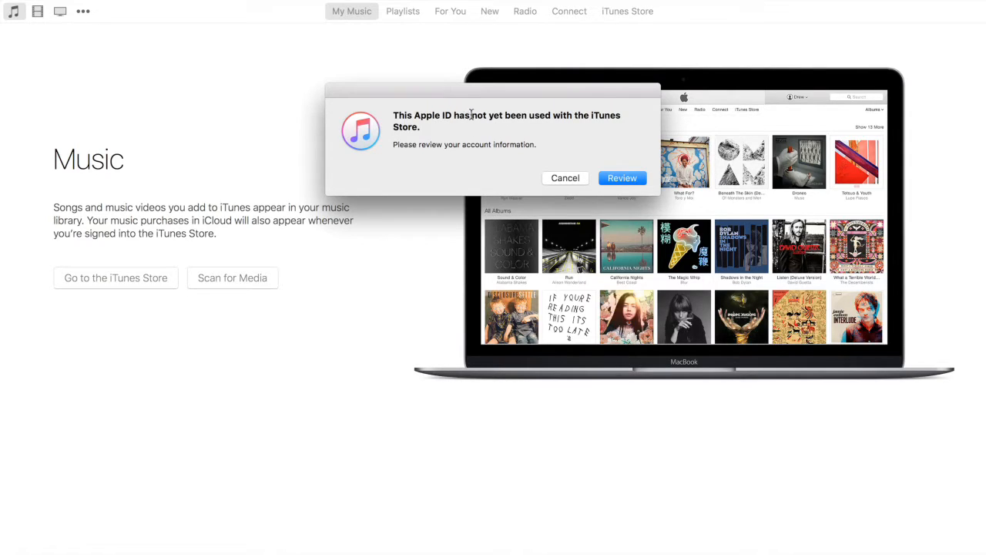
{"action": "mouse_move", "coordinate": [587, 176]}
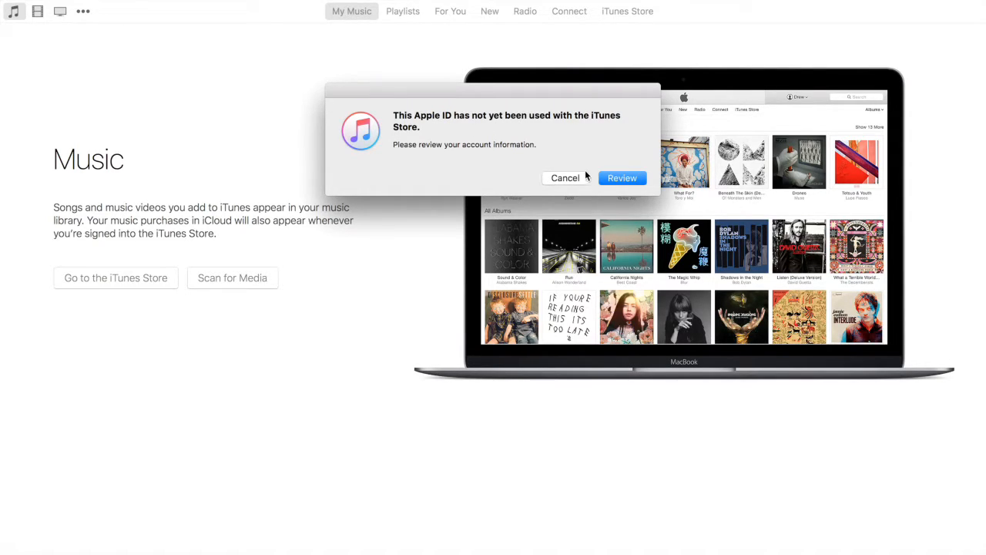
{"action": "mouse_move", "coordinate": [569, 139]}
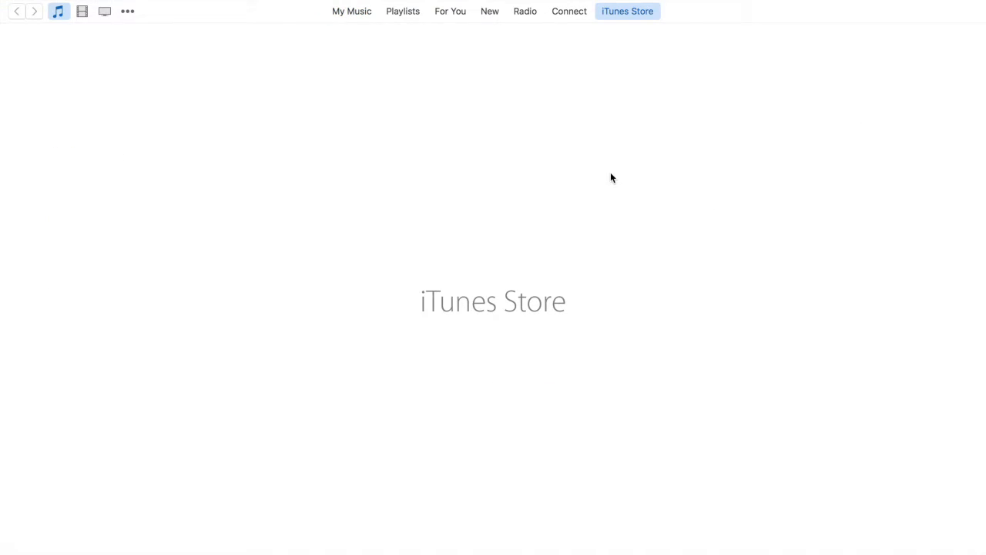
{"action": "mouse_move", "coordinate": [489, 83]}
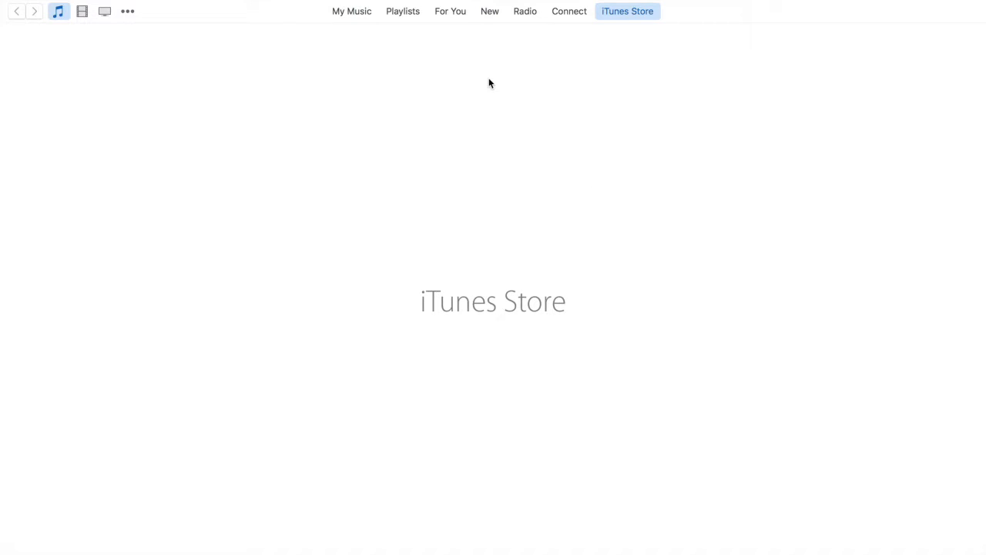
Continue past the Store welcome and agree to the terms and conditions
{"action": "left_click", "coordinate": [628, 11]}
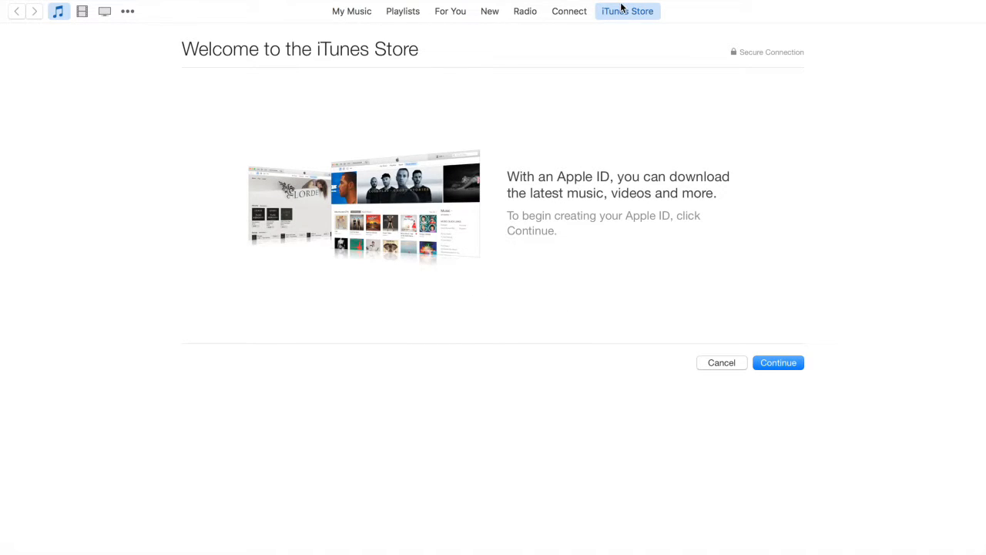
{"action": "mouse_move", "coordinate": [651, 168]}
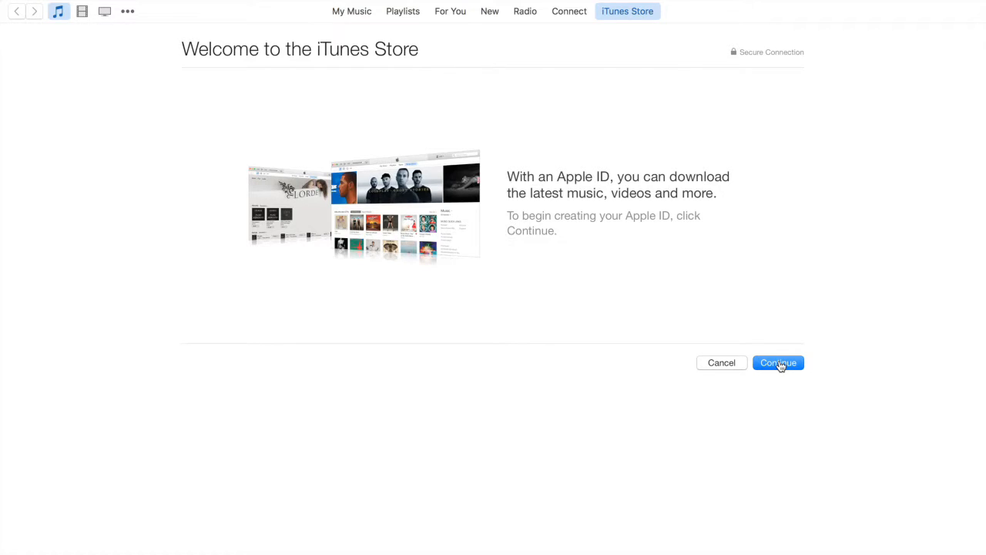
{"action": "left_click", "coordinate": [777, 362]}
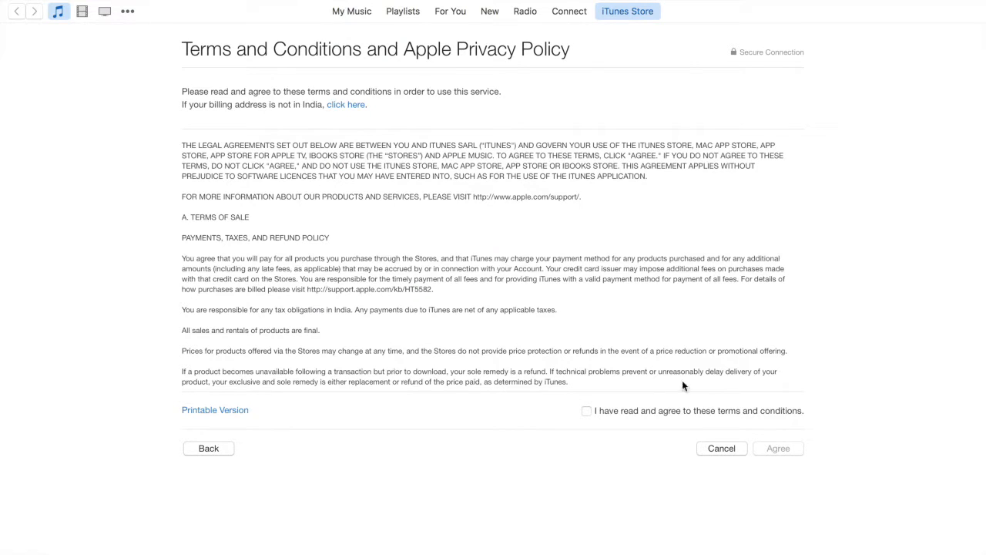
{"action": "left_click", "coordinate": [587, 410]}
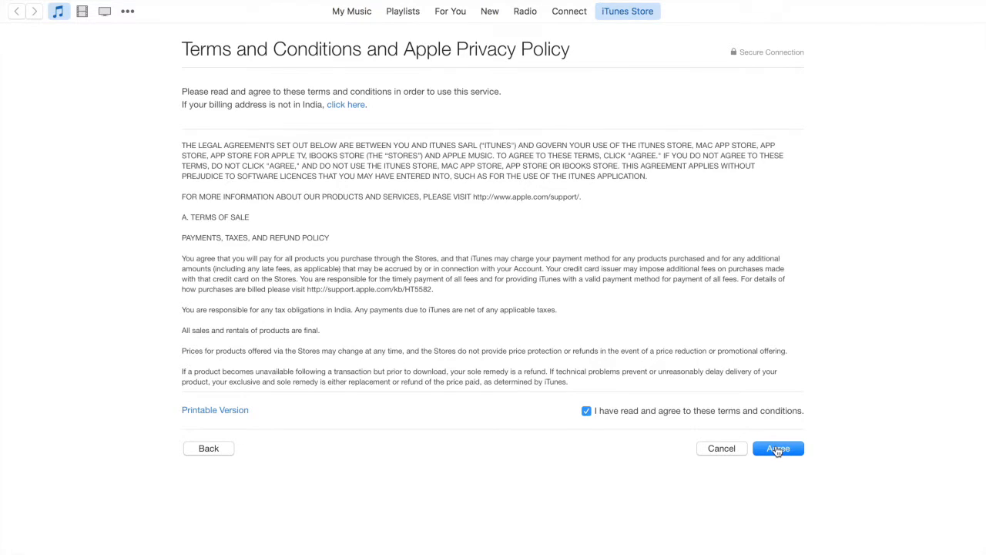
{"action": "left_click", "coordinate": [777, 448]}
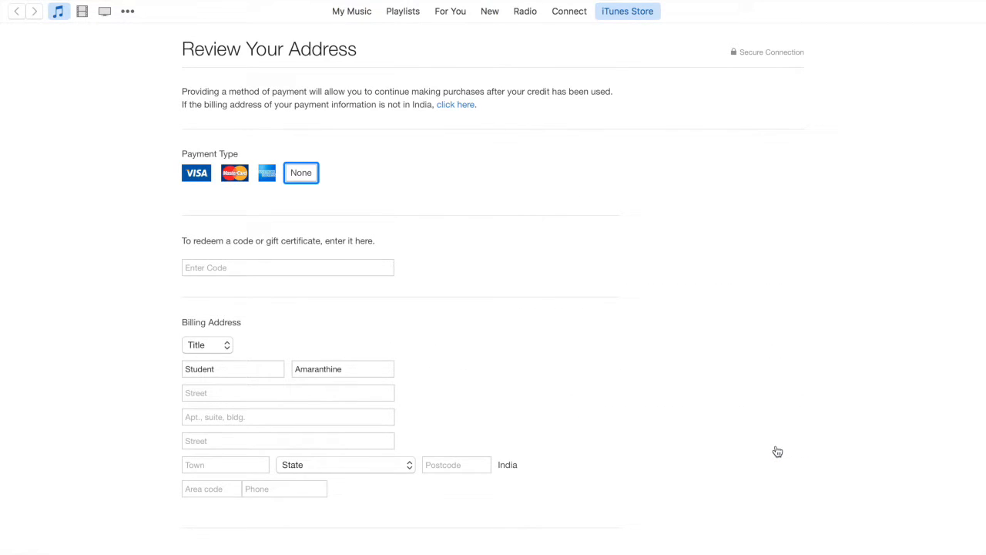
{"action": "scroll", "scroll_direction": "down", "scroll_amount": 3}
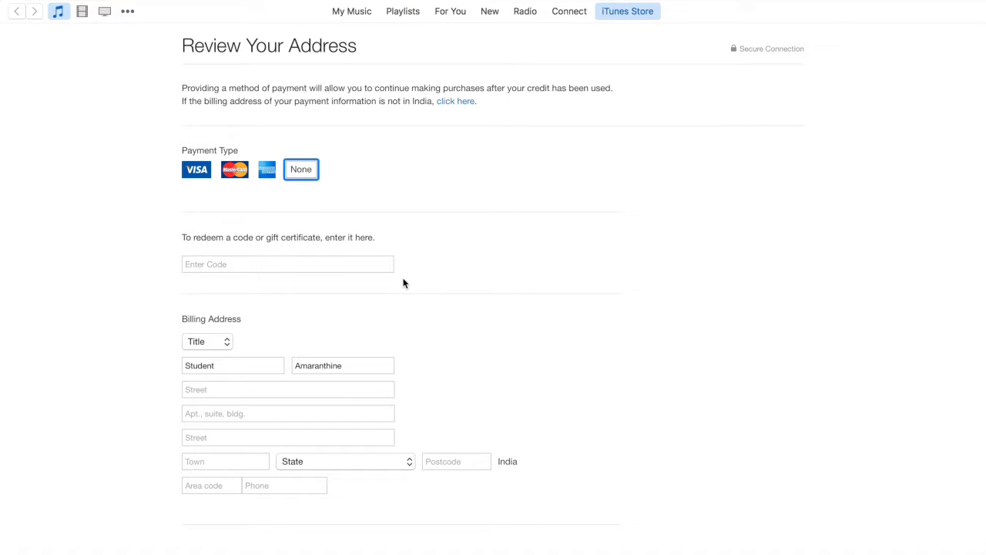
{"action": "mouse_move", "coordinate": [217, 277]}
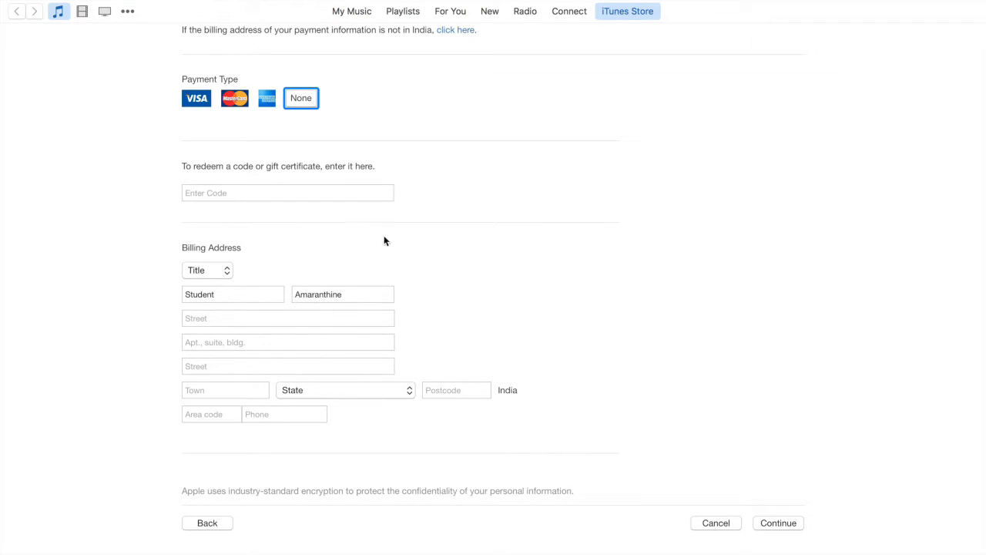
{"action": "mouse_move", "coordinate": [535, 388]}
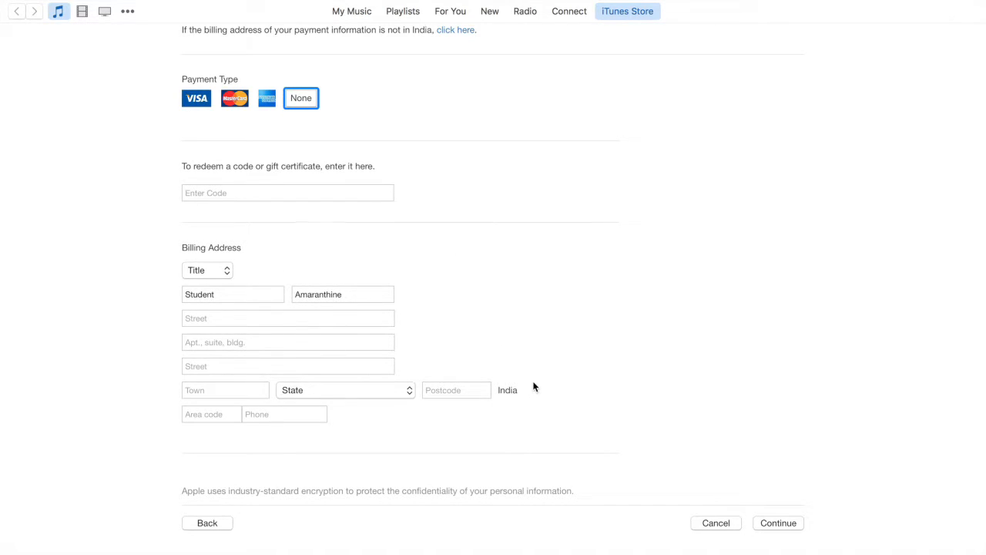
{"action": "mouse_move", "coordinate": [514, 390]}
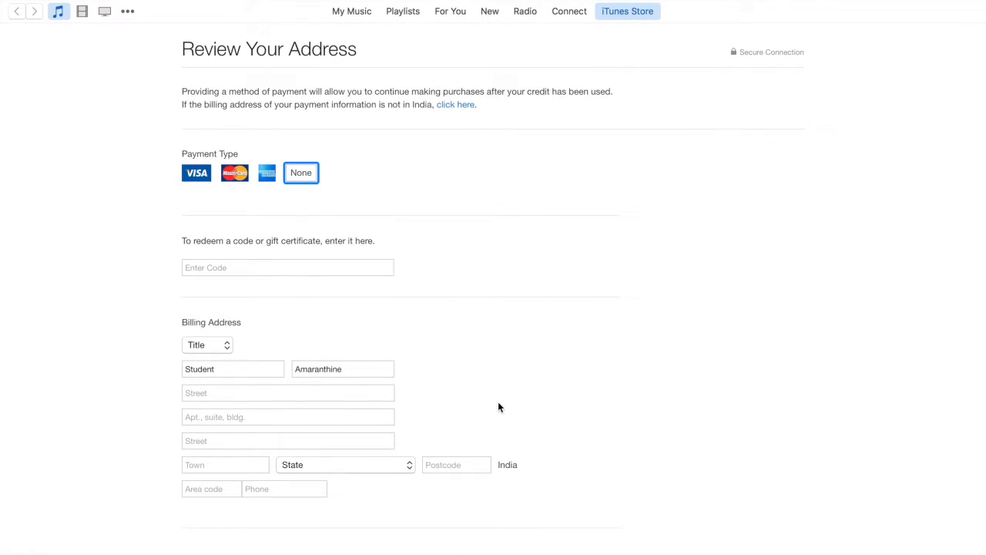
{"action": "scroll", "scroll_direction": "down", "scroll_amount": 3}
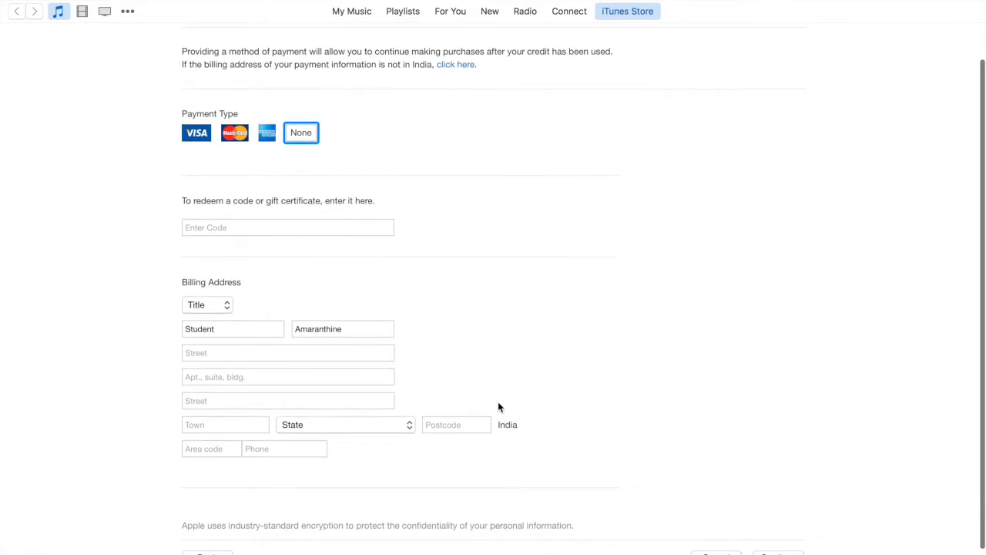
{"action": "scroll", "scroll_direction": "down", "scroll_amount": 3}
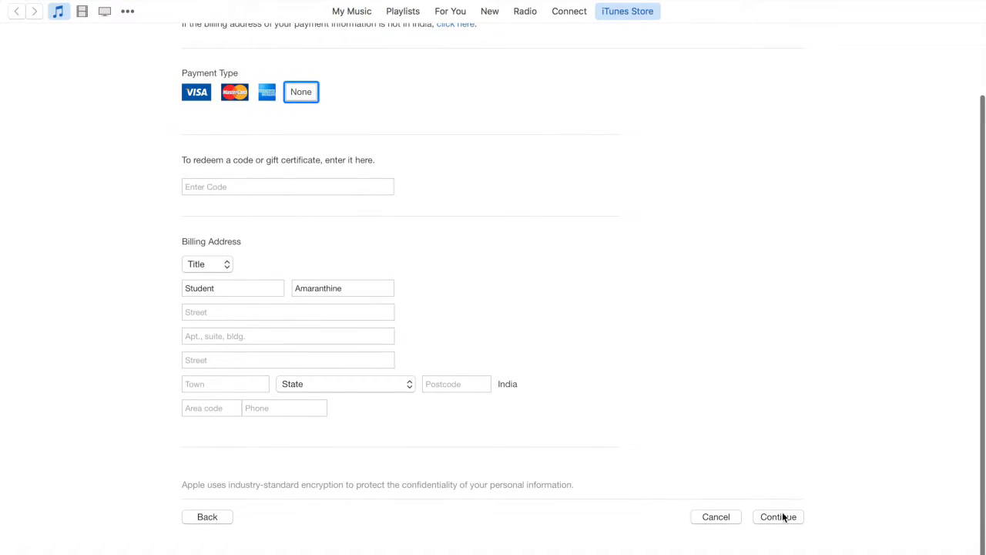
{"action": "left_click", "coordinate": [778, 516]}
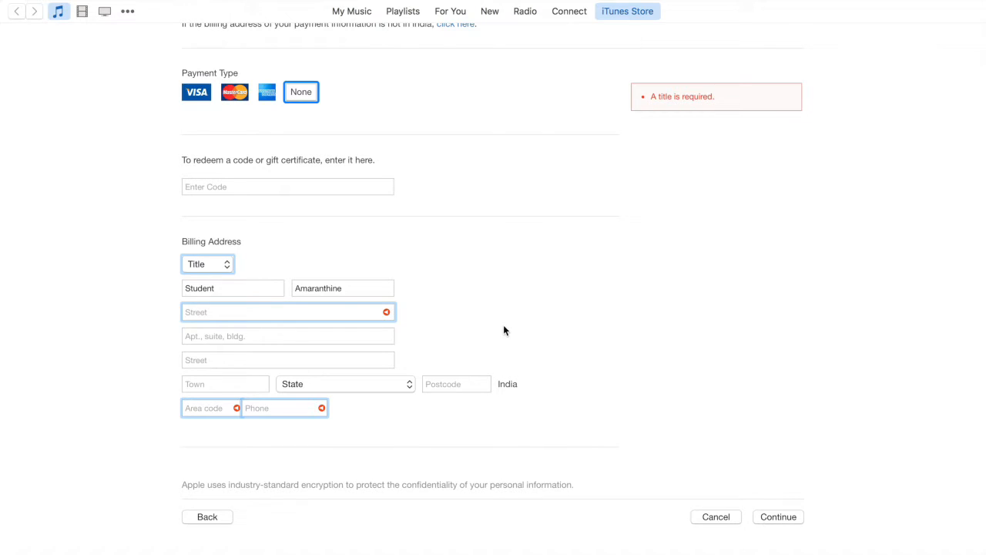
{"action": "left_click", "coordinate": [288, 312]}
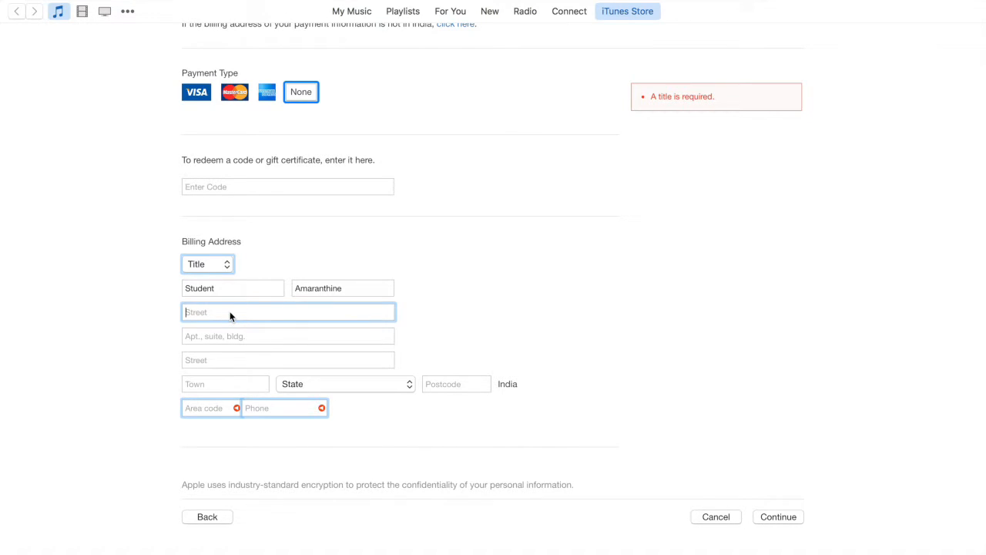
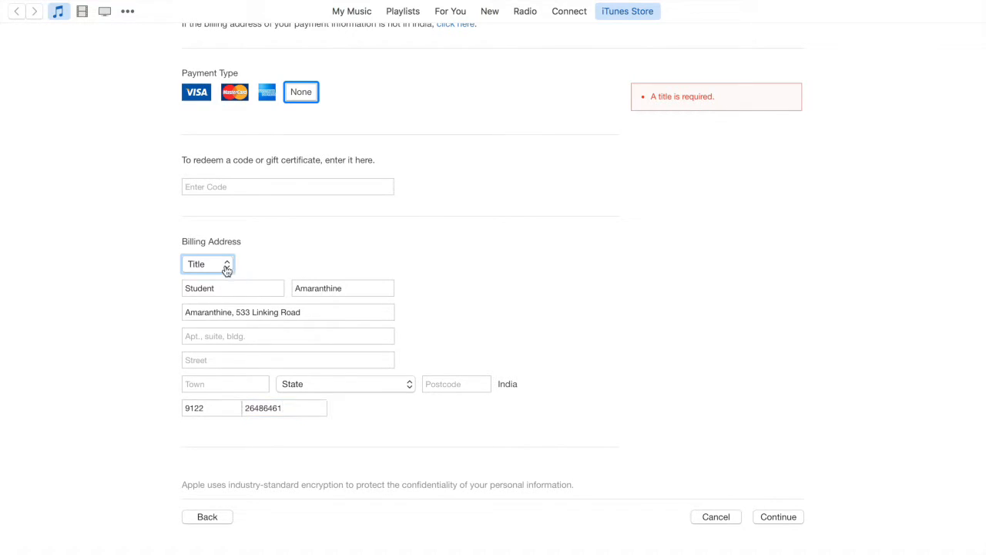
{"action": "left_click", "coordinate": [208, 264]}
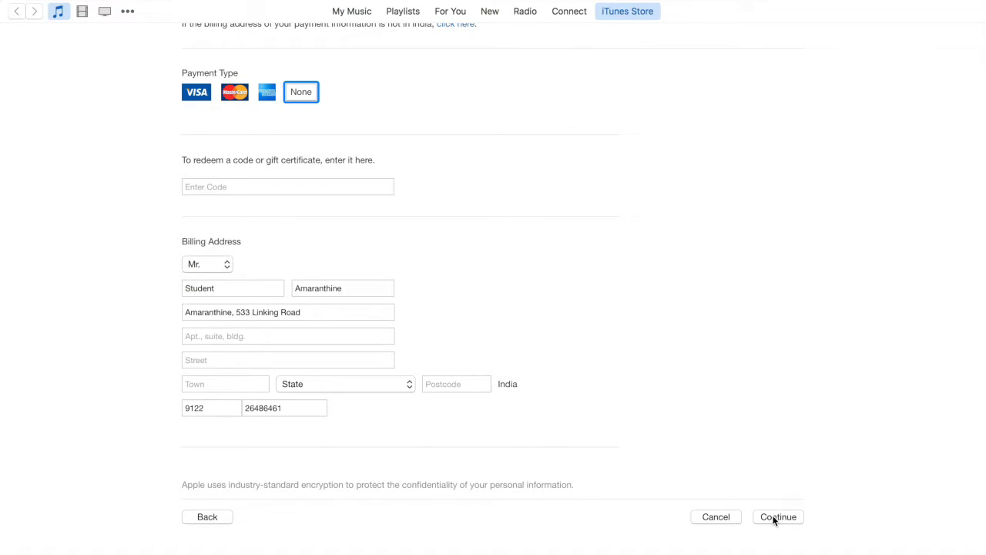
Fill in town Mumbai, state Maharashtra and postcode 400052
{"action": "left_click", "coordinate": [777, 516]}
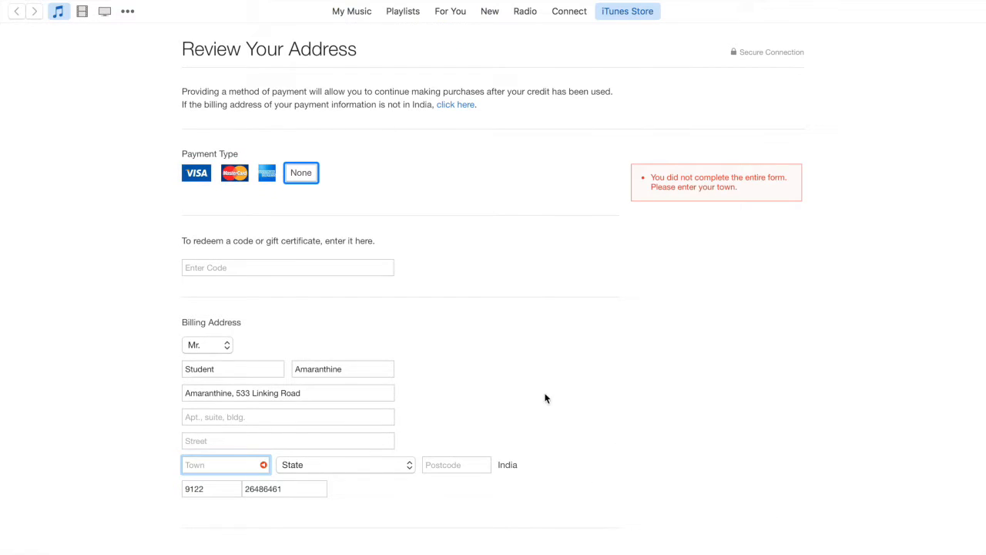
{"action": "scroll", "scroll_direction": "down", "scroll_amount": 3}
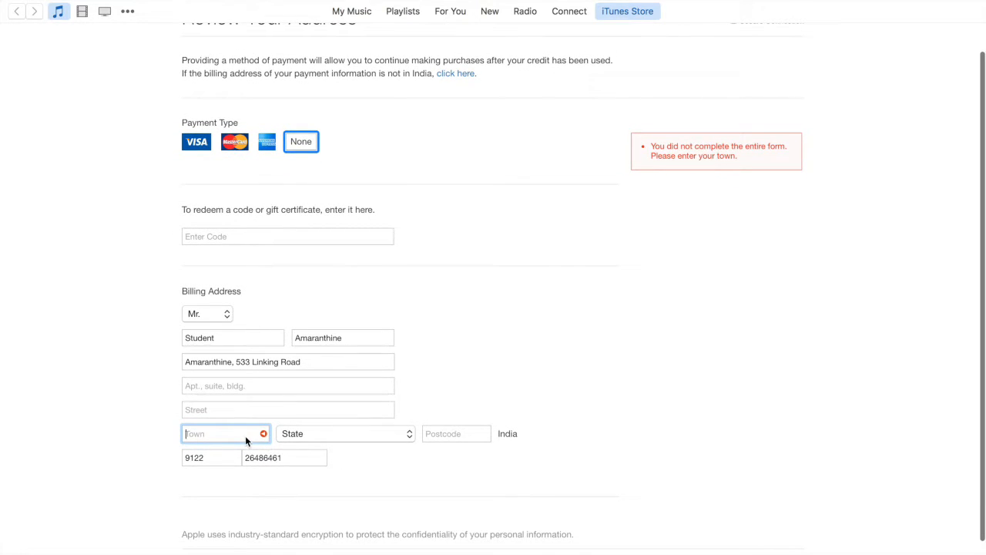
{"action": "type", "text": "Mumbai"}
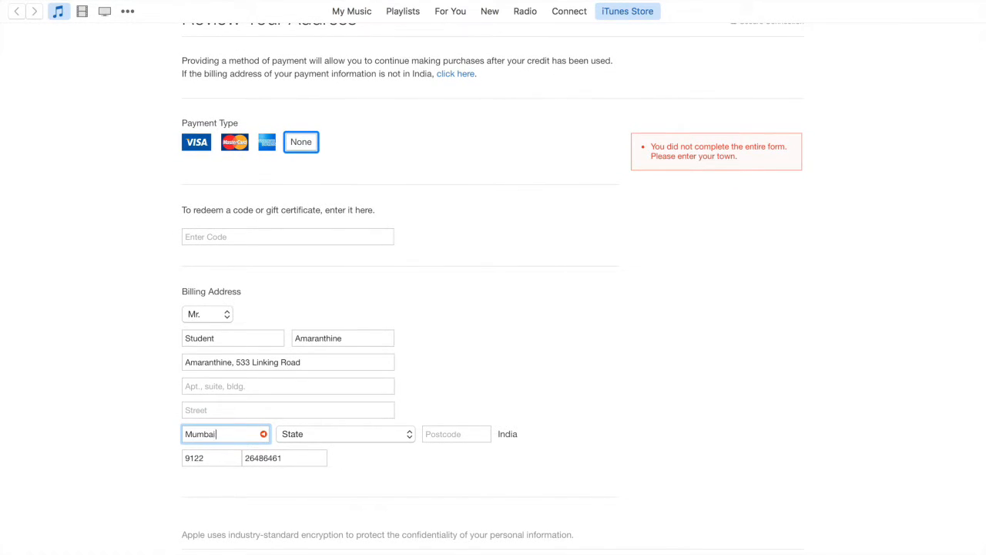
{"action": "left_click", "coordinate": [344, 433]}
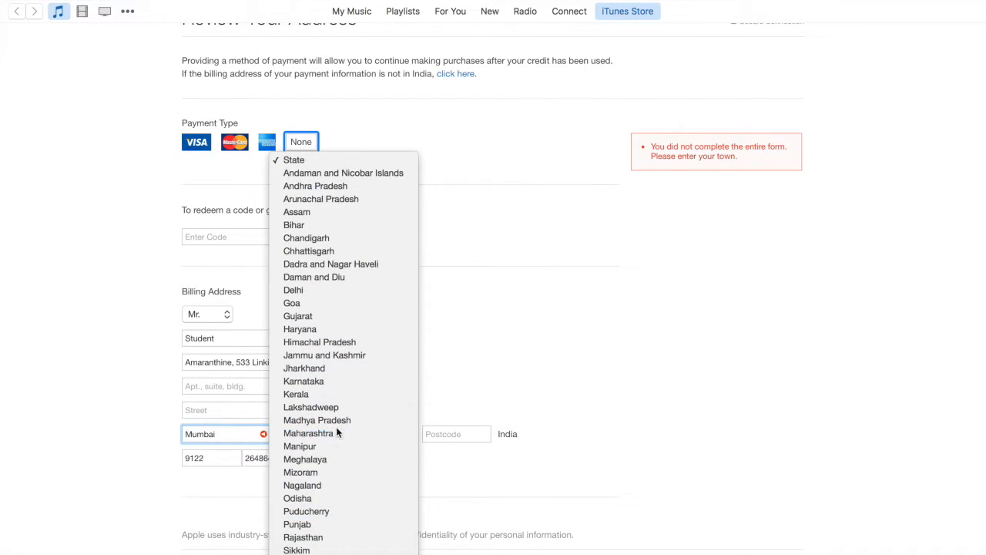
{"action": "left_click", "coordinate": [308, 433]}
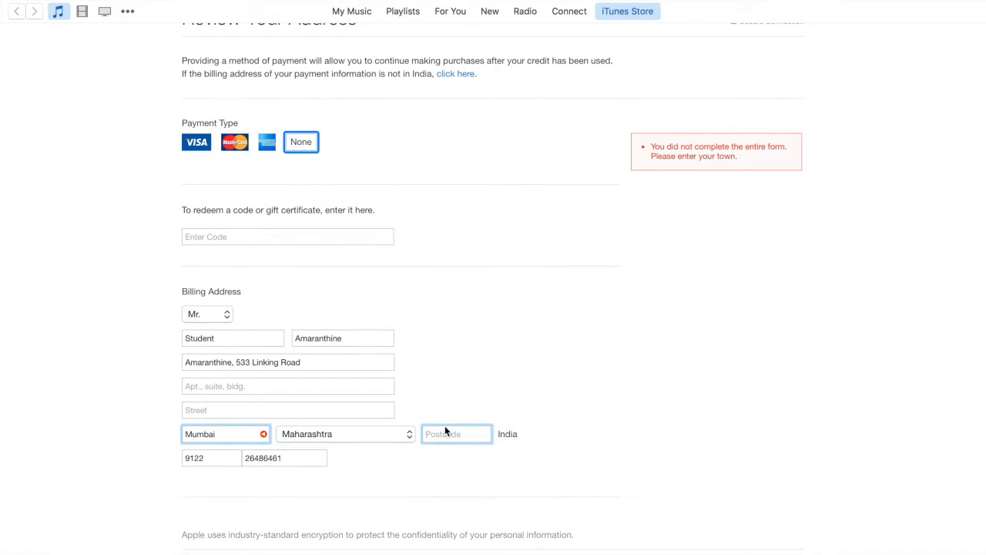
{"action": "type", "text": "400052"}
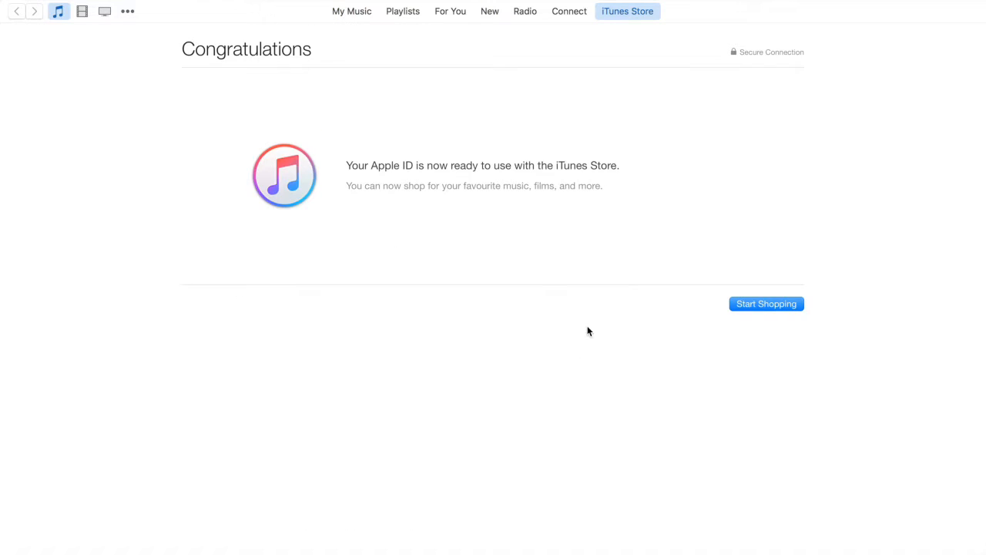
{"action": "mouse_move", "coordinate": [491, 169]}
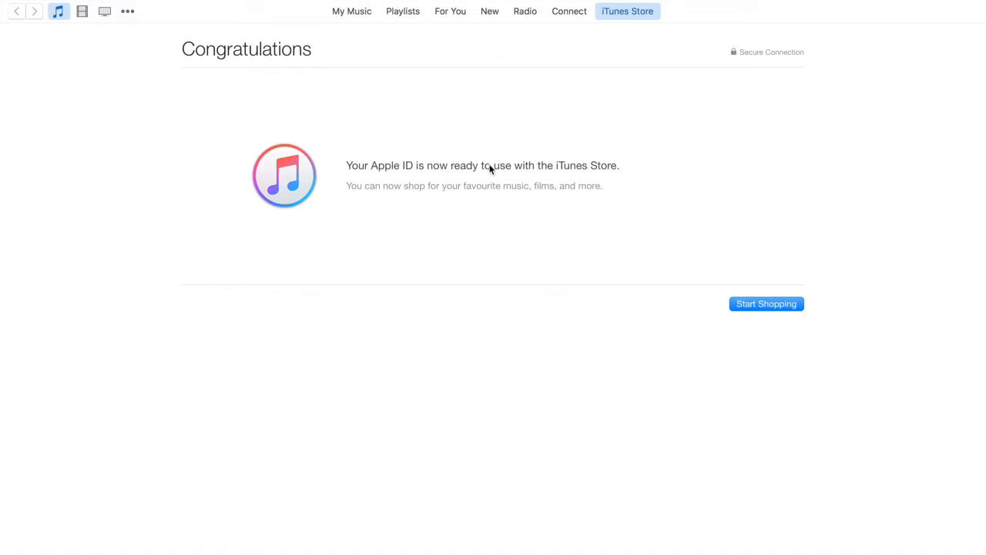
{"action": "mouse_move", "coordinate": [486, 194]}
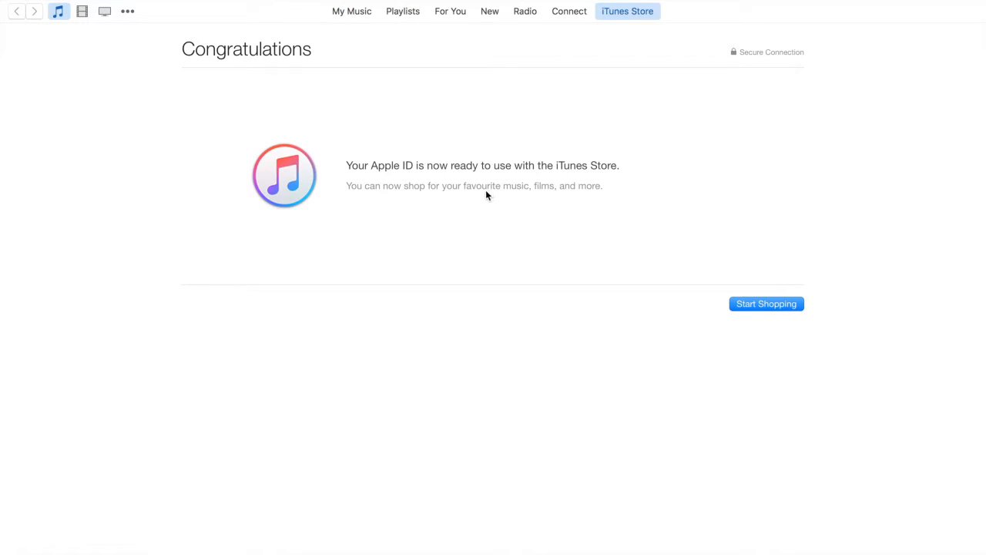
{"action": "mouse_move", "coordinate": [501, 198]}
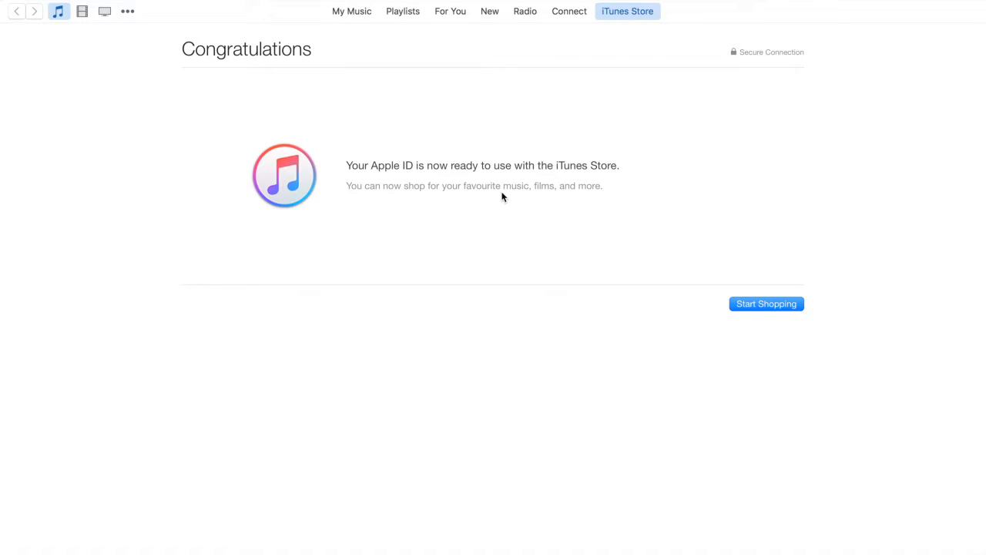
{"action": "mouse_move", "coordinate": [746, 322]}
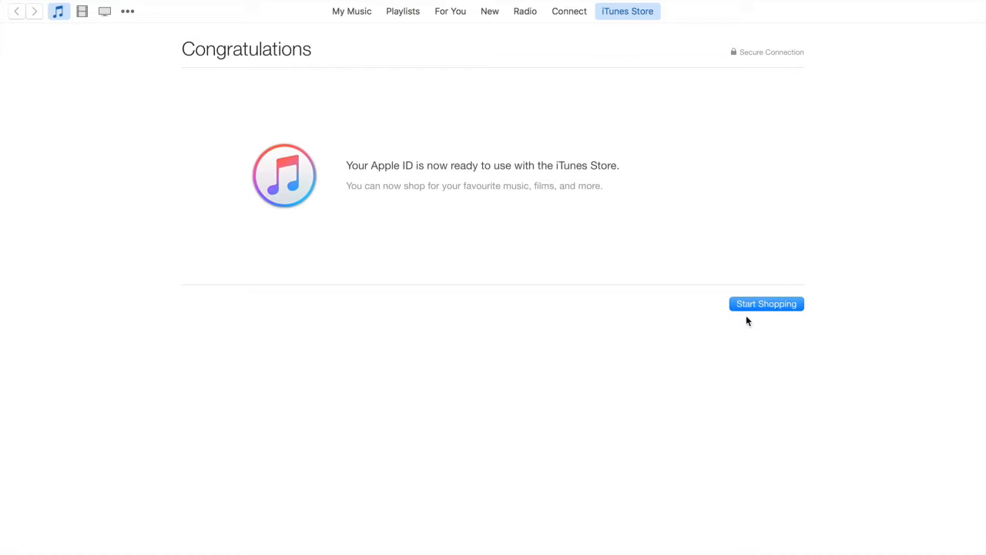
{"action": "mouse_move", "coordinate": [742, 20]}
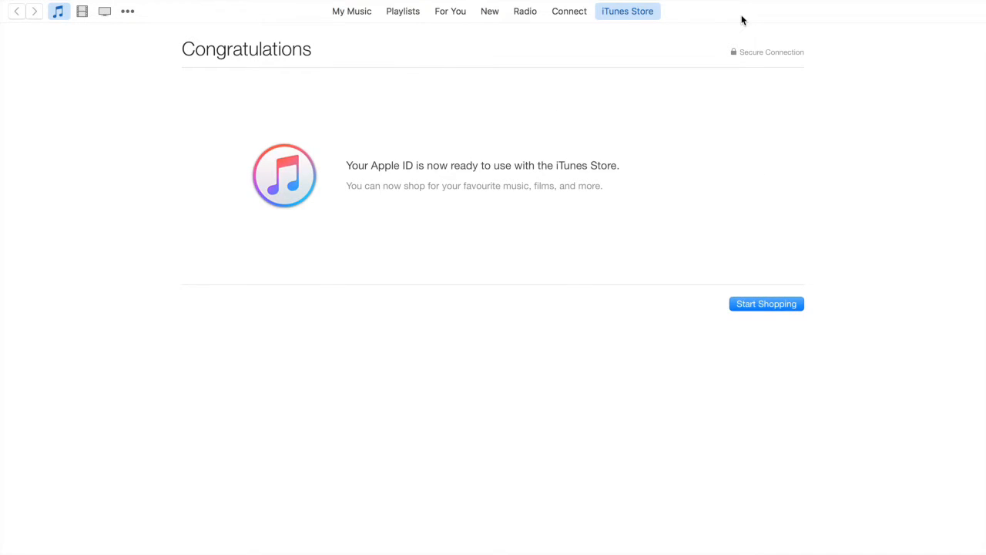
Leave the Congratulations page with Start Shopping to reach the Store's music front page
{"action": "left_click", "coordinate": [766, 302]}
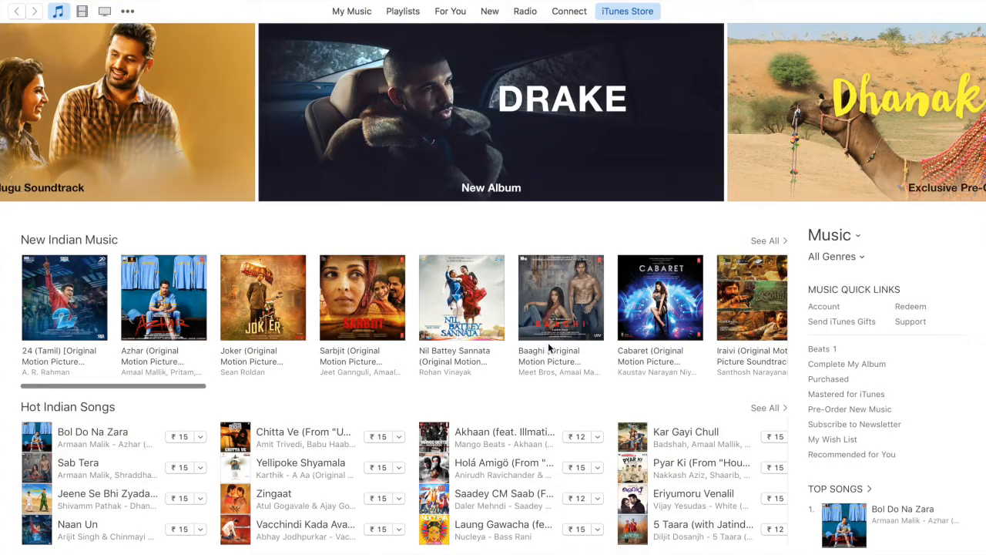
{"action": "scroll", "scroll_direction": "down", "scroll_amount": 3}
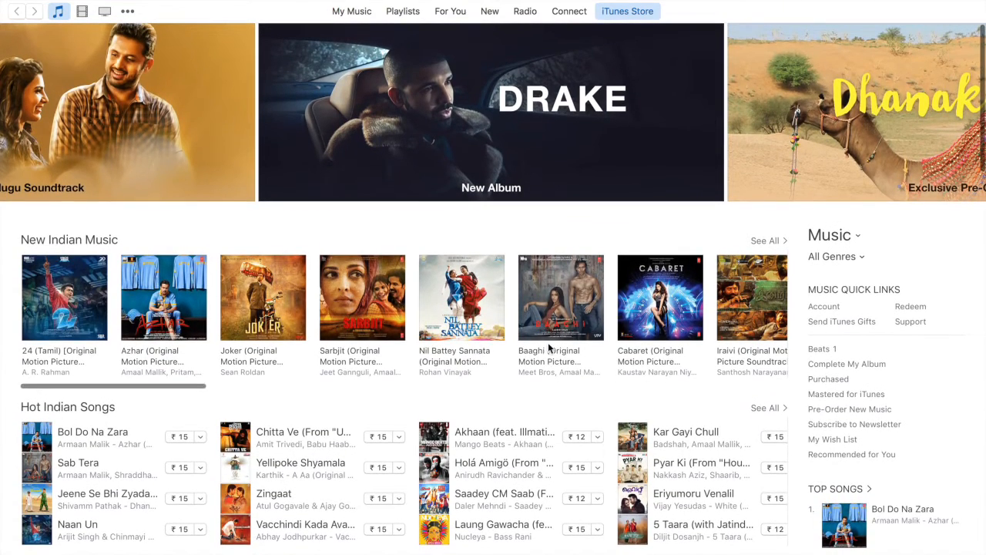
{"action": "mouse_move", "coordinate": [62, 355]}
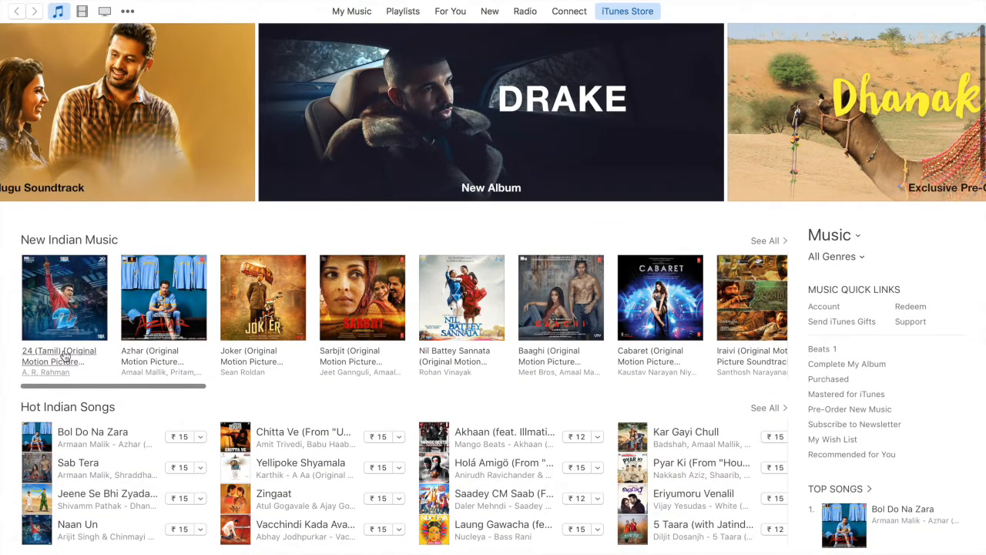
{"action": "scroll", "scroll_direction": "down", "scroll_amount": 3}
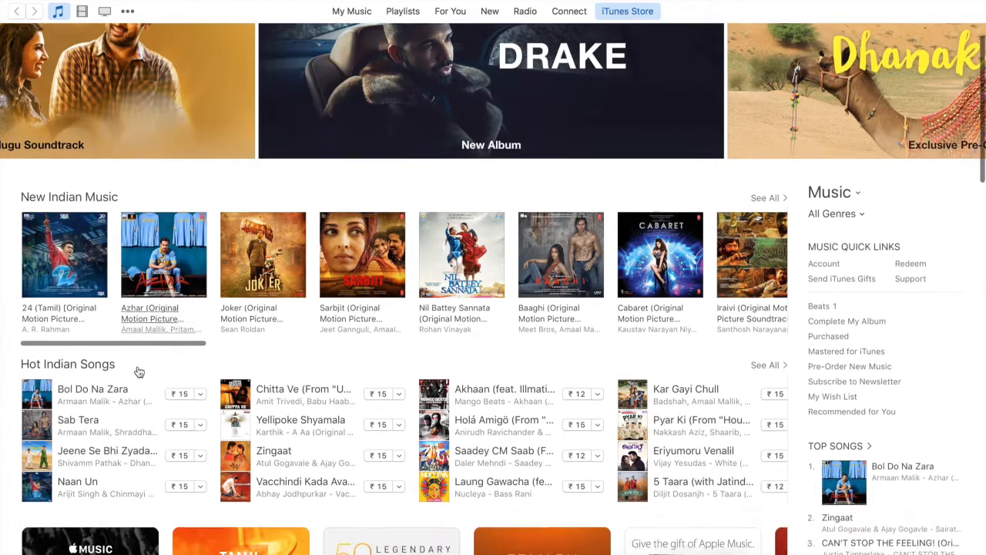
{"action": "scroll", "scroll_direction": "down", "scroll_amount": 3}
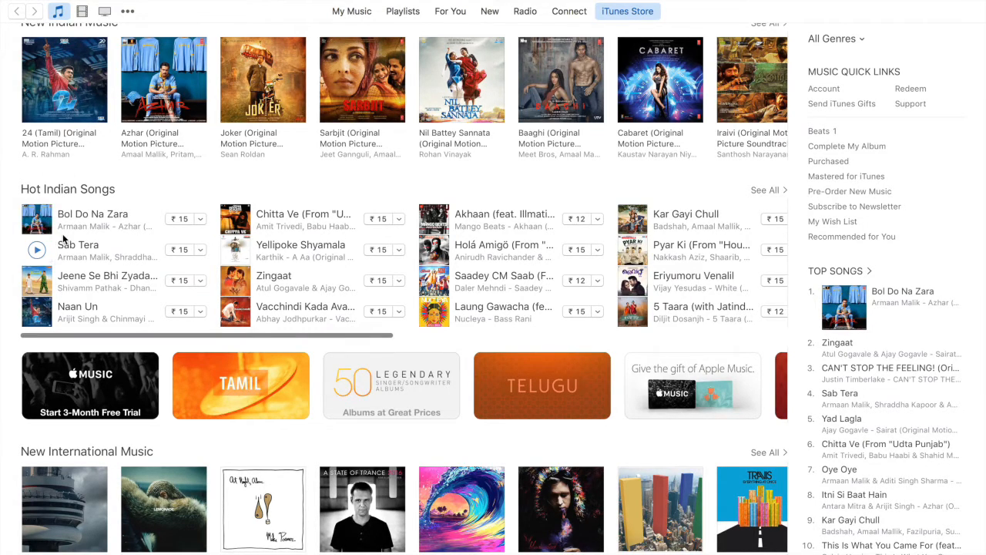
{"action": "scroll", "scroll_direction": "down", "scroll_amount": 3}
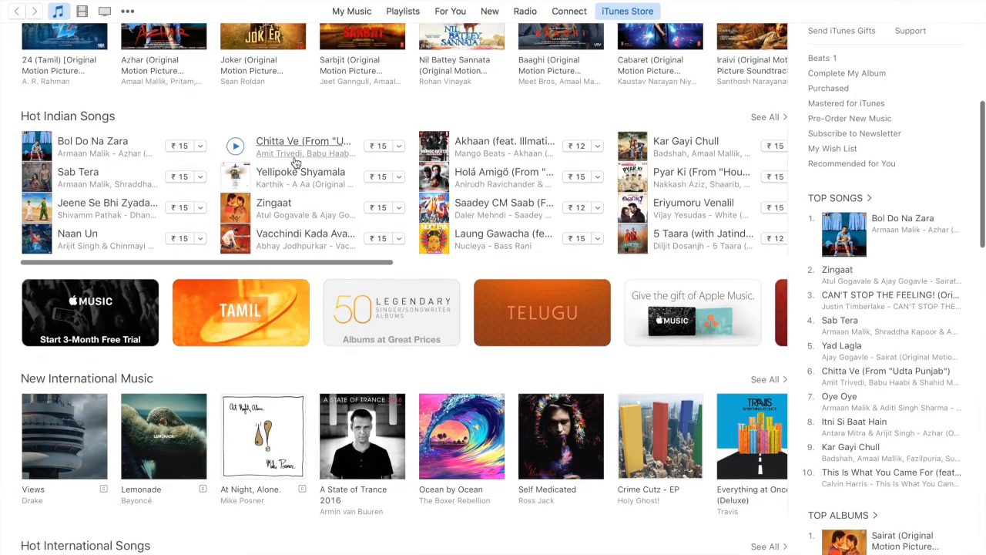
{"action": "scroll", "scroll_direction": "down", "scroll_amount": 3}
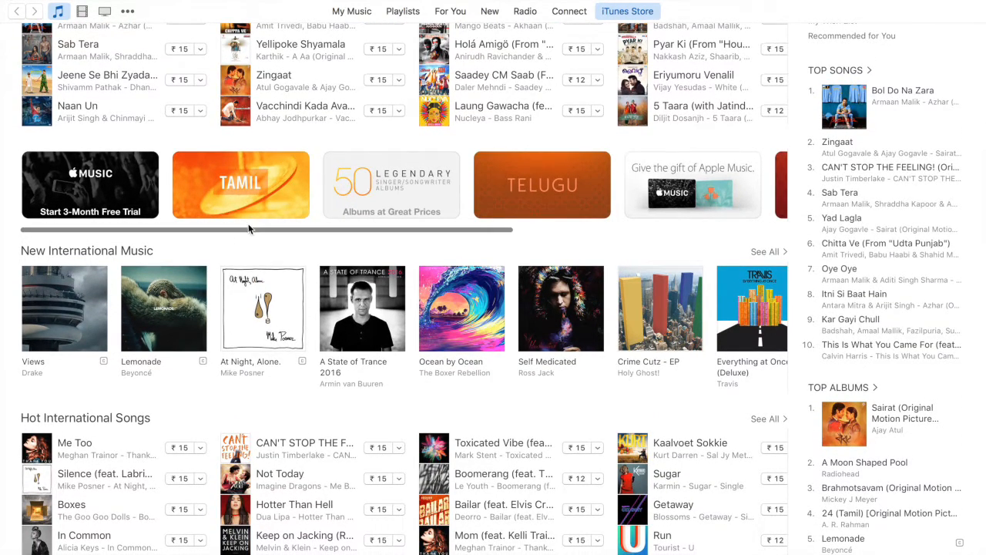
{"action": "scroll", "scroll_direction": "right", "scroll_amount": 3}
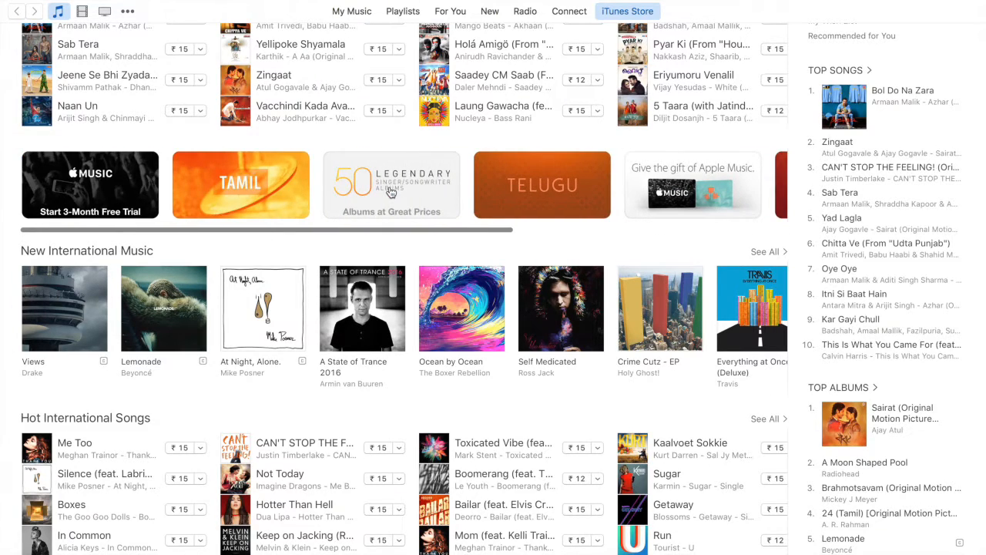
{"action": "scroll", "scroll_direction": "down", "scroll_amount": 3}
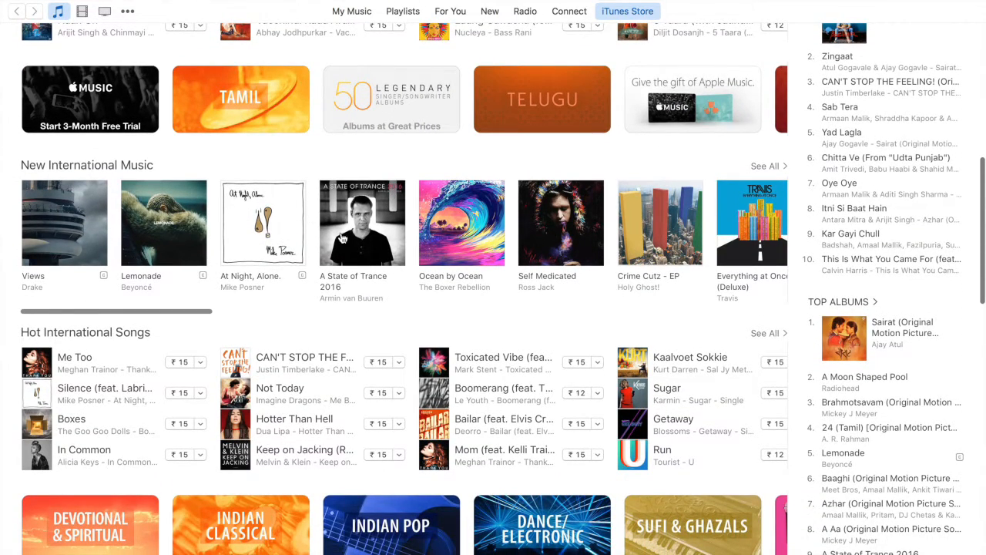
{"action": "scroll", "scroll_direction": "down", "scroll_amount": 3}
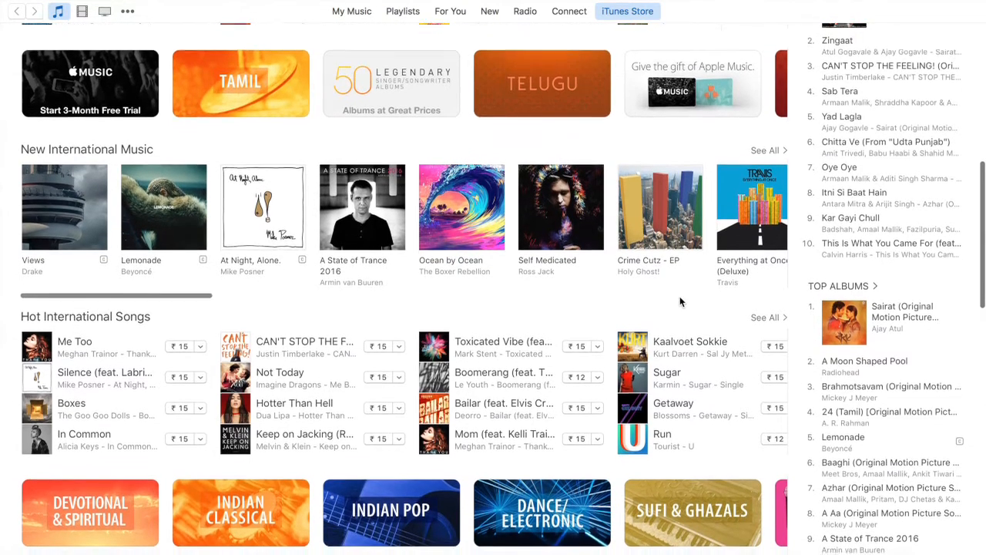
{"action": "scroll", "scroll_direction": "down", "scroll_amount": 3}
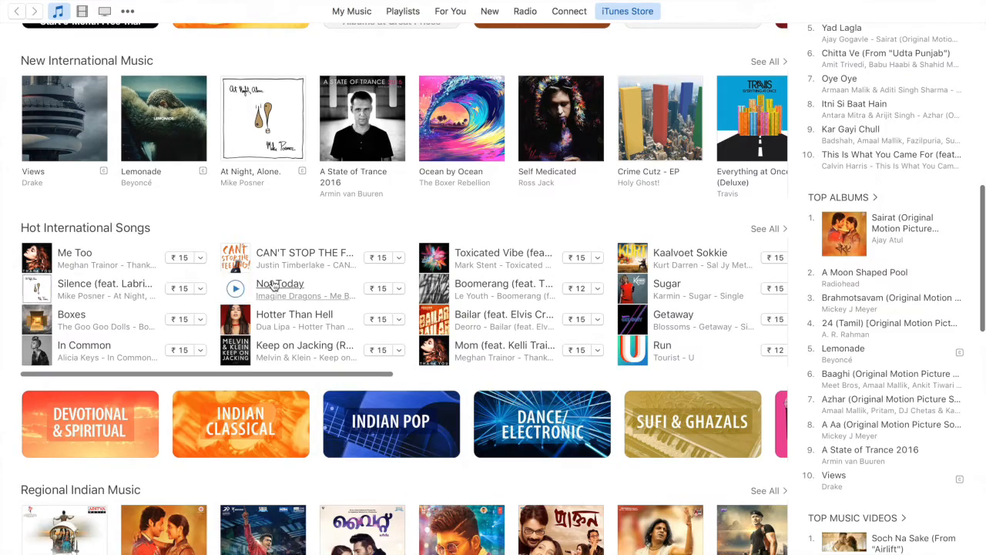
{"action": "scroll", "scroll_direction": "down", "scroll_amount": 3}
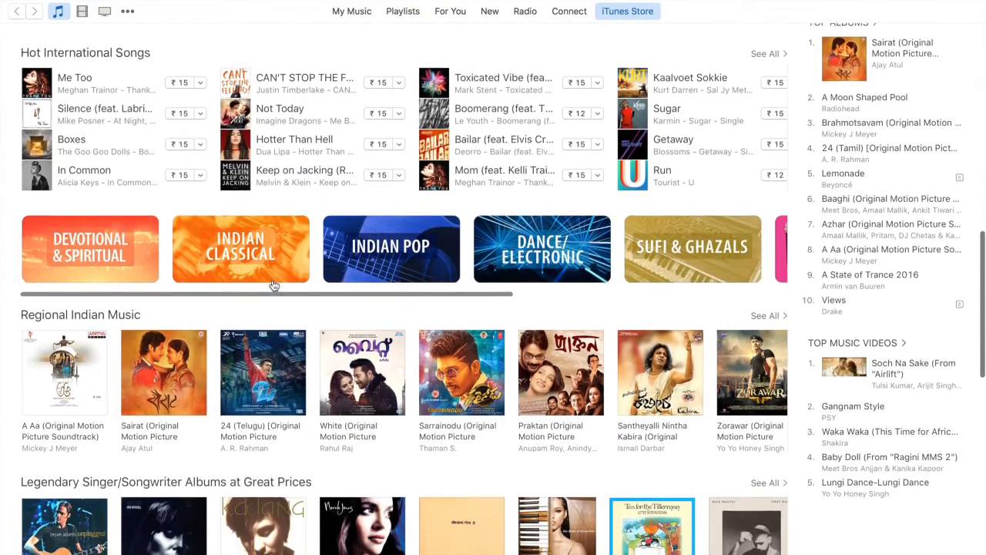
{"action": "scroll", "scroll_direction": "down", "scroll_amount": 3}
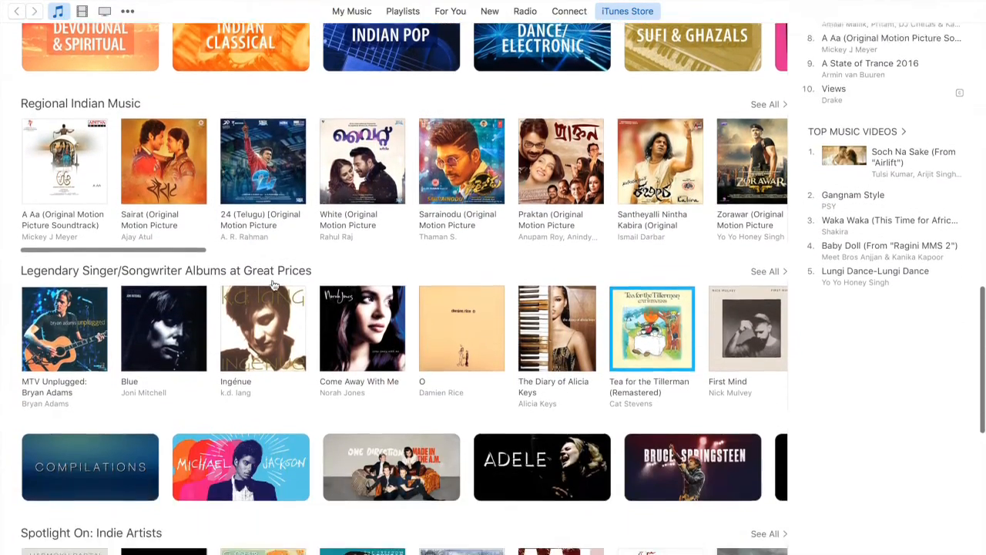
{"action": "scroll", "scroll_direction": "down", "scroll_amount": 3}
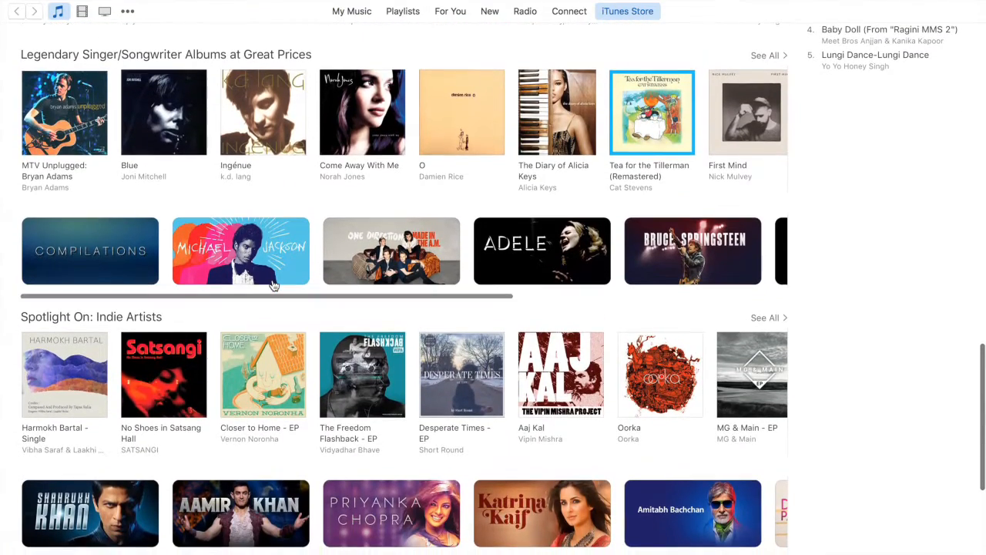
{"action": "scroll", "scroll_direction": "down", "scroll_amount": 3}
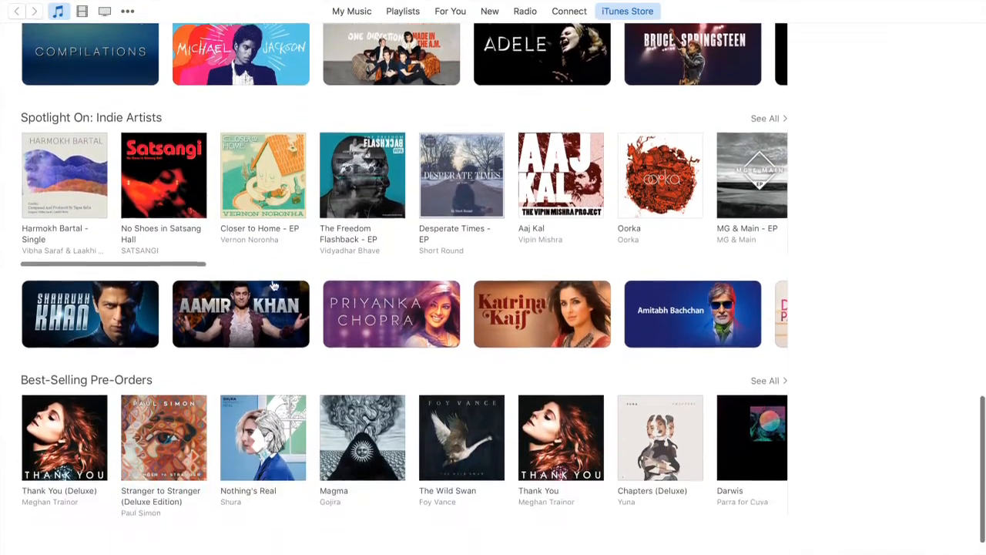
{"action": "scroll", "scroll_direction": "down", "scroll_amount": 3}
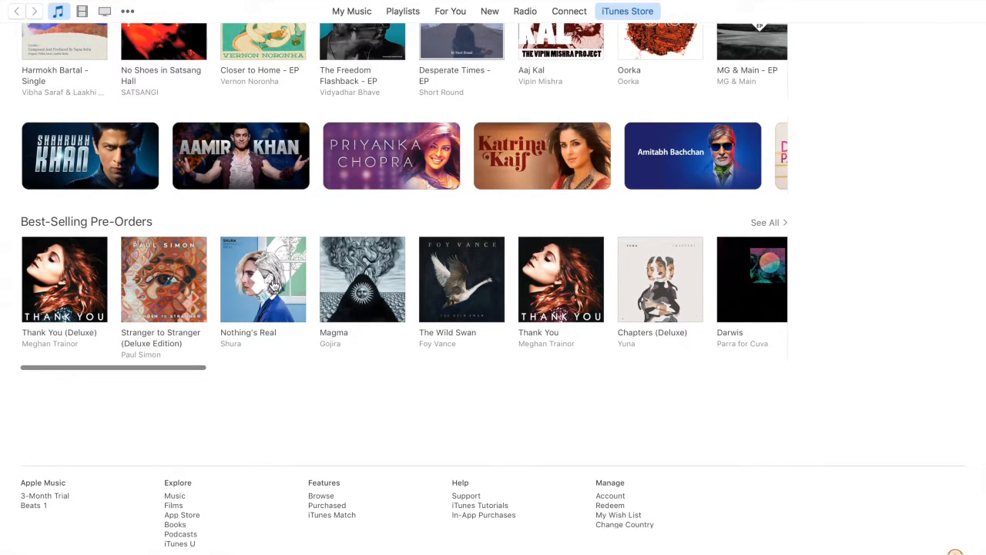
{"action": "mouse_move", "coordinate": [423, 239]}
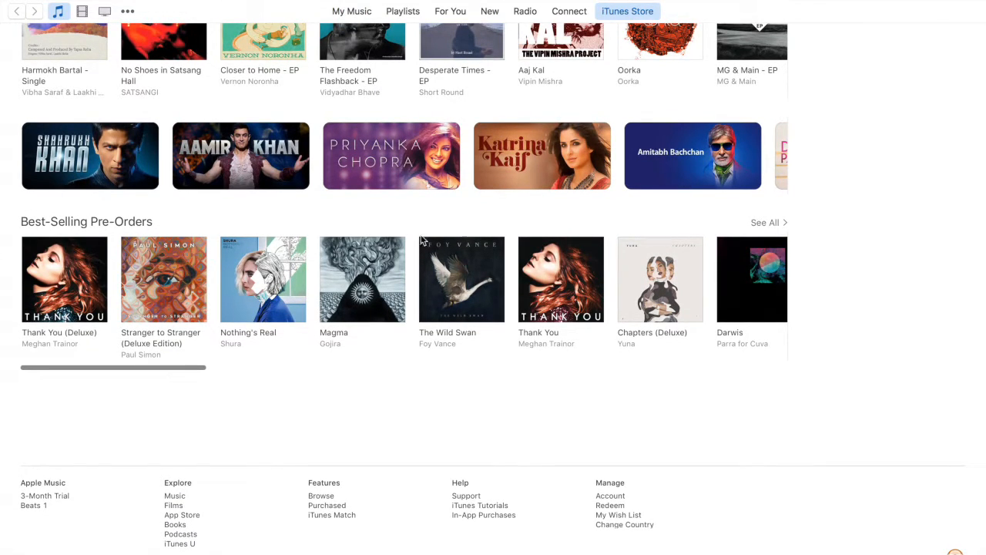
{"action": "scroll", "scroll_direction": "down", "scroll_amount": 3}
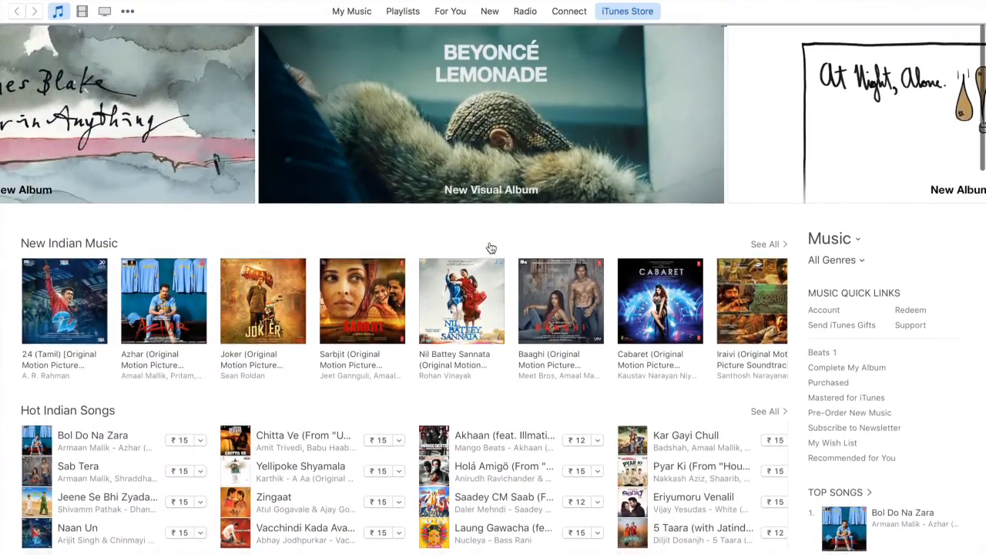
Search the Store for 'Adele' and scroll through songs, albums, videos, apps and podcasts
{"action": "left_click", "coordinate": [882, 15]}
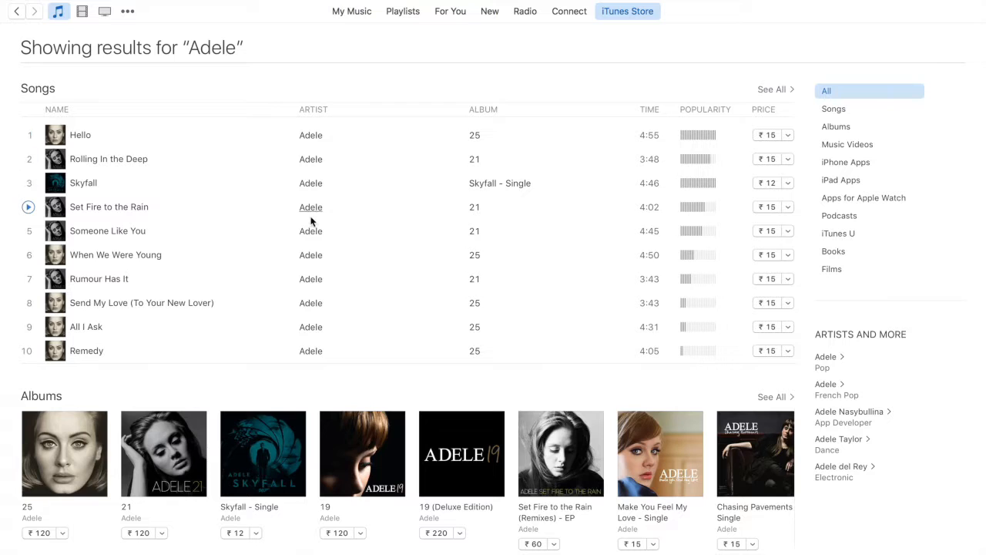
{"action": "scroll", "scroll_direction": "down", "scroll_amount": 3}
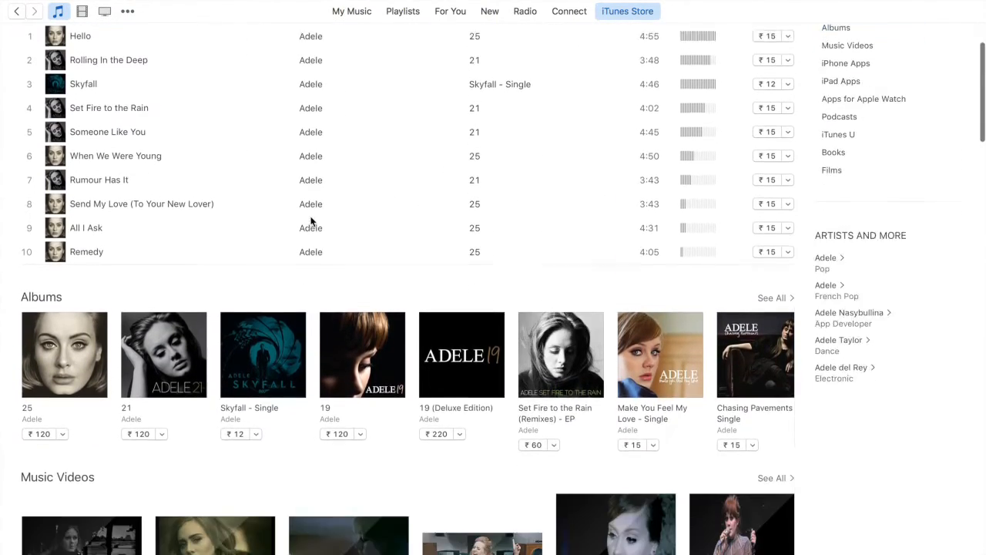
{"action": "scroll", "scroll_direction": "down", "scroll_amount": 3}
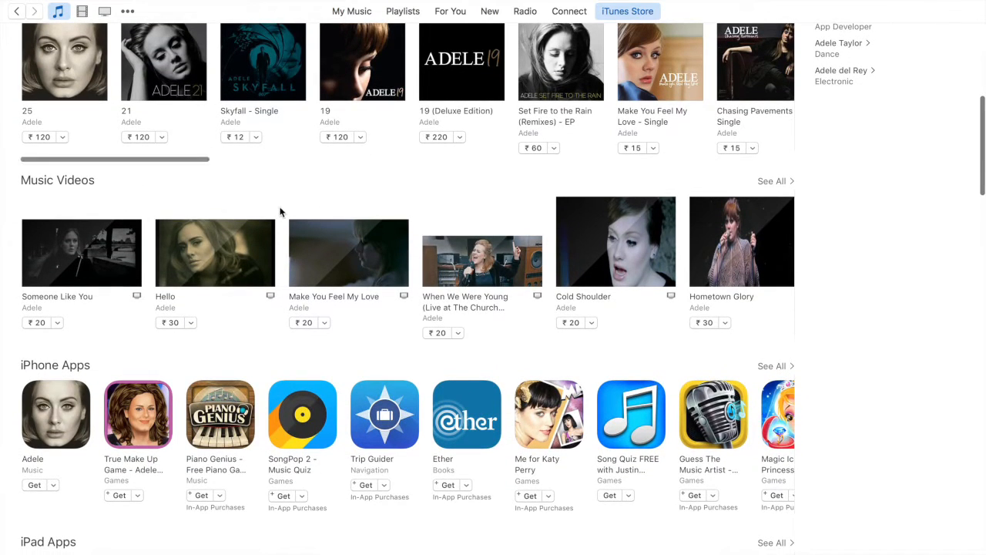
{"action": "scroll", "scroll_direction": "down", "scroll_amount": 3}
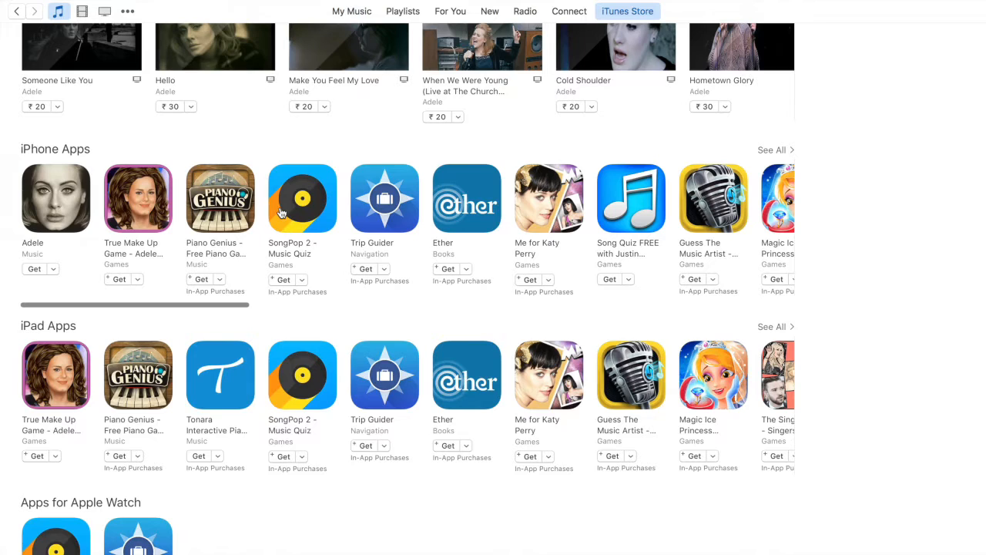
{"action": "scroll", "scroll_direction": "down", "scroll_amount": 3}
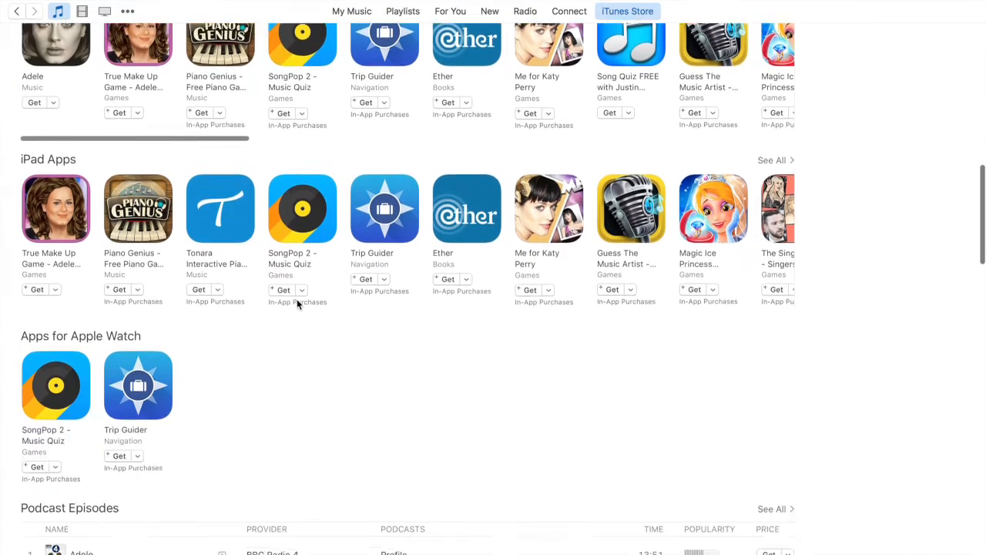
{"action": "scroll", "scroll_direction": "down", "scroll_amount": 3}
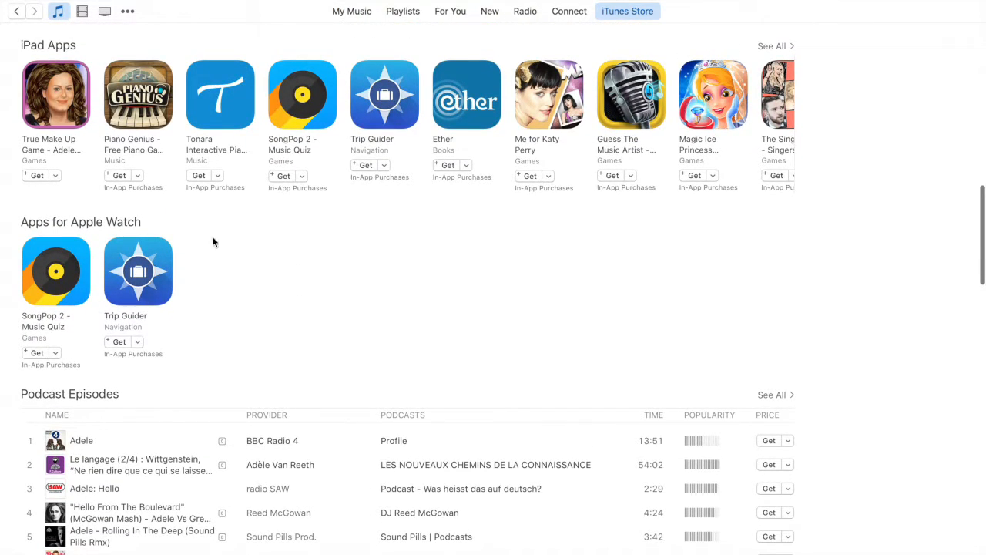
{"action": "scroll", "scroll_direction": "down", "scroll_amount": 3}
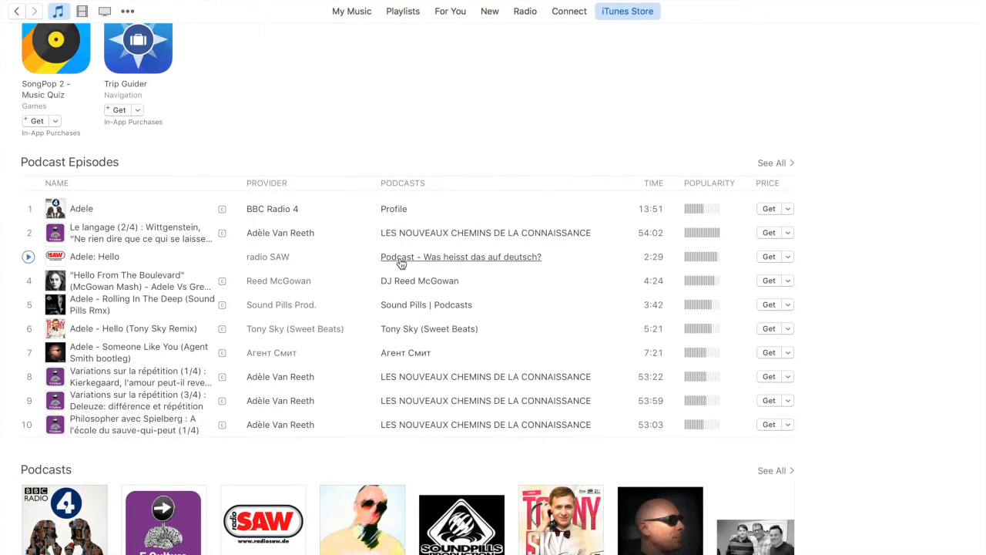
{"action": "scroll", "scroll_direction": "down", "scroll_amount": 3}
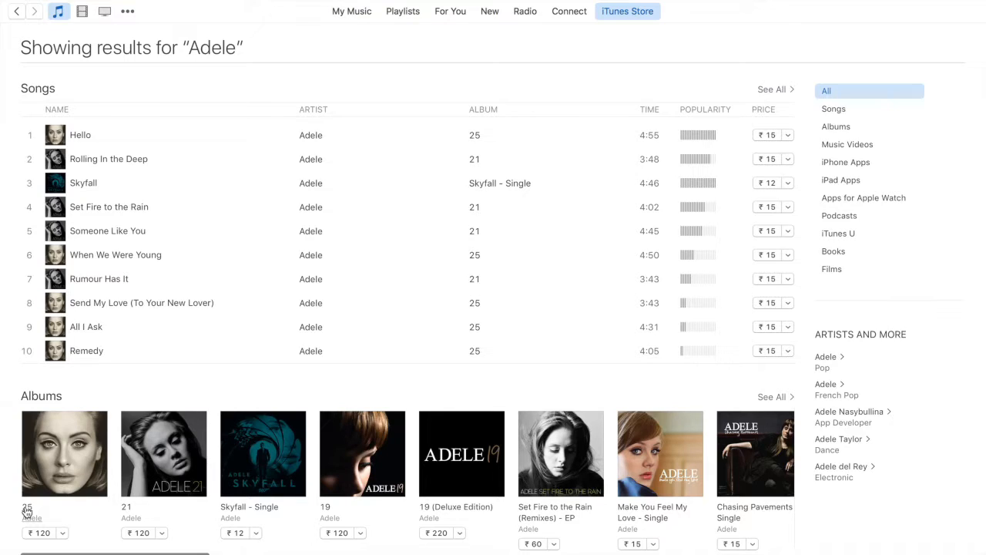
{"action": "mouse_move", "coordinate": [303, 325]}
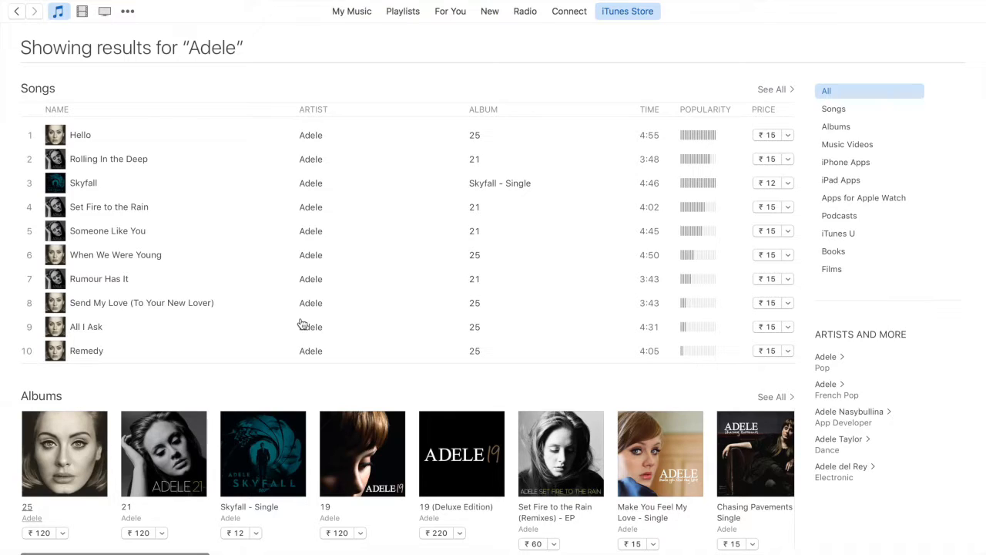
{"action": "mouse_move", "coordinate": [264, 300]}
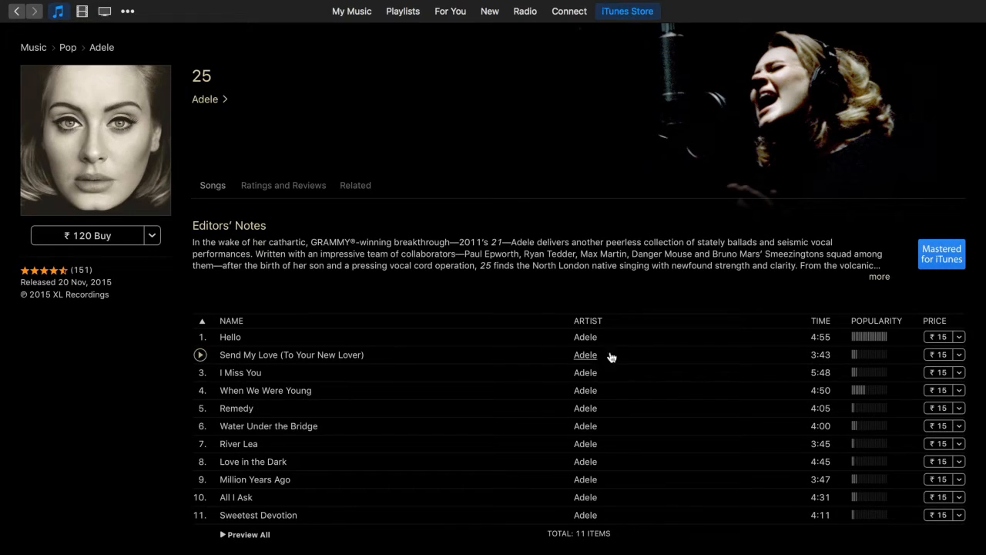
On Adele's album 25, open the price dropdown for Hello to see gifting and sharing
{"action": "left_click", "coordinate": [959, 336]}
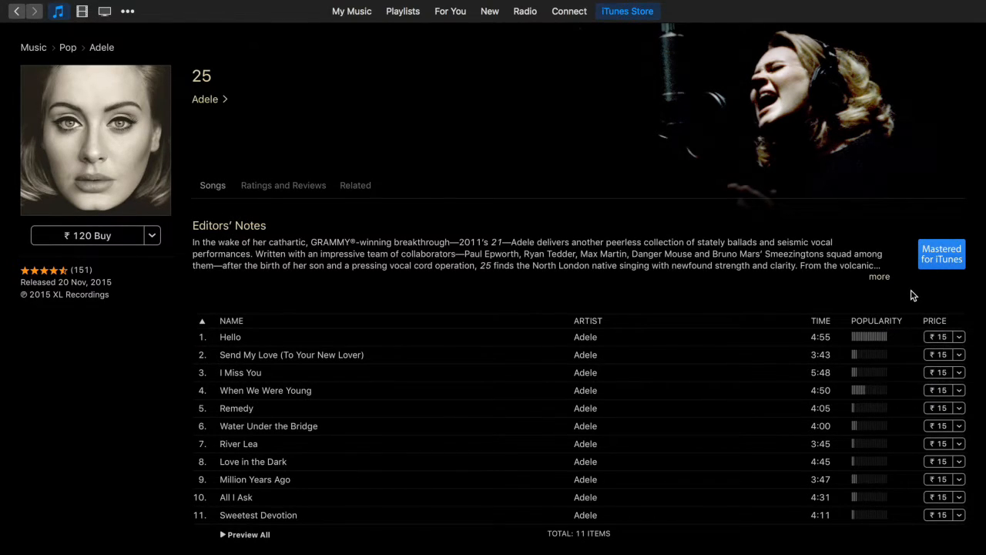
{"action": "left_click", "coordinate": [959, 337]}
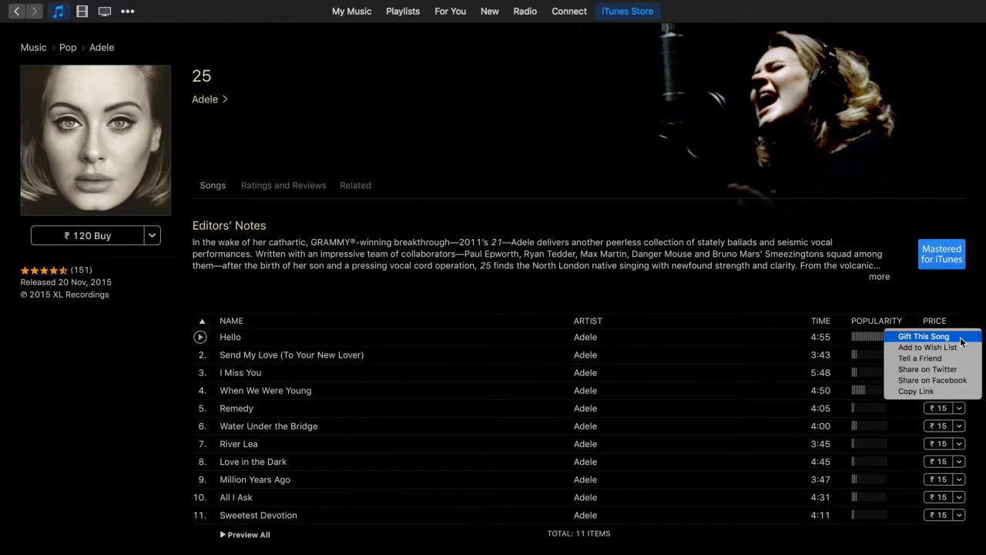
{"action": "mouse_move", "coordinate": [927, 380]}
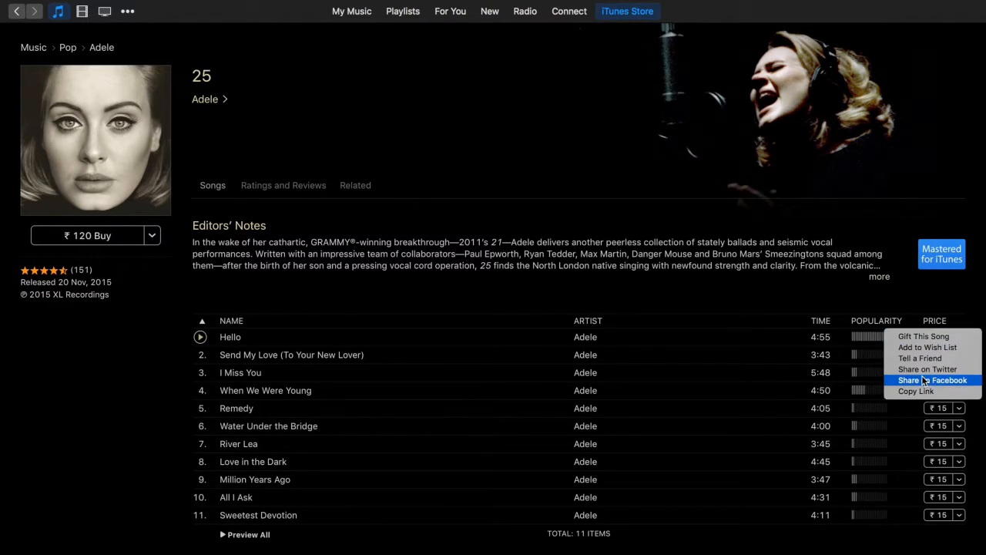
{"action": "mouse_move", "coordinate": [928, 369]}
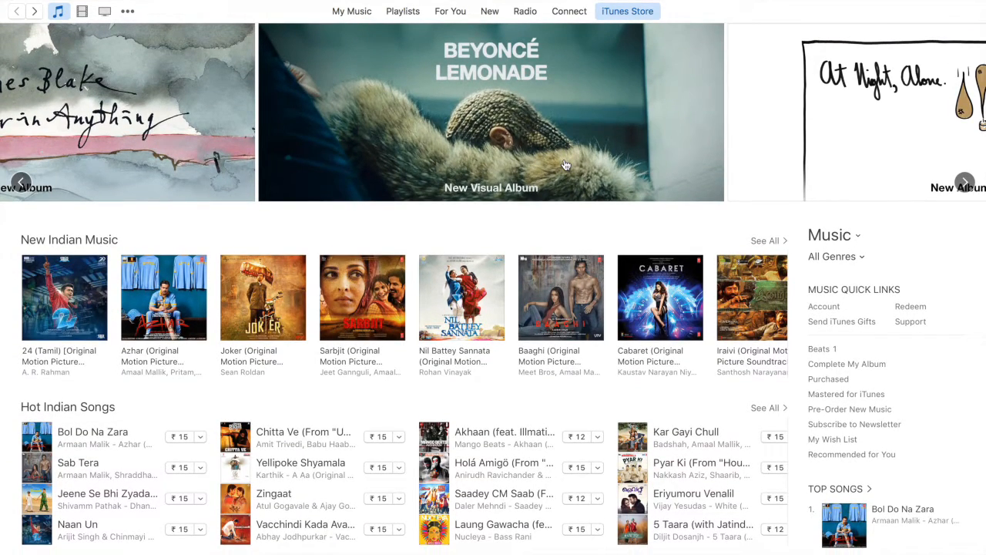
{"action": "mouse_move", "coordinate": [59, 11]}
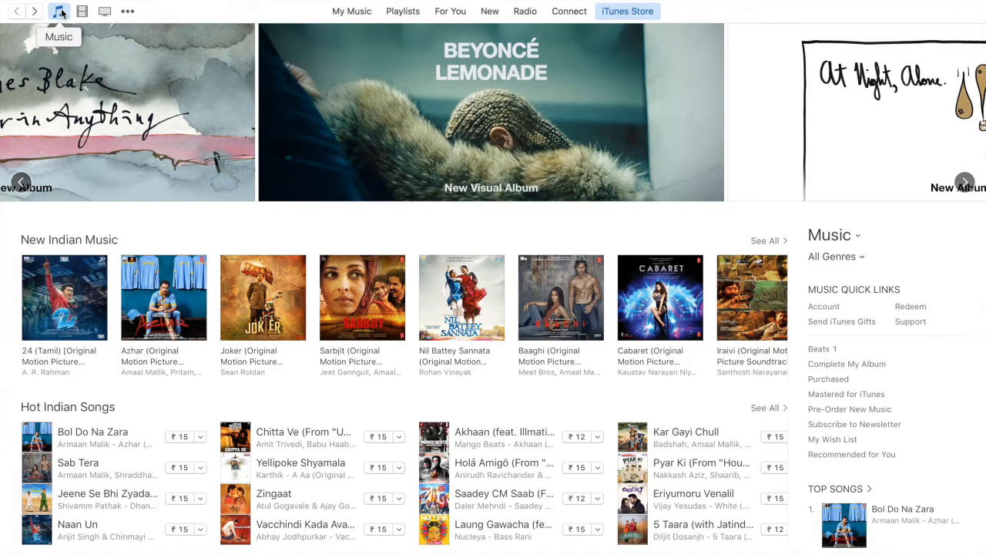
{"action": "mouse_move", "coordinate": [81, 11]}
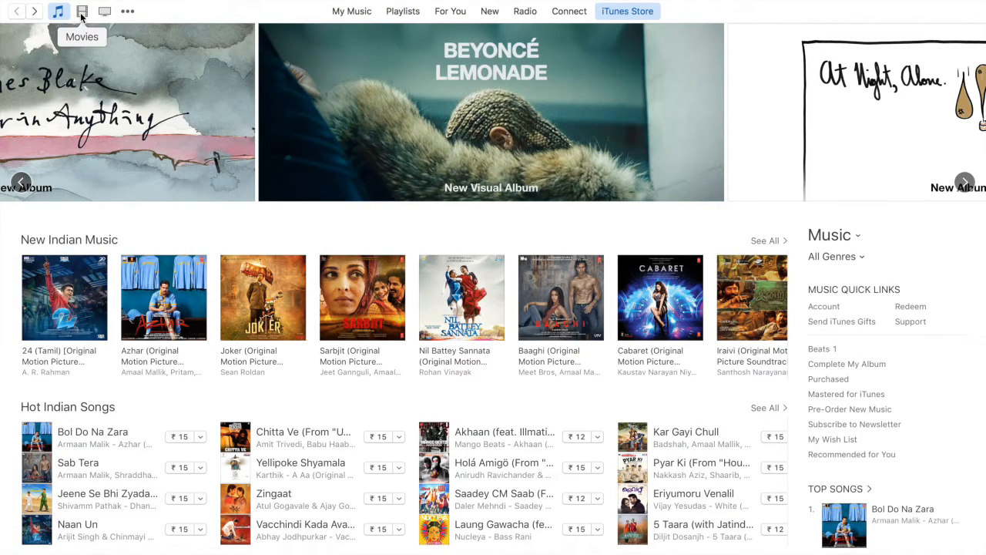
Switch to the Films store and cycle the featured new releases banner forward
{"action": "left_click", "coordinate": [965, 183]}
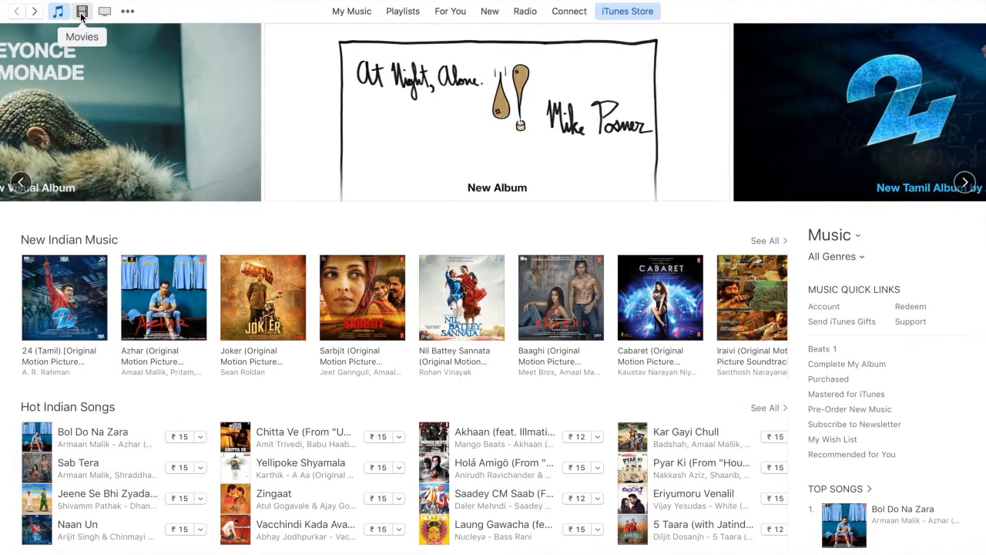
{"action": "left_click", "coordinate": [82, 11]}
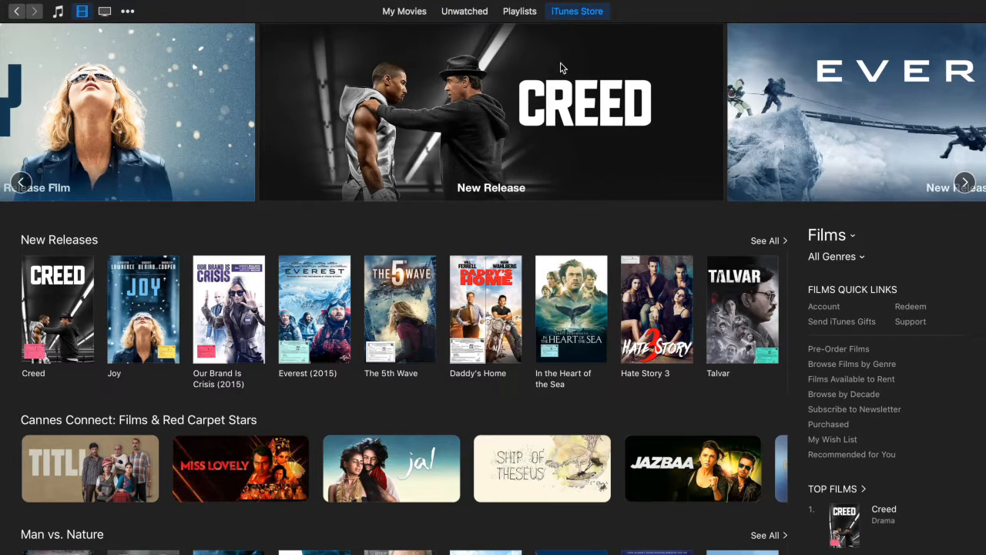
{"action": "mouse_move", "coordinate": [641, 119]}
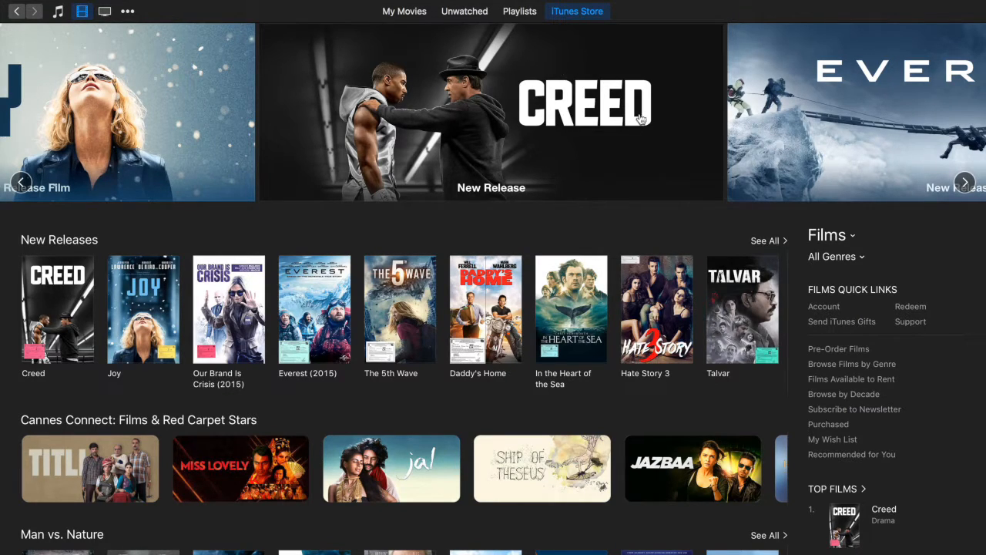
{"action": "left_click", "coordinate": [965, 182]}
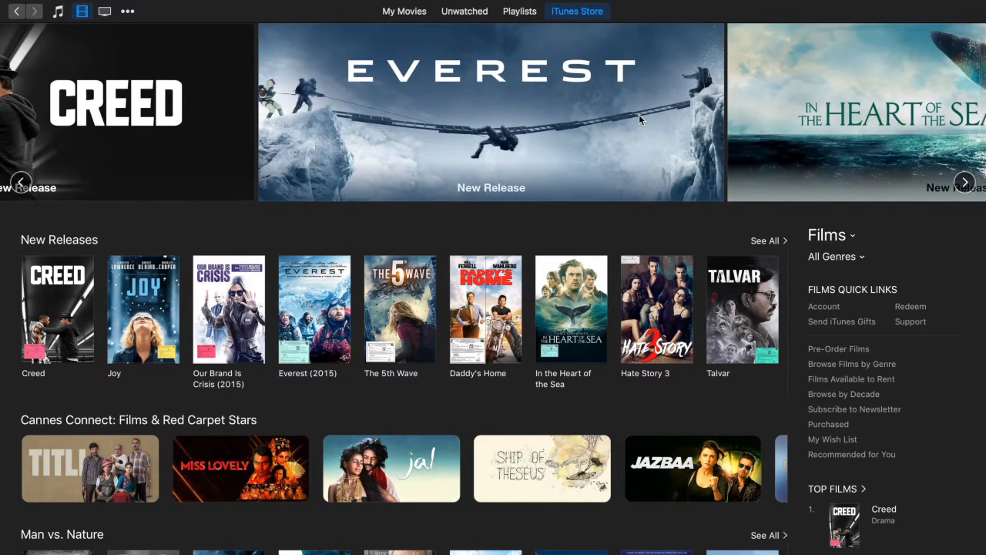
{"action": "left_click", "coordinate": [965, 182]}
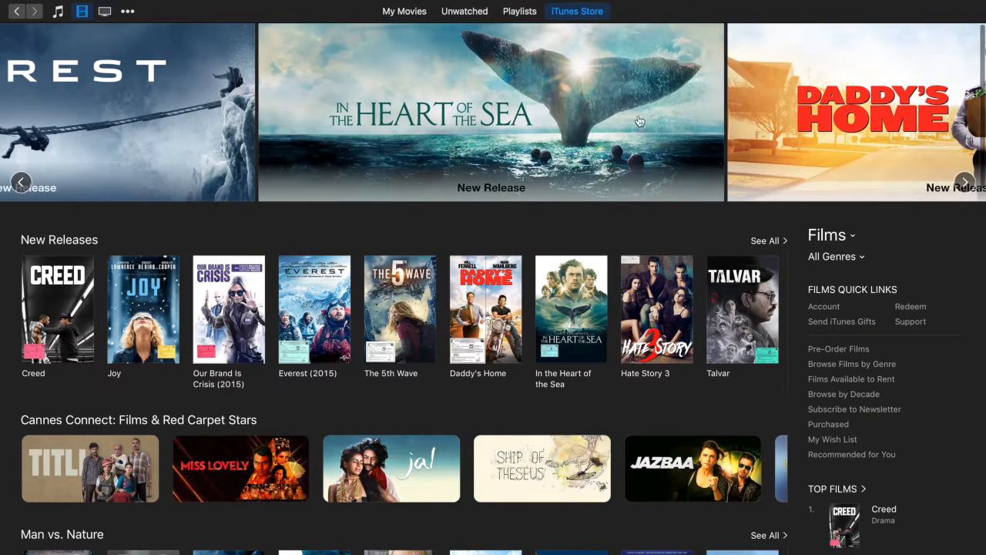
{"action": "mouse_move", "coordinate": [477, 87]}
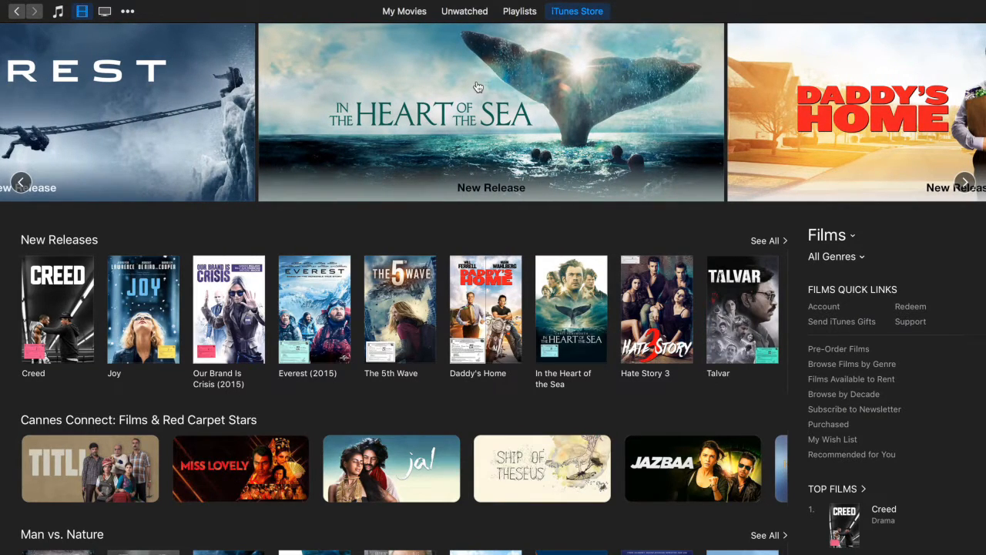
Open the In the Heart of the Sea page, show SD prices, and scroll to Viewers Also Bought
{"action": "left_click", "coordinate": [491, 112]}
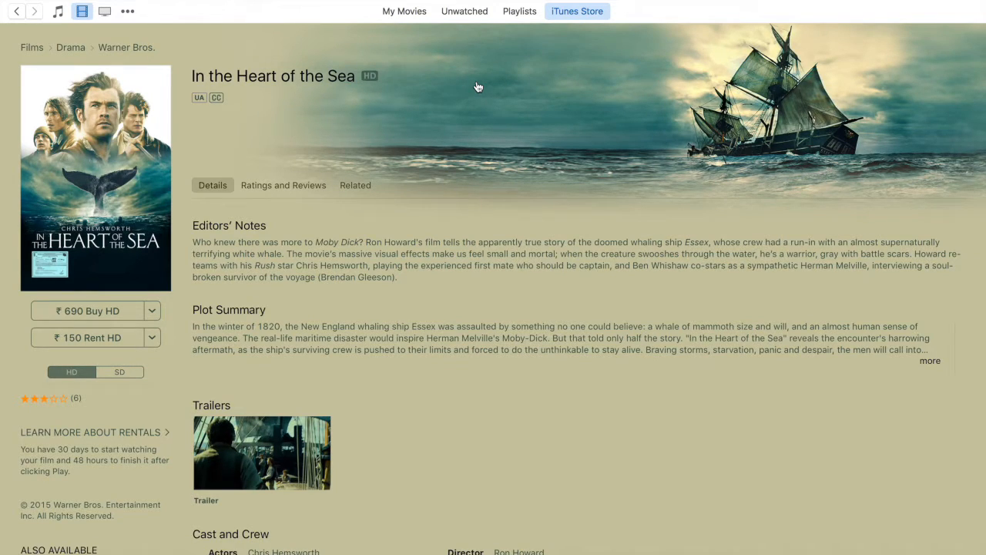
{"action": "mouse_move", "coordinate": [77, 320]}
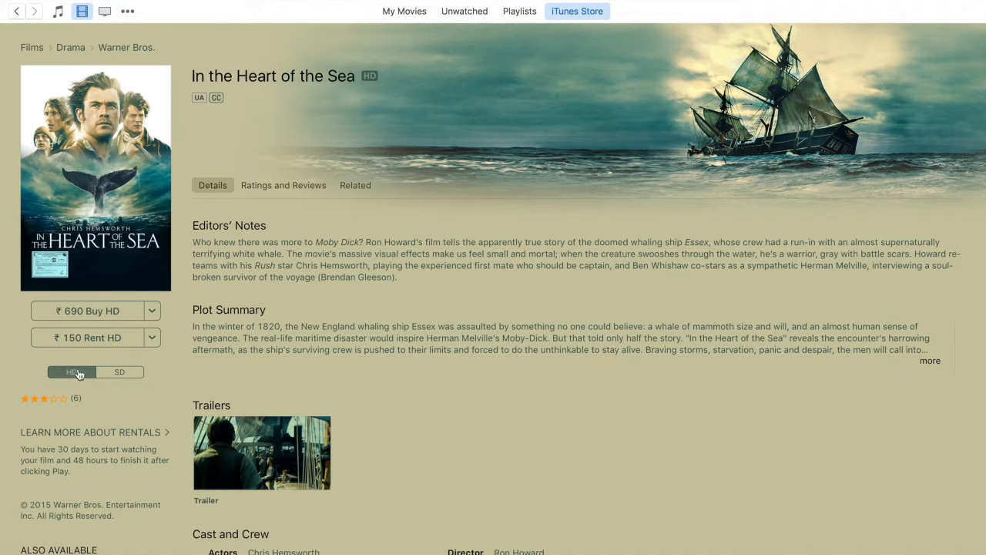
{"action": "left_click", "coordinate": [120, 371]}
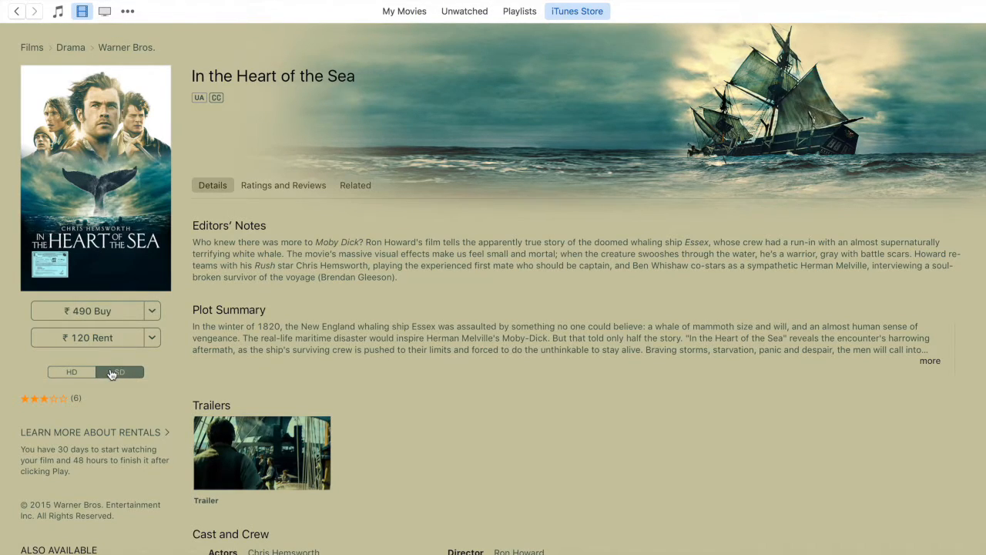
{"action": "left_click", "coordinate": [119, 371]}
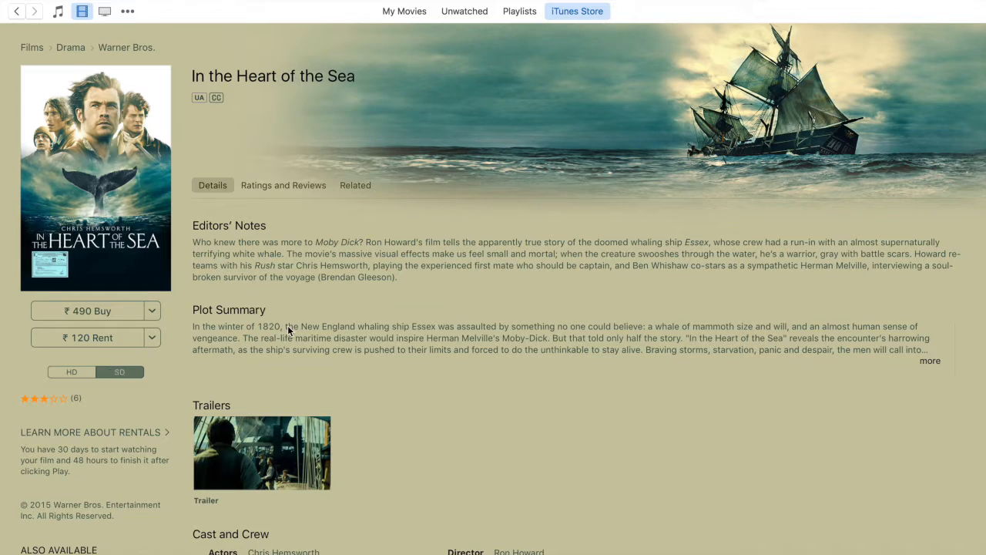
{"action": "scroll", "scroll_direction": "down", "scroll_amount": 3}
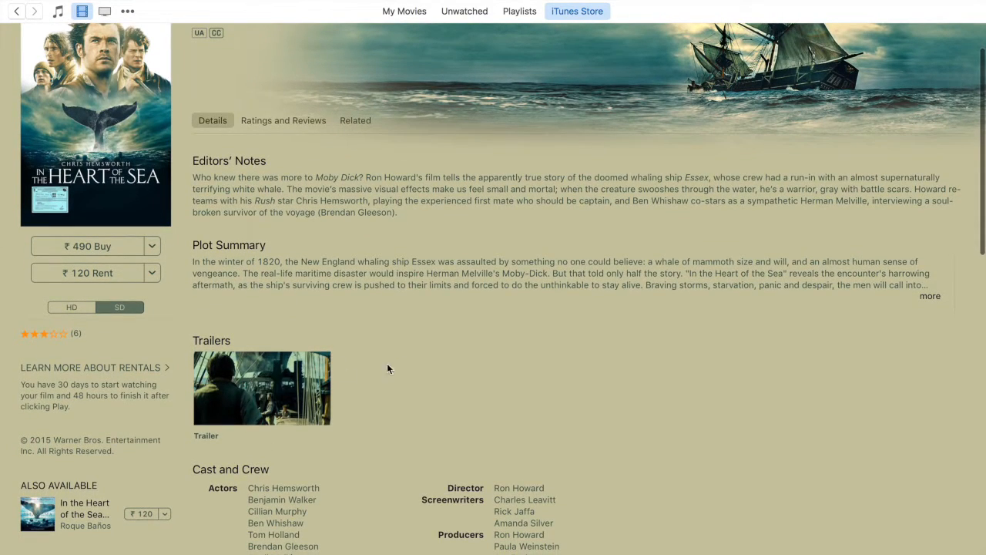
{"action": "scroll", "scroll_direction": "down", "scroll_amount": 3}
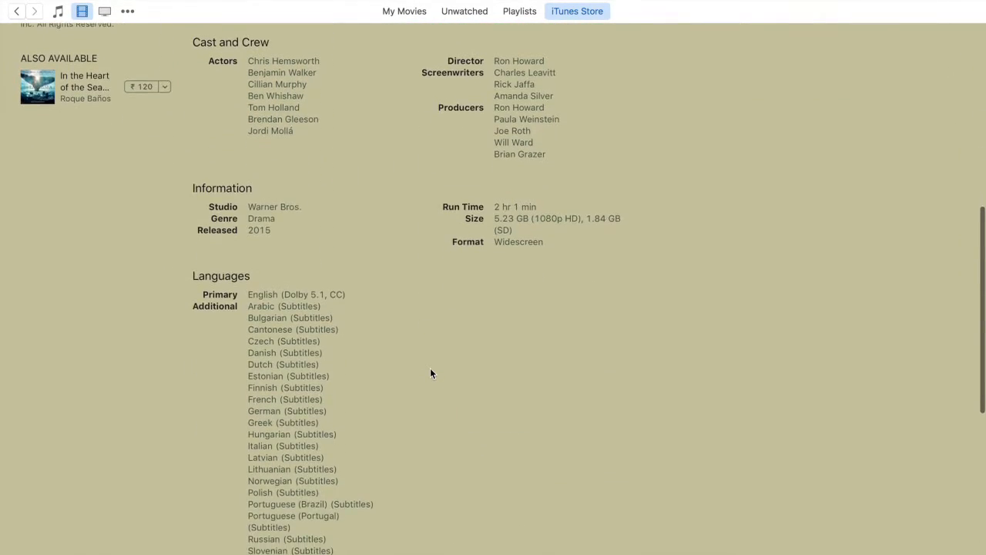
{"action": "scroll", "scroll_direction": "down", "scroll_amount": 3}
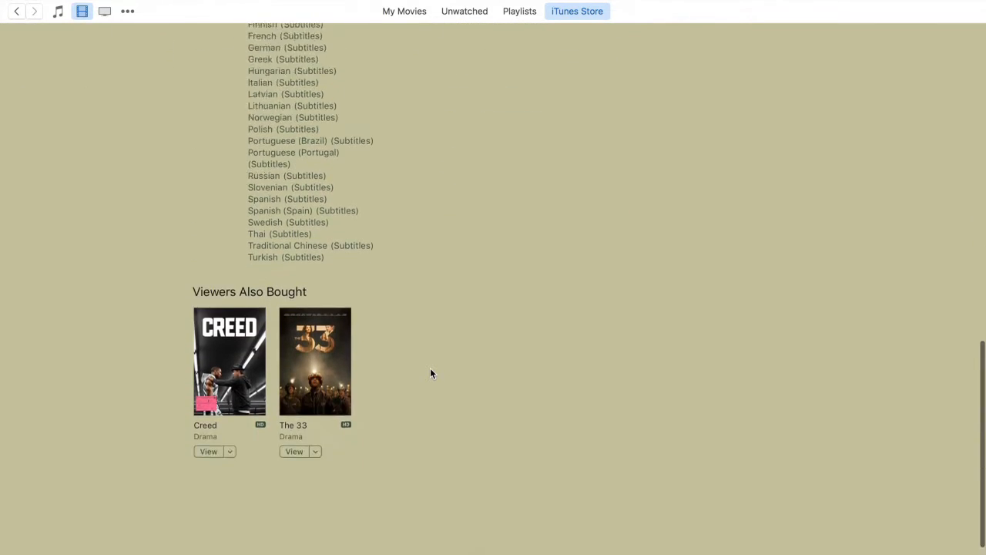
{"action": "scroll", "scroll_direction": "down", "scroll_amount": 3}
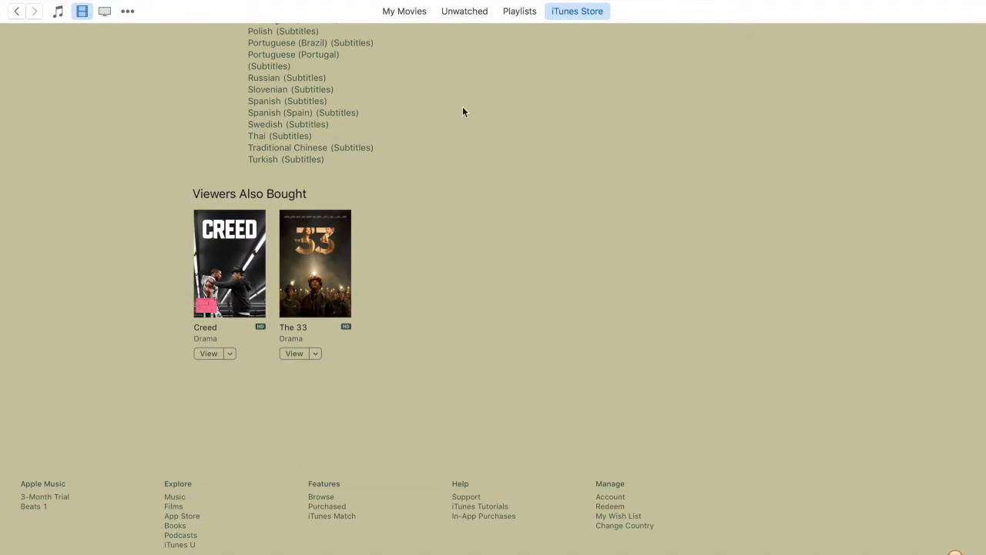
{"action": "mouse_move", "coordinate": [314, 212]}
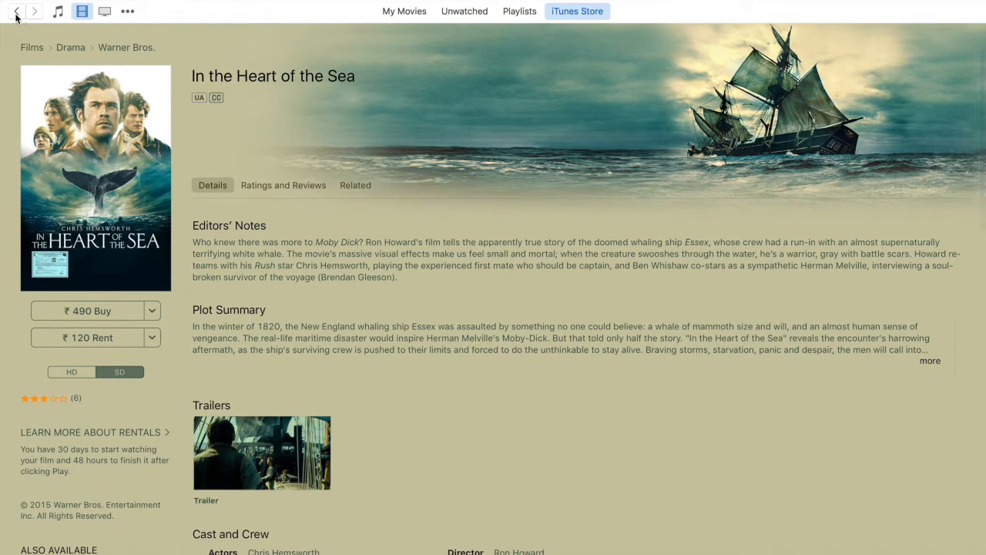
Go back to the Films front page and browse down to Films Just Added
{"action": "left_click", "coordinate": [16, 11]}
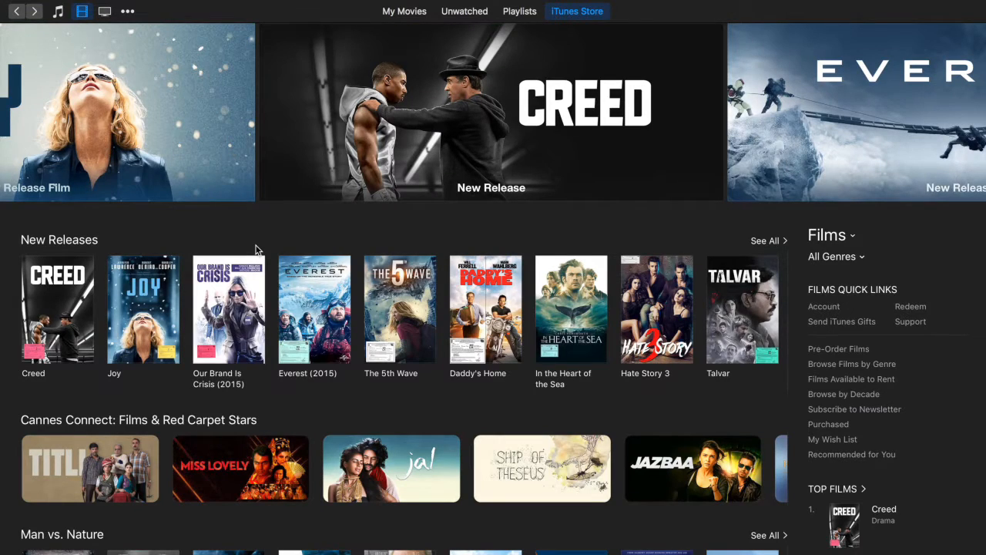
{"action": "scroll", "scroll_direction": "down", "scroll_amount": 3}
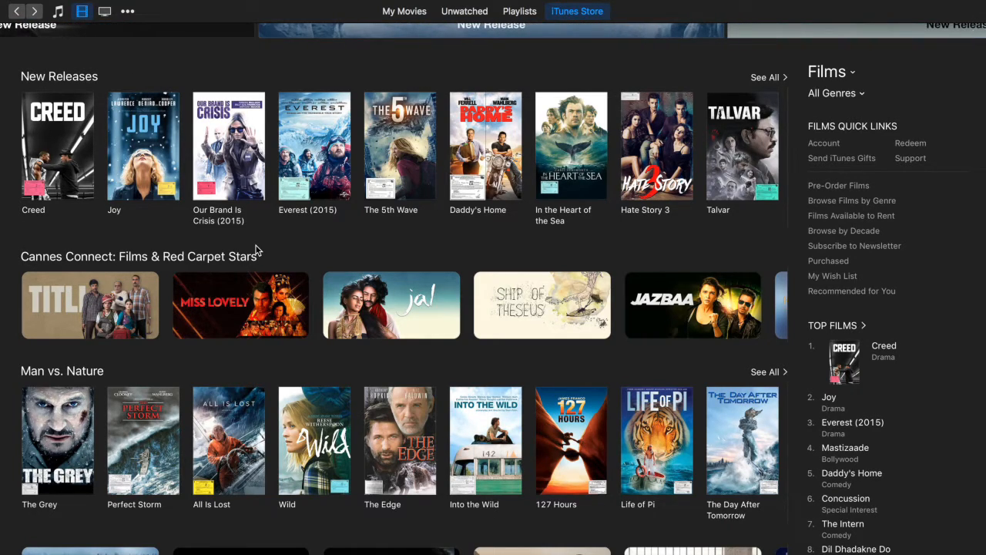
{"action": "scroll", "scroll_direction": "down", "scroll_amount": 3}
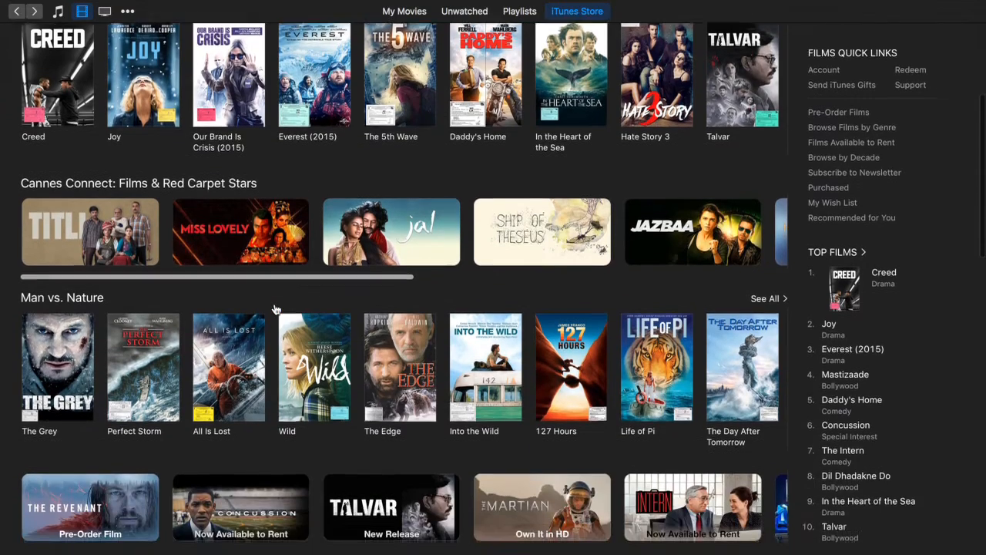
{"action": "scroll", "scroll_direction": "down", "scroll_amount": 3}
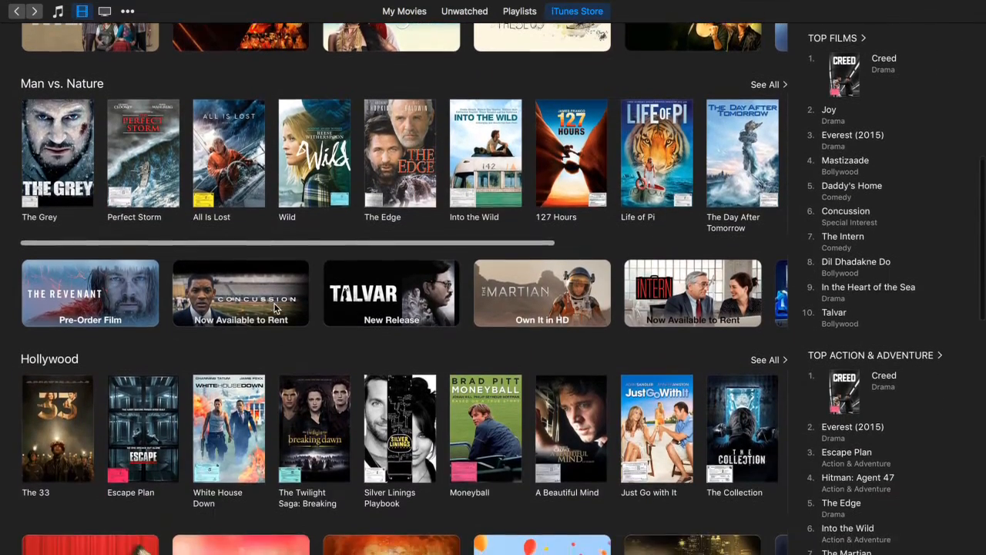
{"action": "scroll", "scroll_direction": "down", "scroll_amount": 3}
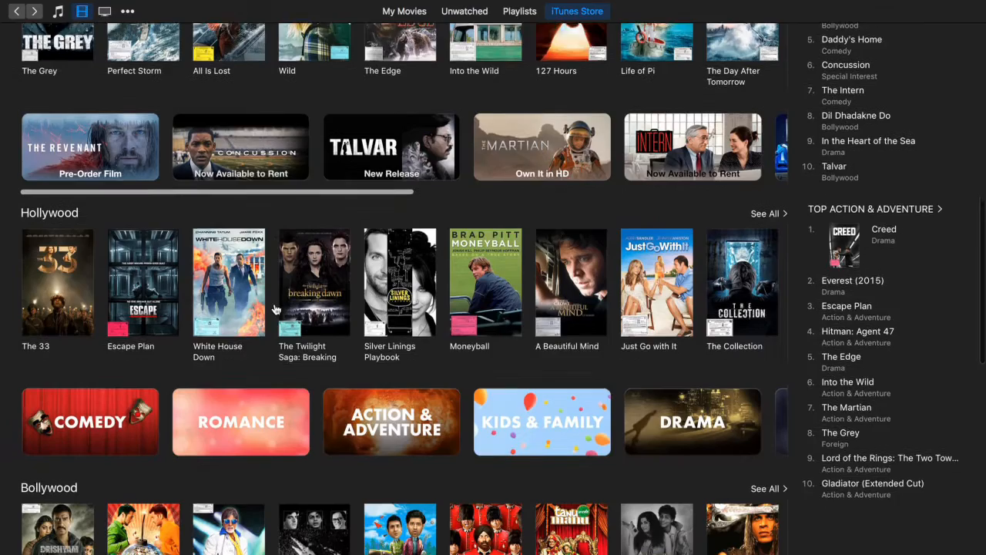
{"action": "scroll", "scroll_direction": "down", "scroll_amount": 3}
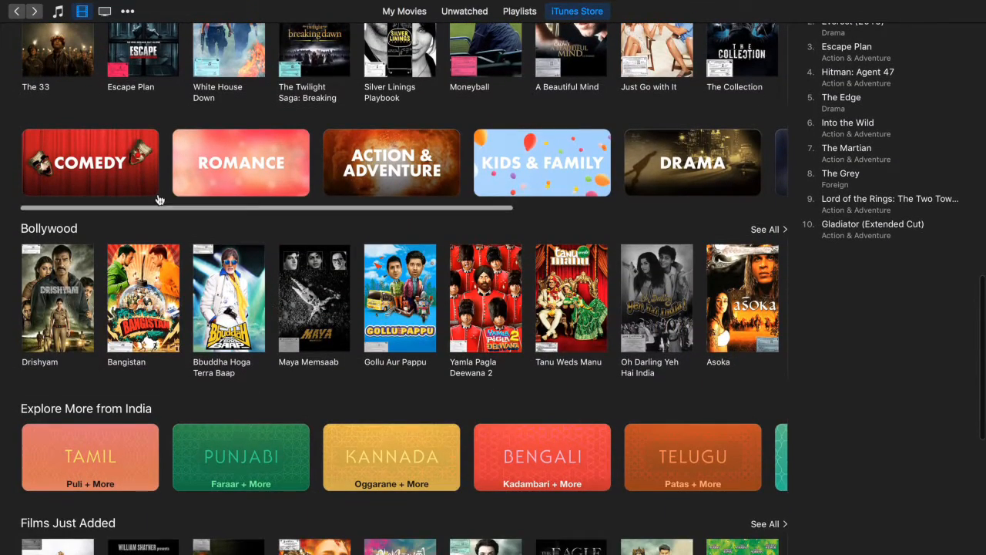
{"action": "scroll", "scroll_direction": "down", "scroll_amount": 3}
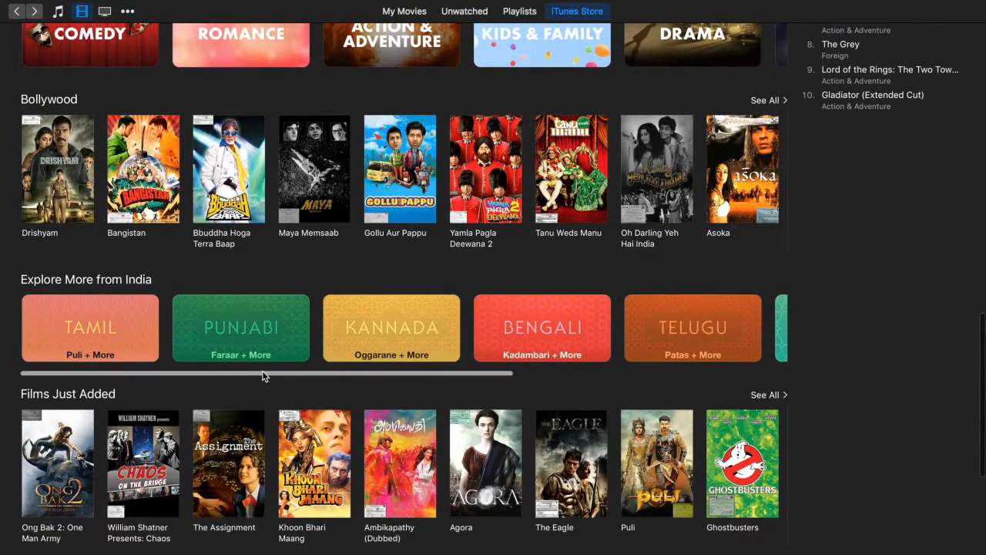
{"action": "scroll", "scroll_direction": "down", "scroll_amount": 3}
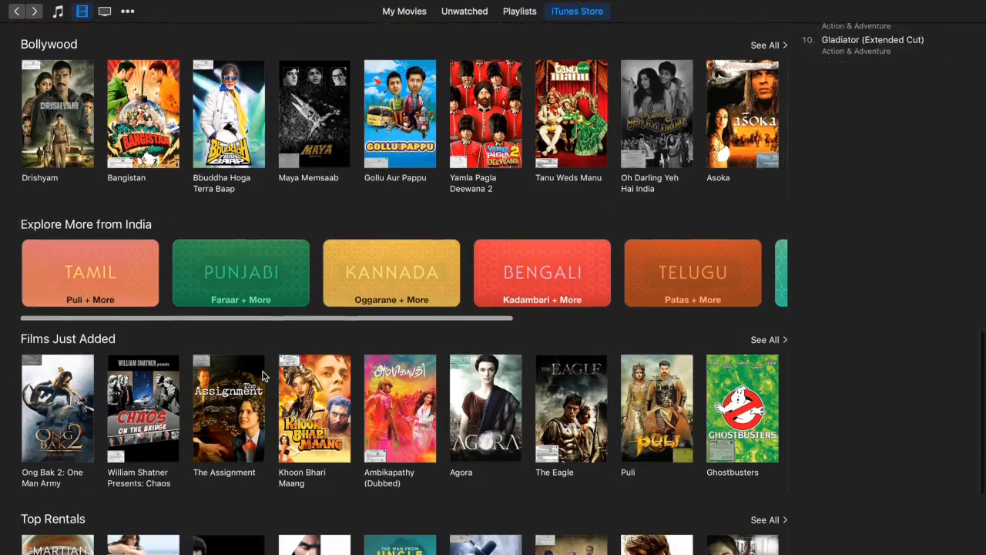
{"action": "scroll", "scroll_direction": "down", "scroll_amount": 3}
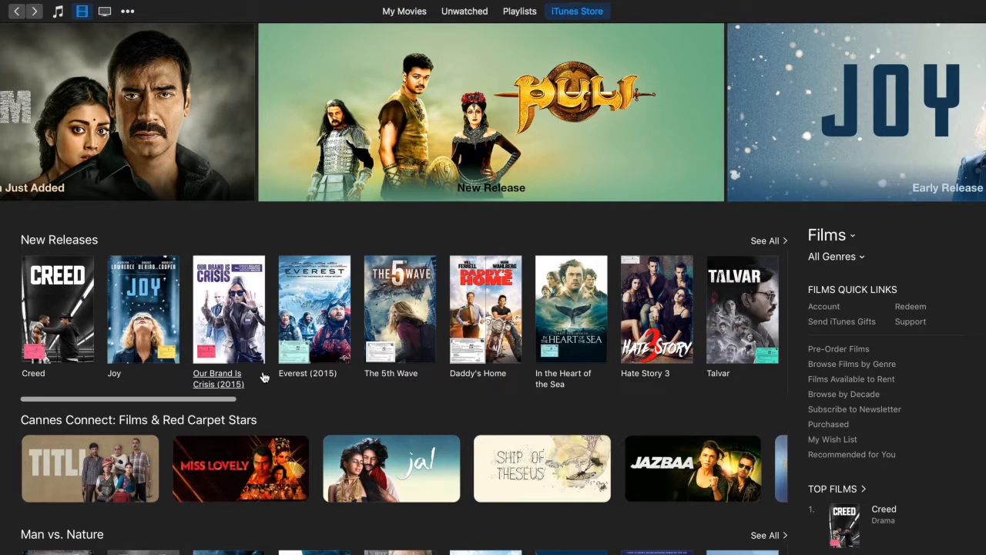
{"action": "mouse_move", "coordinate": [104, 10]}
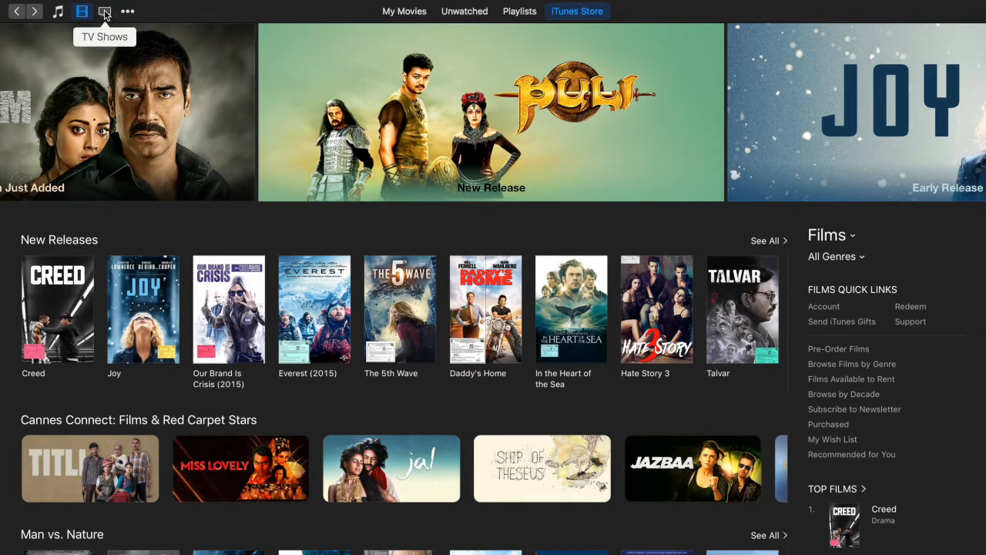
{"action": "left_click", "coordinate": [104, 11]}
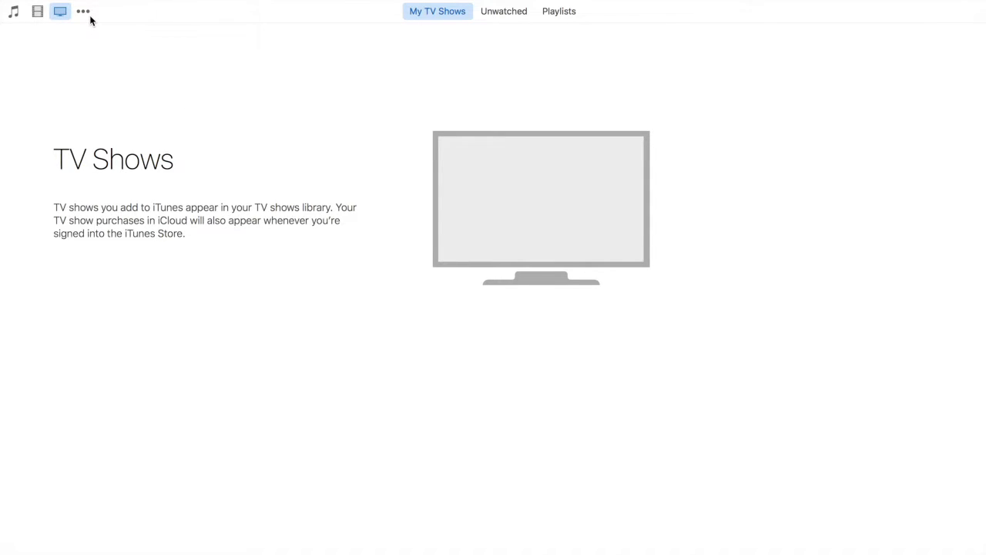
{"action": "left_click", "coordinate": [83, 10]}
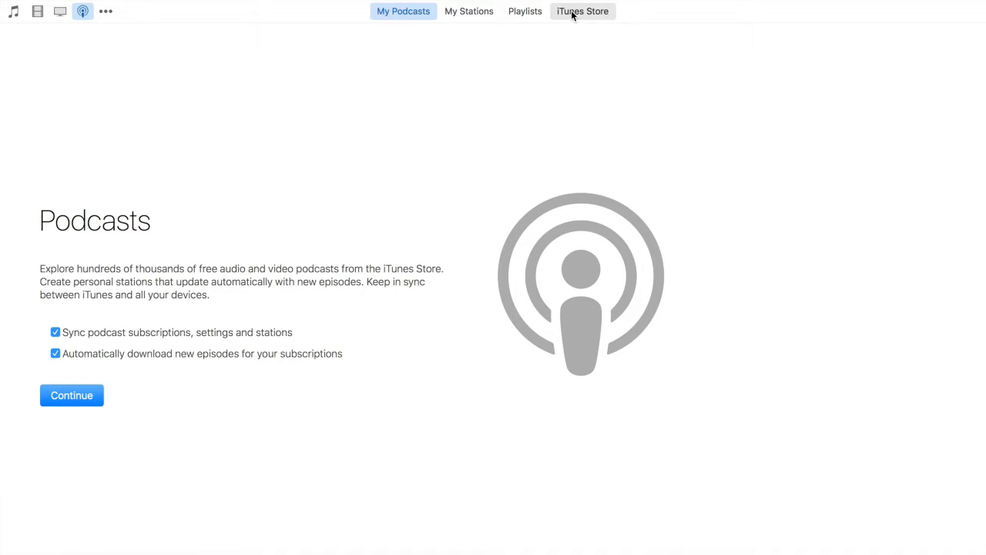
{"action": "left_click", "coordinate": [582, 11]}
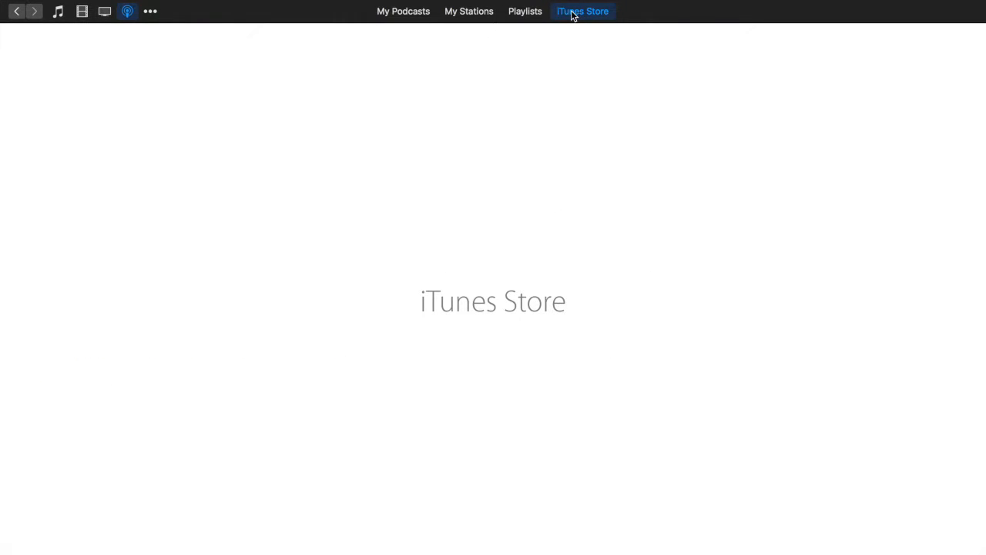
{"action": "left_click", "coordinate": [582, 11]}
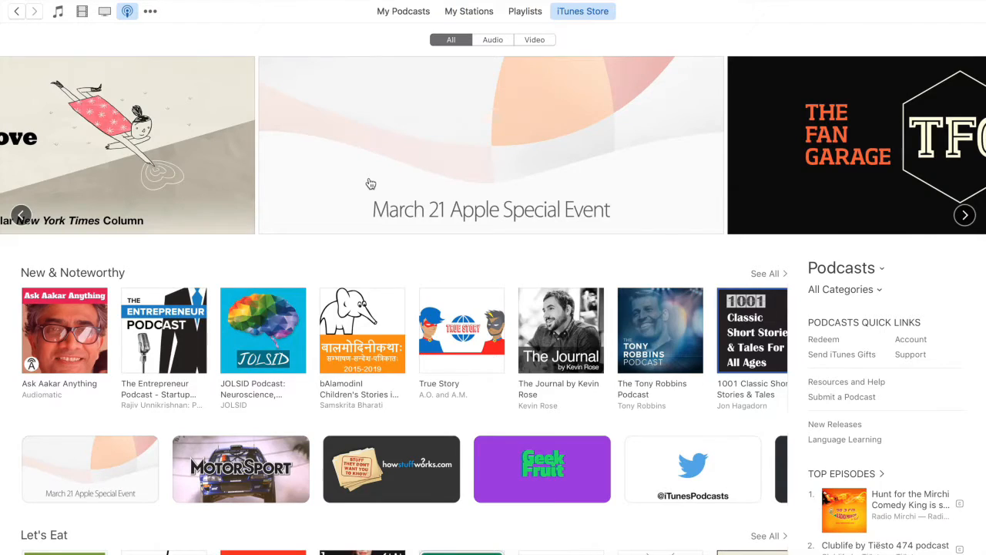
{"action": "mouse_move", "coordinate": [528, 151]}
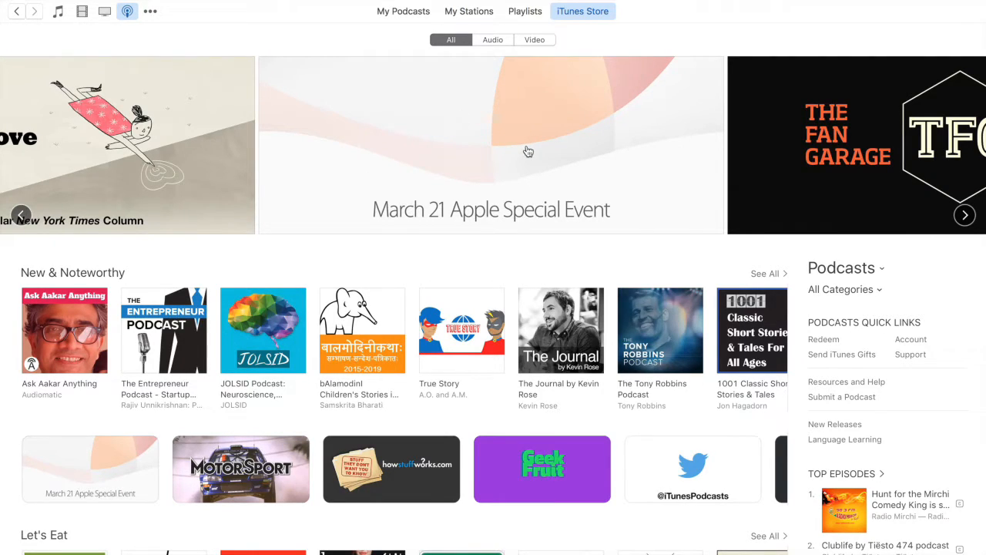
{"action": "mouse_move", "coordinate": [522, 124]}
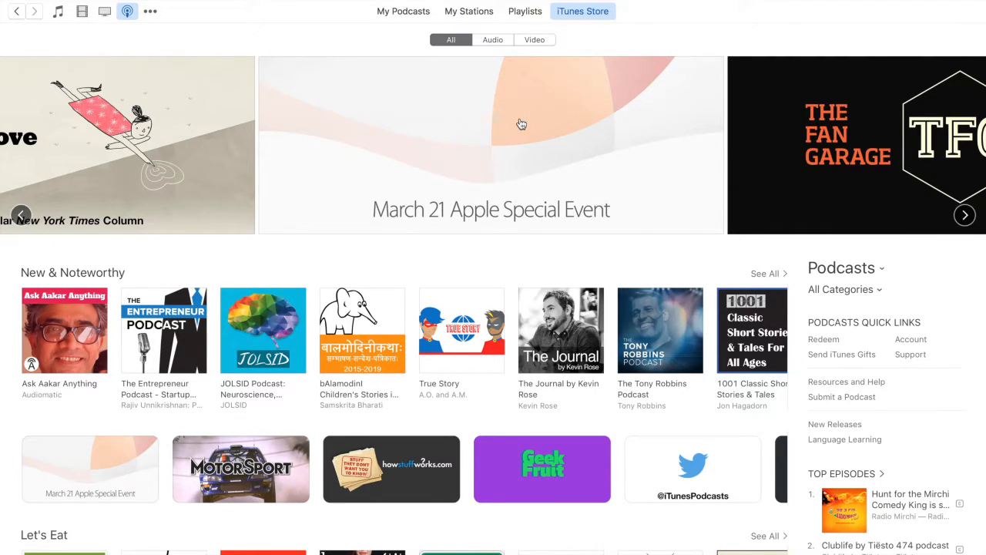
{"action": "scroll", "scroll_direction": "down", "scroll_amount": 3}
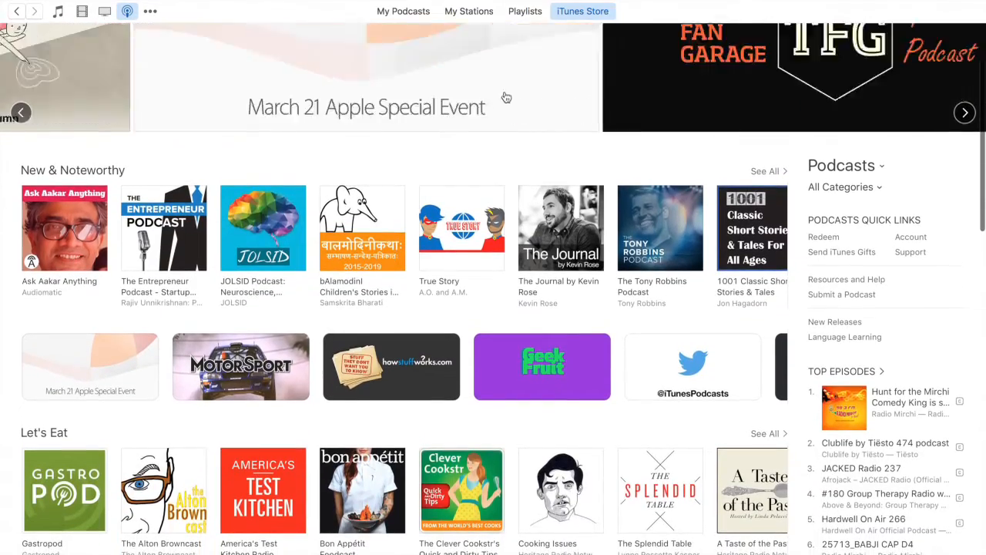
{"action": "scroll", "scroll_direction": "down", "scroll_amount": 3}
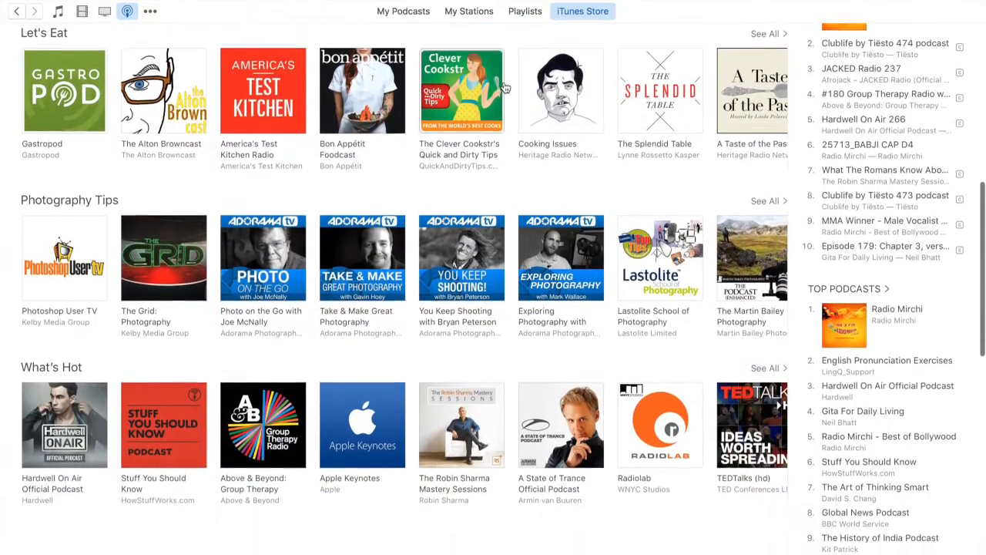
{"action": "scroll", "scroll_direction": "down", "scroll_amount": 3}
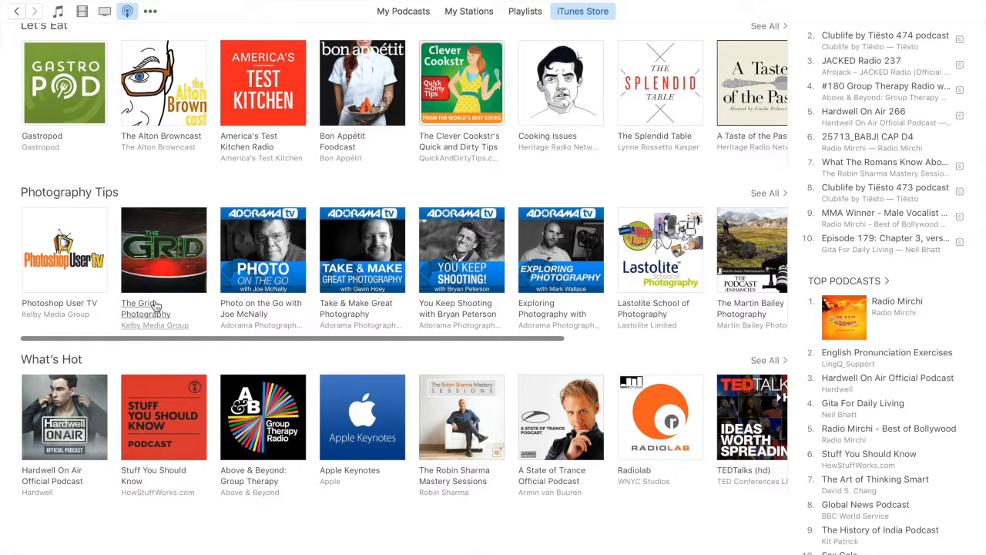
{"action": "scroll", "scroll_direction": "down", "scroll_amount": 3}
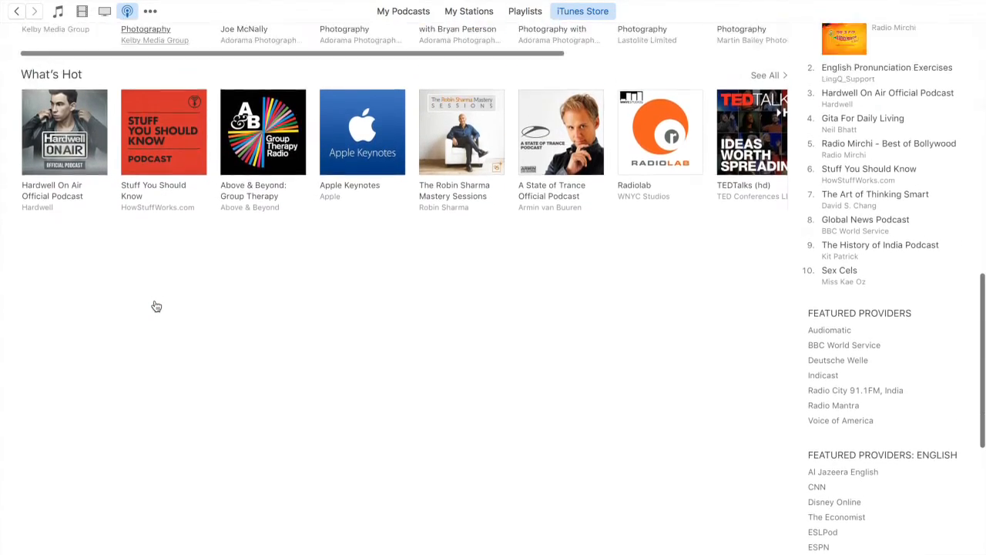
{"action": "scroll", "scroll_direction": "up", "scroll_amount": 3}
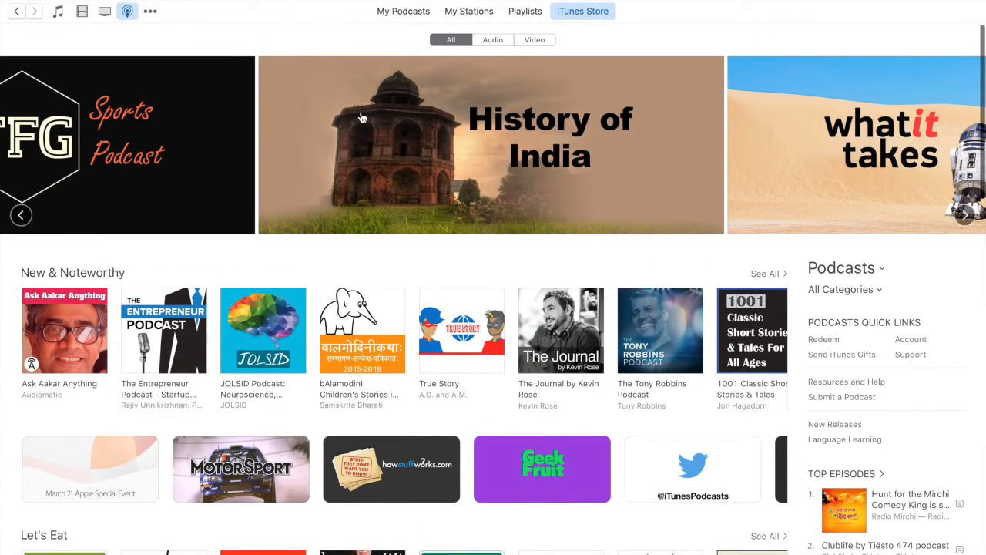
Choose iTunes U from the ••• menu and scroll to Browse Higher Ed Academic Categories
{"action": "left_click", "coordinate": [151, 11]}
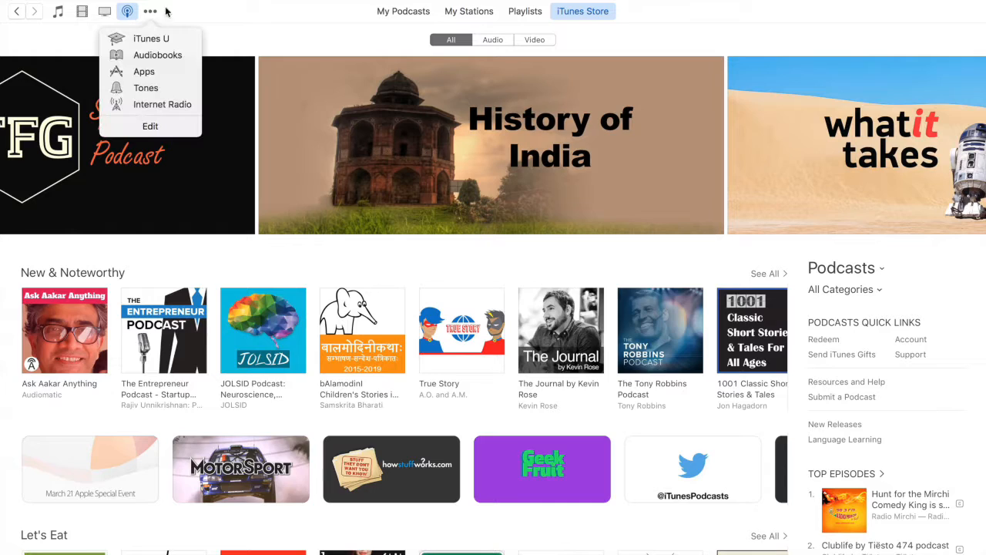
{"action": "mouse_move", "coordinate": [151, 39]}
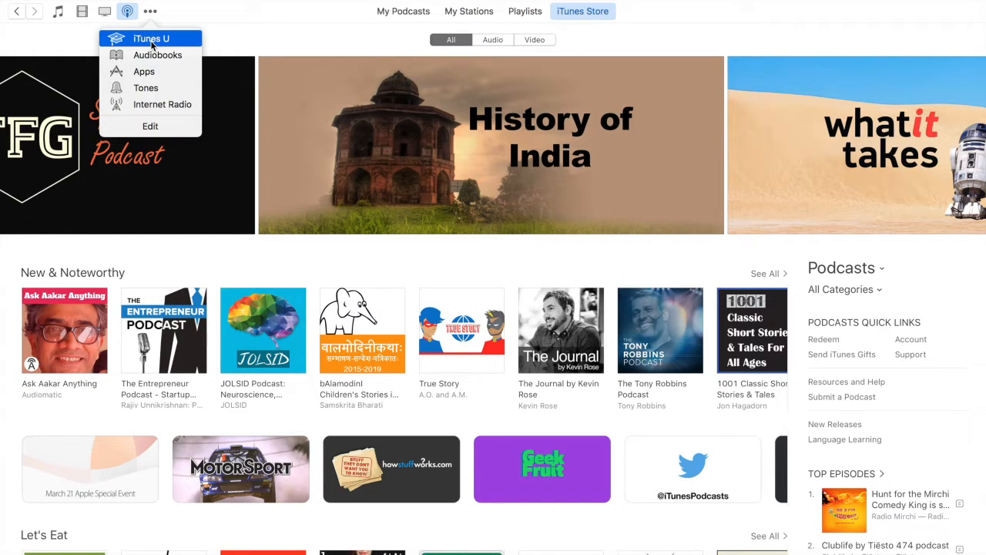
{"action": "left_click", "coordinate": [151, 38]}
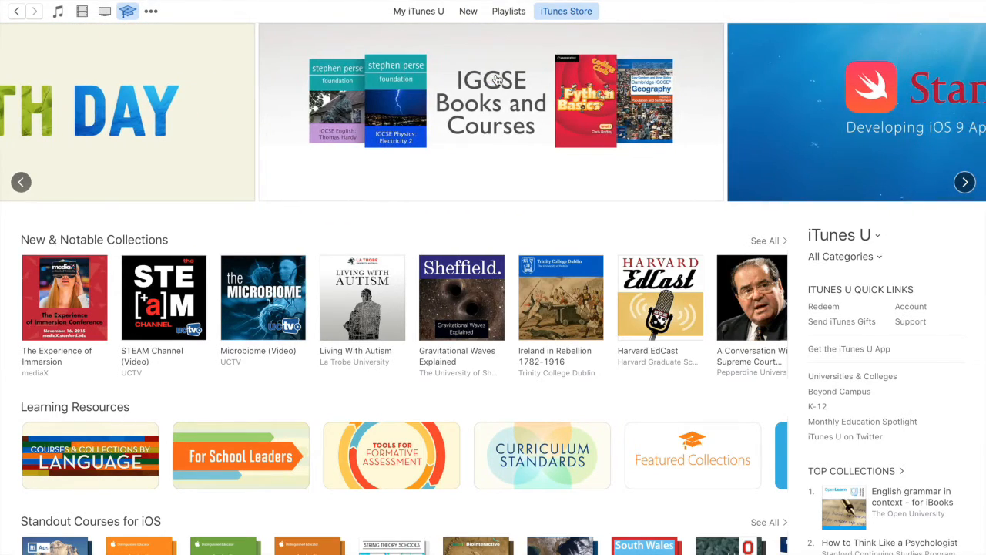
{"action": "scroll", "scroll_direction": "down", "scroll_amount": 3}
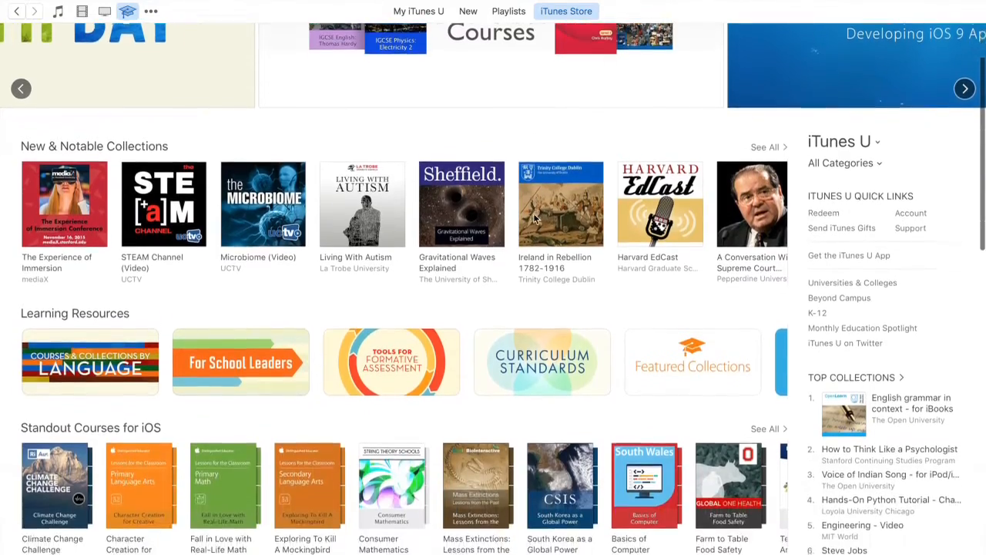
{"action": "scroll", "scroll_direction": "down", "scroll_amount": 3}
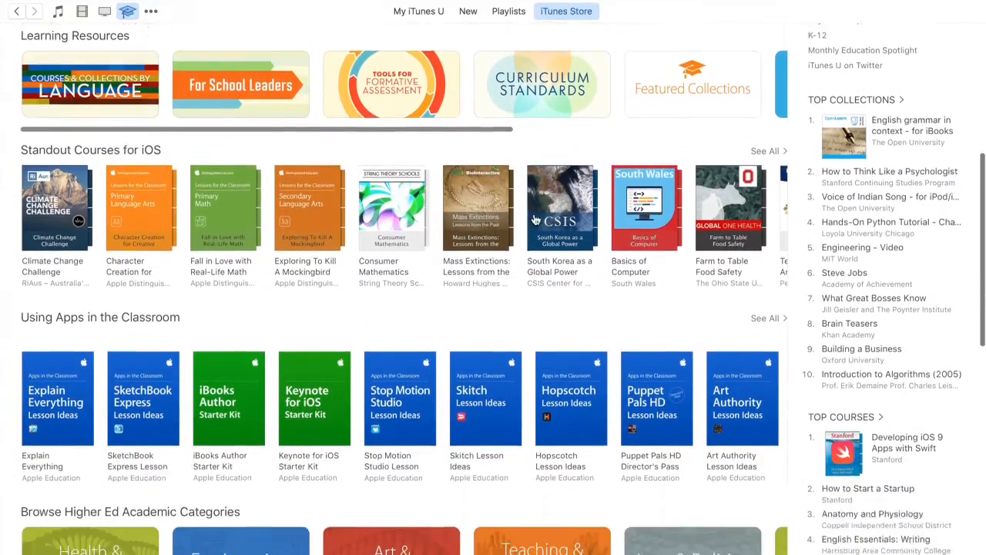
{"action": "scroll", "scroll_direction": "down", "scroll_amount": 3}
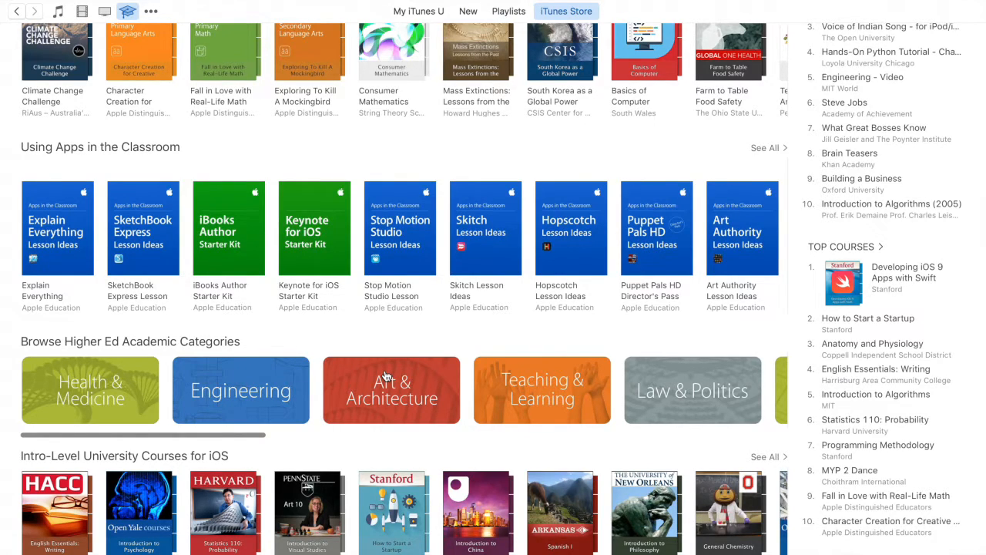
Open Art & Architecture, then browse Yale's Roman Architecture lecture list
{"action": "left_click", "coordinate": [391, 389]}
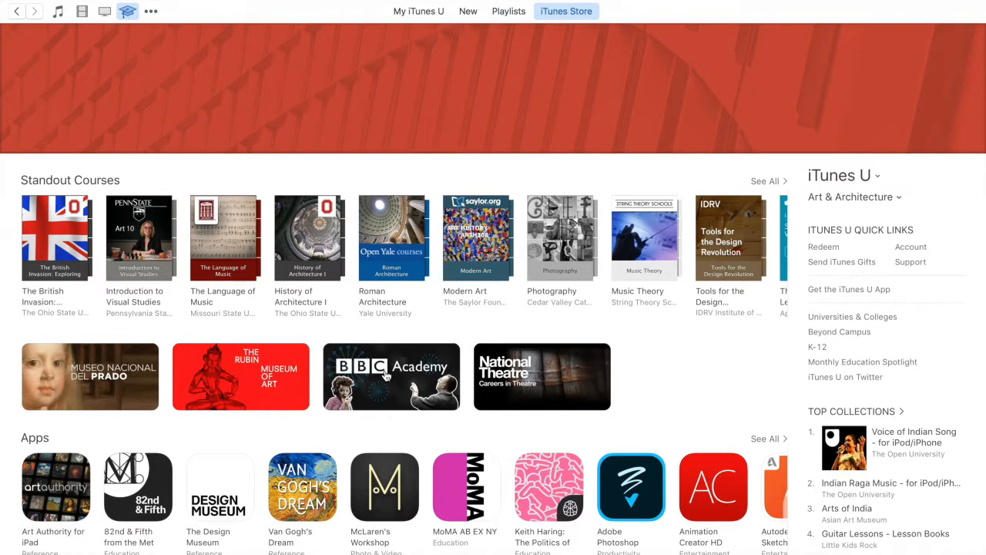
{"action": "mouse_move", "coordinate": [301, 296]}
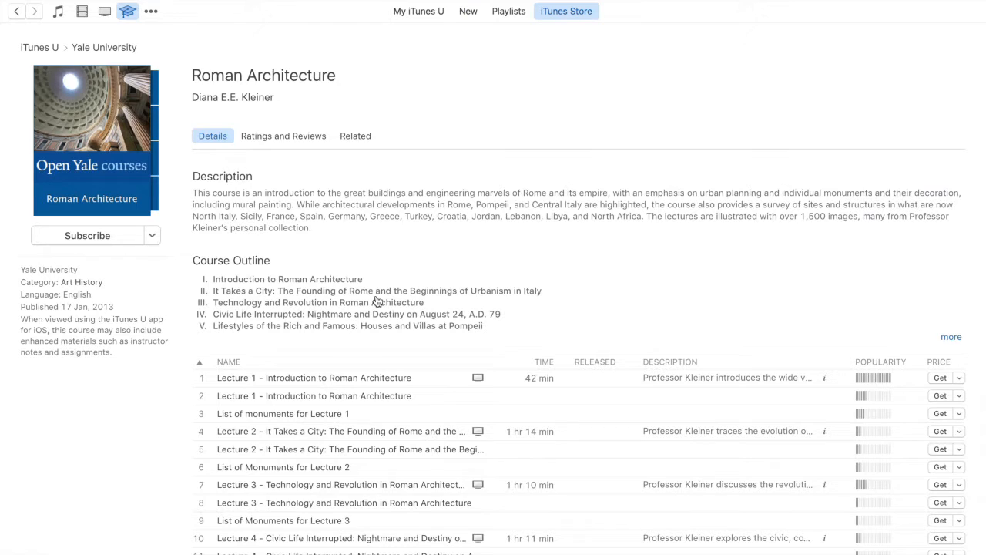
{"action": "mouse_move", "coordinate": [330, 213]}
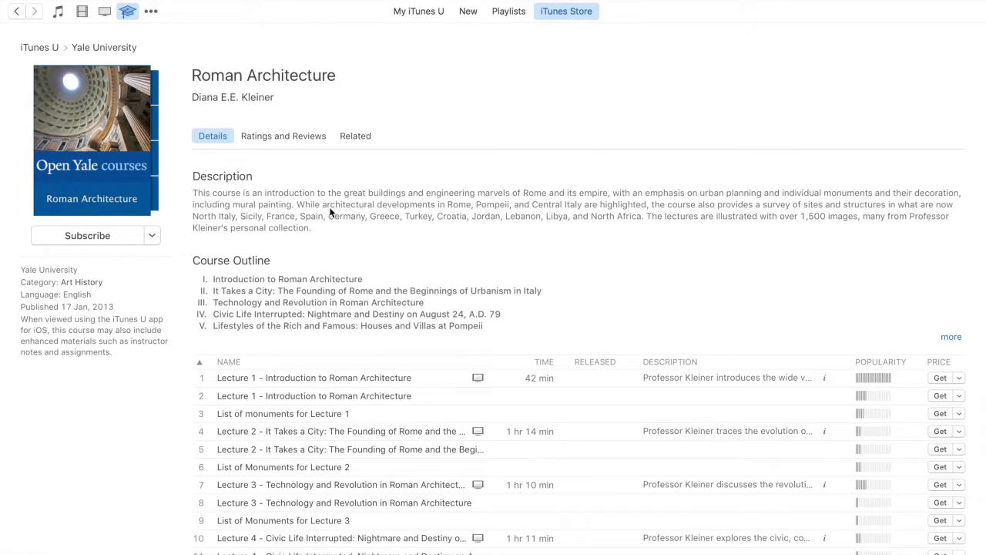
{"action": "scroll", "scroll_direction": "down", "scroll_amount": 3}
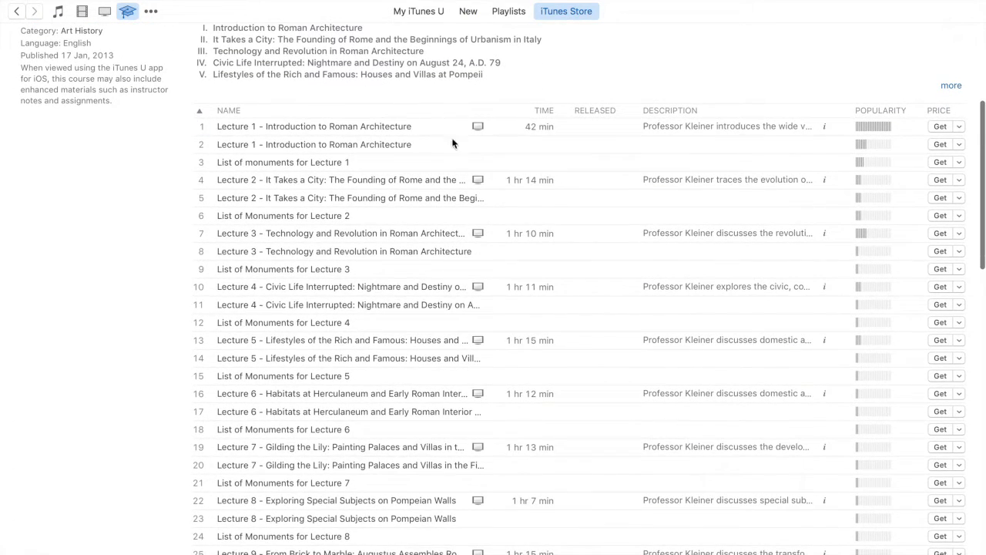
{"action": "mouse_move", "coordinate": [530, 168]}
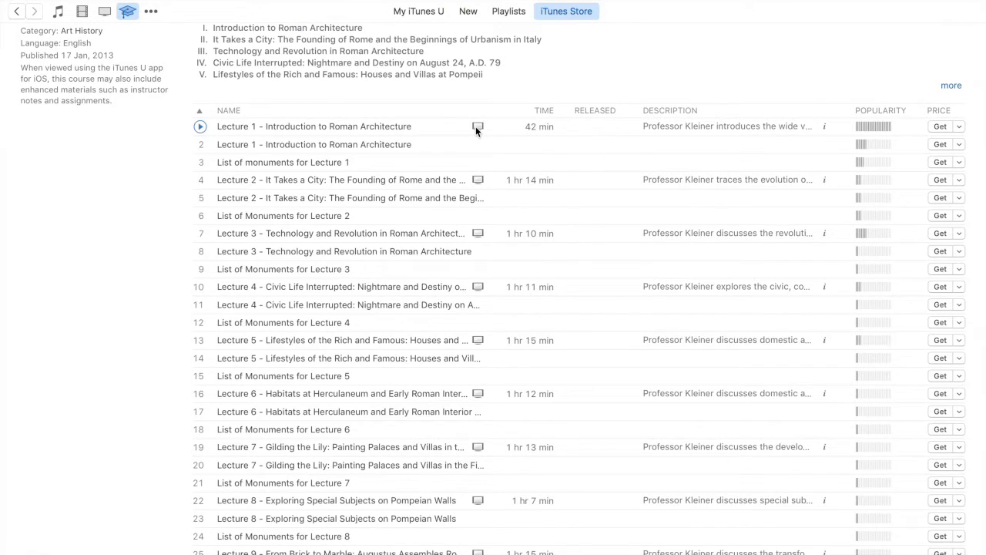
{"action": "scroll", "scroll_direction": "down", "scroll_amount": 3}
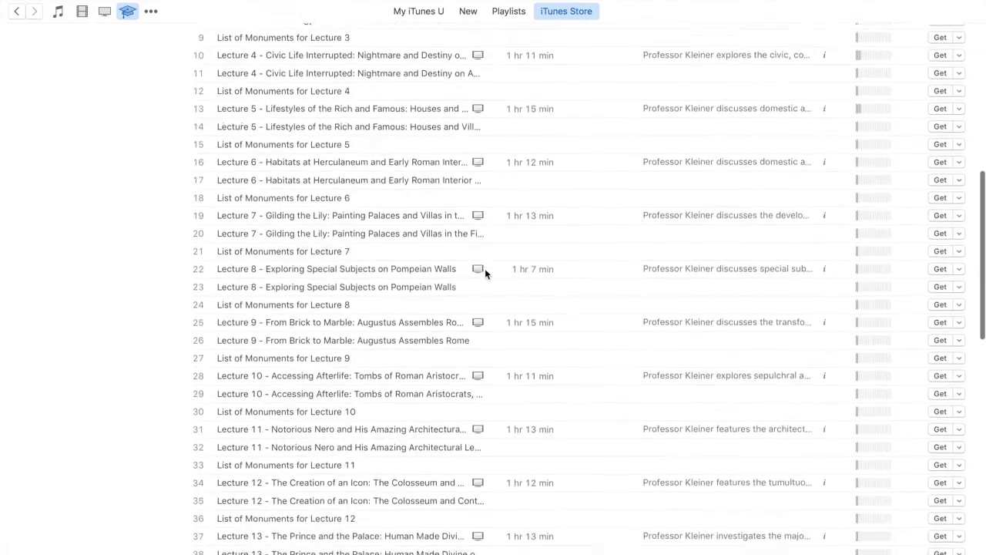
{"action": "scroll", "scroll_direction": "down", "scroll_amount": 3}
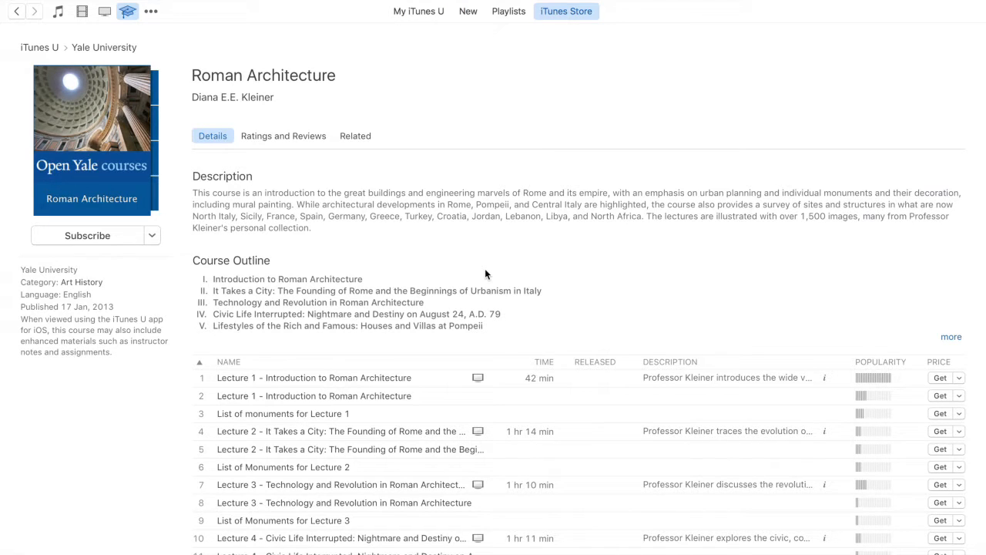
Go back to the iTunes U front page and browse its sections down to Featured Providers
{"action": "left_click", "coordinate": [15, 11]}
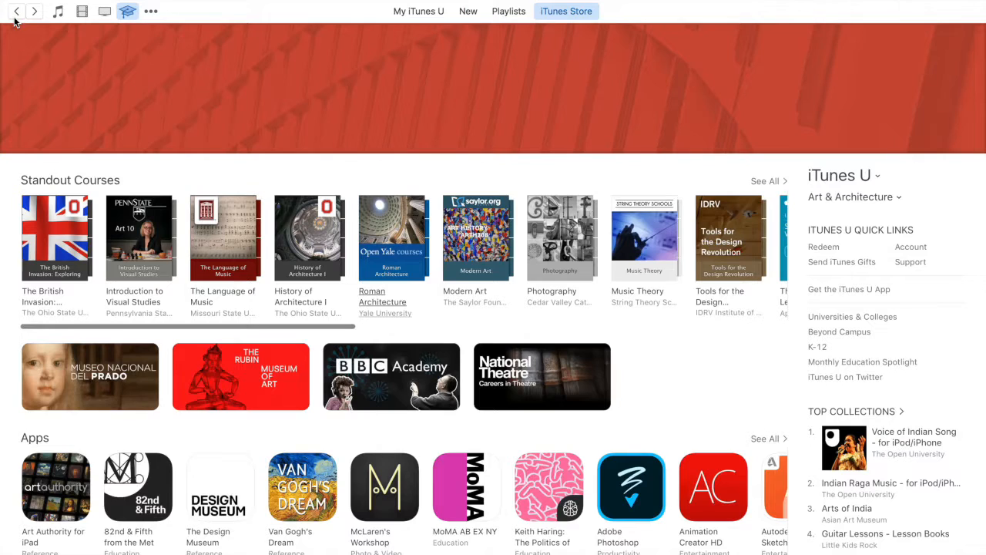
{"action": "scroll", "scroll_direction": "down", "scroll_amount": 3}
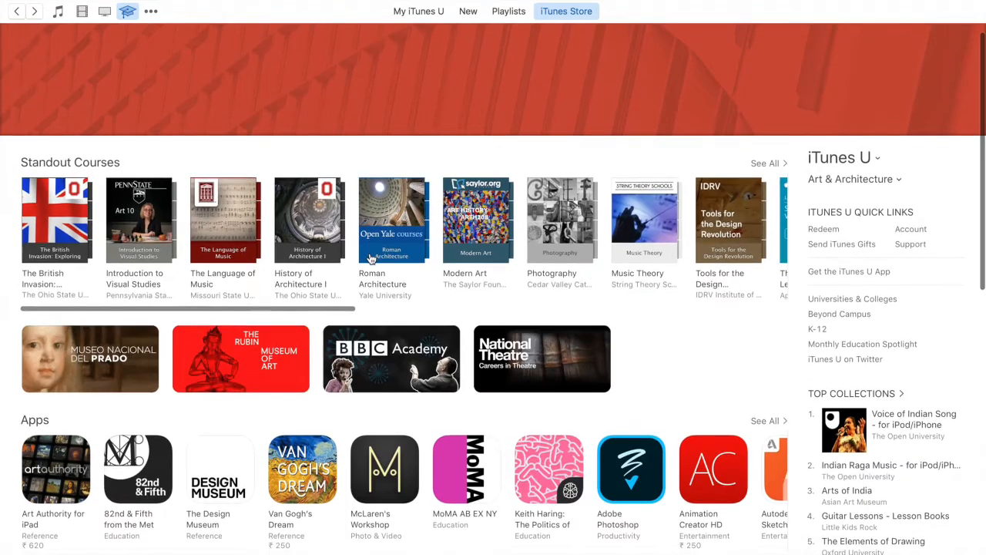
{"action": "scroll", "scroll_direction": "down", "scroll_amount": 3}
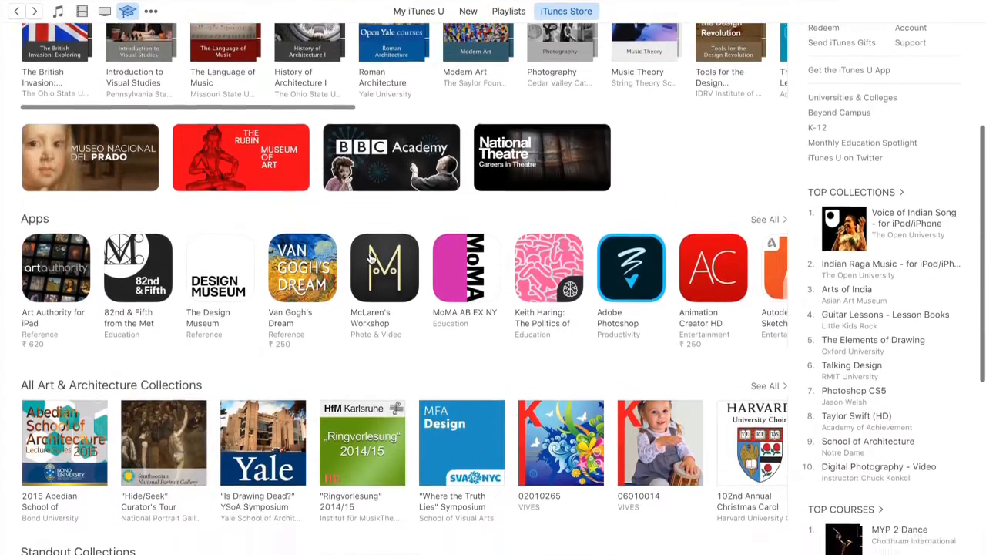
{"action": "scroll", "scroll_direction": "down", "scroll_amount": 3}
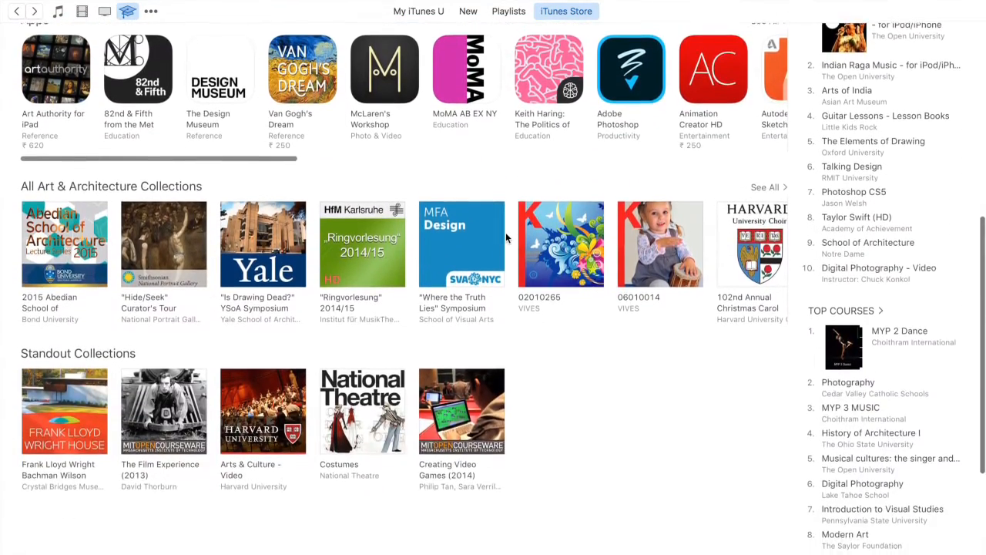
{"action": "scroll", "scroll_direction": "up", "scroll_amount": 3}
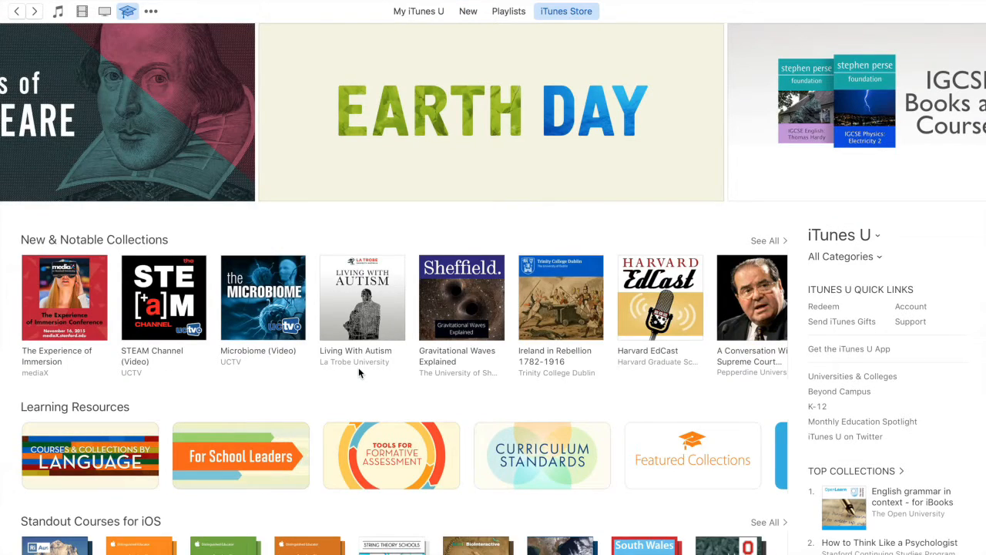
{"action": "scroll", "scroll_direction": "down", "scroll_amount": 3}
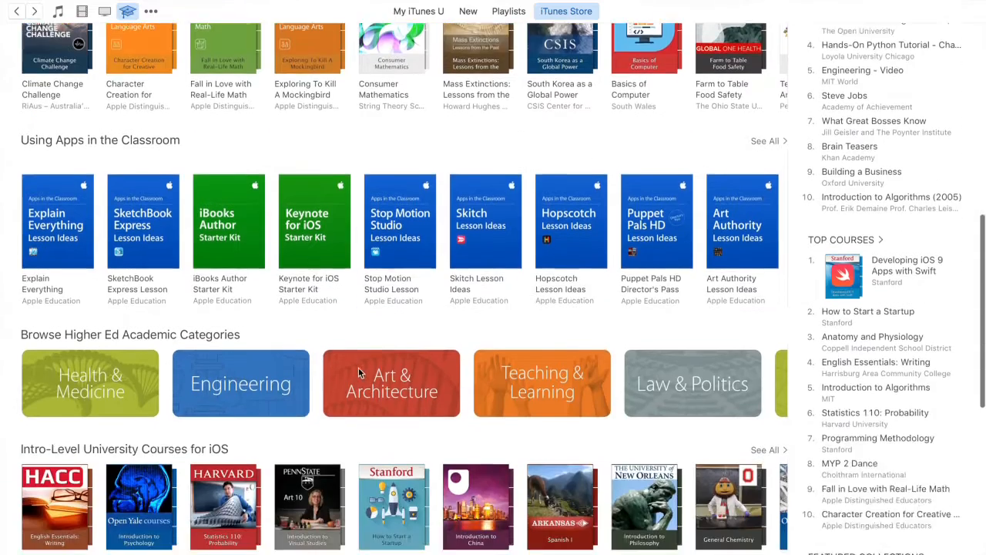
{"action": "scroll", "scroll_direction": "down", "scroll_amount": 3}
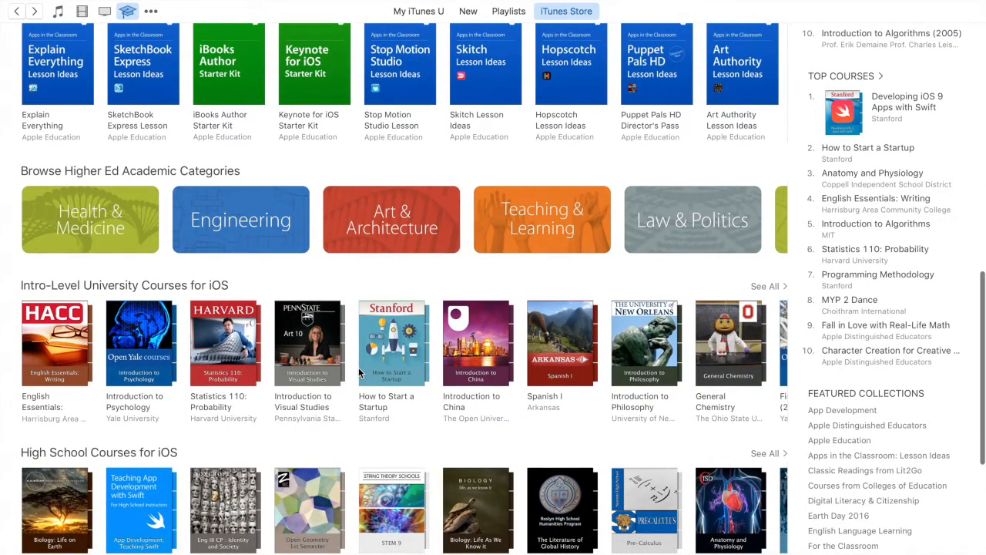
{"action": "scroll", "scroll_direction": "down", "scroll_amount": 3}
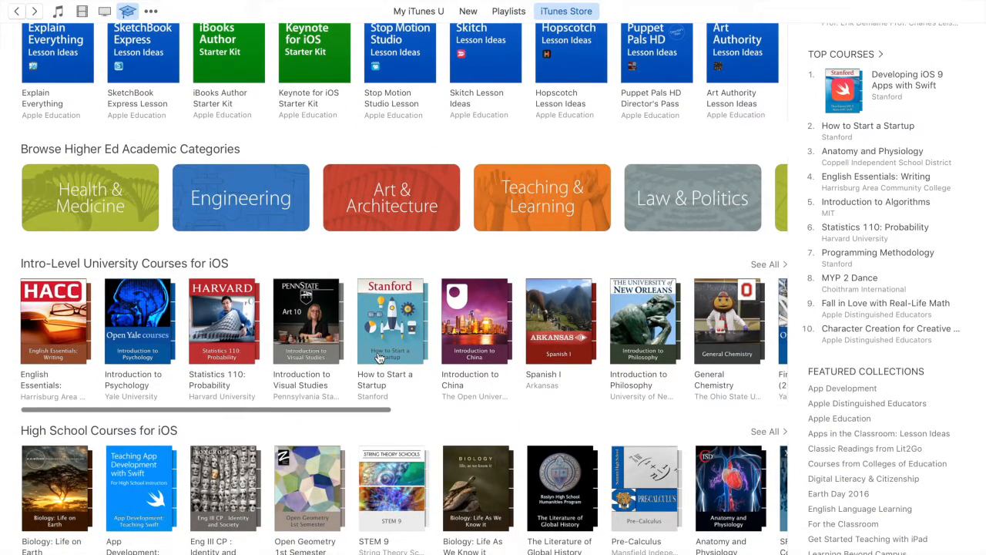
{"action": "scroll", "scroll_direction": "down", "scroll_amount": 3}
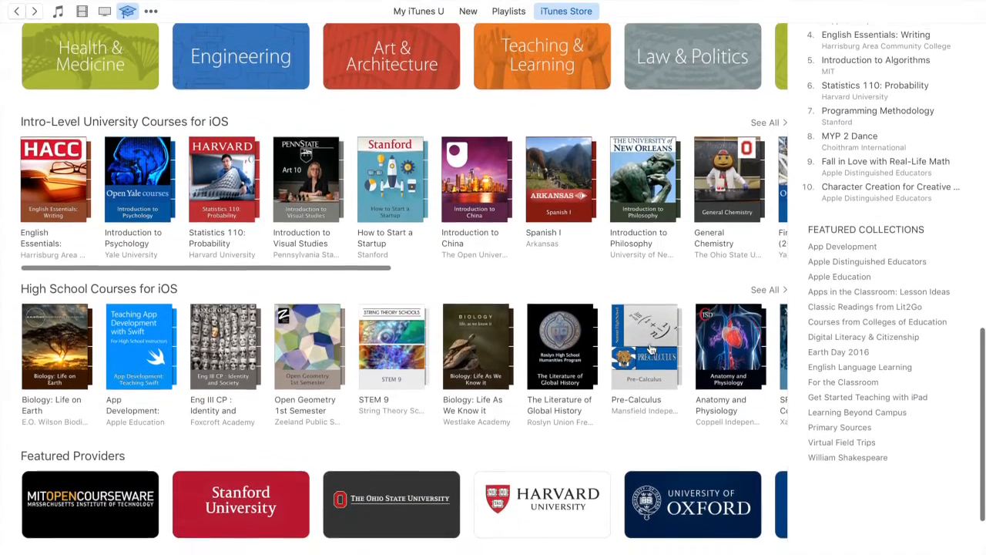
{"action": "scroll", "scroll_direction": "down", "scroll_amount": 3}
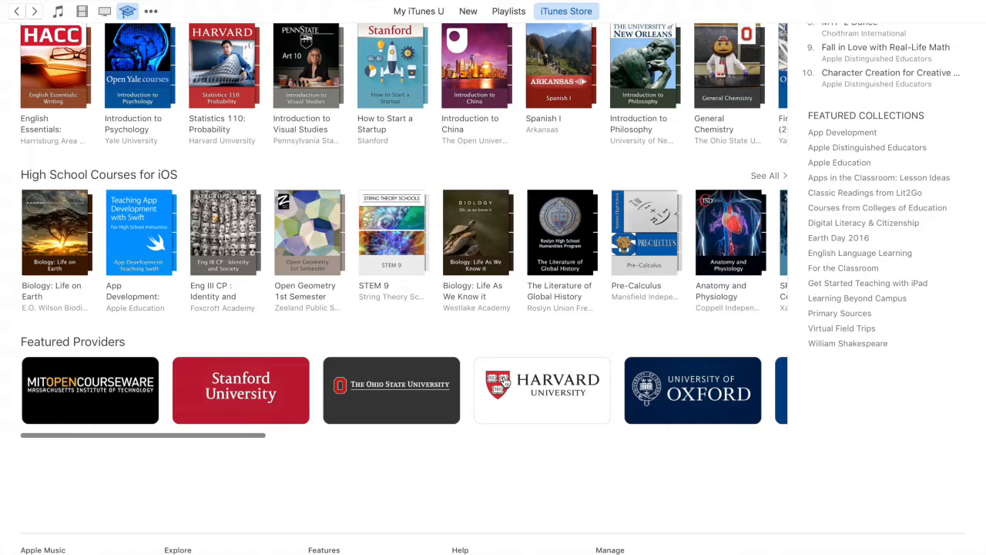
{"action": "scroll", "scroll_direction": "right", "scroll_amount": 3}
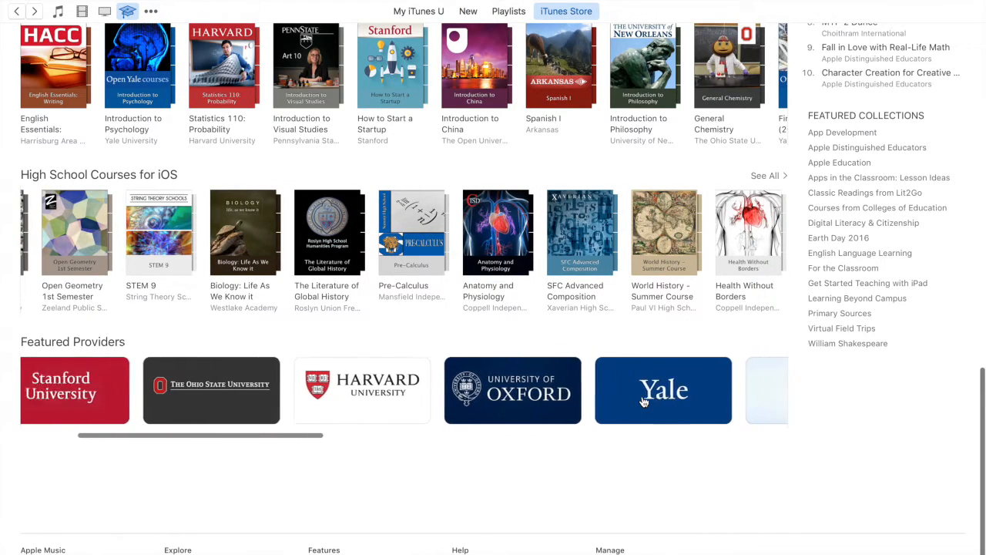
{"action": "scroll", "scroll_direction": "right", "scroll_amount": 3}
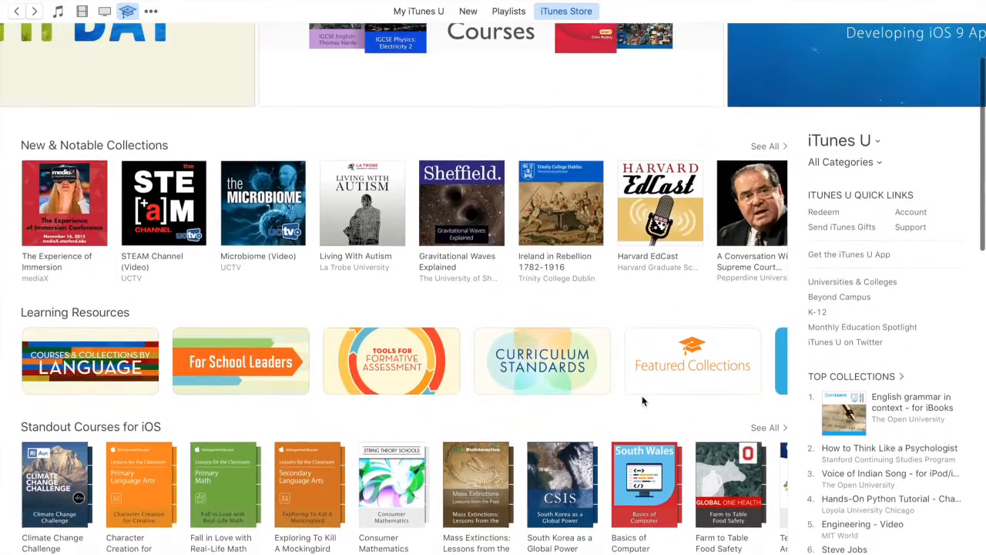
Choose Internet Radio from the ••• media menu
{"action": "left_click", "coordinate": [151, 10]}
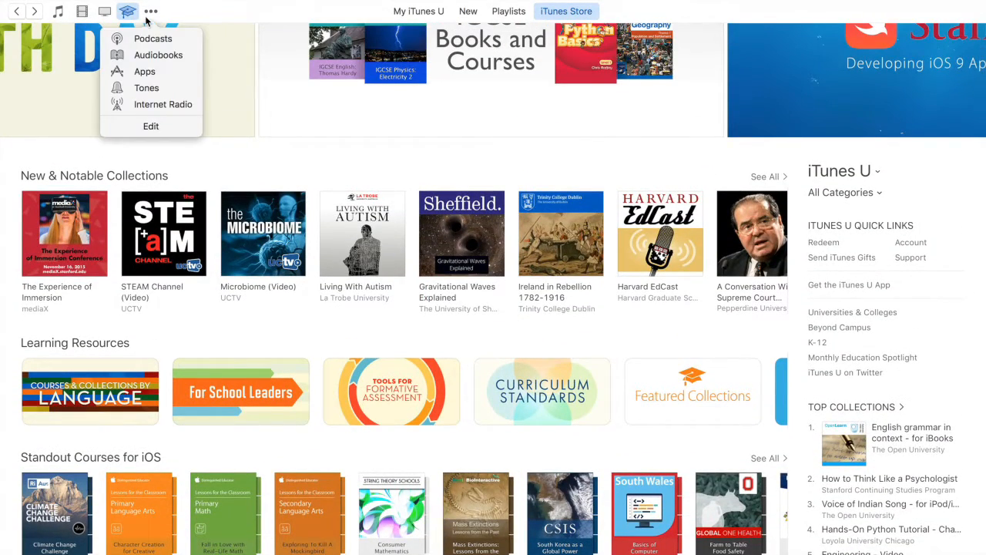
{"action": "mouse_move", "coordinate": [158, 55]}
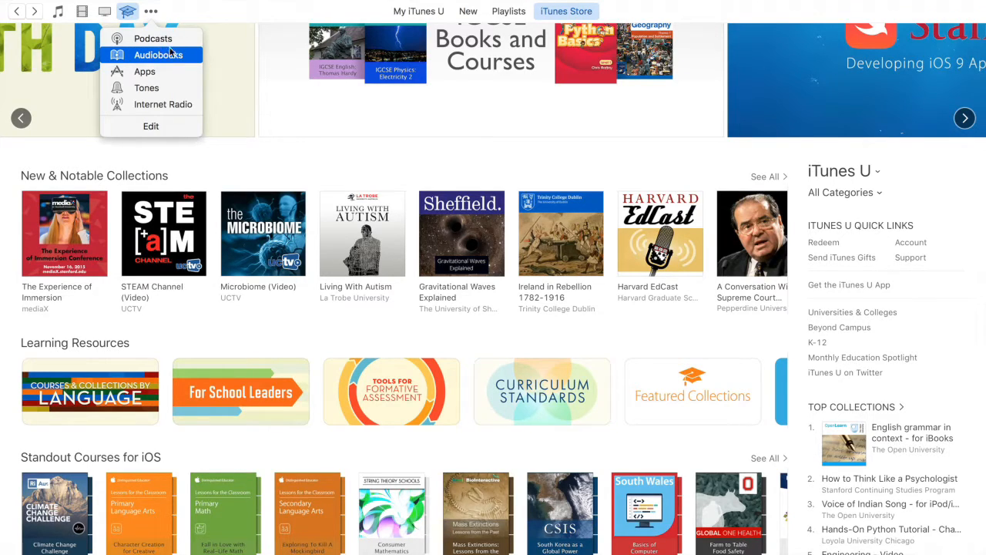
{"action": "mouse_move", "coordinate": [145, 71]}
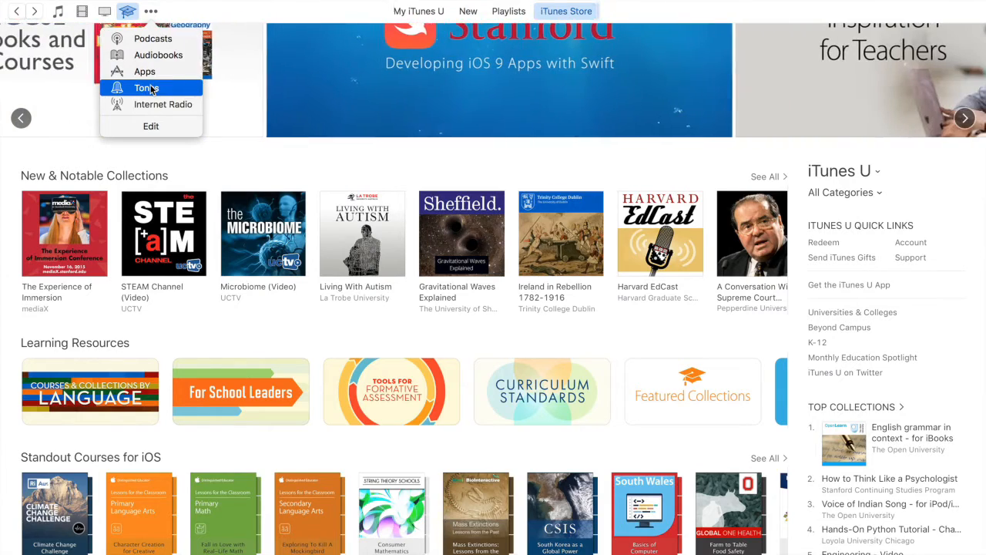
{"action": "left_click", "coordinate": [163, 104]}
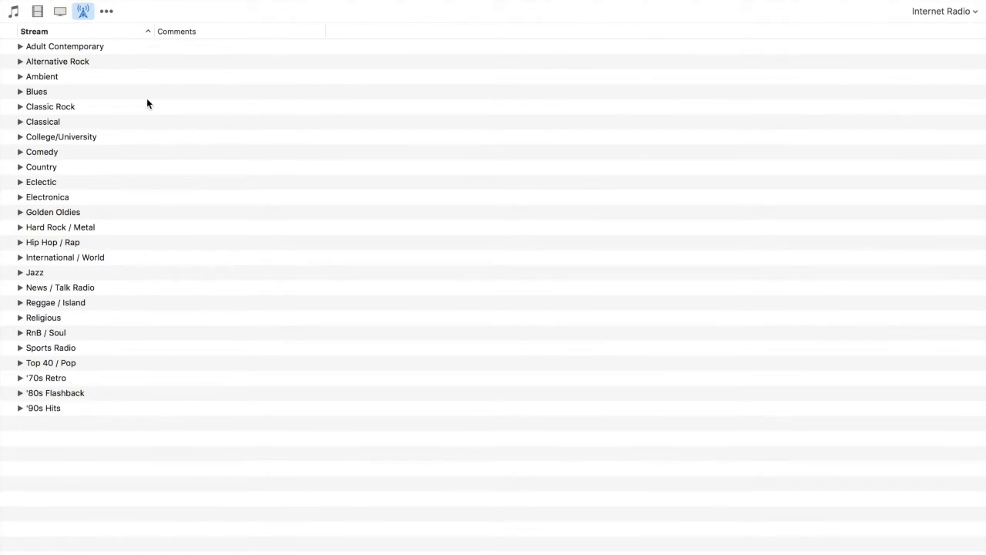
{"action": "mouse_move", "coordinate": [28, 84]}
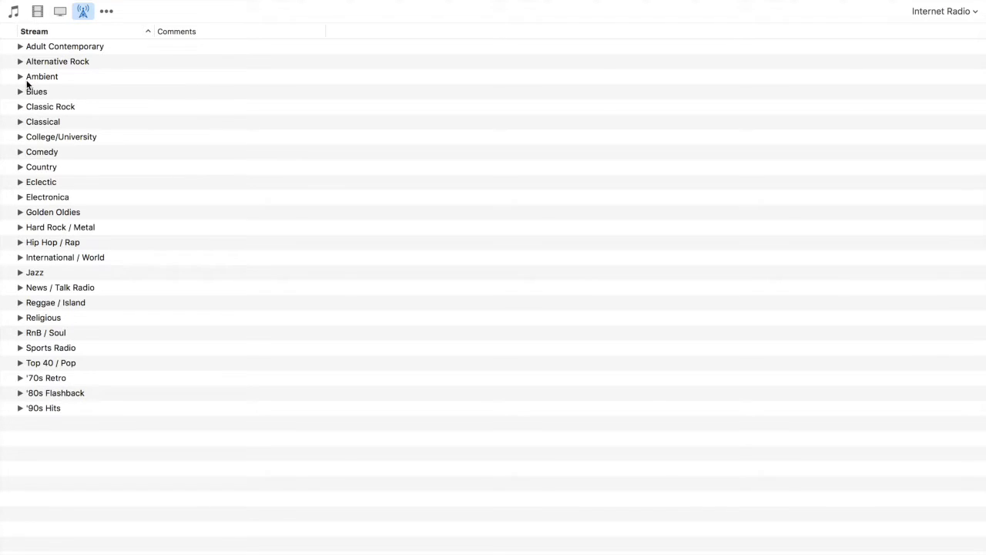
{"action": "mouse_move", "coordinate": [38, 242]}
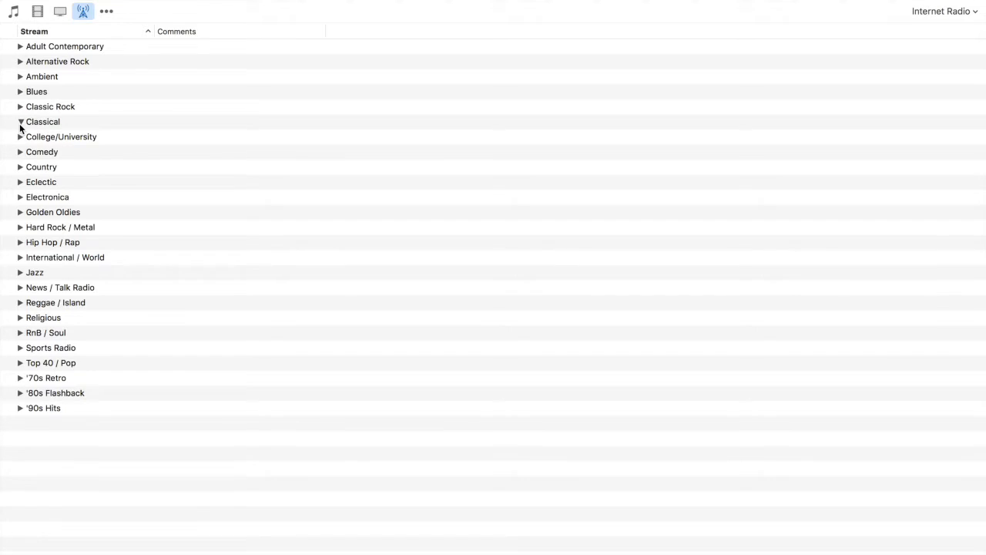
Play the Aardwolf Radio Beethoven 24/7 stream from Classical, then collapse Classical
{"action": "left_click", "coordinate": [20, 122]}
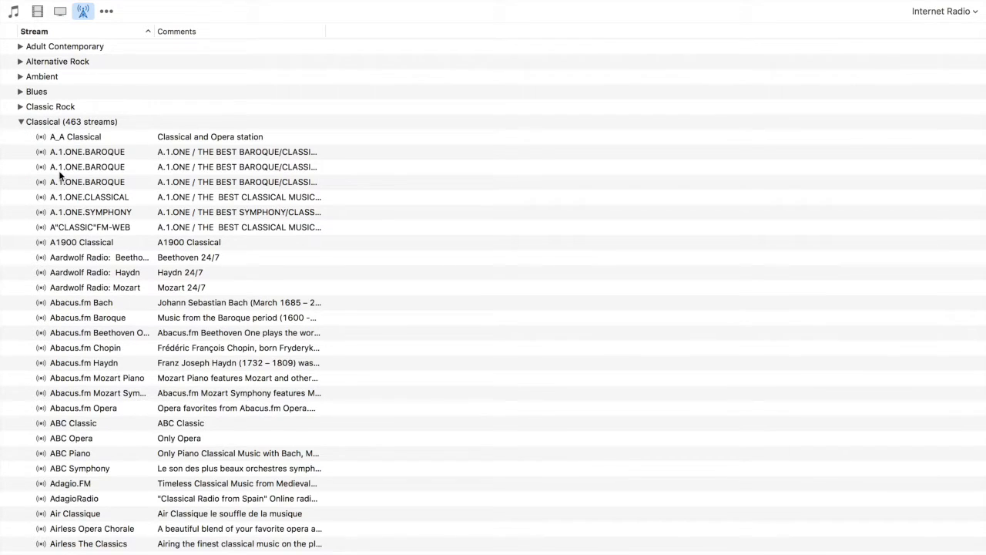
{"action": "mouse_move", "coordinate": [77, 259]}
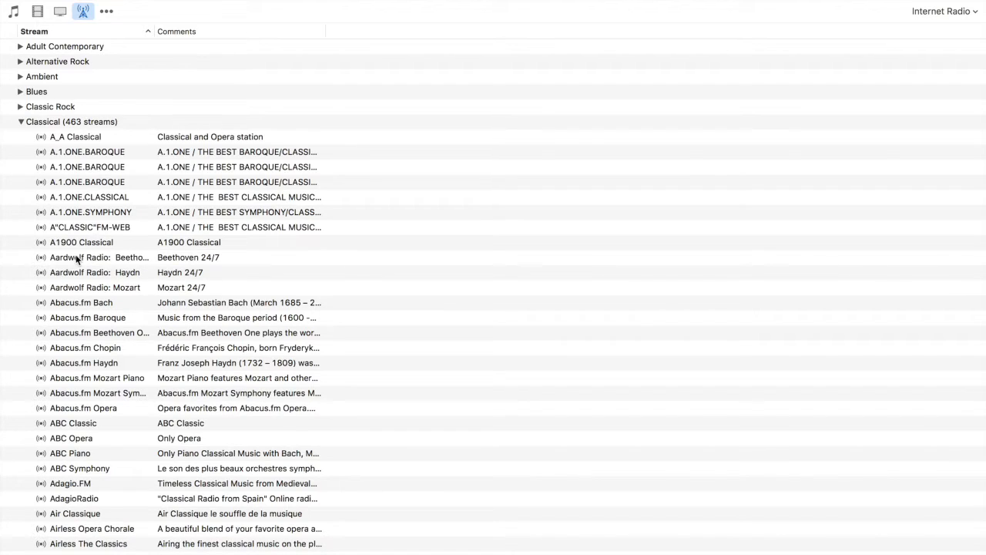
{"action": "left_click", "coordinate": [98, 257]}
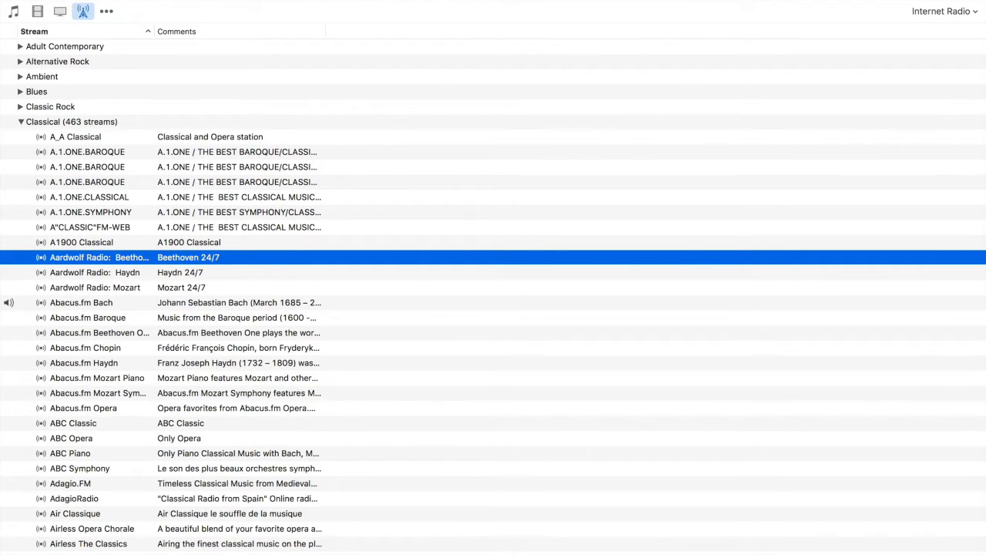
{"action": "mouse_move", "coordinate": [472, 3]}
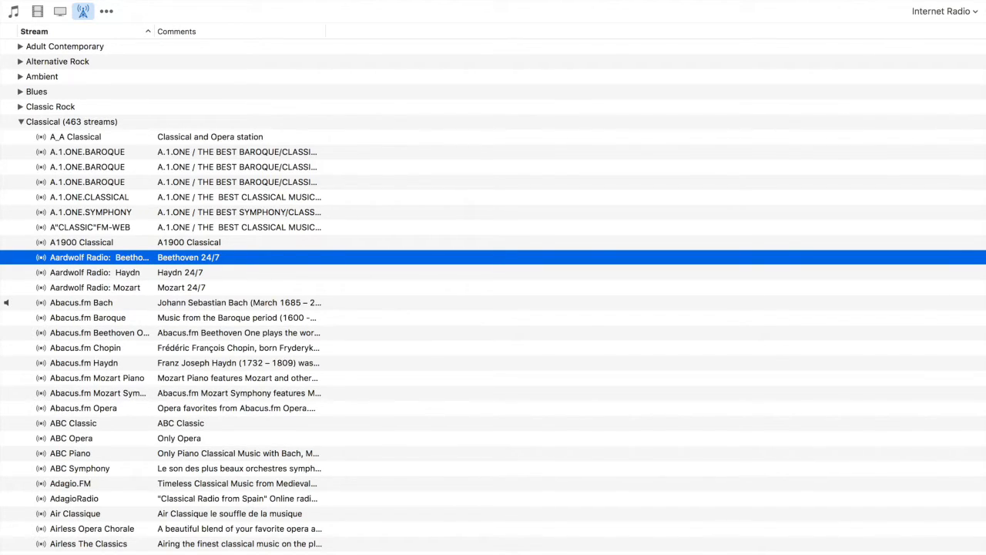
{"action": "left_click", "coordinate": [20, 121]}
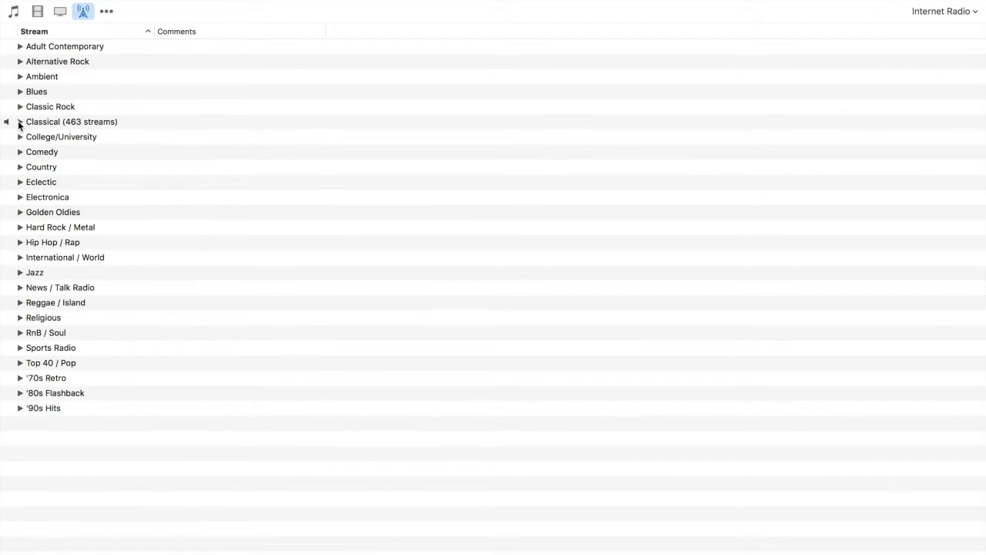
{"action": "left_click", "coordinate": [107, 11]}
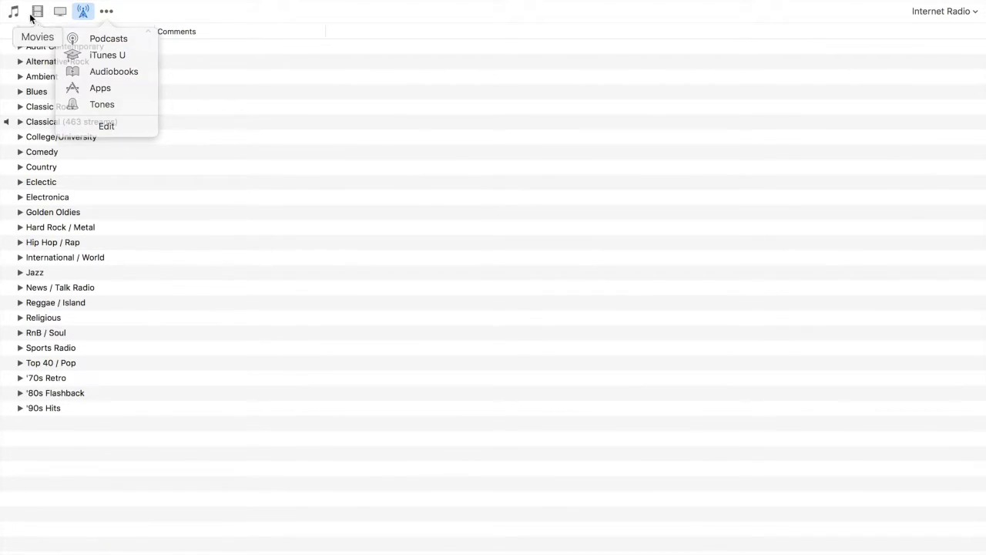
Switch to Music and look through the iTunes Store, My Music and Playlists views
{"action": "left_click", "coordinate": [14, 11]}
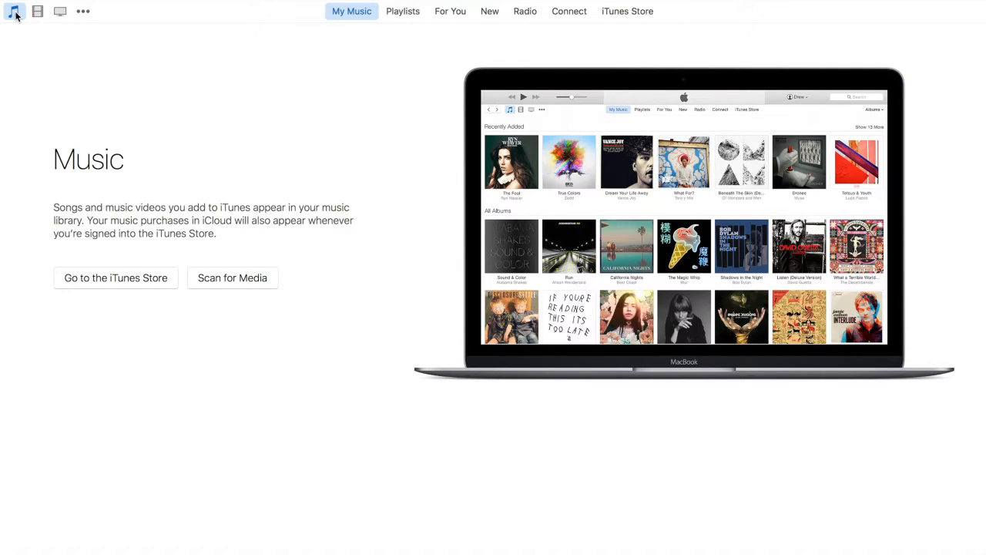
{"action": "mouse_move", "coordinate": [436, 42]}
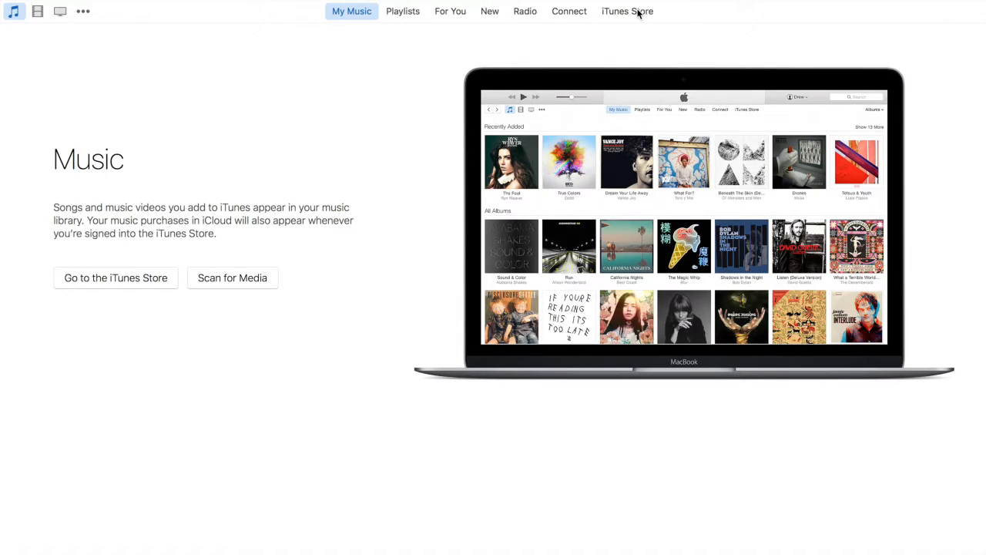
{"action": "left_click", "coordinate": [628, 10]}
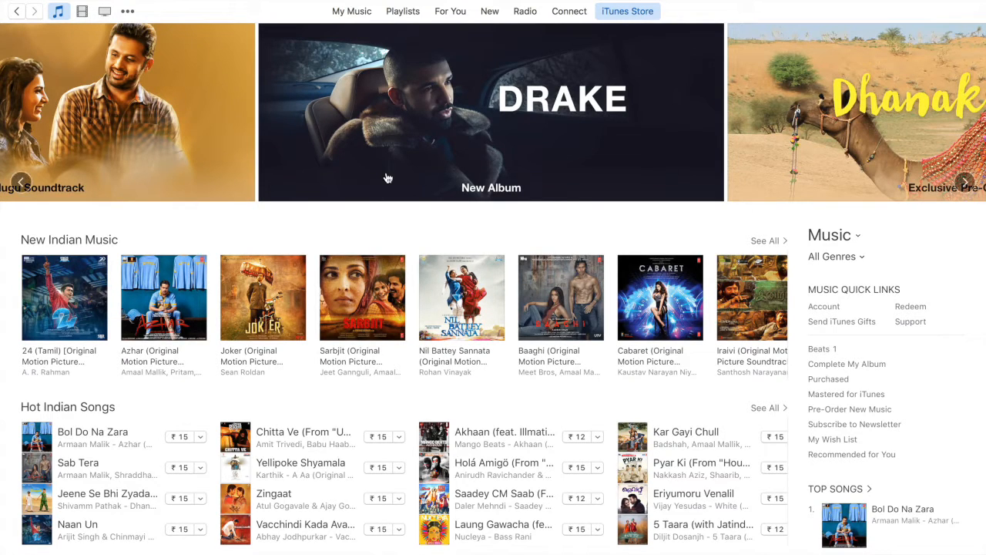
{"action": "left_click", "coordinate": [351, 10]}
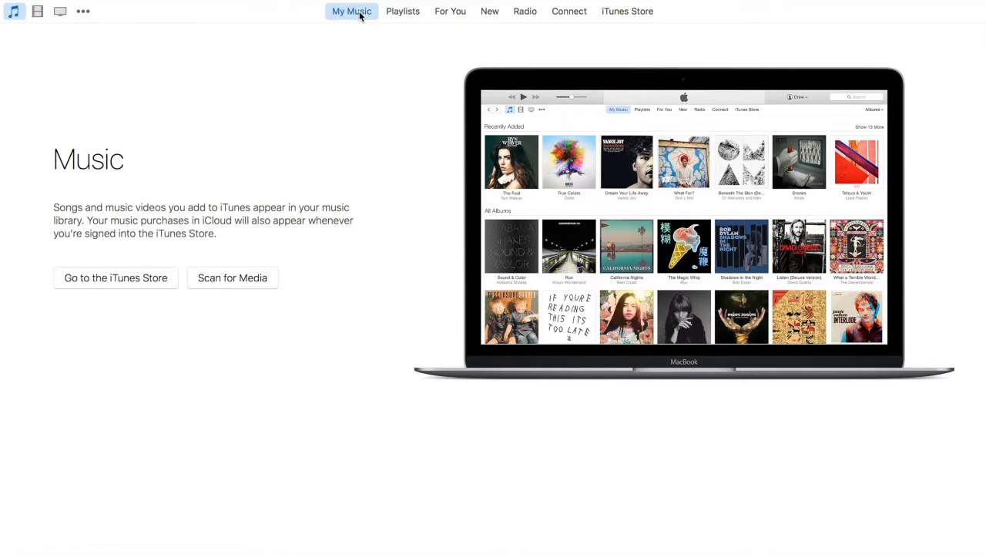
{"action": "mouse_move", "coordinate": [402, 16]}
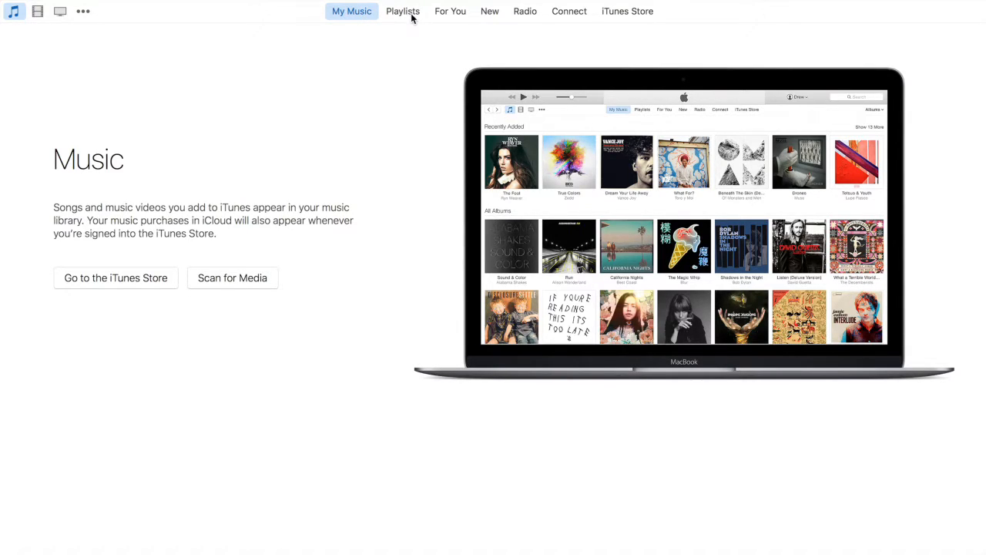
{"action": "left_click", "coordinate": [403, 11]}
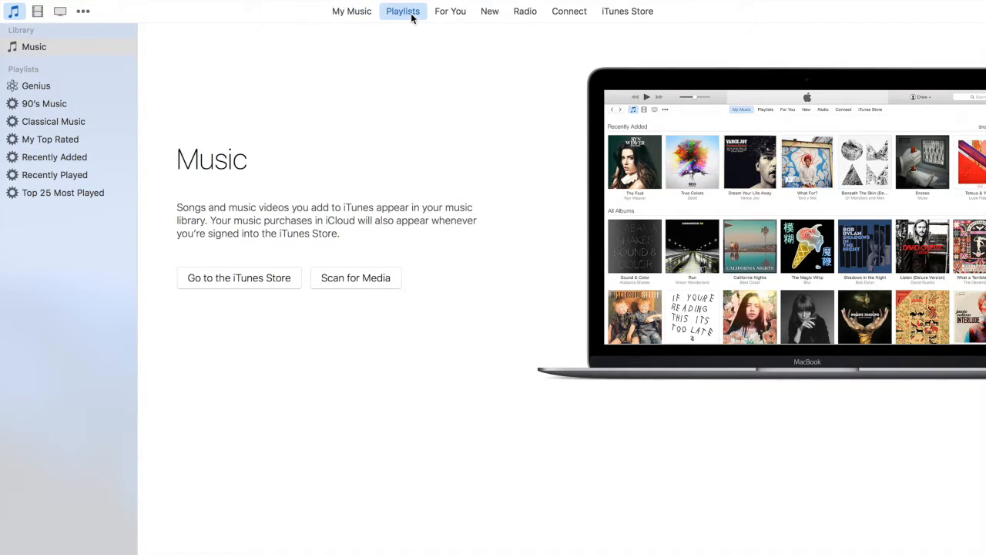
{"action": "mouse_move", "coordinate": [450, 14]}
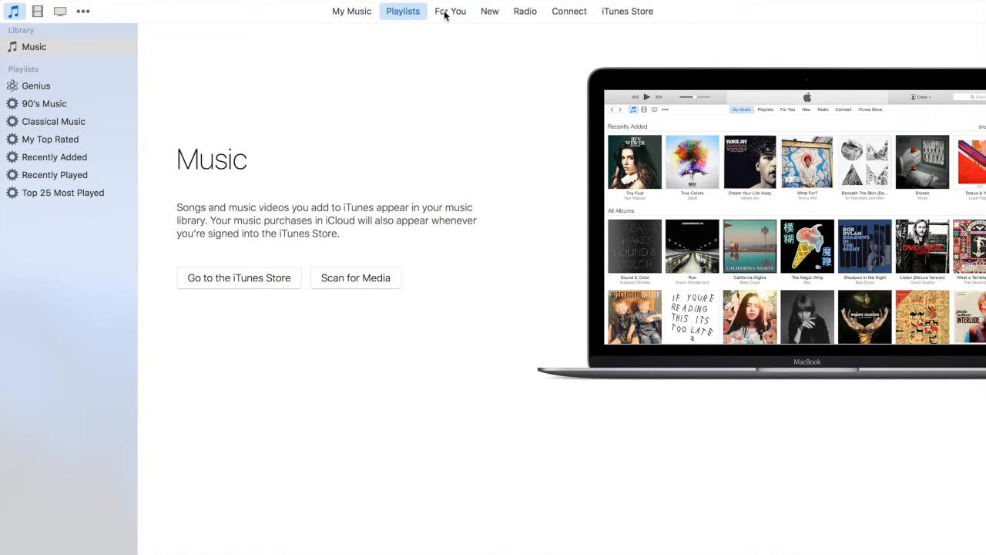
View For You and the Radio page with Beats 1, then switch to Movies
{"action": "left_click", "coordinate": [524, 11]}
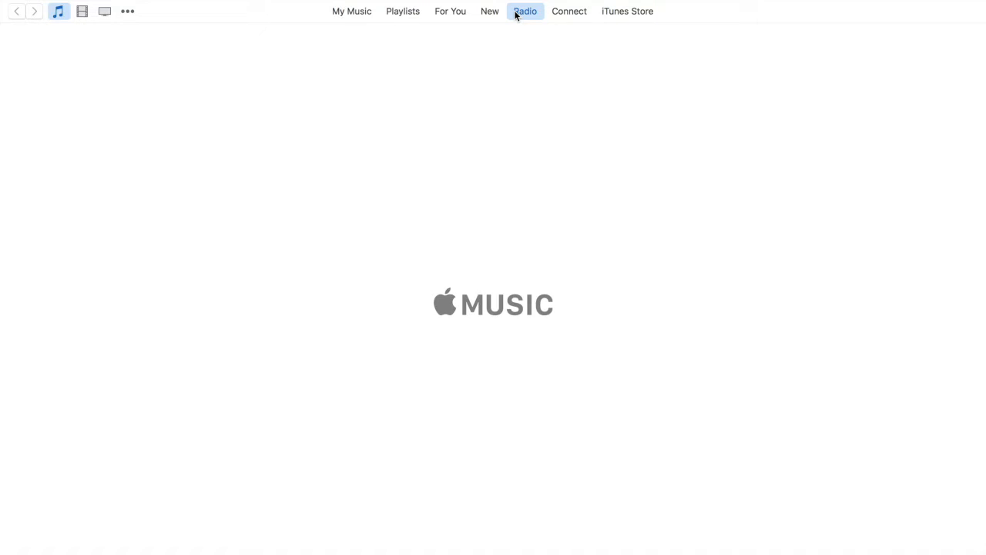
{"action": "left_click", "coordinate": [524, 11]}
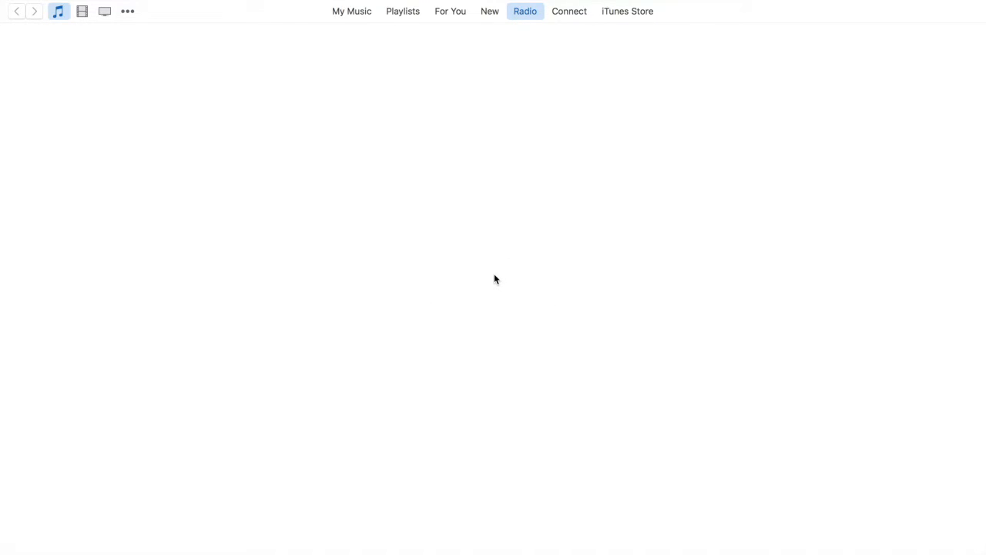
{"action": "left_click", "coordinate": [525, 11]}
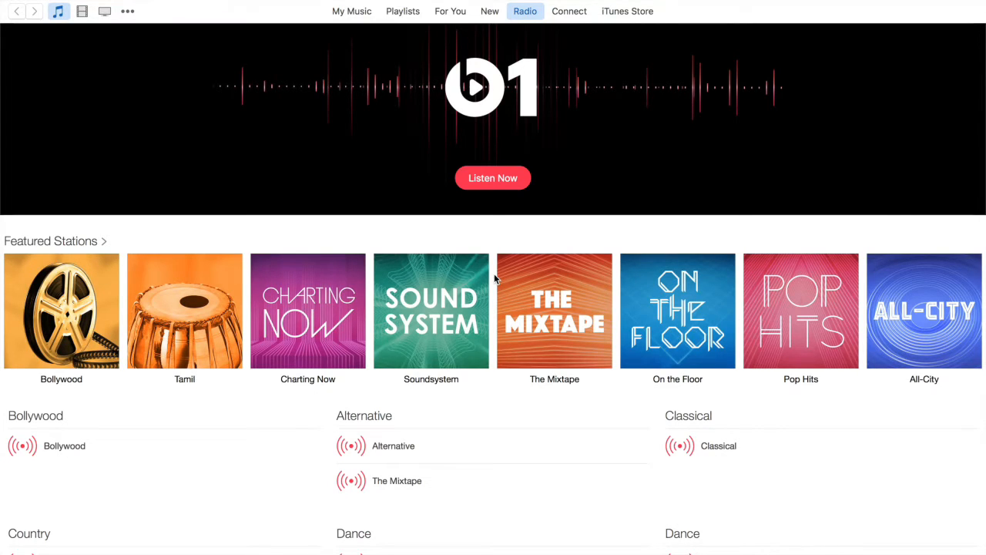
{"action": "mouse_move", "coordinate": [512, 94]}
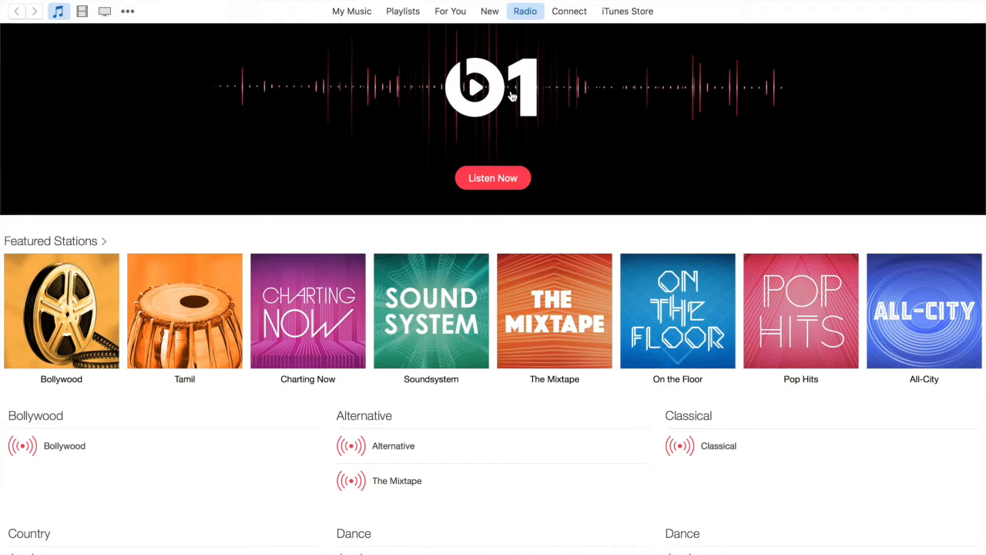
{"action": "mouse_move", "coordinate": [327, 20]}
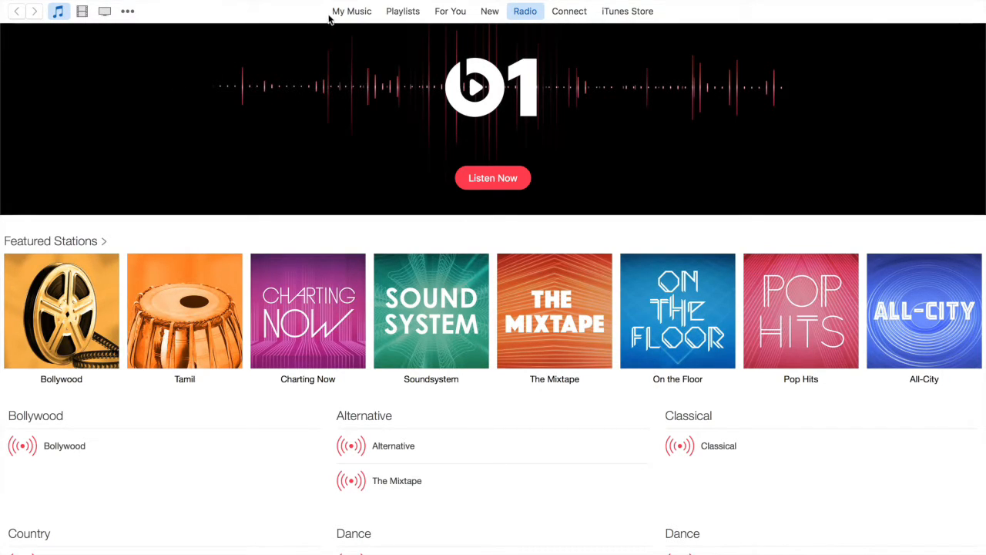
{"action": "left_click", "coordinate": [37, 11]}
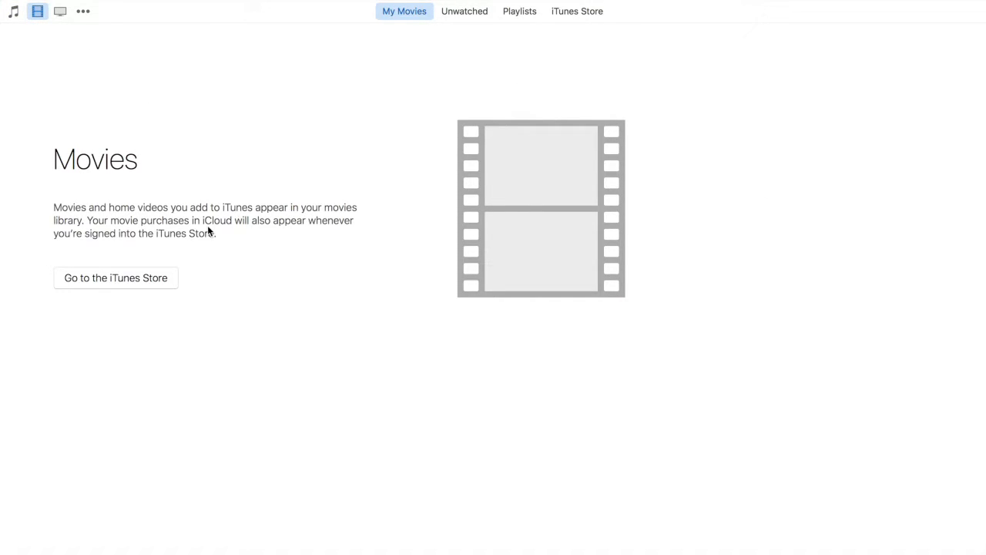
{"action": "mouse_move", "coordinate": [366, 134]}
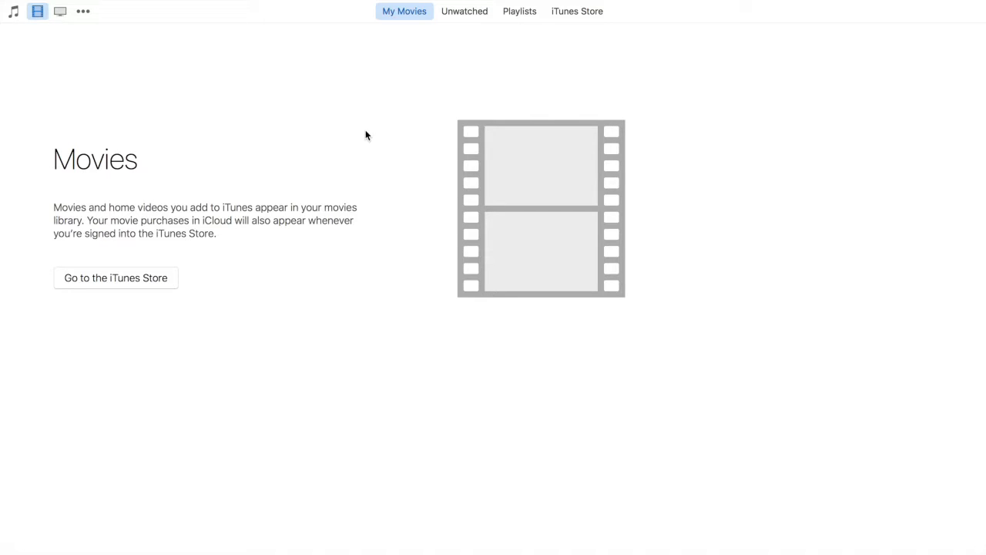
Switch to the Music library's empty My Music page
{"action": "left_click", "coordinate": [14, 11]}
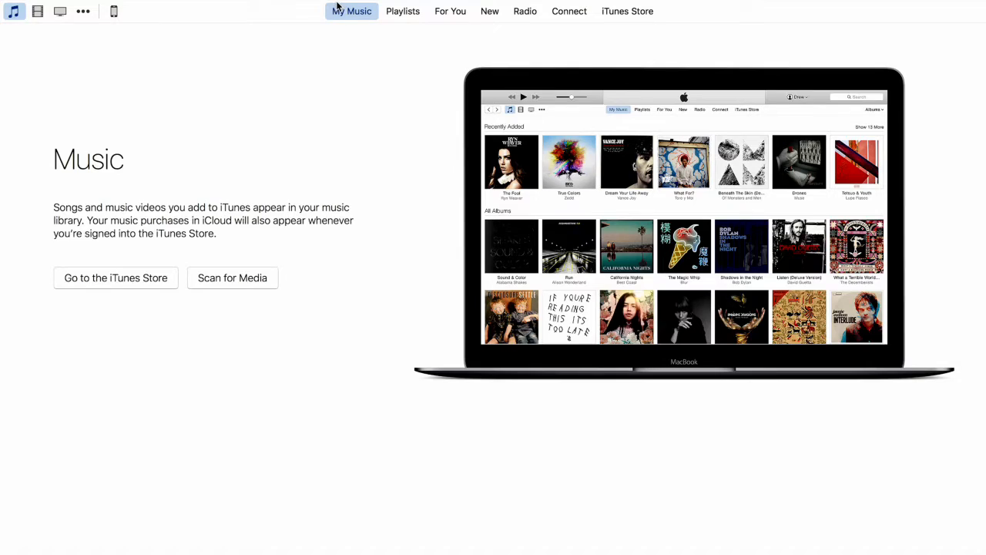
{"action": "mouse_move", "coordinate": [83, 11]}
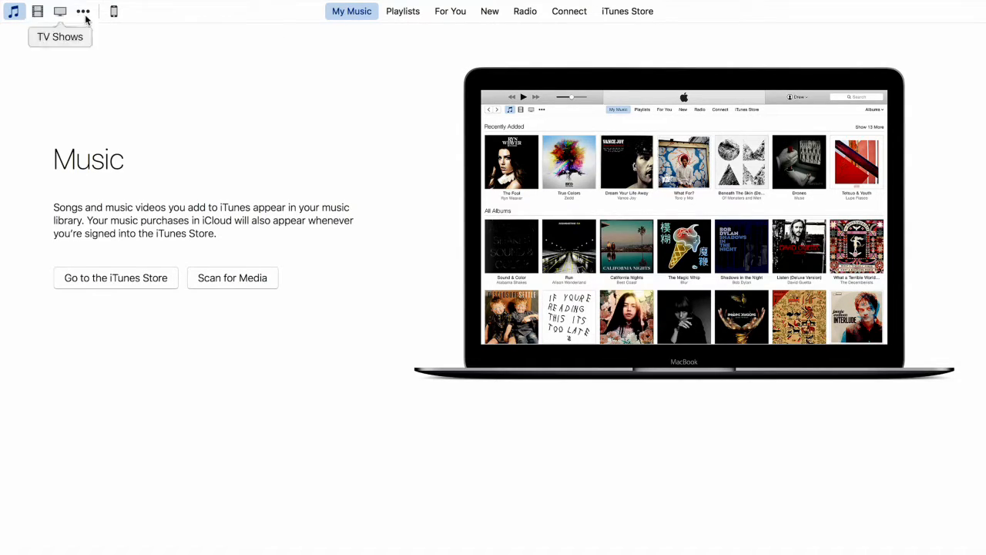
{"action": "mouse_move", "coordinate": [309, 152]}
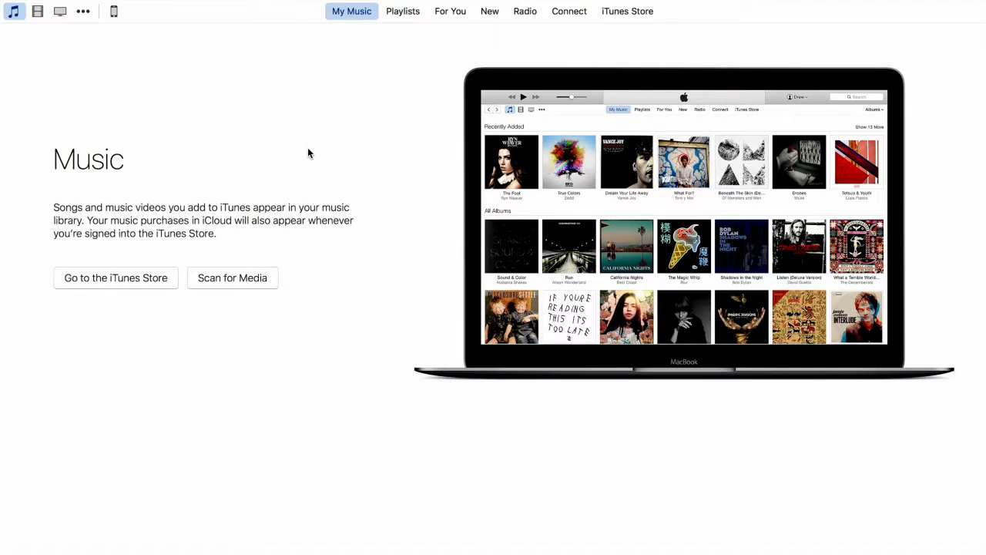
{"action": "mouse_move", "coordinate": [234, 157]}
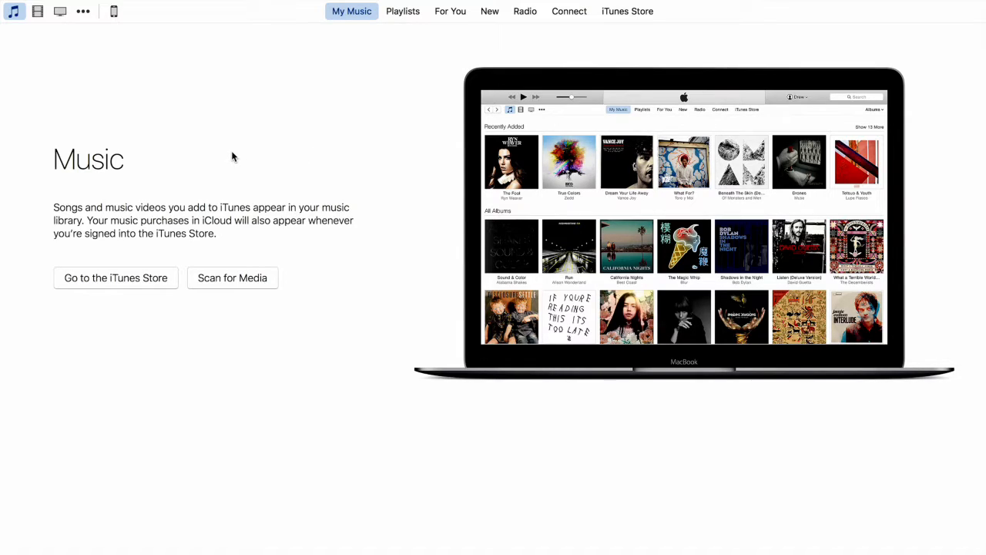
{"action": "mouse_move", "coordinate": [218, 164]}
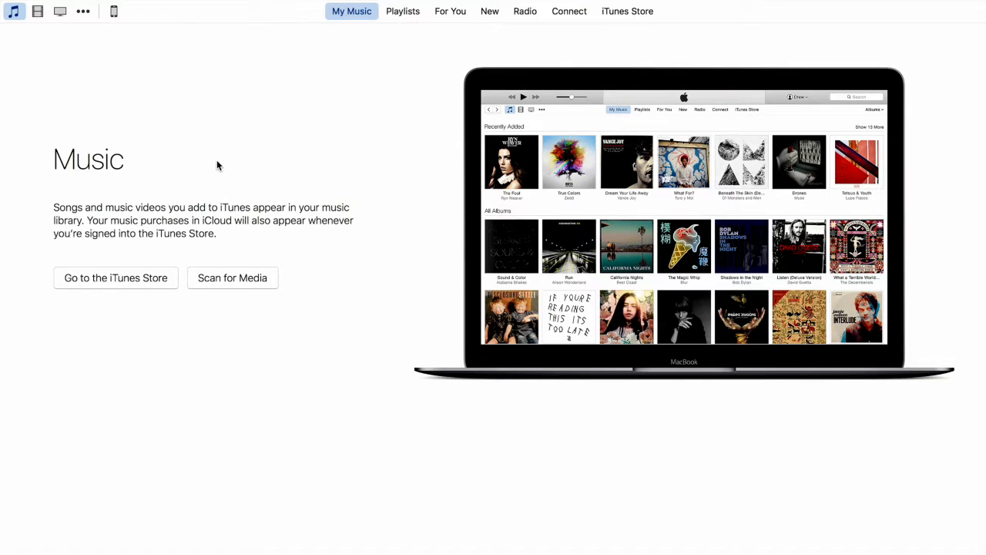
Add all four Downloads files, including blogIntro1 and custom1, to the library
{"action": "left_click", "coordinate": [37, 11]}
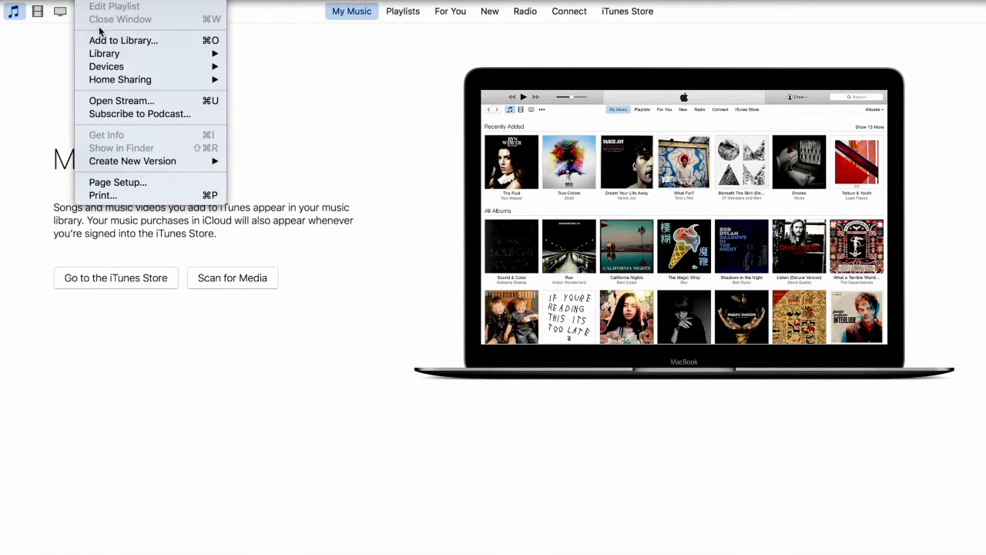
{"action": "left_click", "coordinate": [123, 40]}
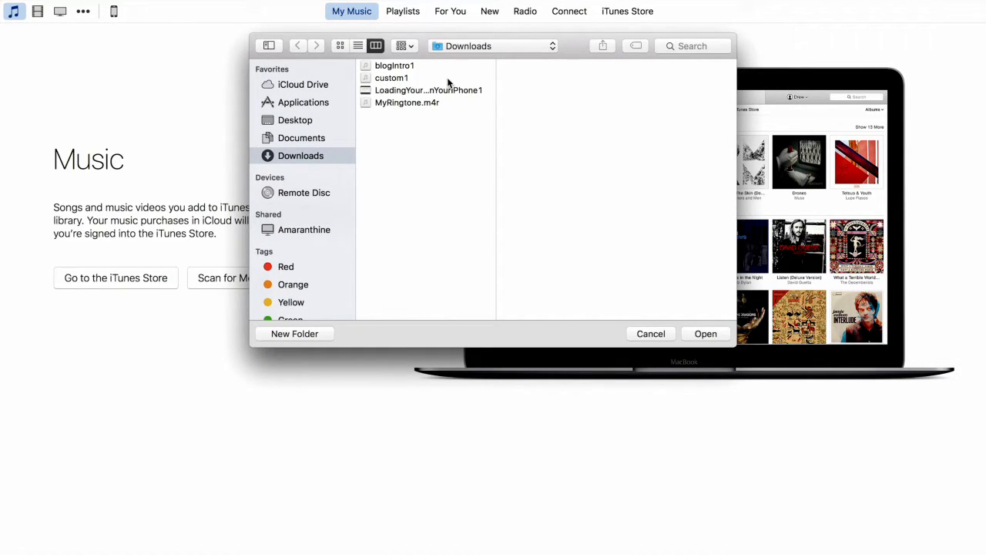
{"action": "left_click", "coordinate": [394, 65]}
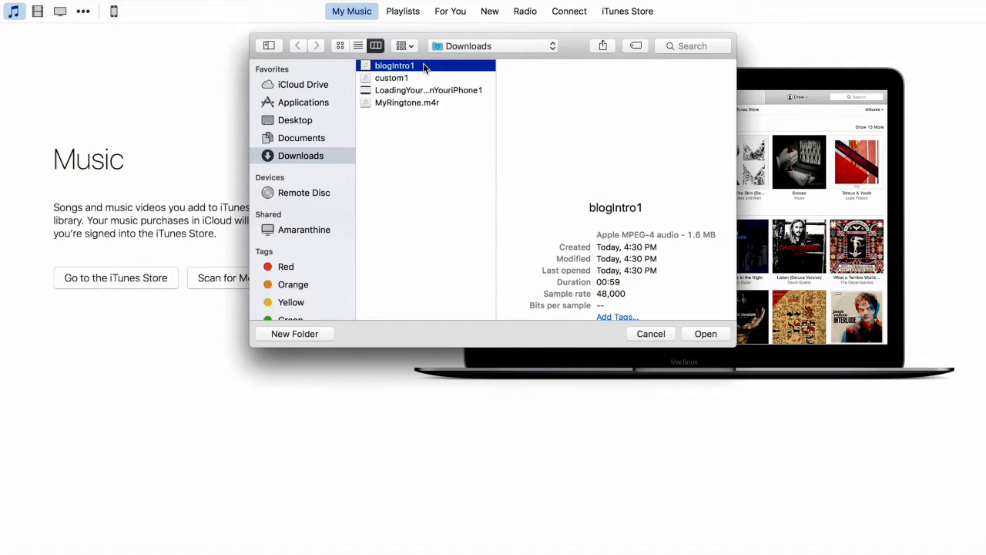
{"action": "key", "text": "cmd+a"}
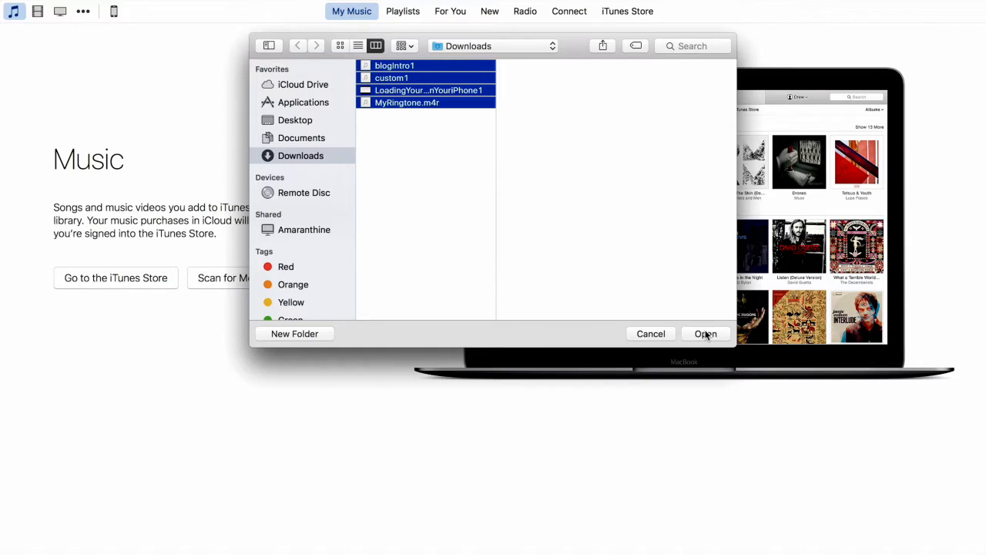
{"action": "left_click", "coordinate": [705, 333]}
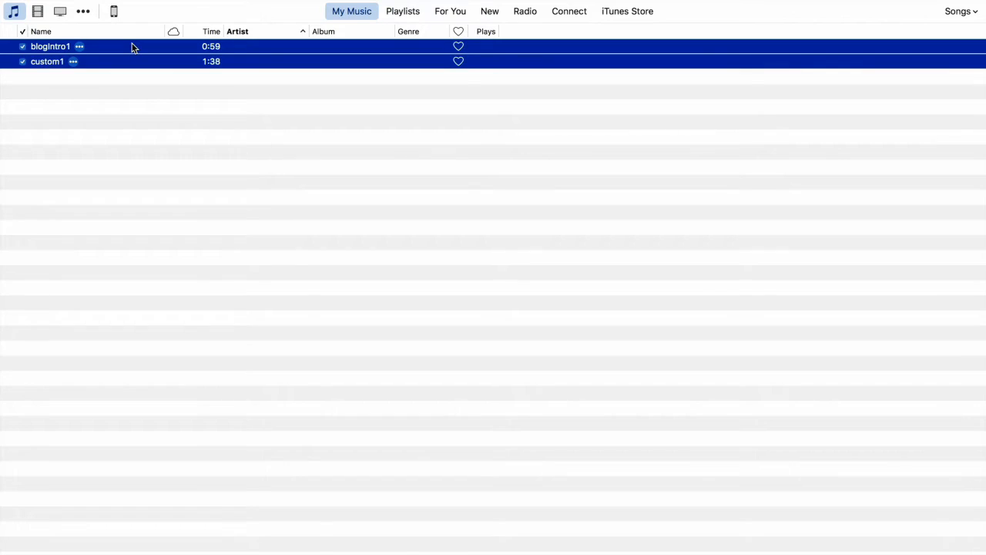
{"action": "right_click", "coordinate": [131, 46]}
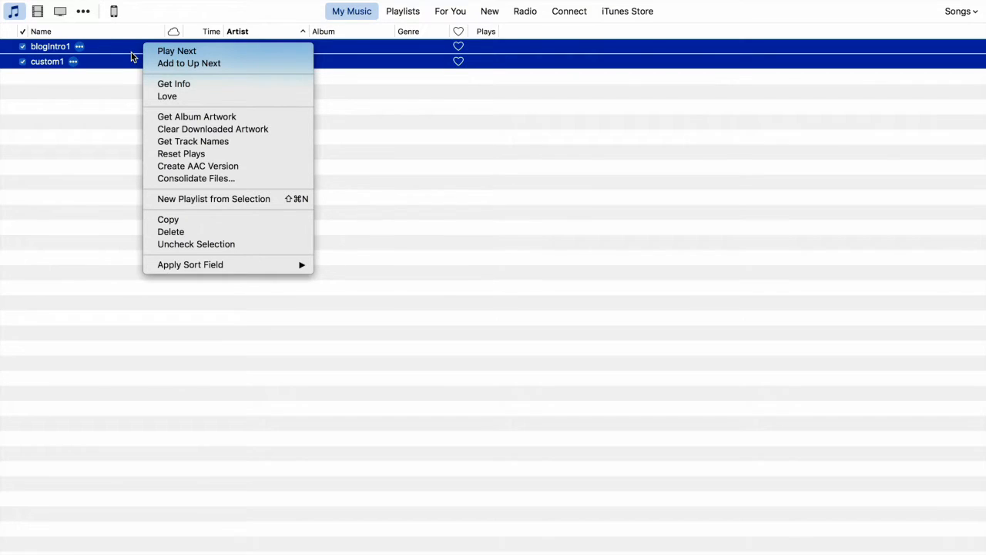
{"action": "mouse_move", "coordinate": [174, 84]}
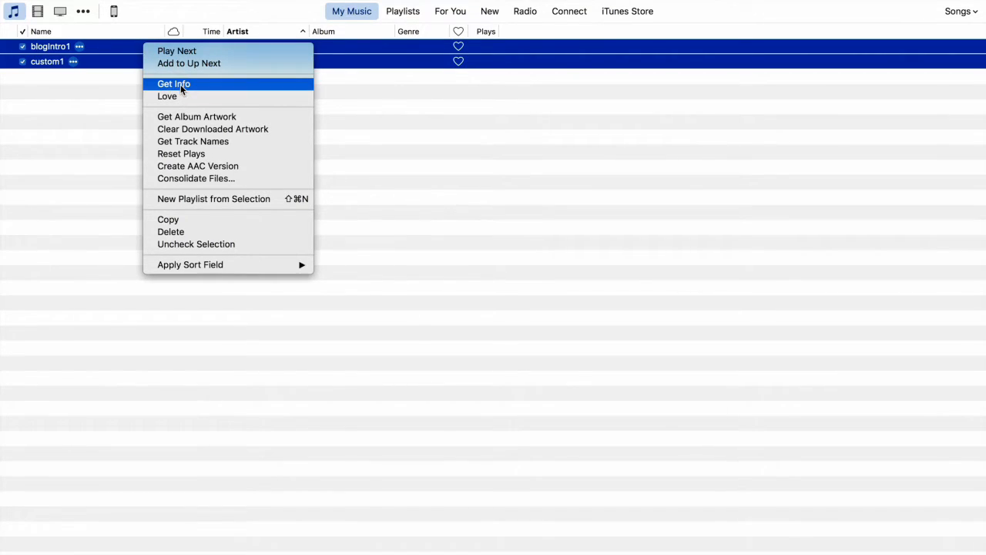
{"action": "left_click", "coordinate": [181, 90]}
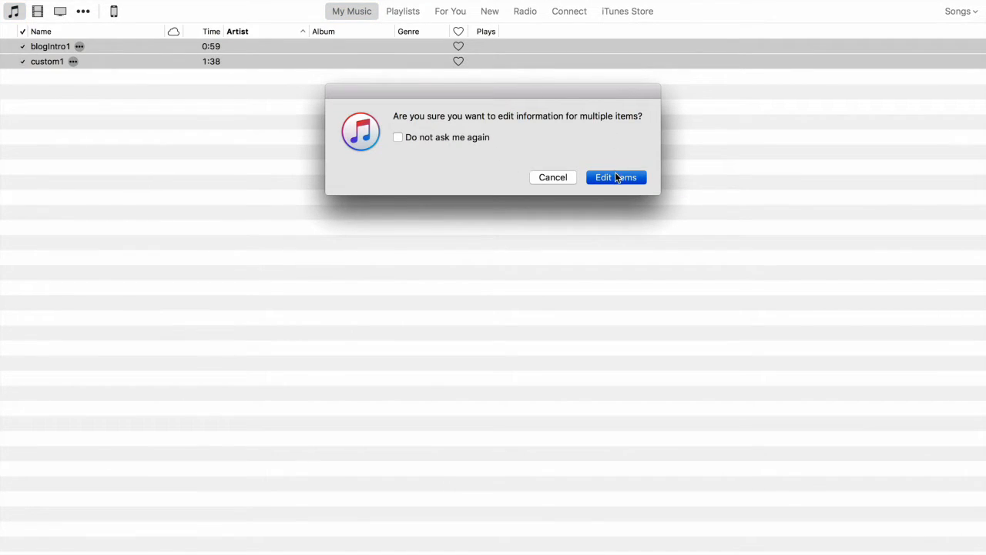
{"action": "mouse_move", "coordinate": [430, 129]}
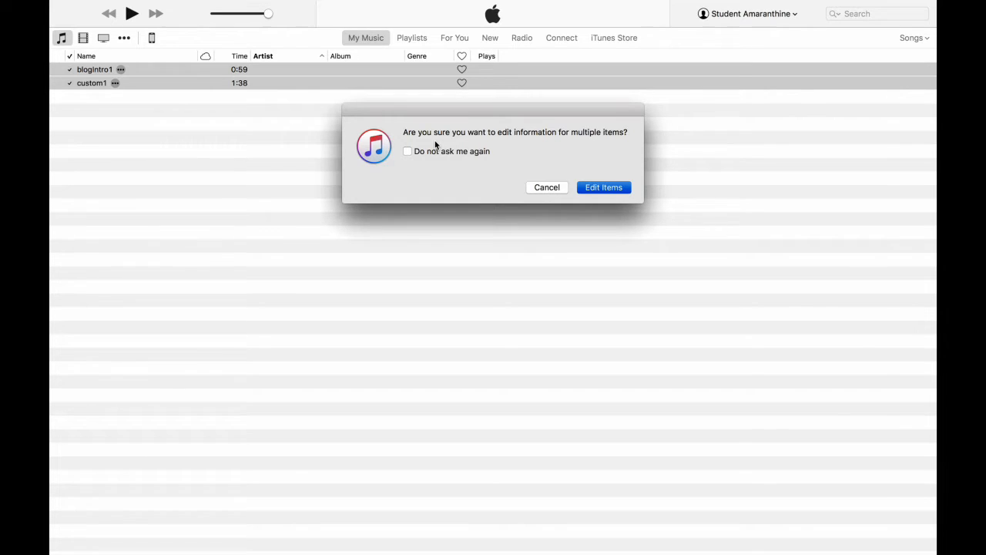
{"action": "left_click", "coordinate": [603, 188]}
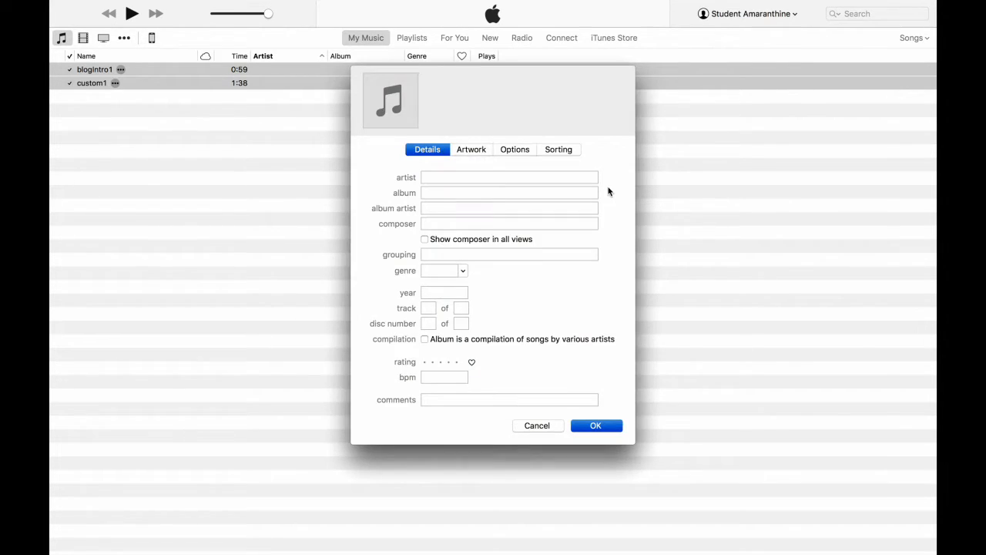
{"action": "type", "text": "A"}
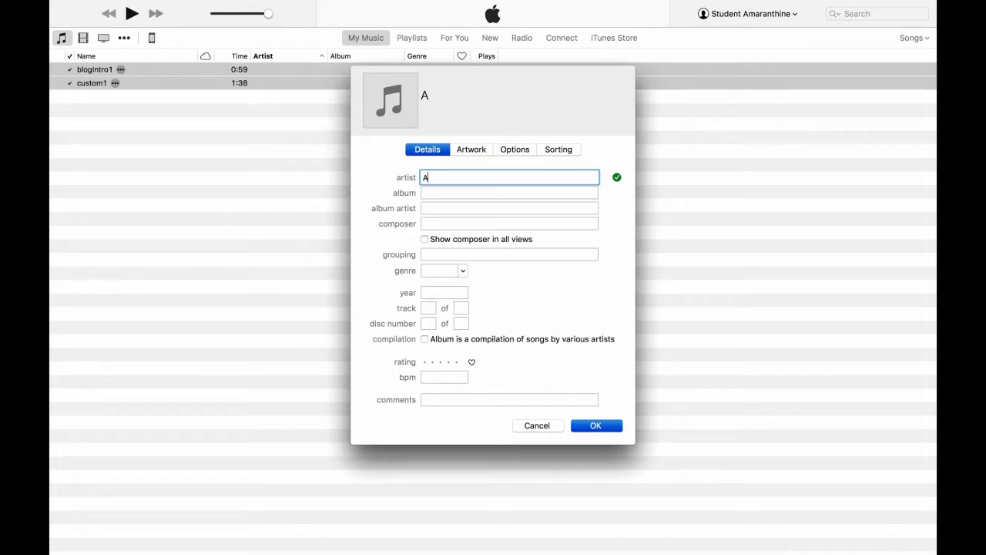
{"action": "type", "text": "run Patwardhan"}
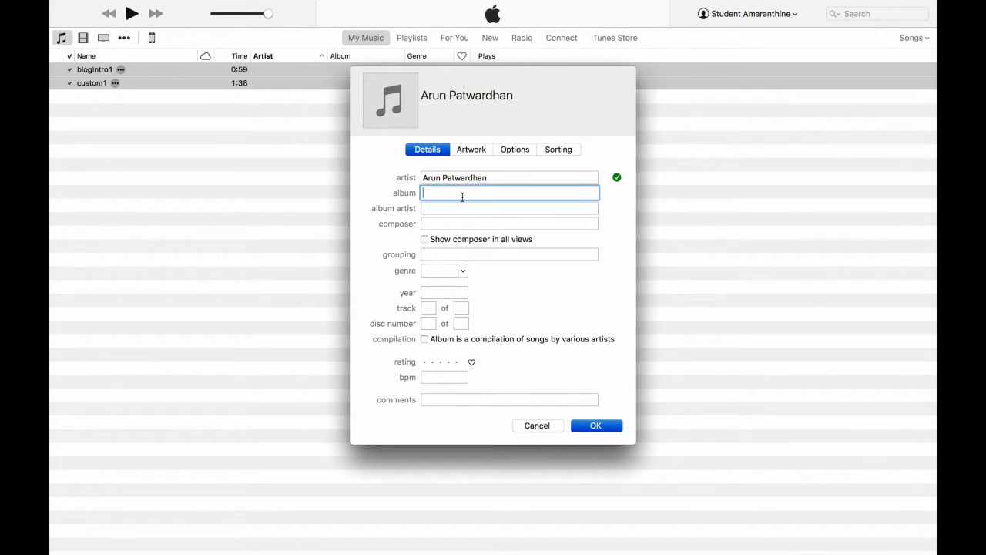
{"action": "type", "text": "Tunes"}
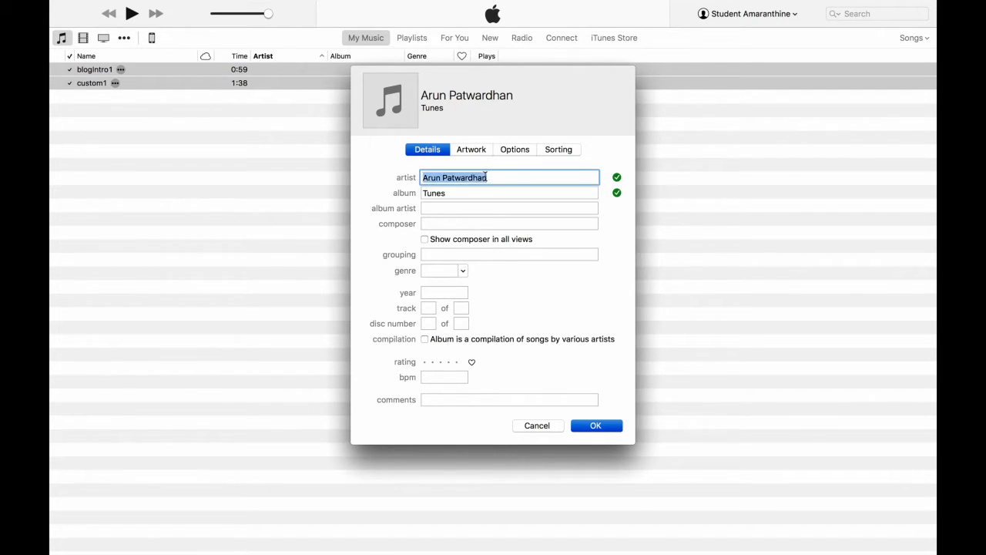
Set composer Arun Patwardhan, genre Instrumental and year 2016 for both songs, and save
{"action": "left_click", "coordinate": [508, 223]}
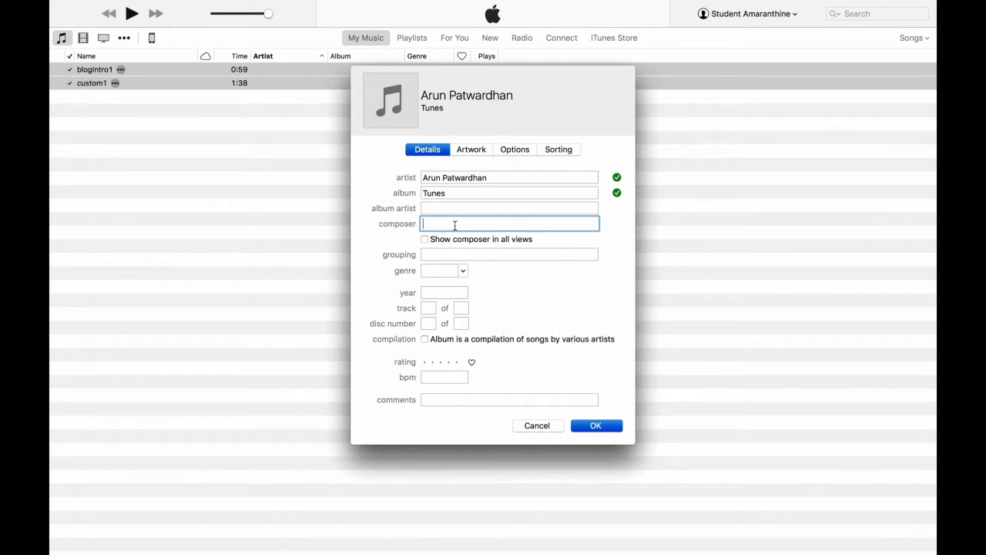
{"action": "type", "text": "Arun Patwardhan"}
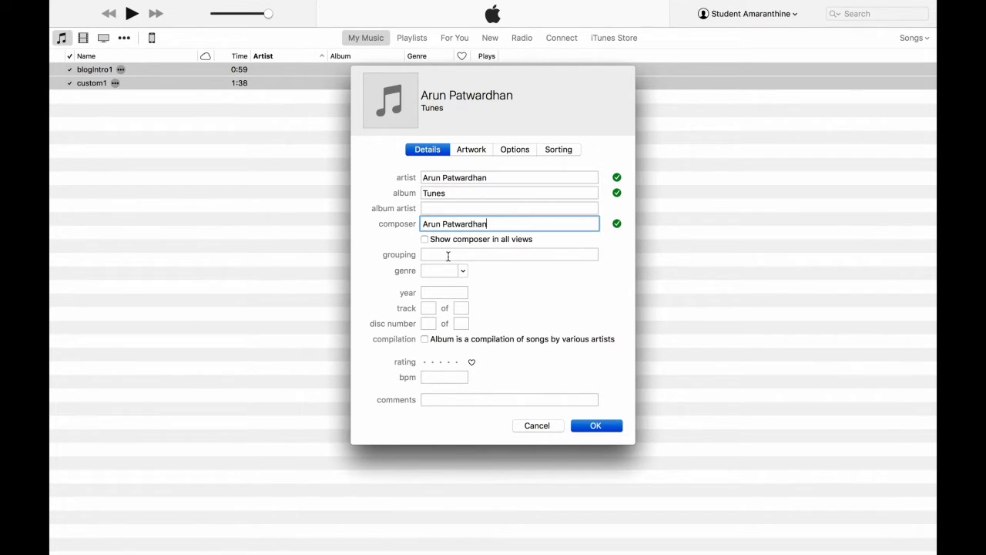
{"action": "left_click", "coordinate": [442, 270]}
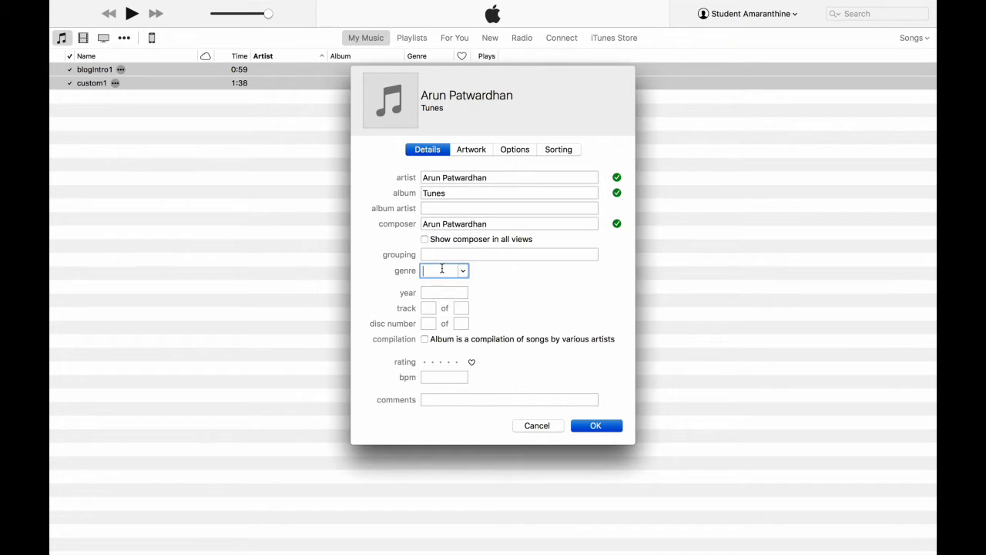
{"action": "type", "text": "Instrumental"}
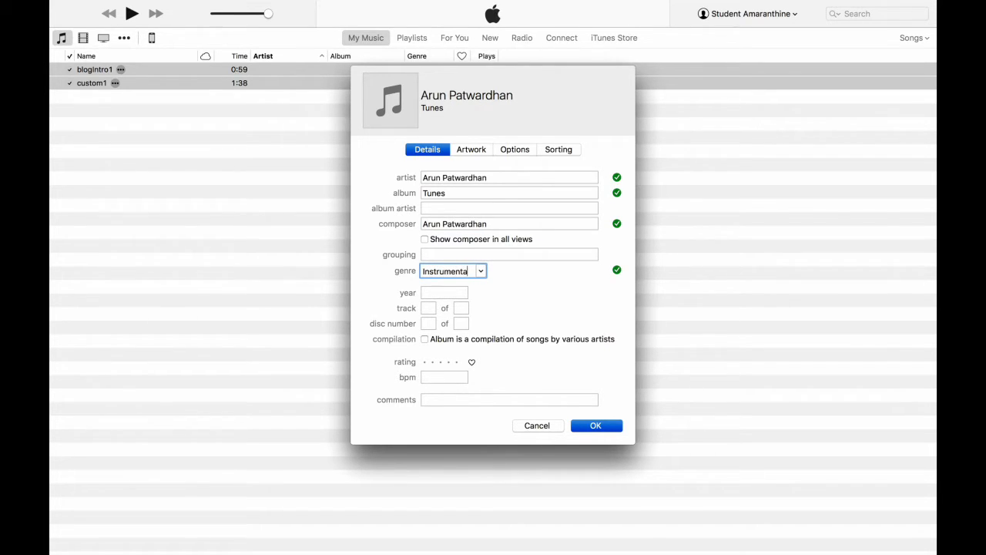
{"action": "left_click", "coordinate": [444, 292]}
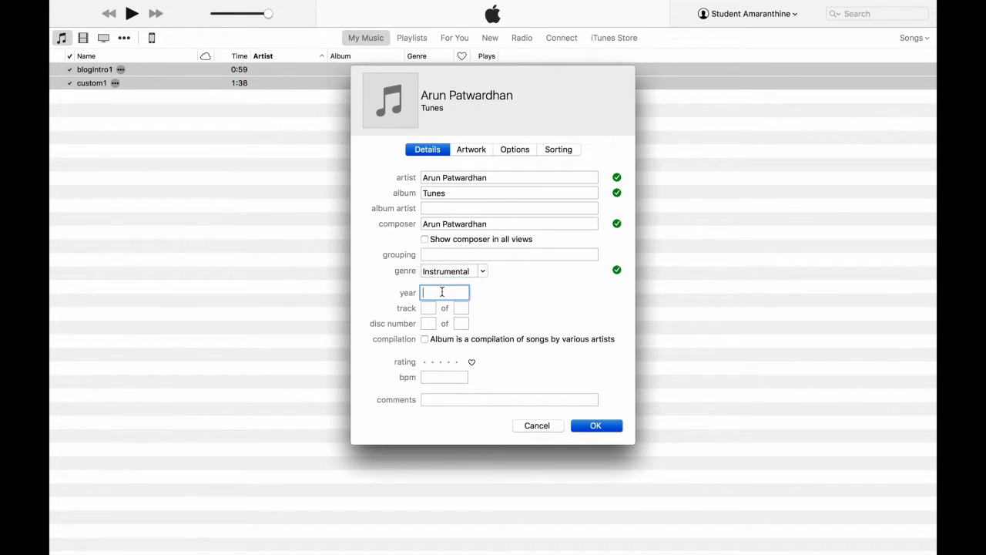
{"action": "type", "text": "2016"}
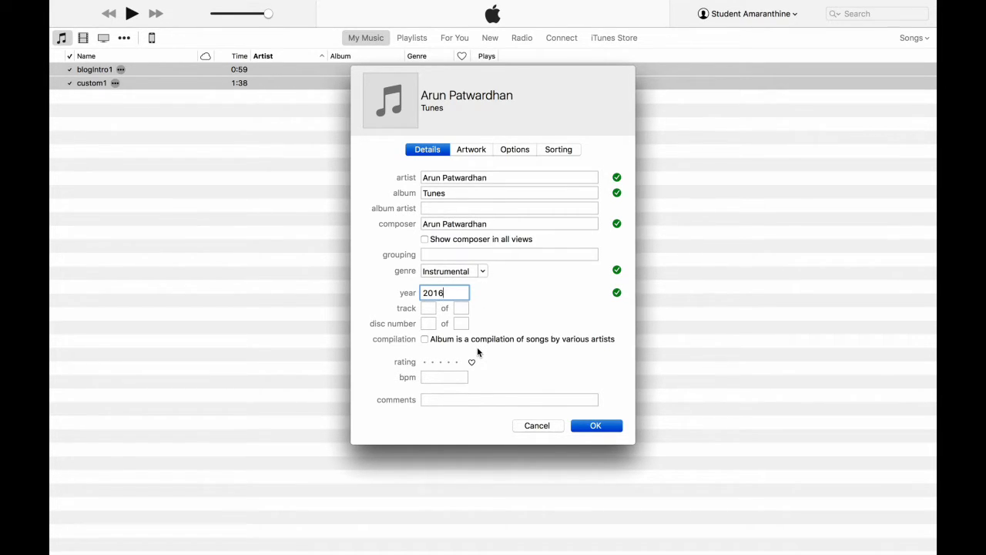
{"action": "left_click", "coordinate": [596, 425]}
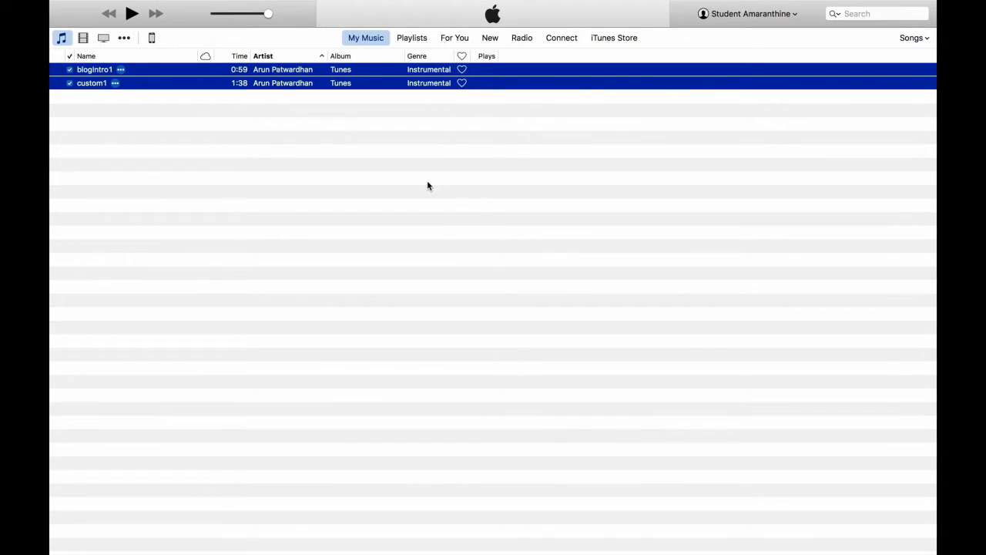
{"action": "mouse_move", "coordinate": [83, 38]}
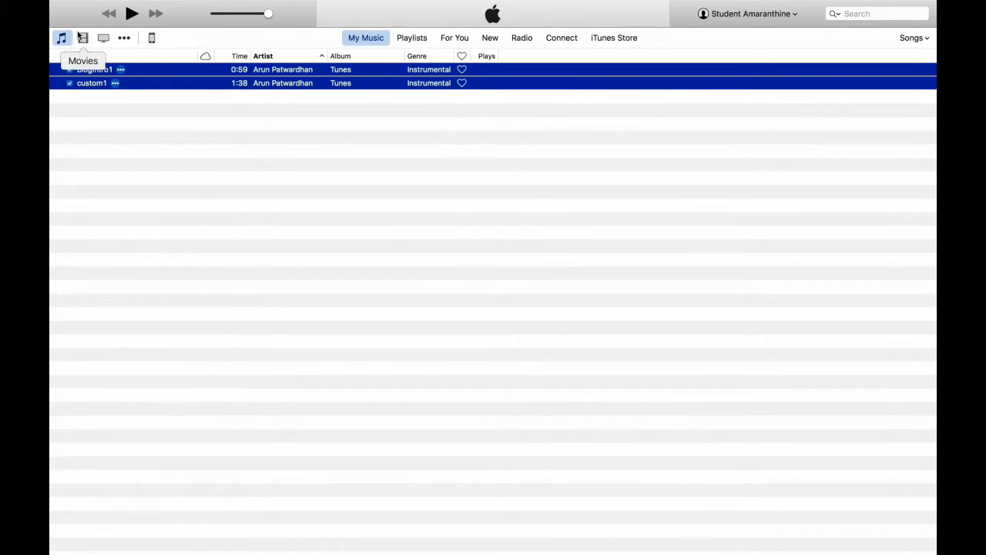
Switch to the Movies library's Home Videos view
{"action": "left_click", "coordinate": [83, 38]}
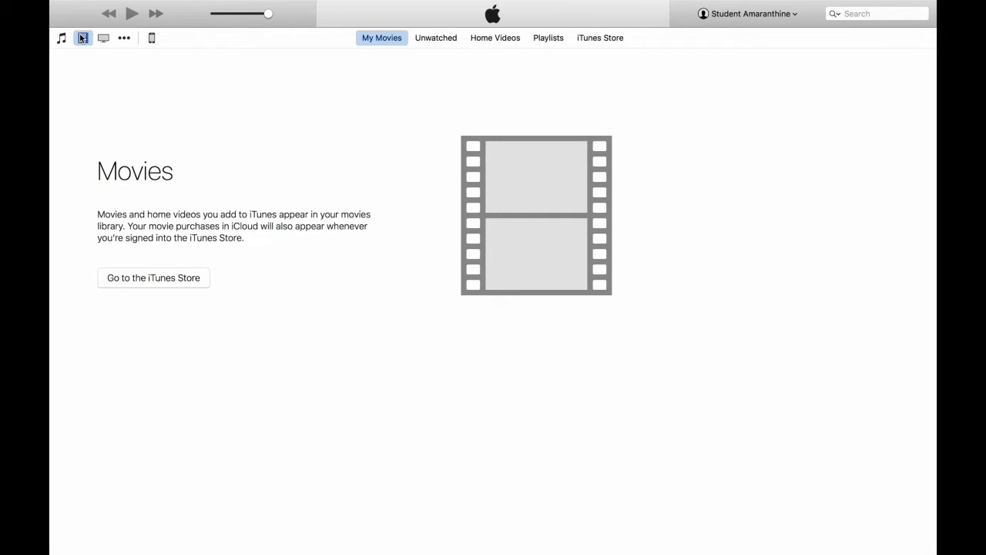
{"action": "left_click", "coordinate": [494, 37]}
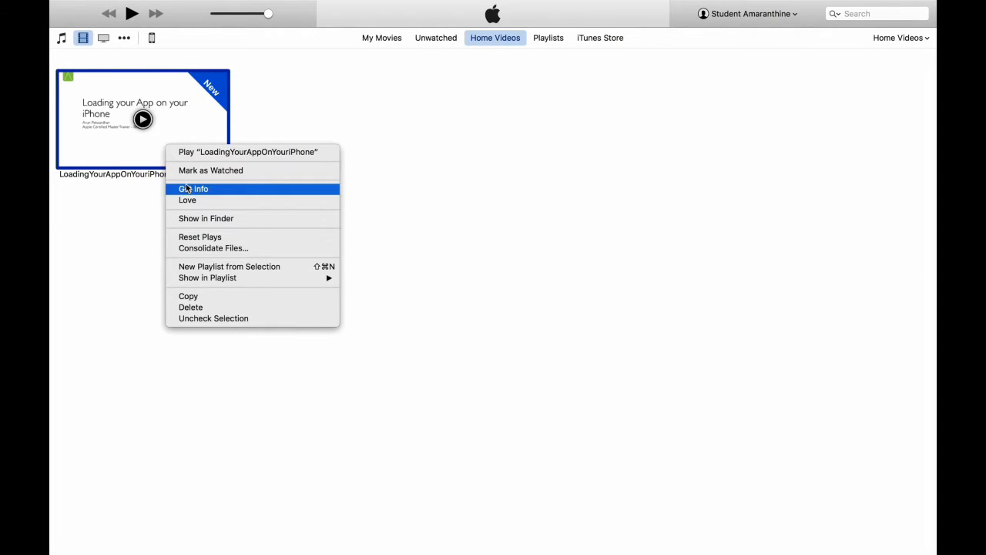
Open the video's details, pick a genre starting 'Educa', set year 2016 and five stars
{"action": "left_click", "coordinate": [194, 189]}
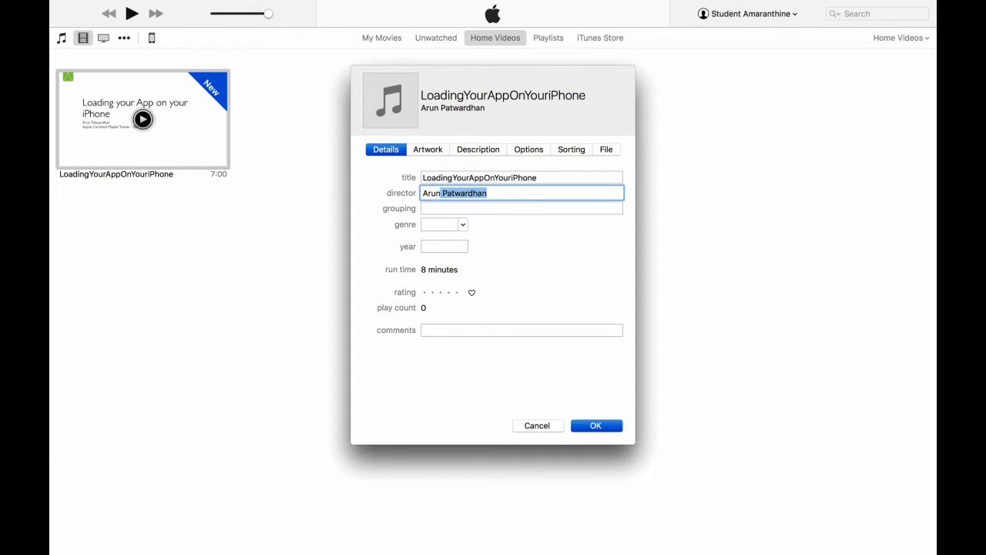
{"action": "left_click", "coordinate": [462, 224]}
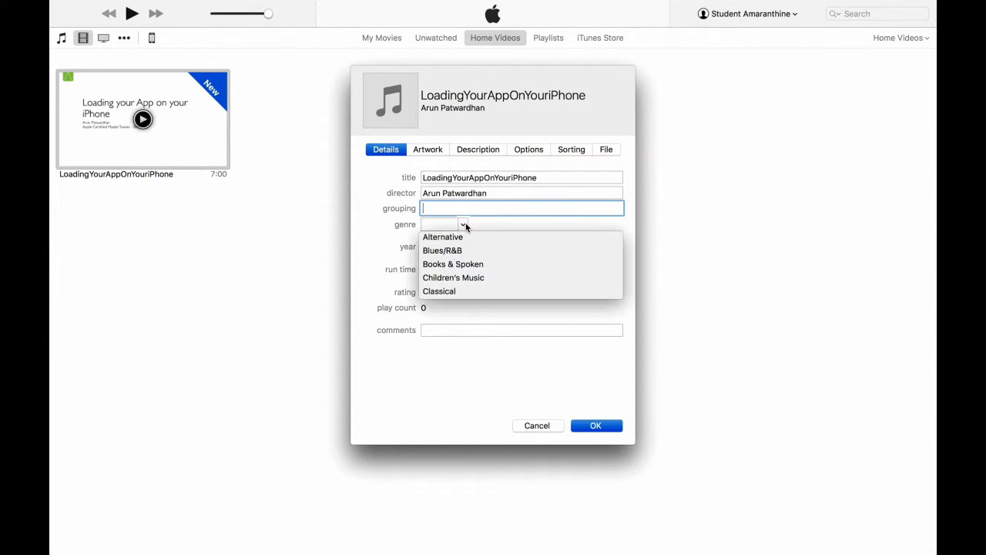
{"action": "scroll", "scroll_direction": "down", "scroll_amount": 3}
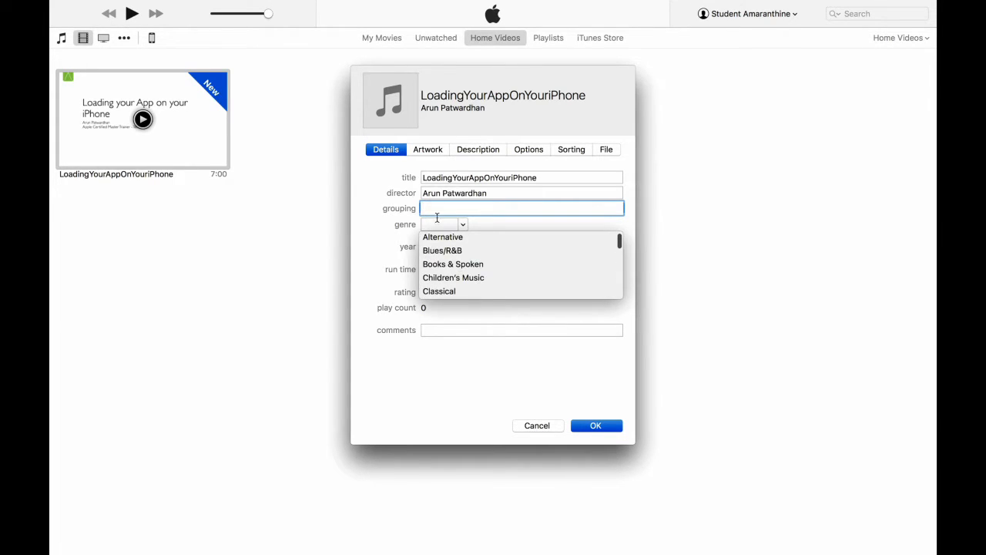
{"action": "type", "text": "Educational"}
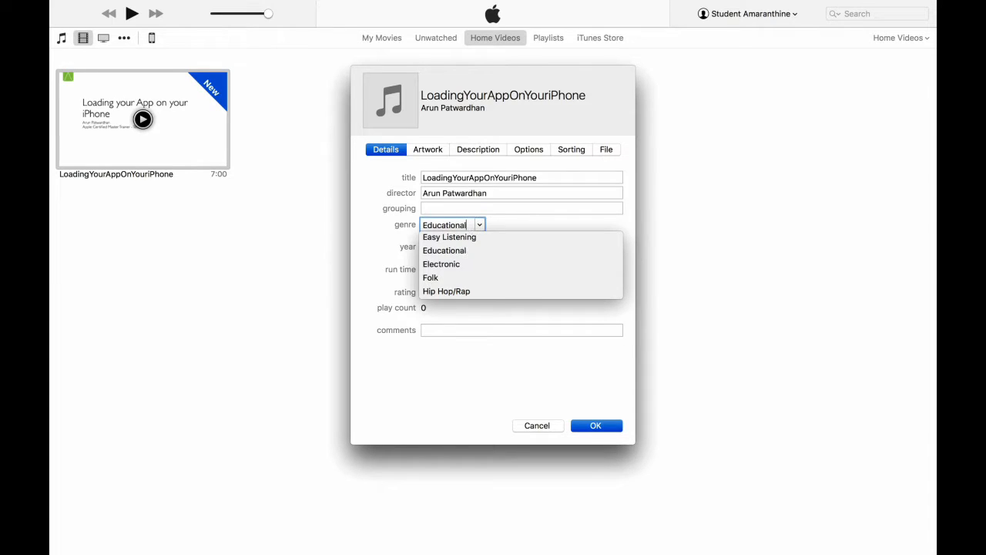
{"action": "left_click", "coordinate": [444, 251]}
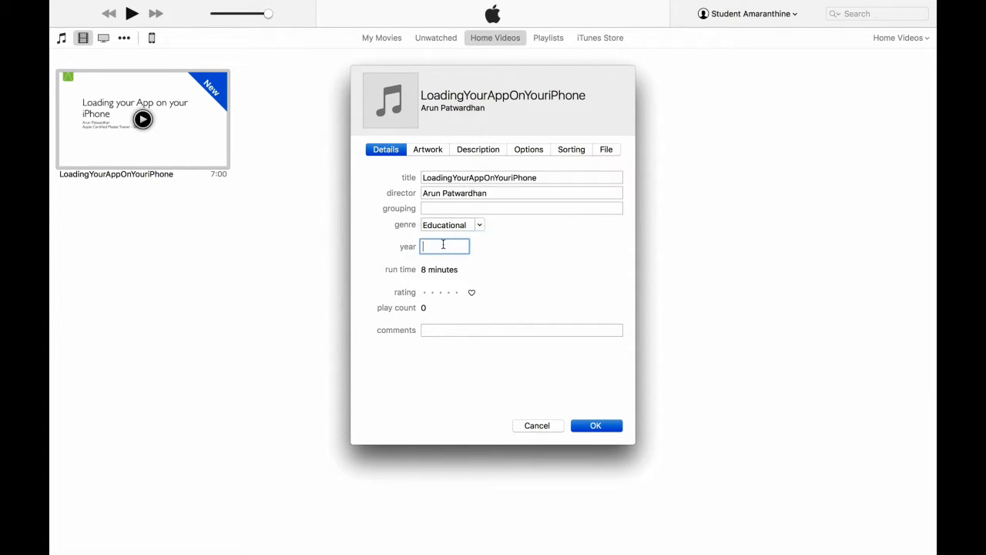
{"action": "type", "text": "2016"}
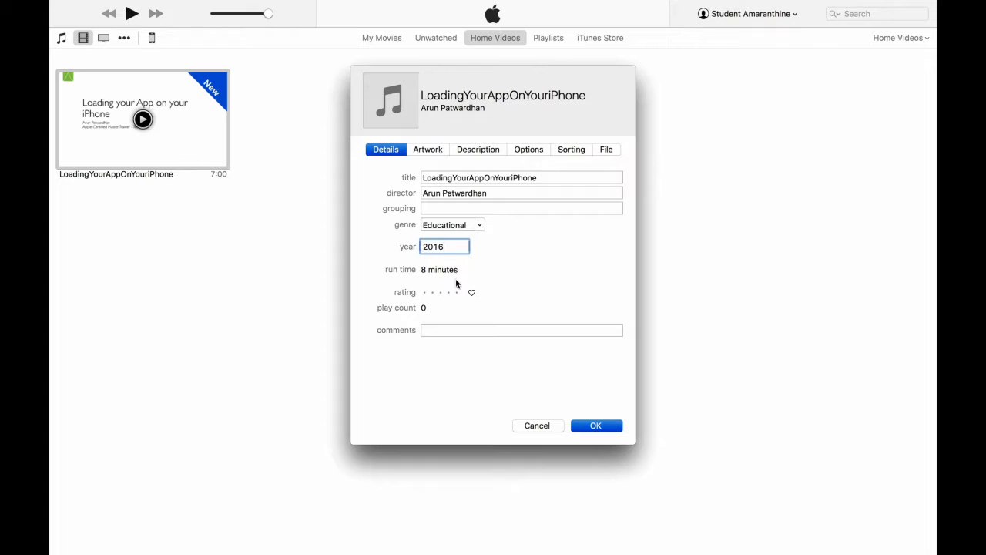
{"action": "left_click", "coordinate": [456, 292]}
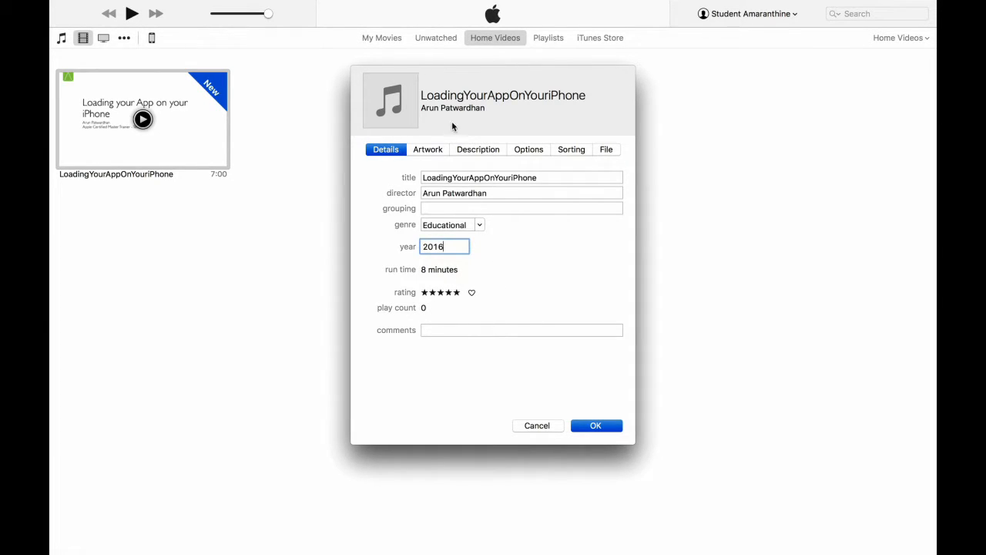
Add the description 'Learn to load apps on your iPhone for testing' and save the video info
{"action": "left_click", "coordinate": [477, 149]}
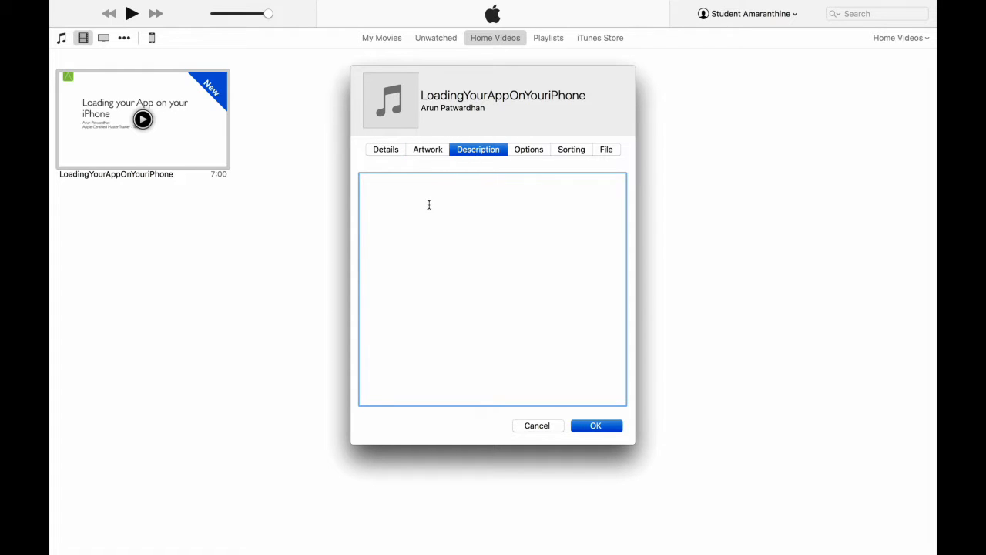
{"action": "type", "text": "Learn"}
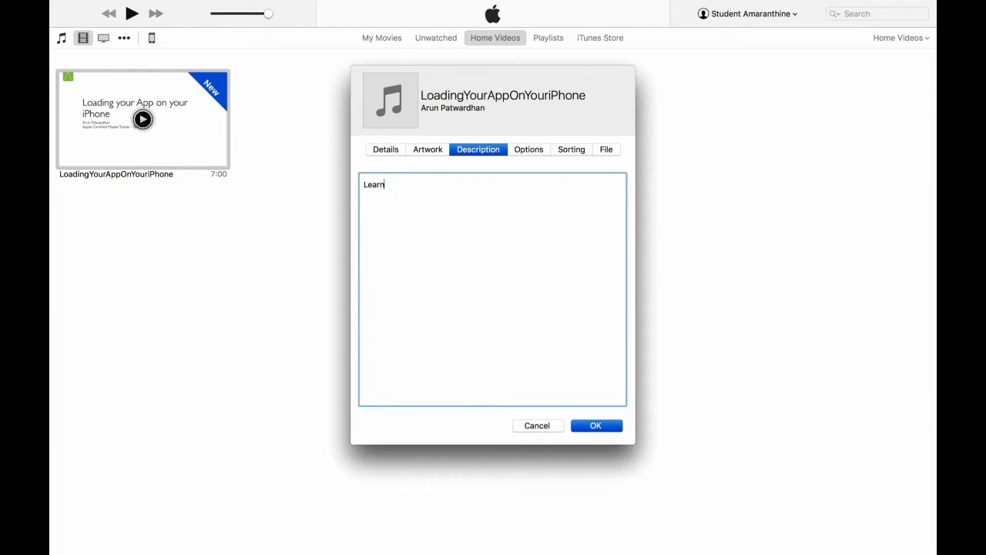
{"action": "type", "text": "to load apps on your iP"}
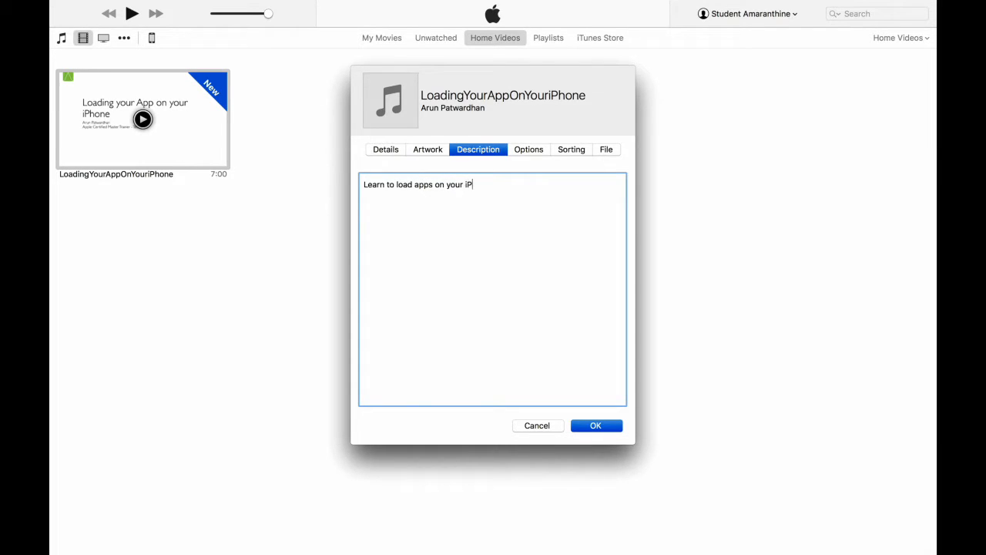
{"action": "type", "text": "hone for testing"}
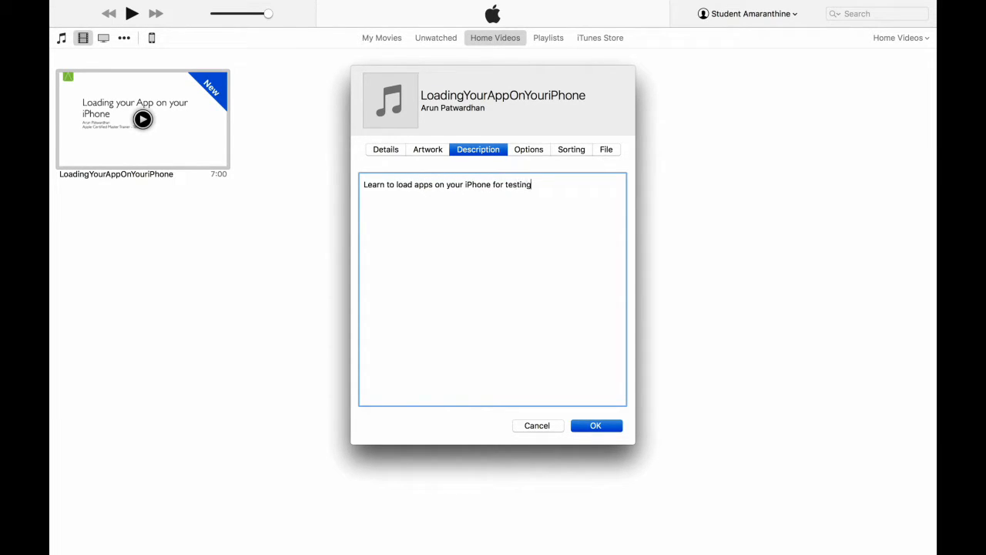
{"action": "left_click", "coordinate": [529, 148]}
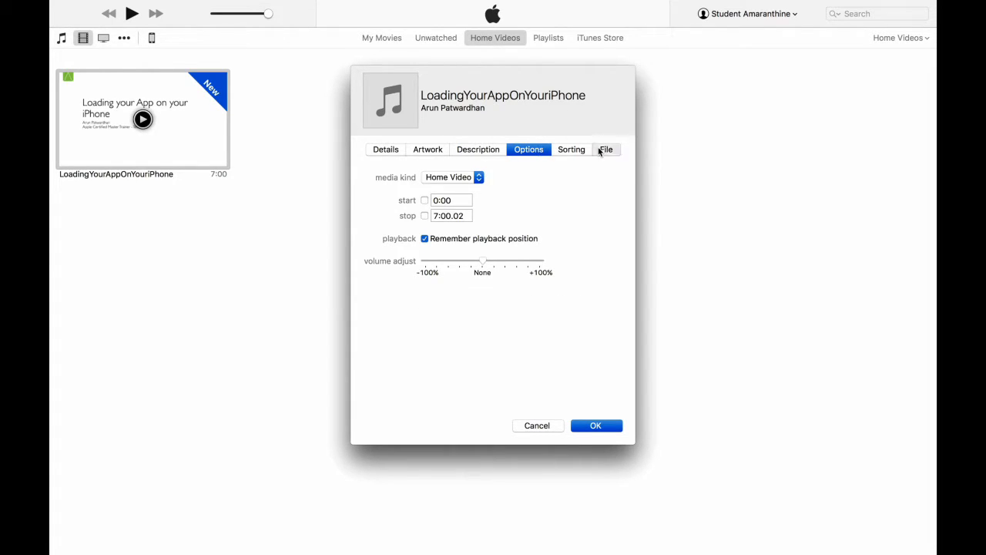
{"action": "left_click", "coordinate": [605, 149]}
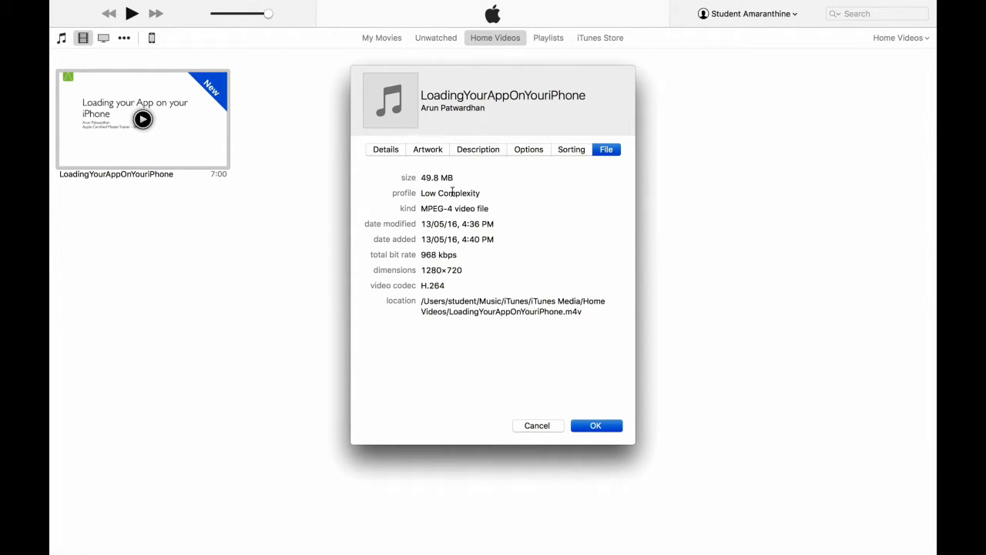
{"action": "left_click", "coordinate": [385, 149]}
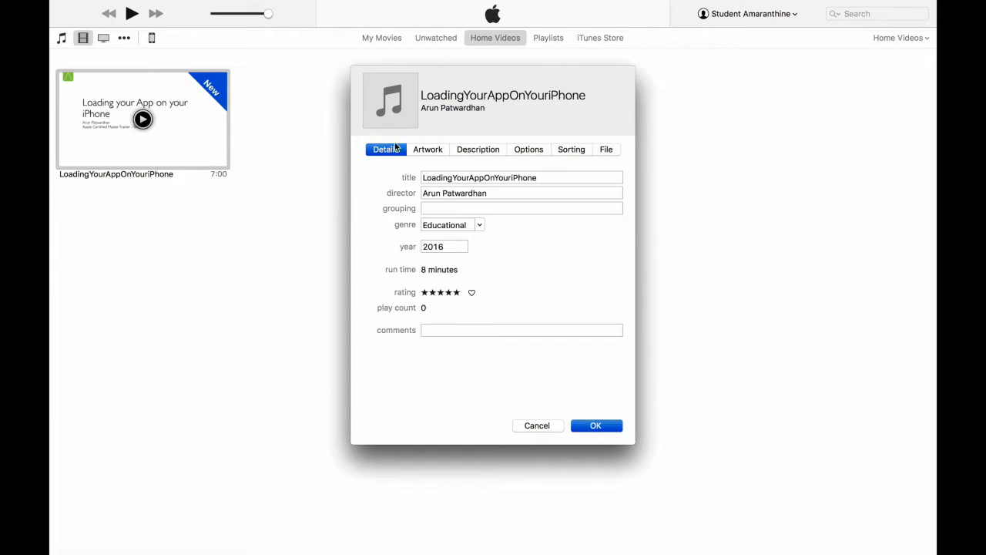
{"action": "left_click", "coordinate": [595, 425]}
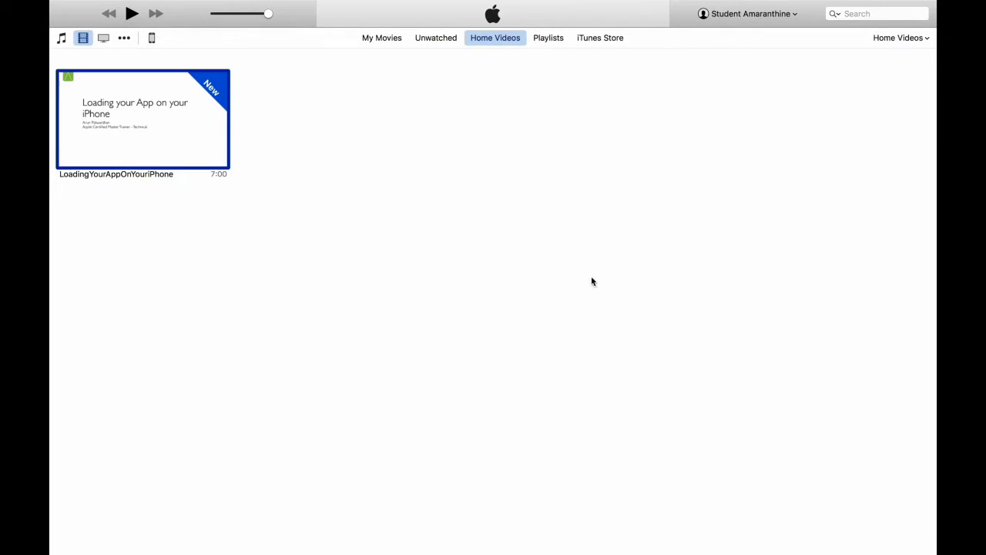
Show home videos as a Video List, then switch to the Tones library
{"action": "left_click", "coordinate": [900, 37]}
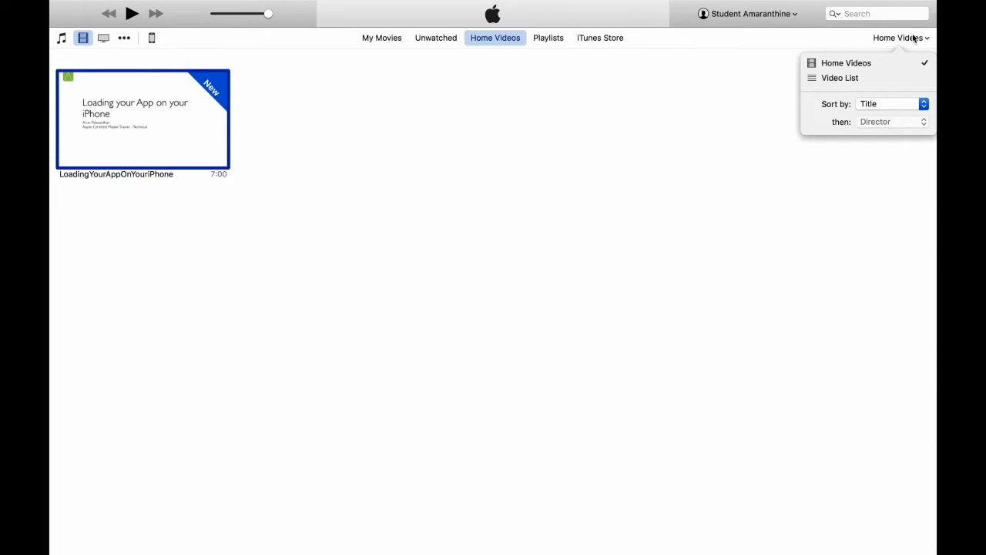
{"action": "left_click", "coordinate": [840, 77]}
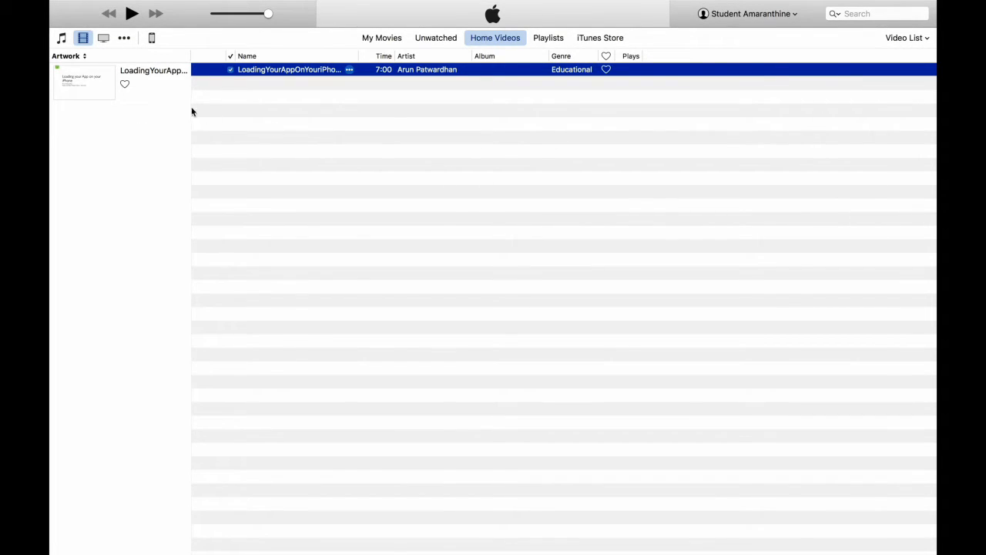
{"action": "left_click", "coordinate": [124, 38]}
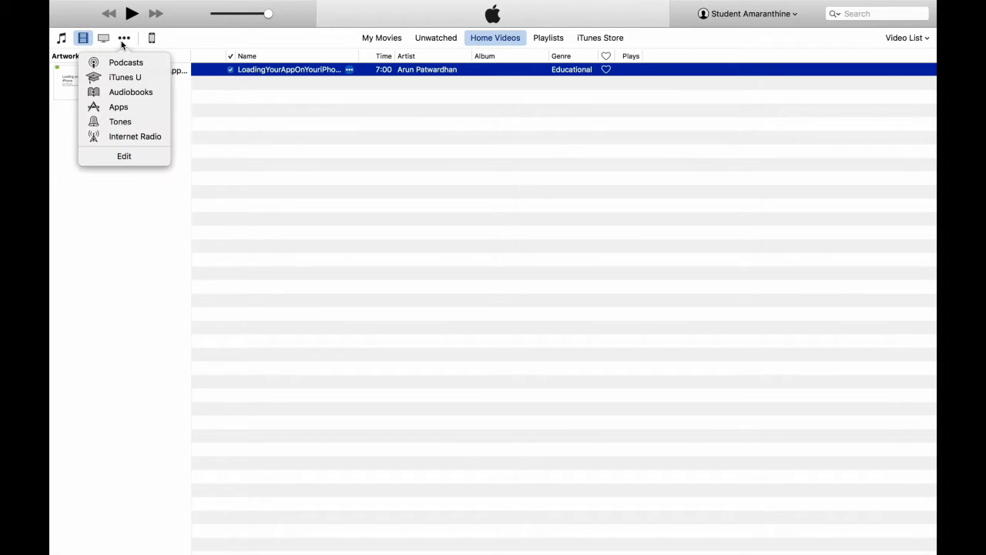
{"action": "left_click", "coordinate": [120, 121]}
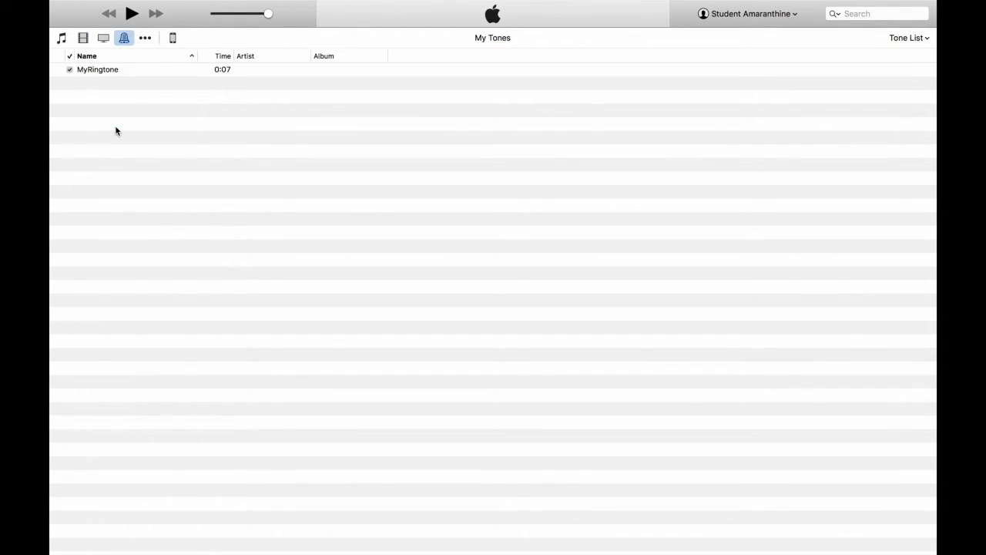
Give MyRingtone artist Arun Patwardhan, genre Instrumental, year 2016 and five stars, and save
{"action": "right_click", "coordinate": [98, 69]}
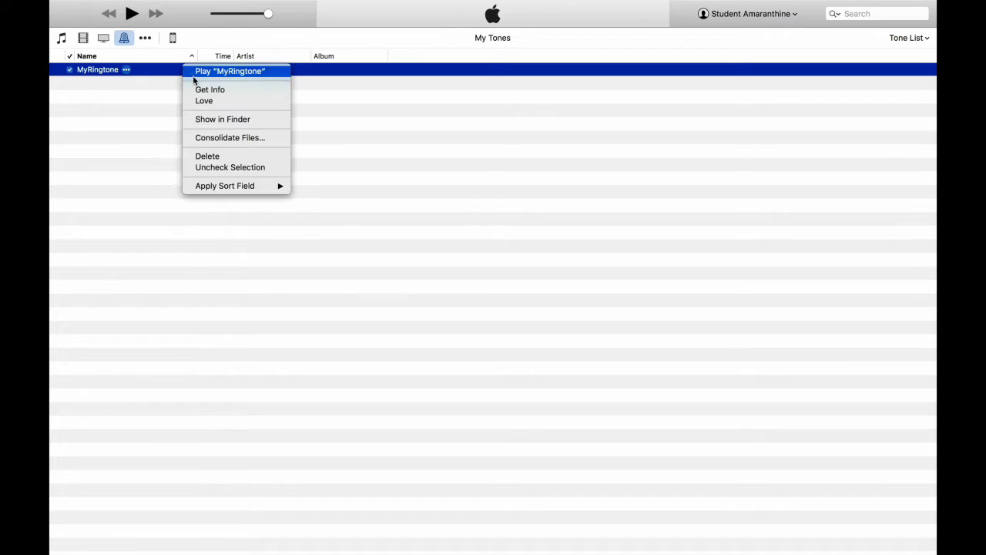
{"action": "left_click", "coordinate": [210, 90]}
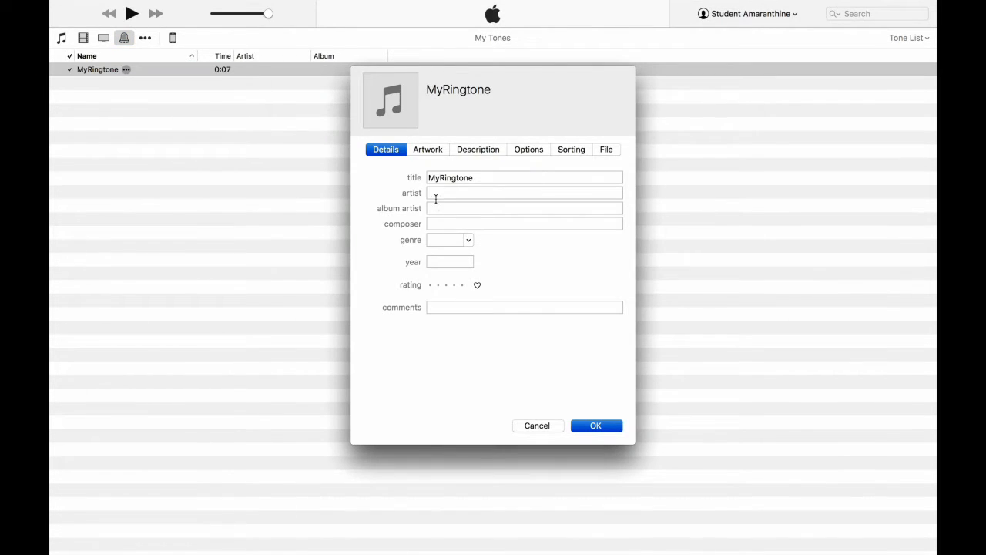
{"action": "type", "text": "Arun Patwardhan"}
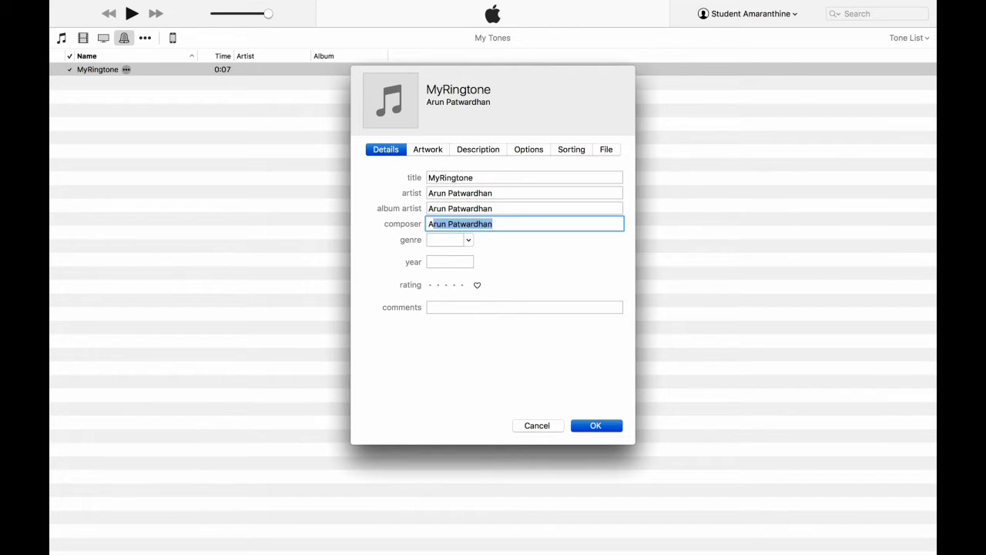
{"action": "left_click", "coordinate": [450, 240]}
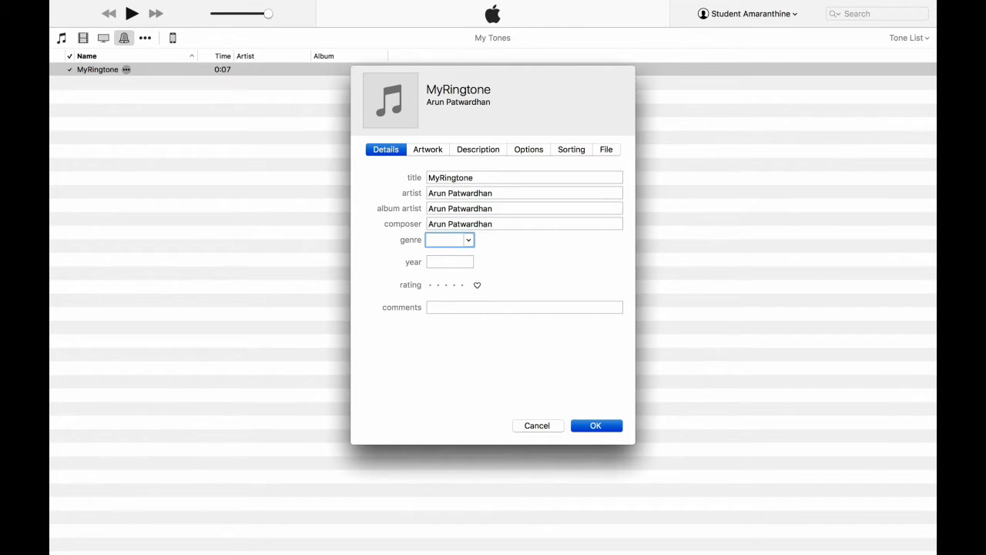
{"action": "type", "text": "R"}
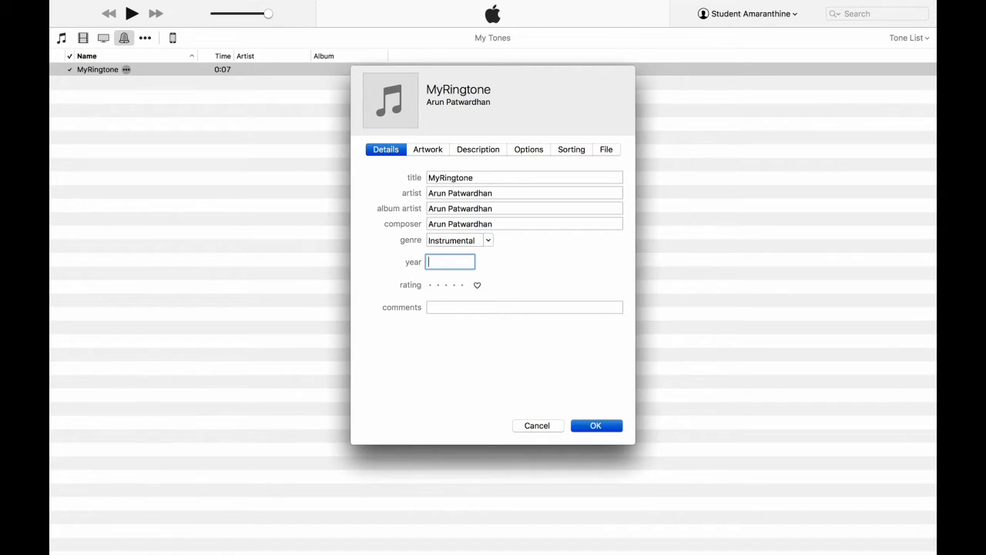
{"action": "type", "text": "2016"}
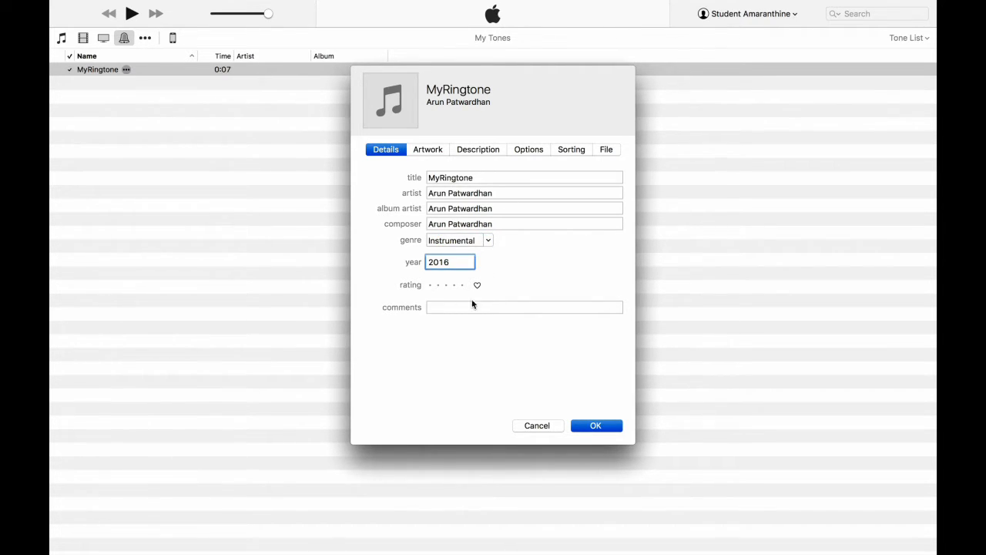
{"action": "left_click", "coordinate": [461, 285]}
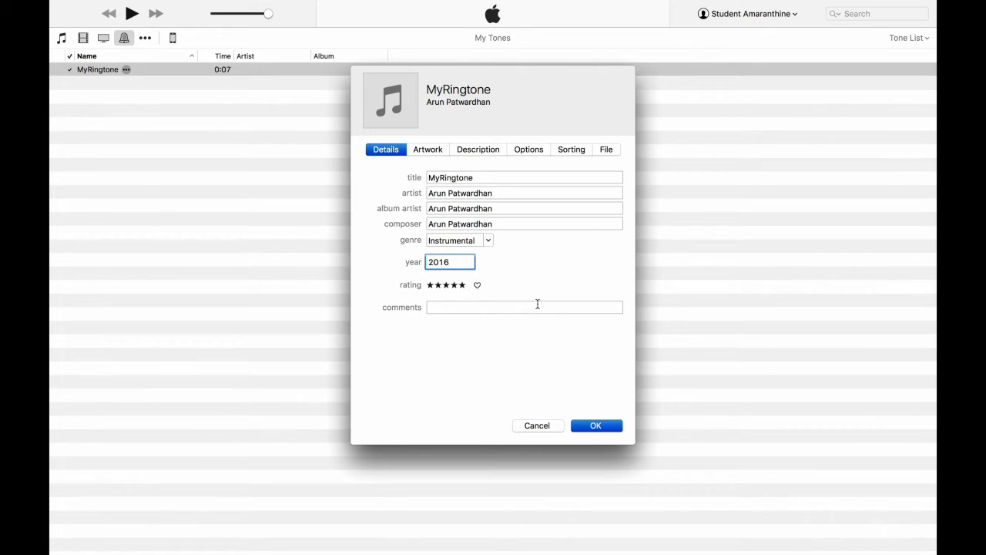
{"action": "left_click", "coordinate": [595, 425]}
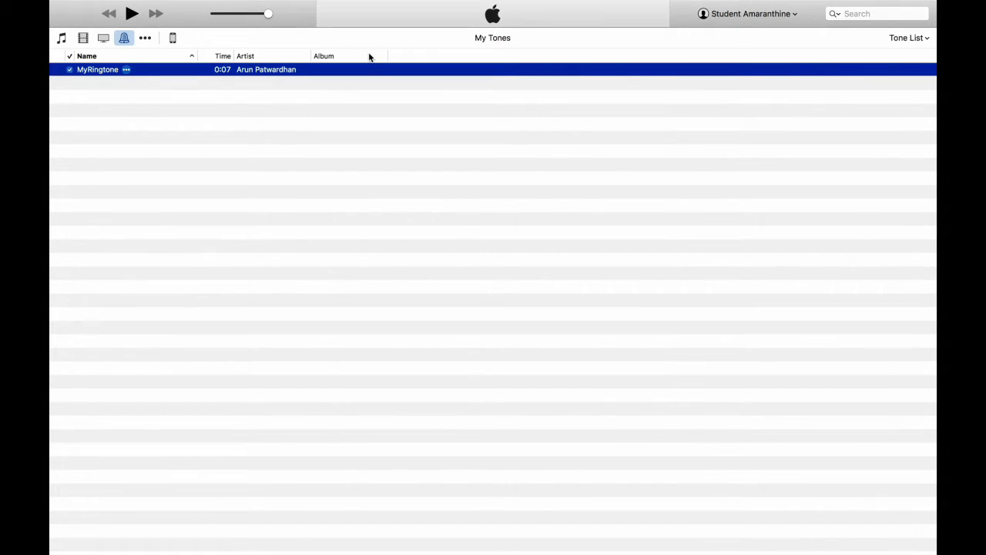
Leave Tones, briefly revisit Home Videos, and return to the Music library
{"action": "left_click", "coordinate": [145, 38]}
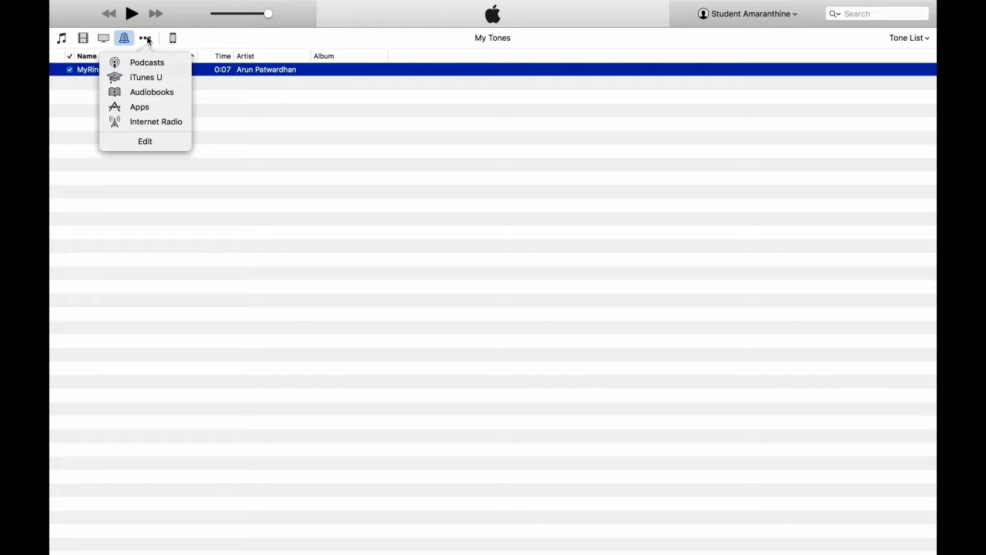
{"action": "mouse_move", "coordinate": [151, 92]}
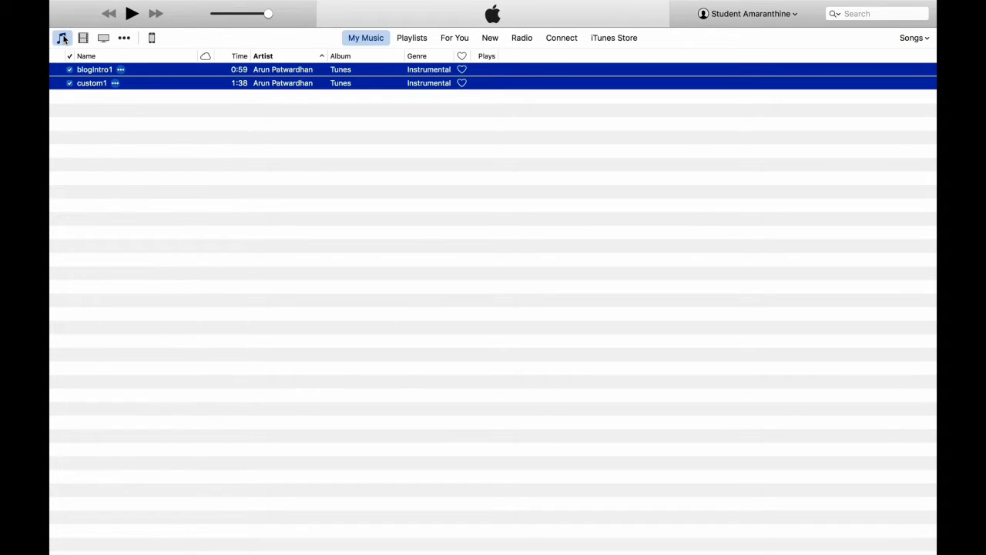
{"action": "left_click", "coordinate": [82, 37]}
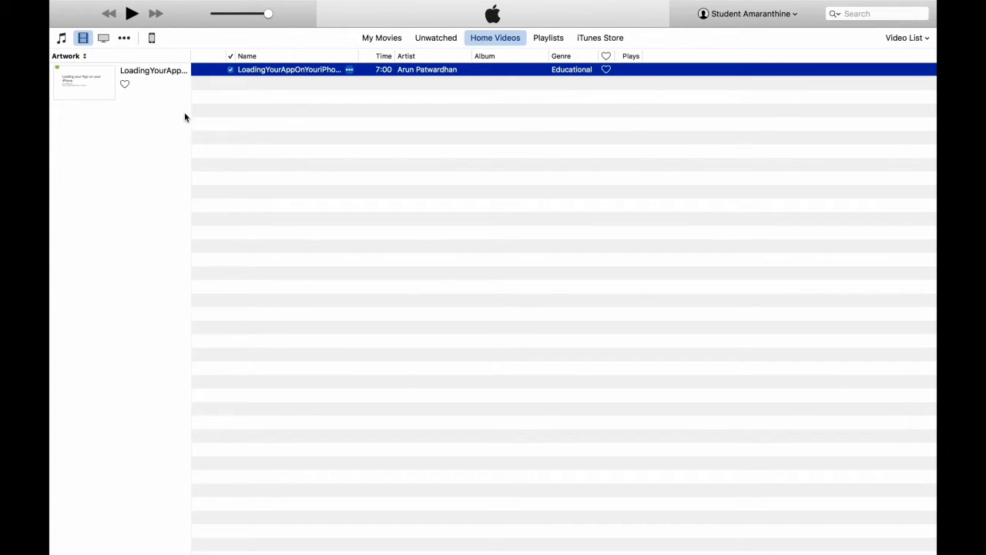
{"action": "left_click", "coordinate": [61, 38]}
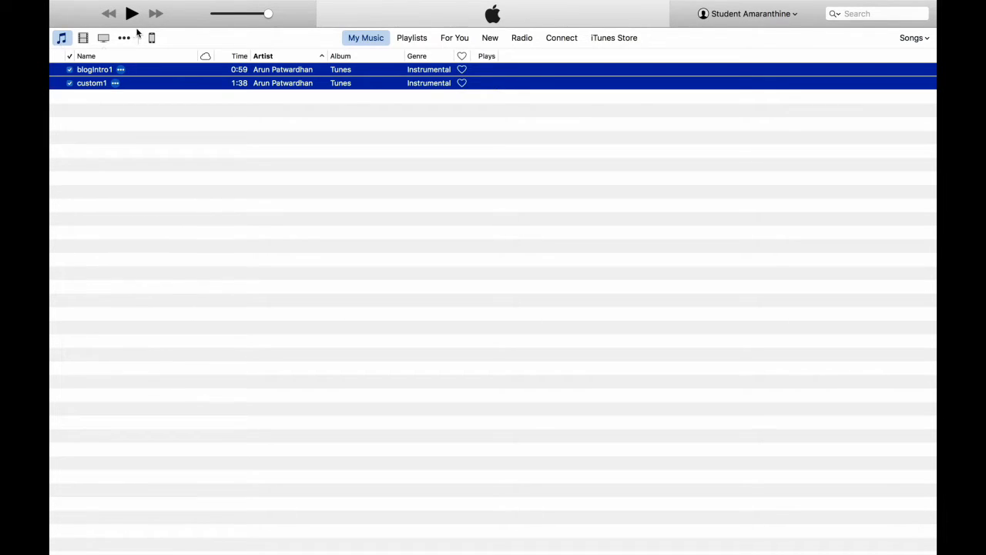
{"action": "mouse_move", "coordinate": [152, 37]}
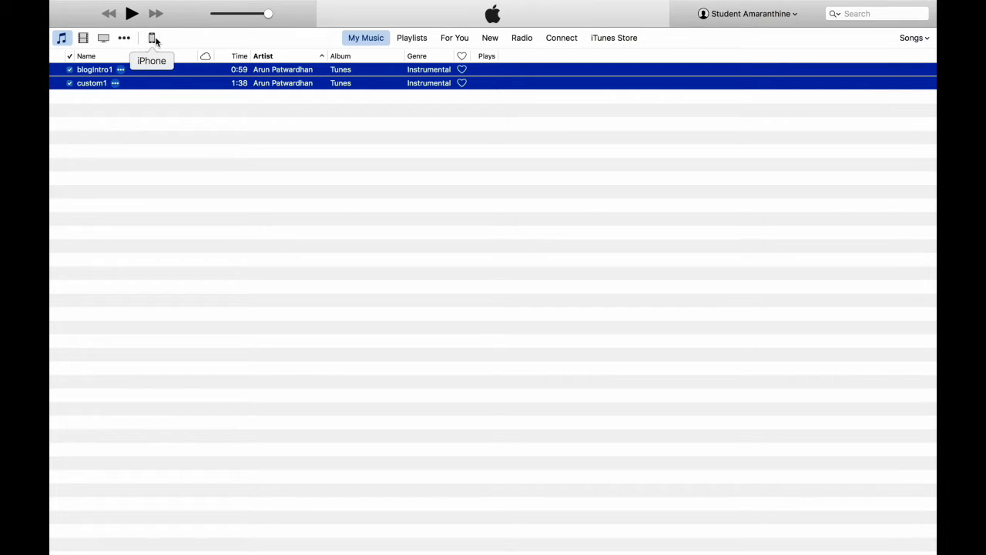
Open the connected iPhone 4S and get past its welcome screens to the Summary page
{"action": "left_click", "coordinate": [152, 38]}
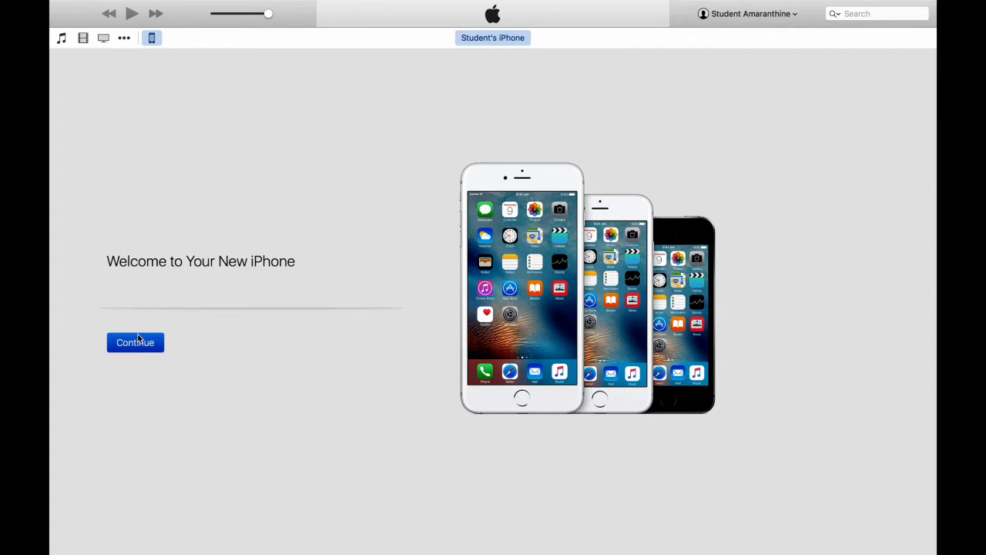
{"action": "left_click", "coordinate": [134, 342]}
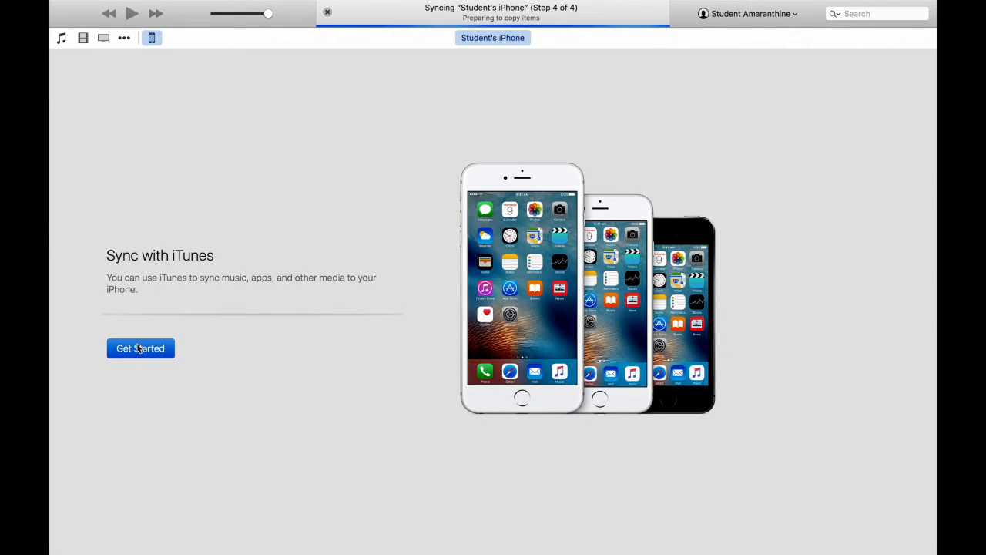
{"action": "left_click", "coordinate": [140, 348]}
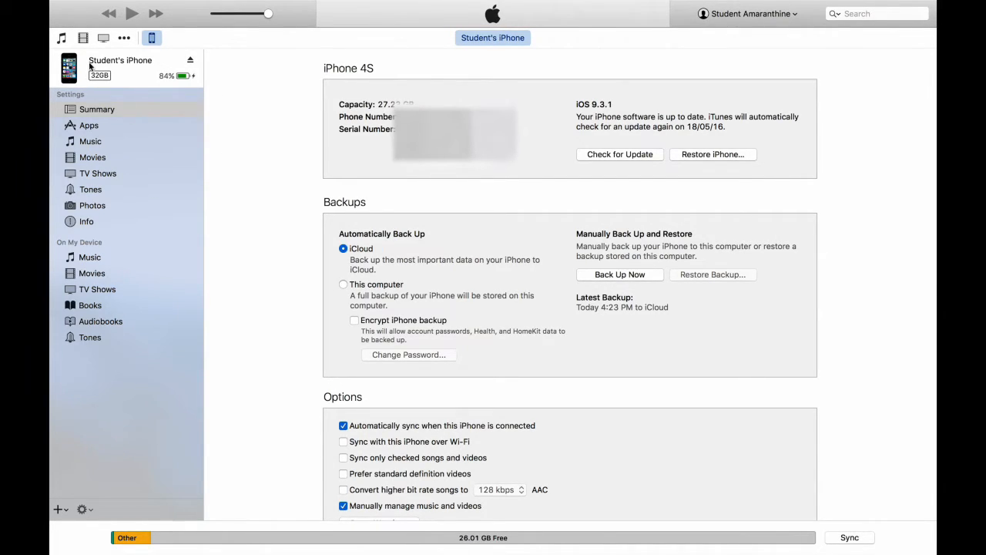
{"action": "mouse_move", "coordinate": [152, 38]}
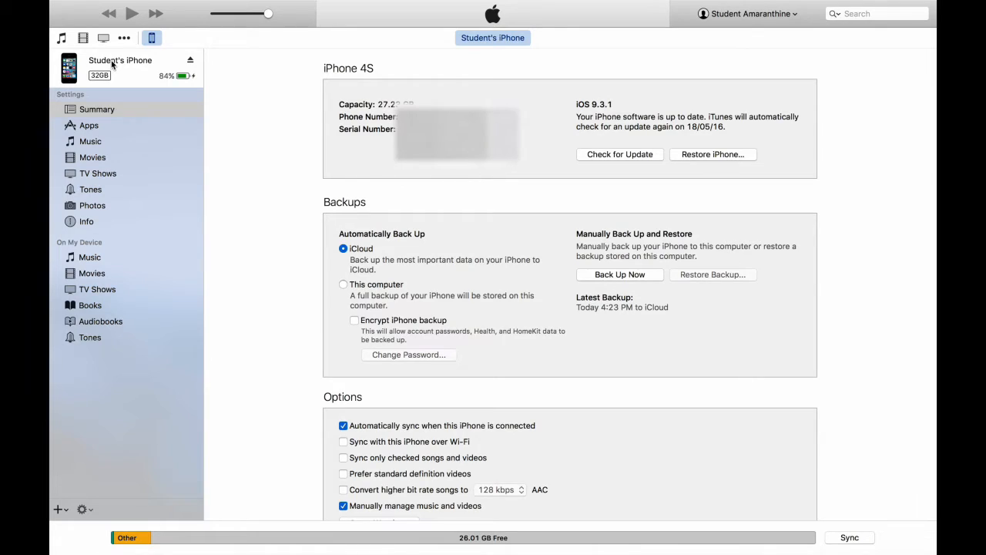
{"action": "double_click", "coordinate": [121, 60]}
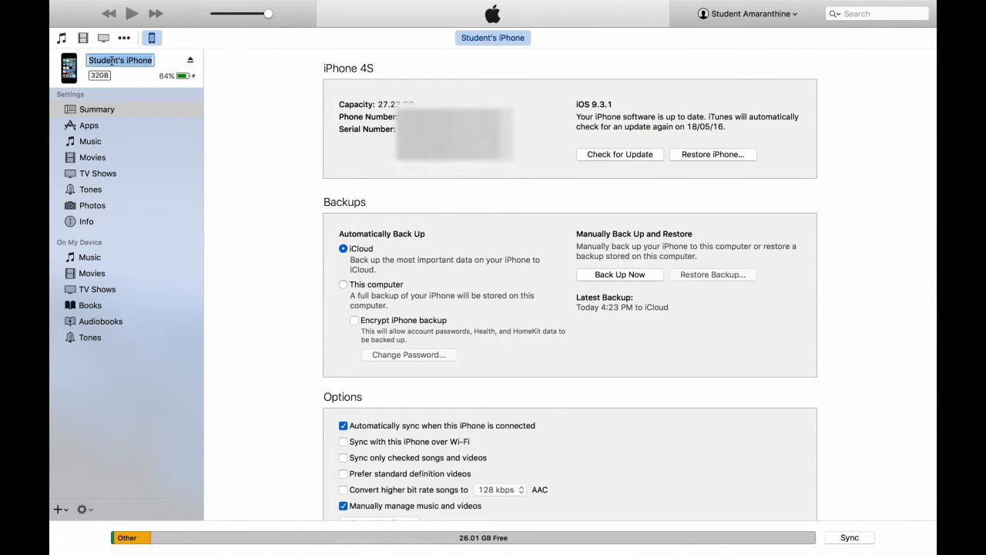
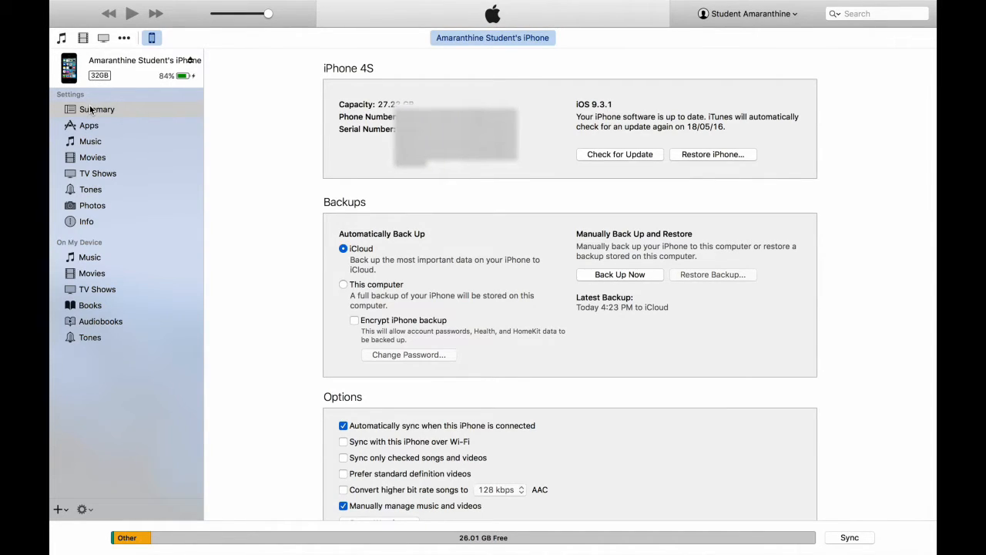
{"action": "mouse_move", "coordinate": [100, 321]}
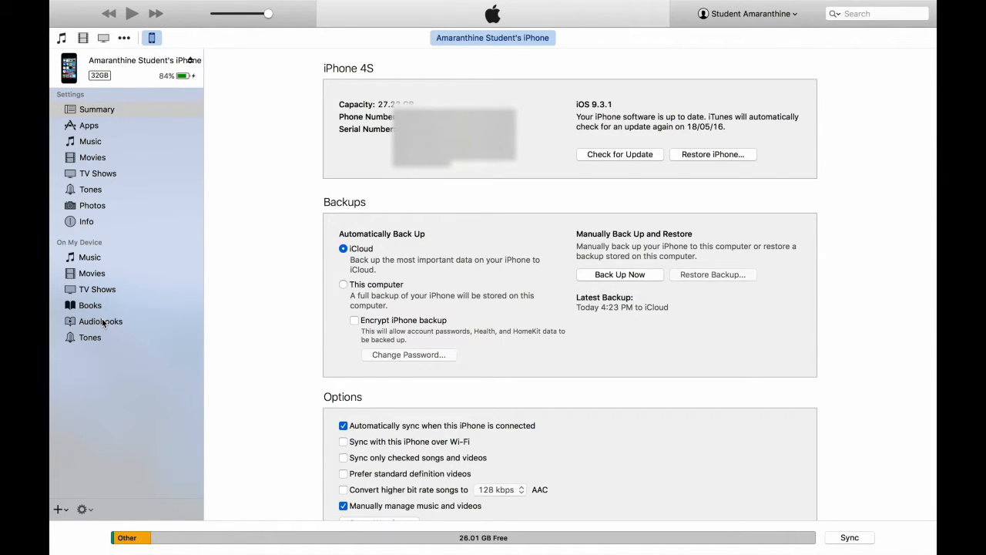
On the iPhone's Summary page, set automatic backups to This computer
{"action": "left_click", "coordinate": [97, 108]}
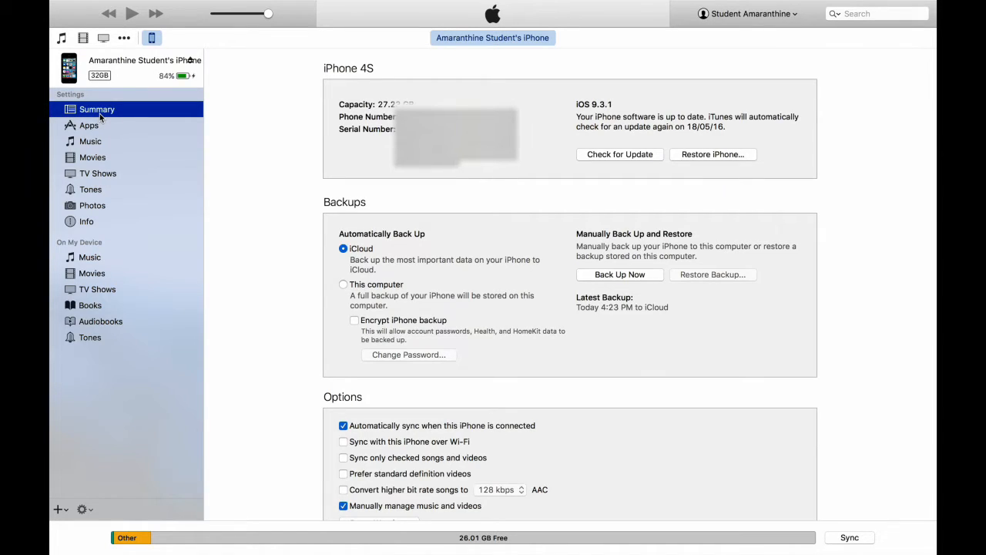
{"action": "mouse_move", "coordinate": [473, 335]}
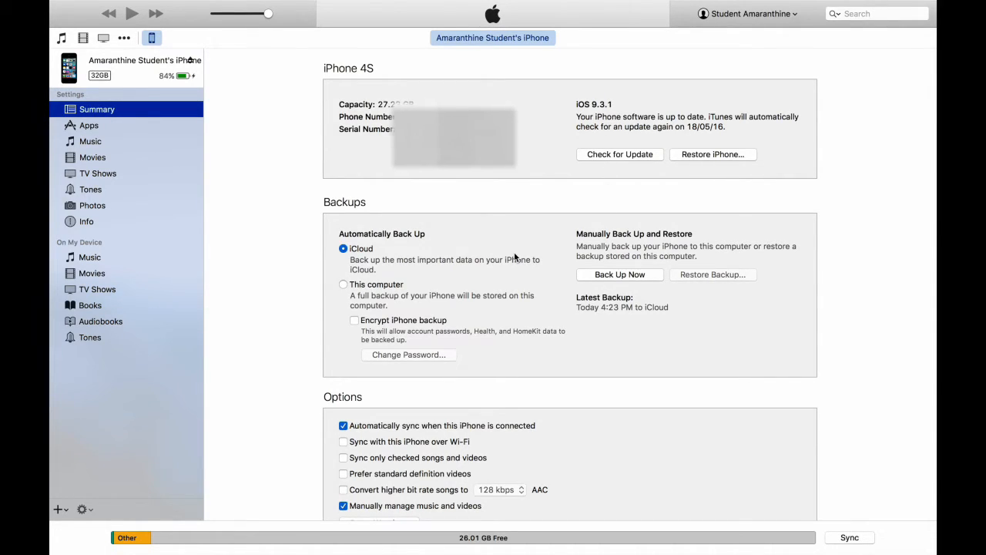
{"action": "mouse_move", "coordinate": [408, 292]}
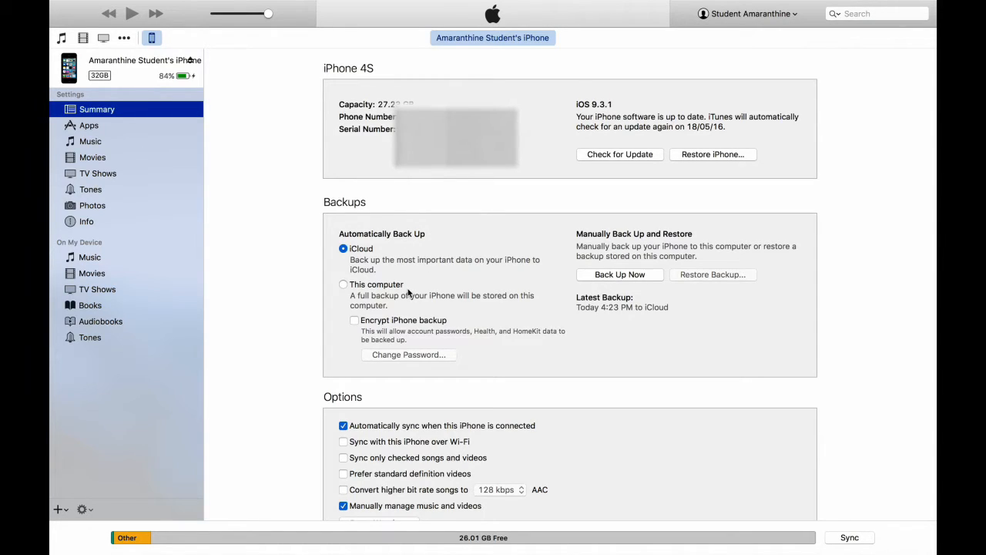
{"action": "left_click", "coordinate": [343, 284]}
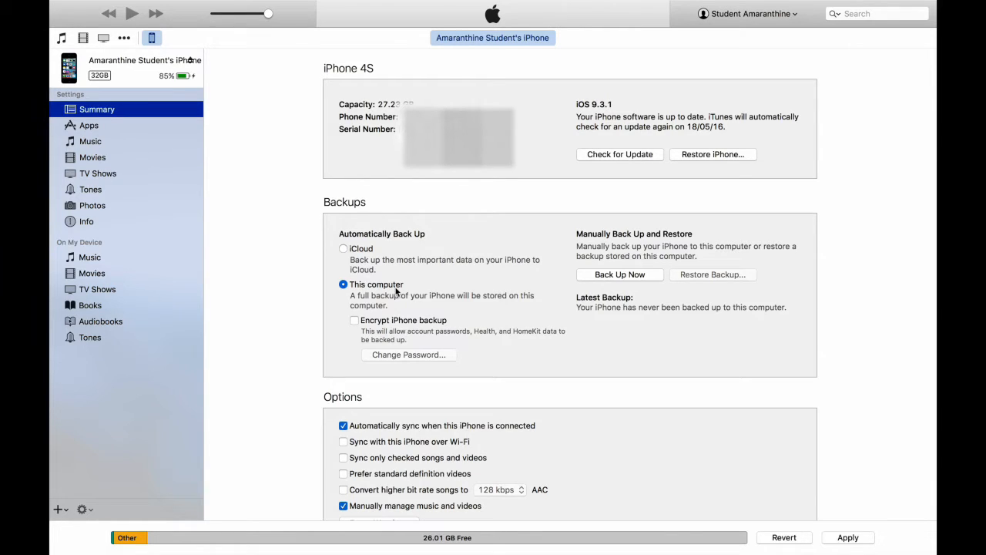
Turn on 'Encrypt iPhone backup', enter and verify a password, and save it to the keychain
{"action": "left_click", "coordinate": [354, 320]}
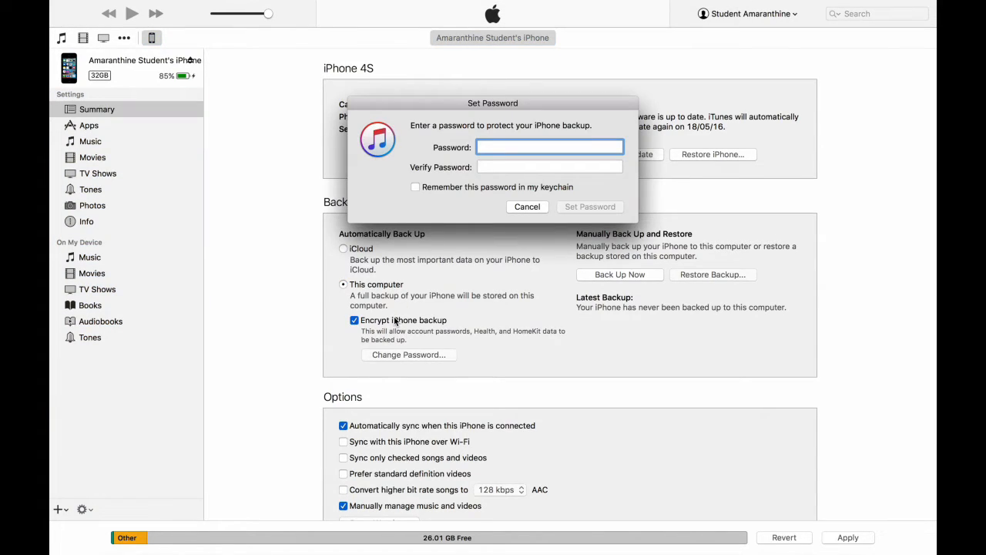
{"action": "left_click", "coordinate": [550, 147]}
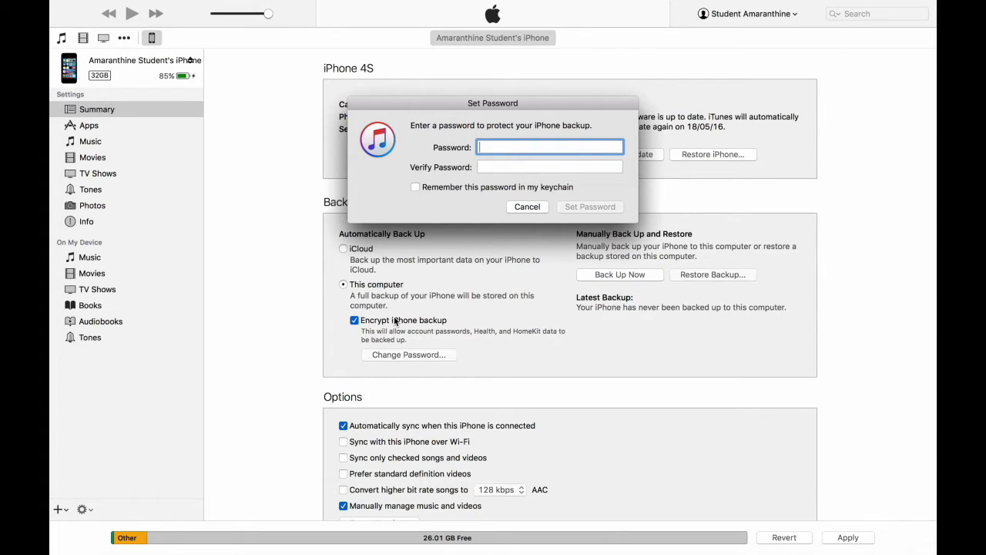
{"action": "type", "text": "••"}
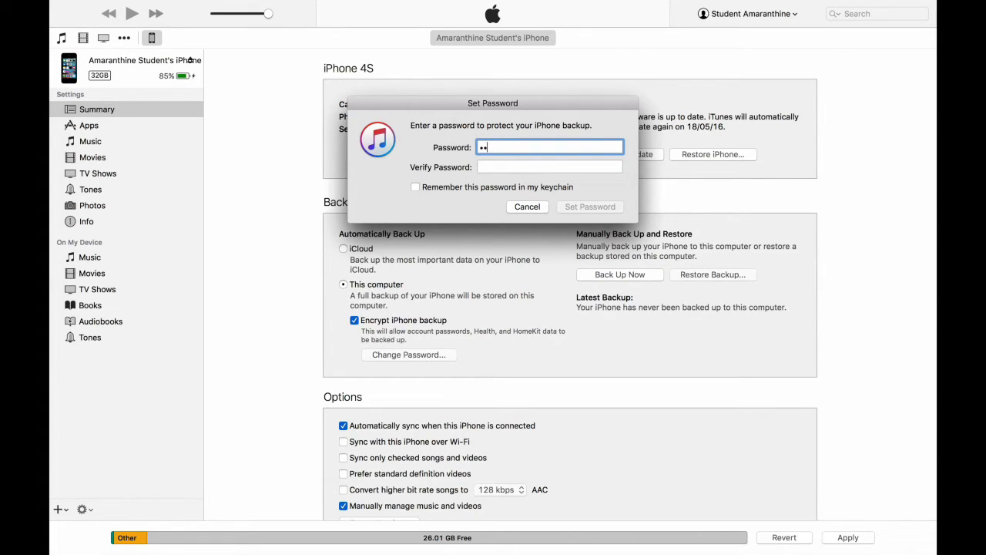
{"action": "type", "text": "•••"}
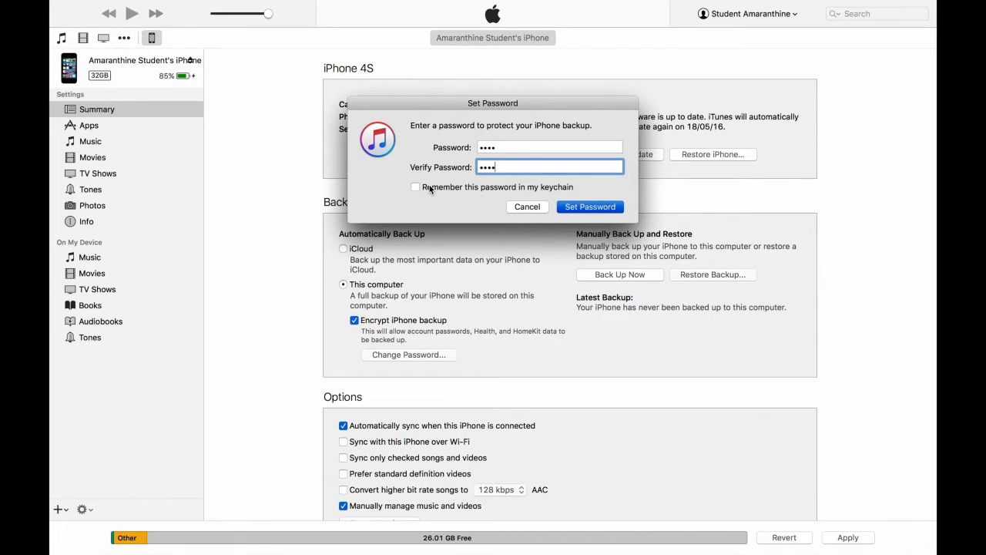
{"action": "left_click", "coordinate": [415, 186]}
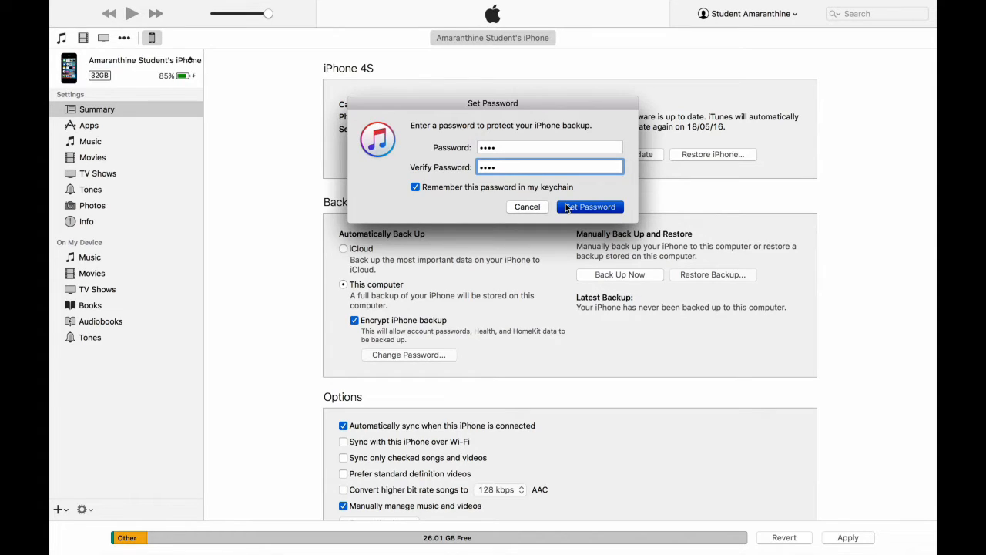
{"action": "left_click", "coordinate": [589, 207]}
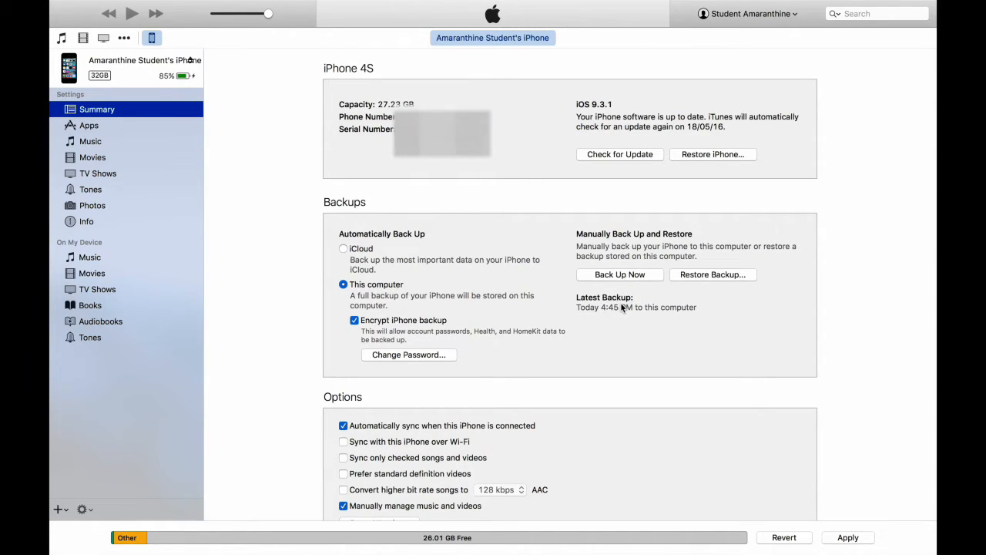
{"action": "mouse_move", "coordinate": [584, 301]}
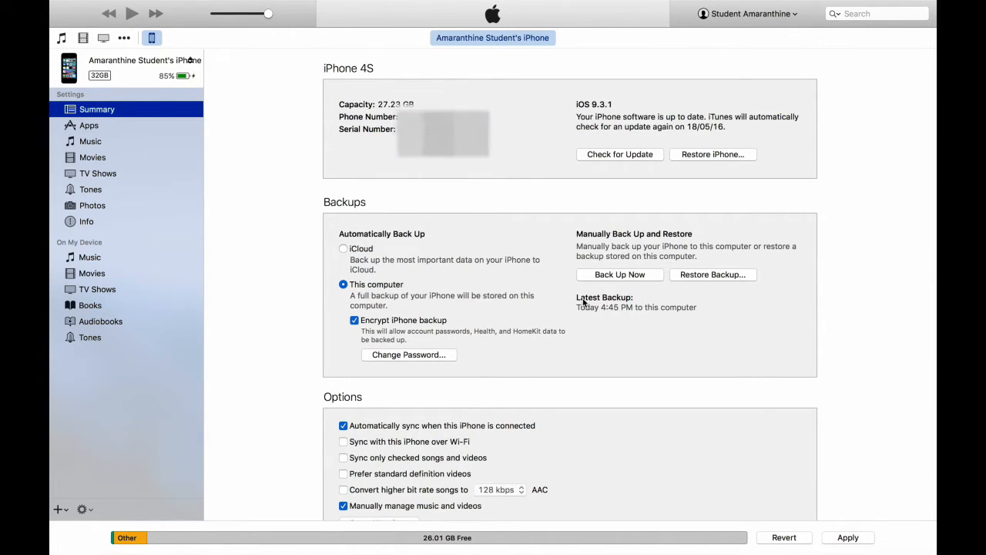
Scroll down to Options and enable 'Sync with this iPhone over Wi-Fi'
{"action": "scroll", "scroll_direction": "down", "scroll_amount": 3}
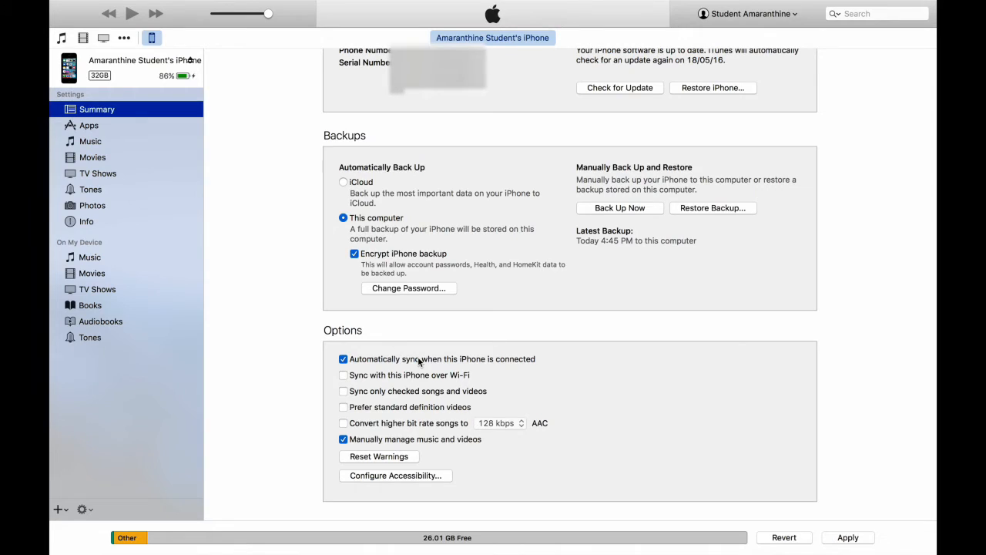
{"action": "left_click", "coordinate": [343, 374]}
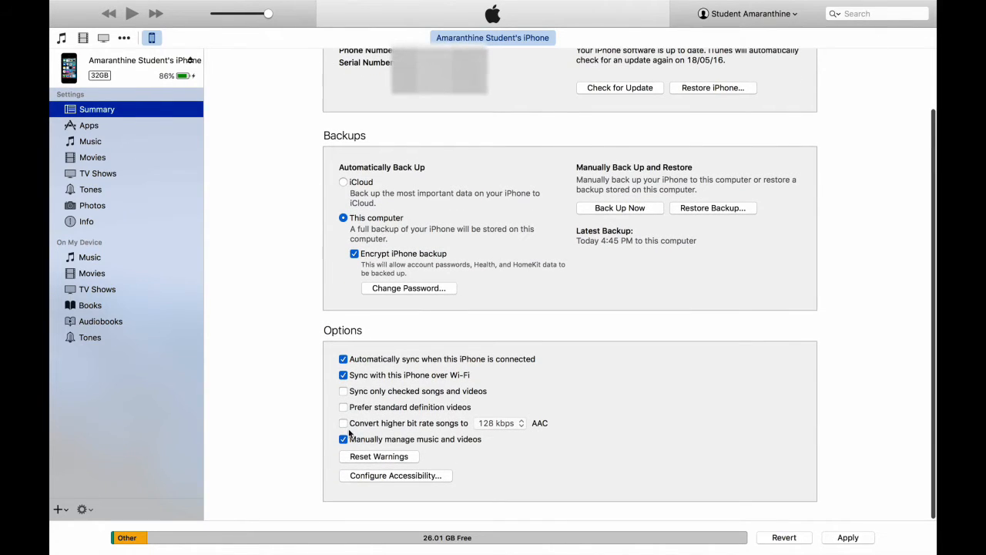
{"action": "mouse_move", "coordinate": [243, 543]}
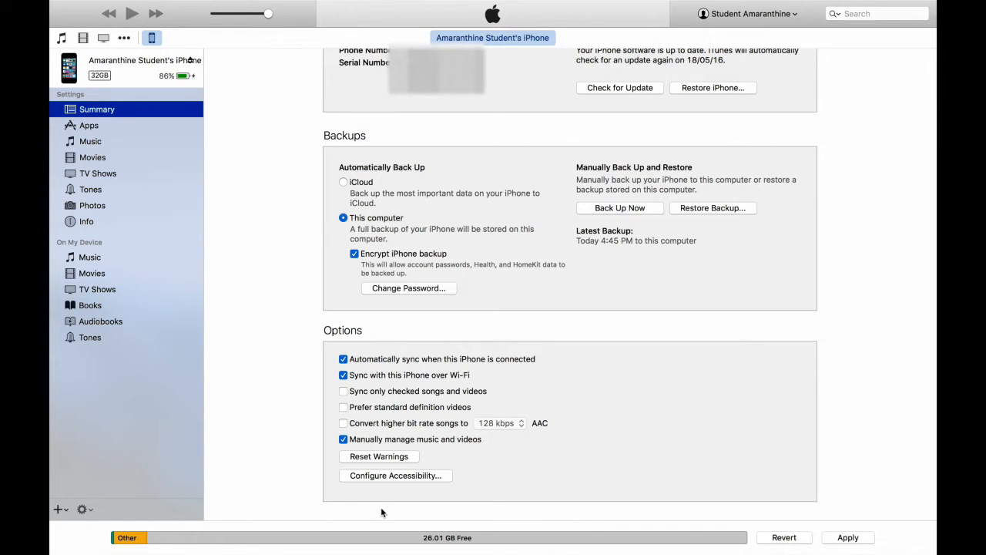
{"action": "mouse_move", "coordinate": [423, 533]}
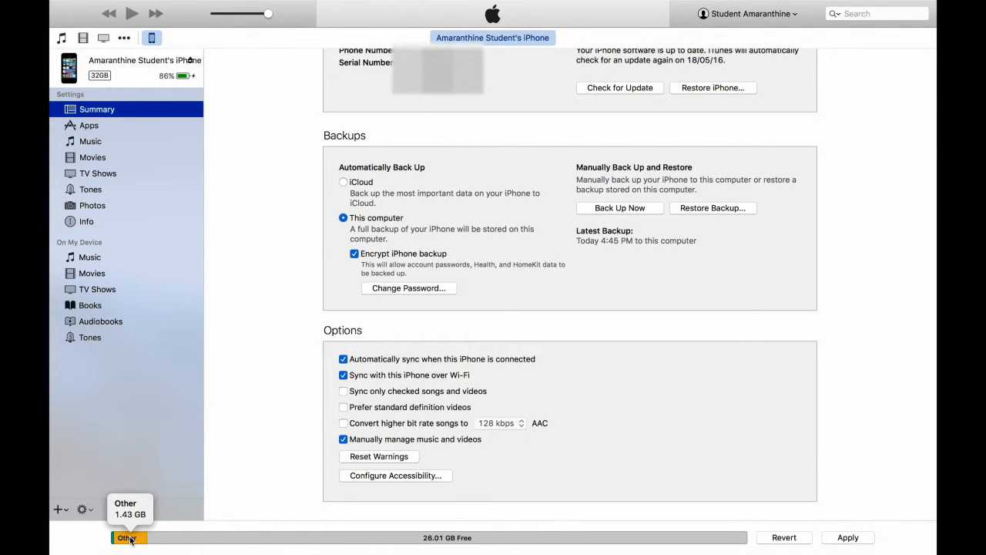
{"action": "mouse_move", "coordinate": [116, 537]}
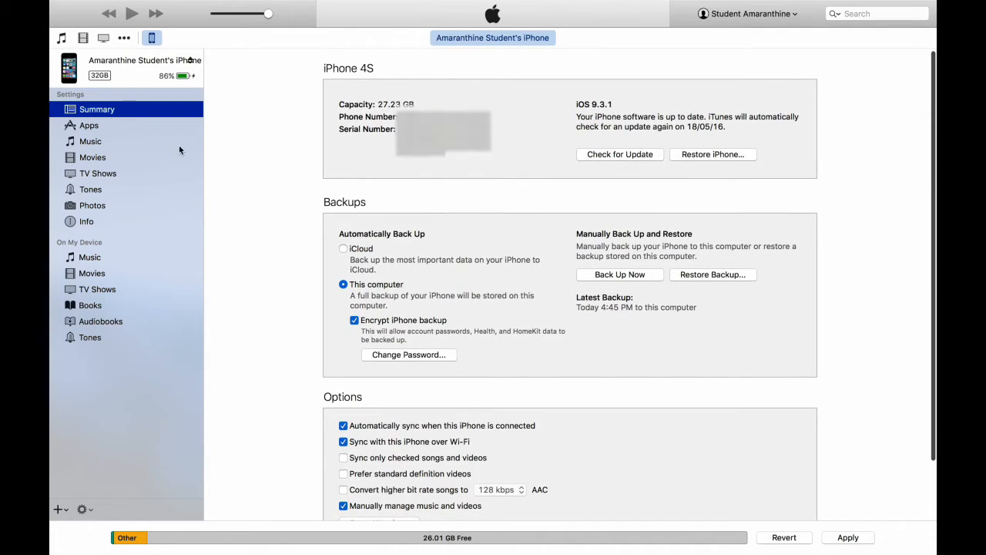
Glance at the iPhone's Apps page, then switch to its Music settings
{"action": "left_click", "coordinate": [88, 125]}
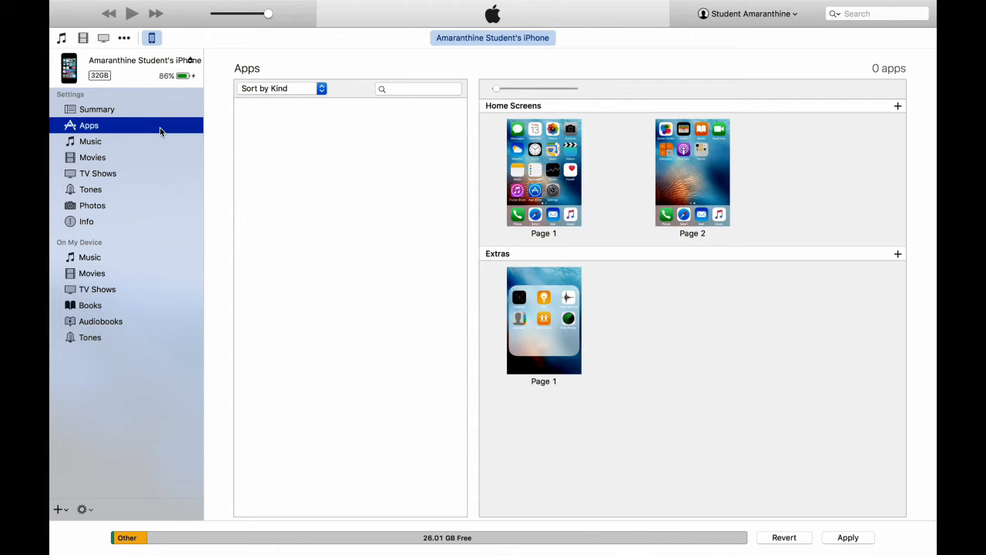
{"action": "left_click", "coordinate": [90, 141]}
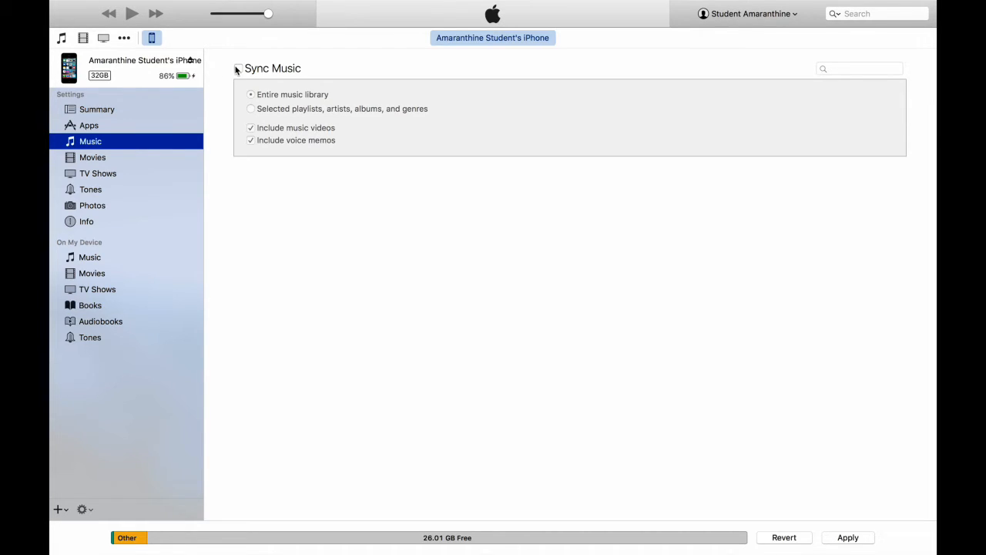
Turn on Sync Music and settle on Entire music library (2 songs)
{"action": "left_click", "coordinate": [238, 68]}
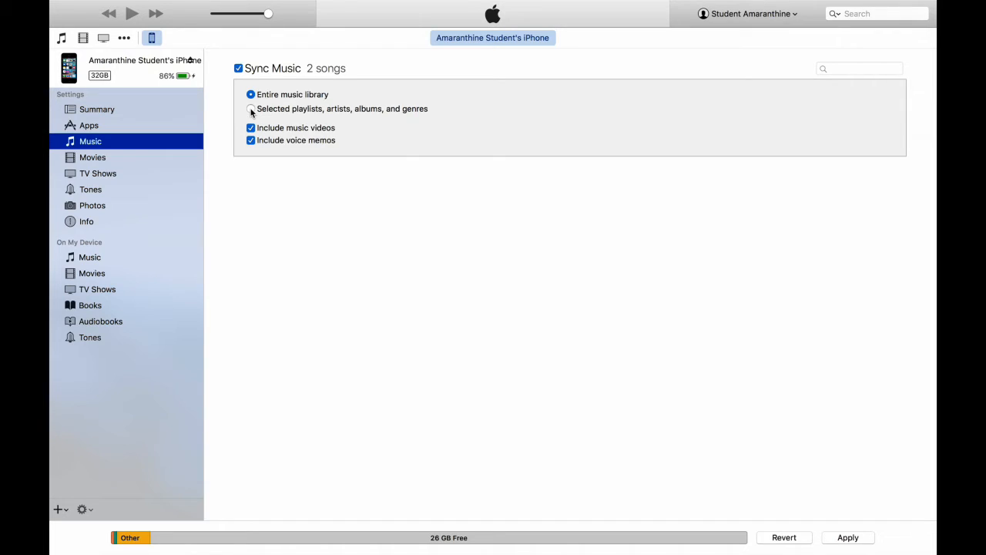
{"action": "left_click", "coordinate": [251, 109]}
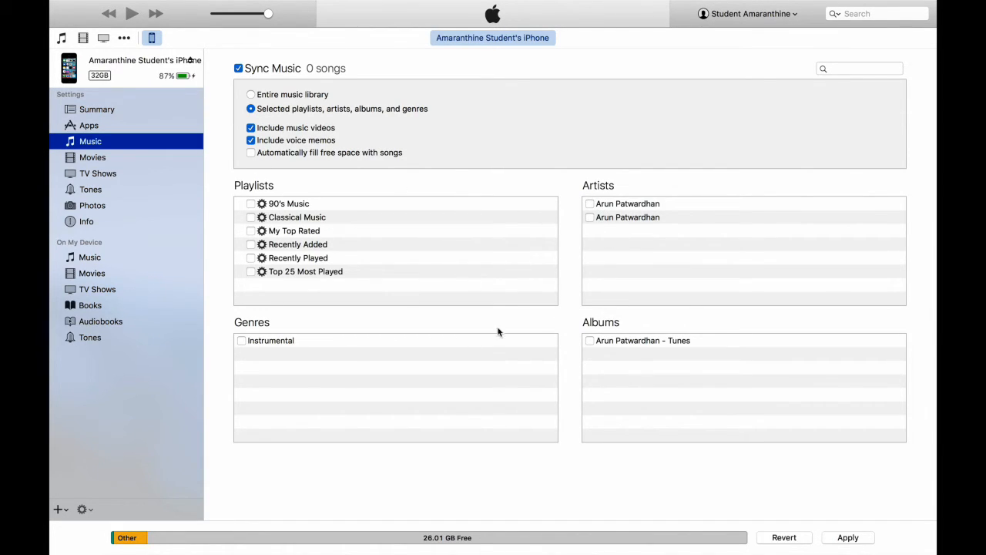
{"action": "left_click", "coordinate": [250, 94]}
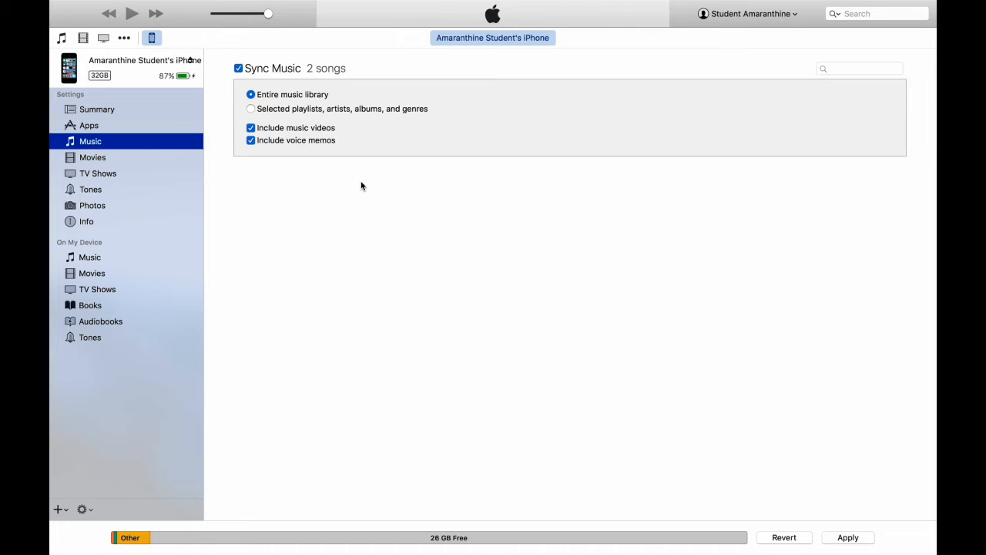
{"action": "mouse_move", "coordinate": [143, 153]}
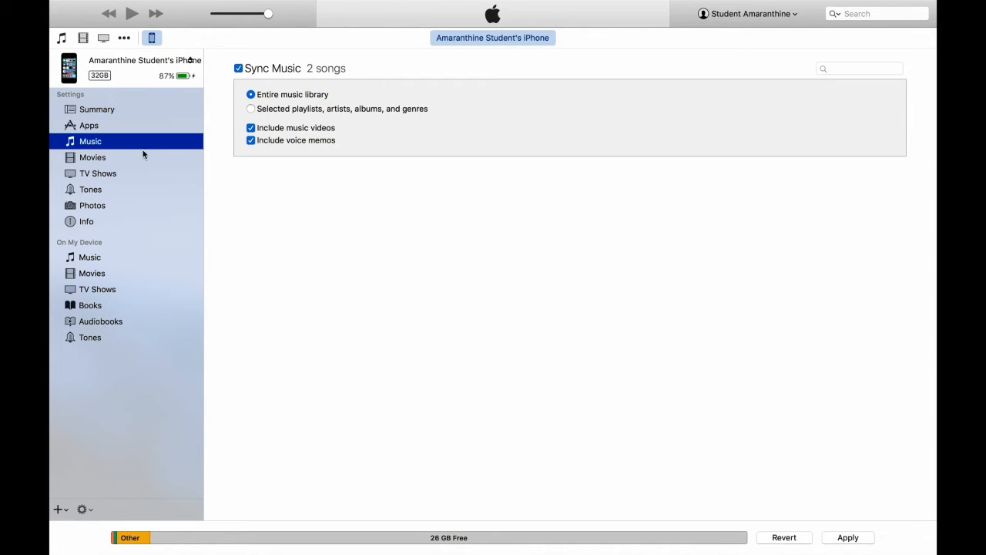
Turn on movie syncing and include the movie LoadingYourAppOnYouriPhone
{"action": "left_click", "coordinate": [92, 157]}
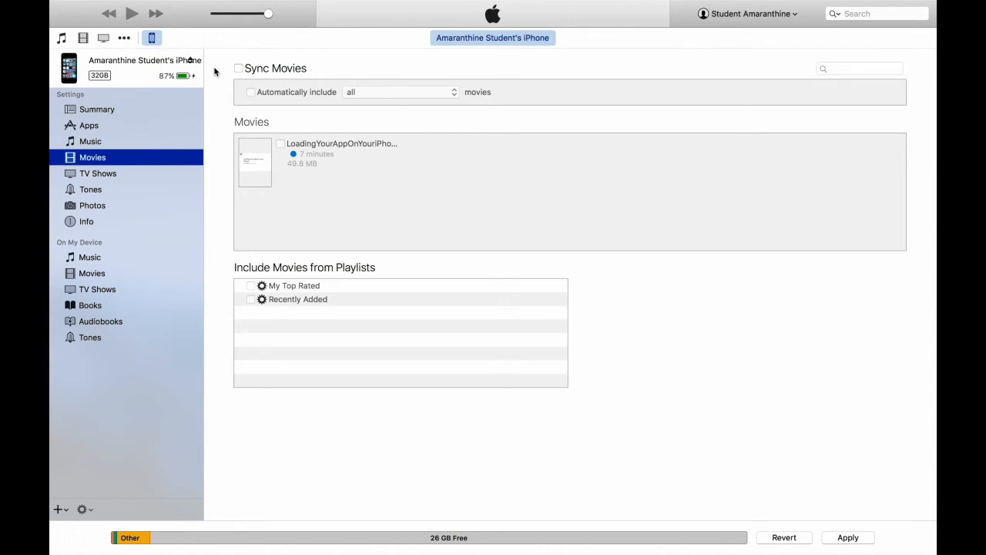
{"action": "left_click", "coordinate": [238, 68]}
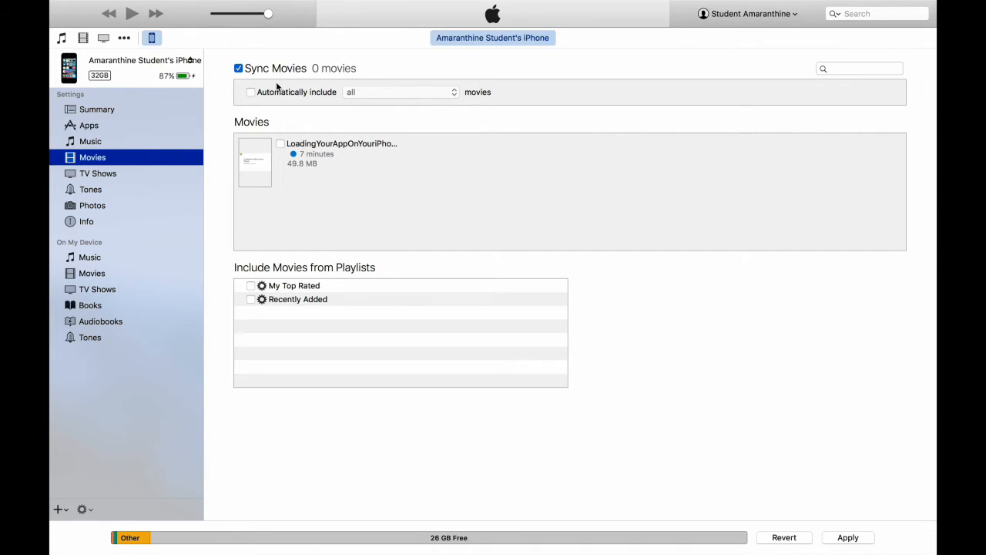
{"action": "left_click", "coordinate": [250, 92]}
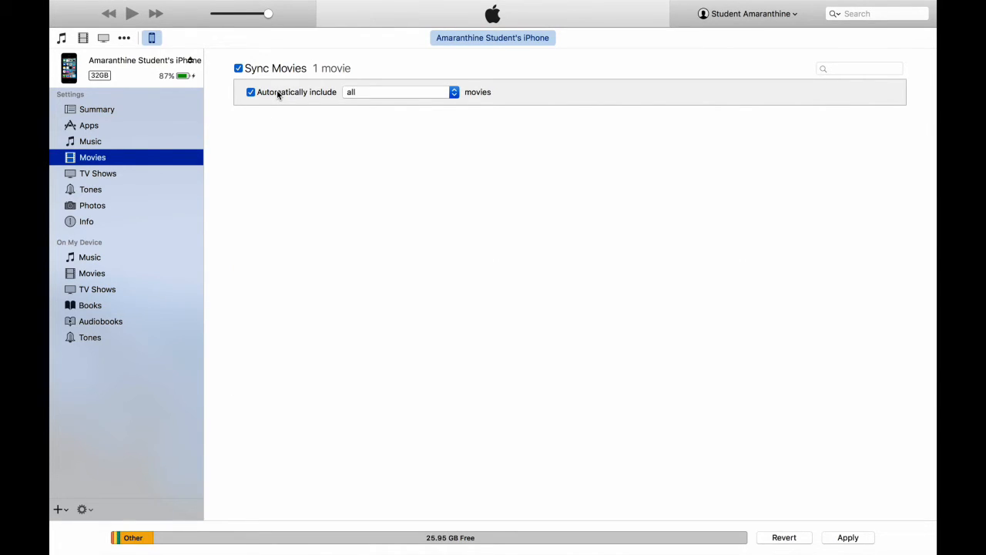
{"action": "left_click", "coordinate": [251, 92]}
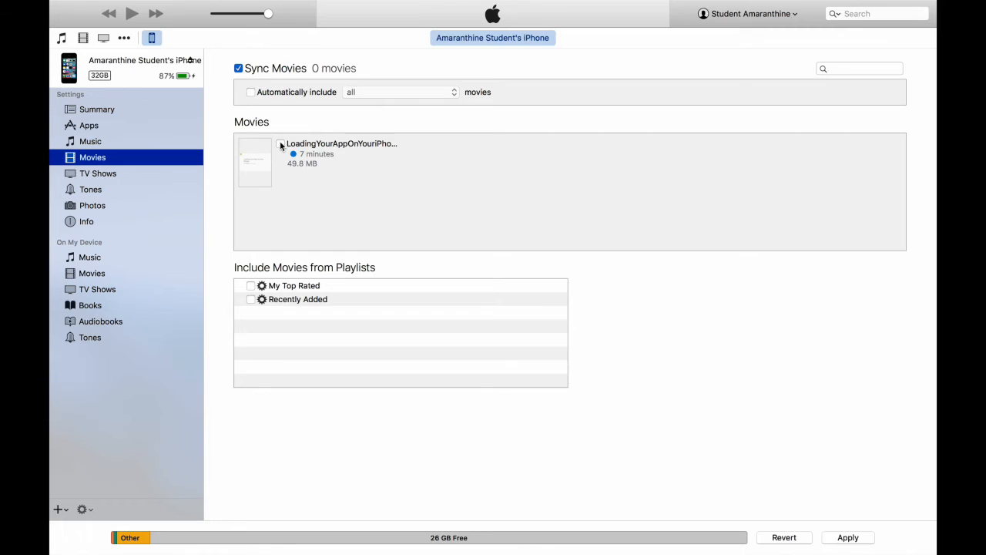
{"action": "left_click", "coordinate": [280, 144]}
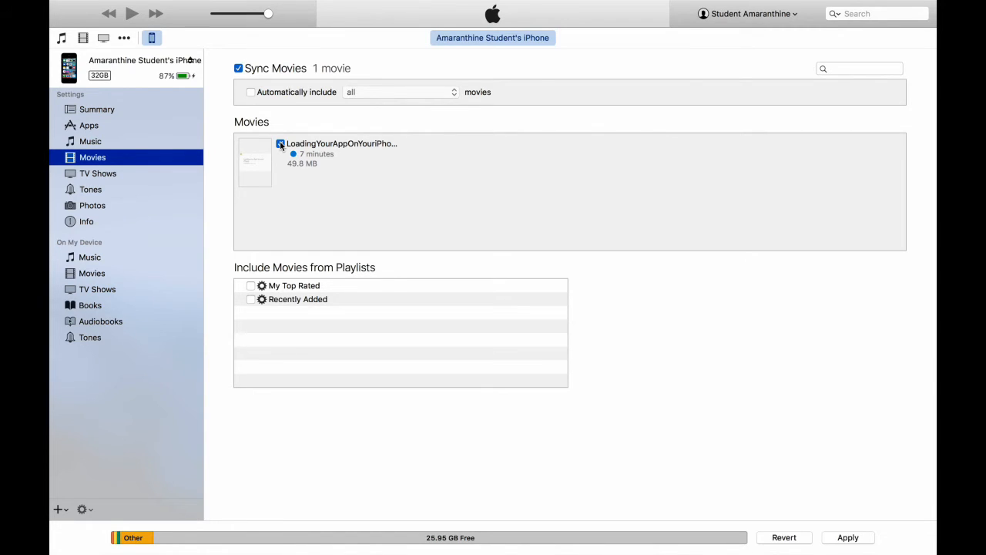
Look past TV Shows and turn on syncing of all tones
{"action": "left_click", "coordinate": [98, 174]}
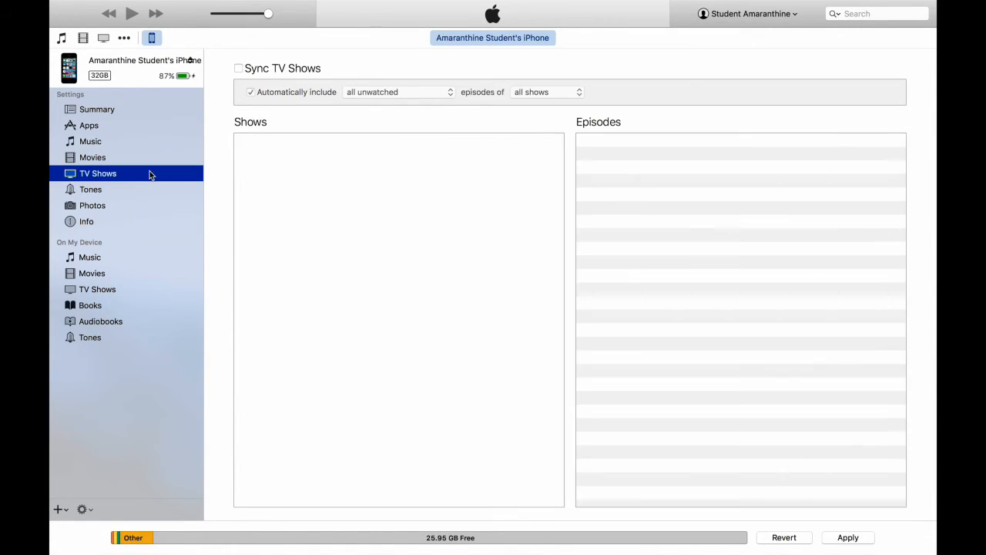
{"action": "left_click", "coordinate": [90, 189]}
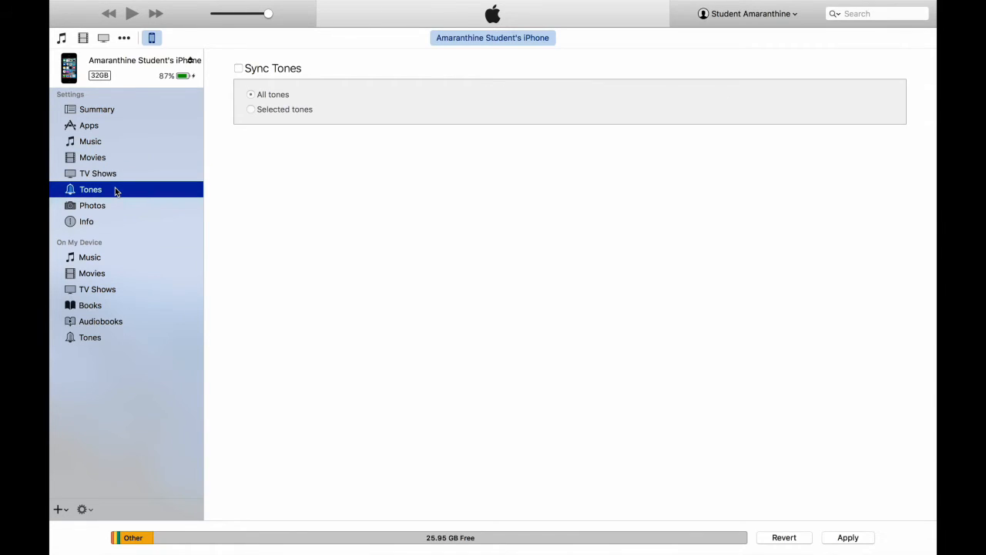
{"action": "left_click", "coordinate": [238, 67]}
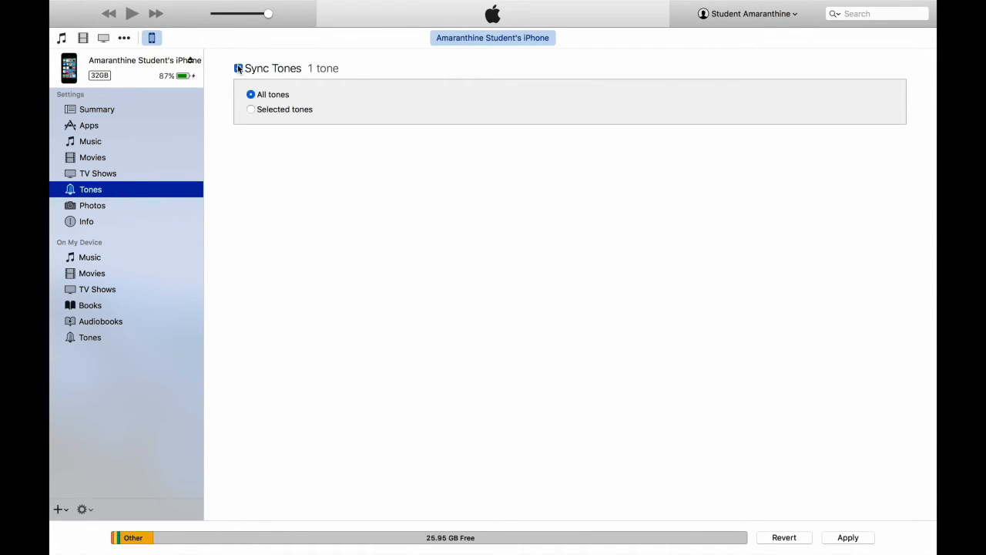
{"action": "left_click", "coordinate": [250, 109]}
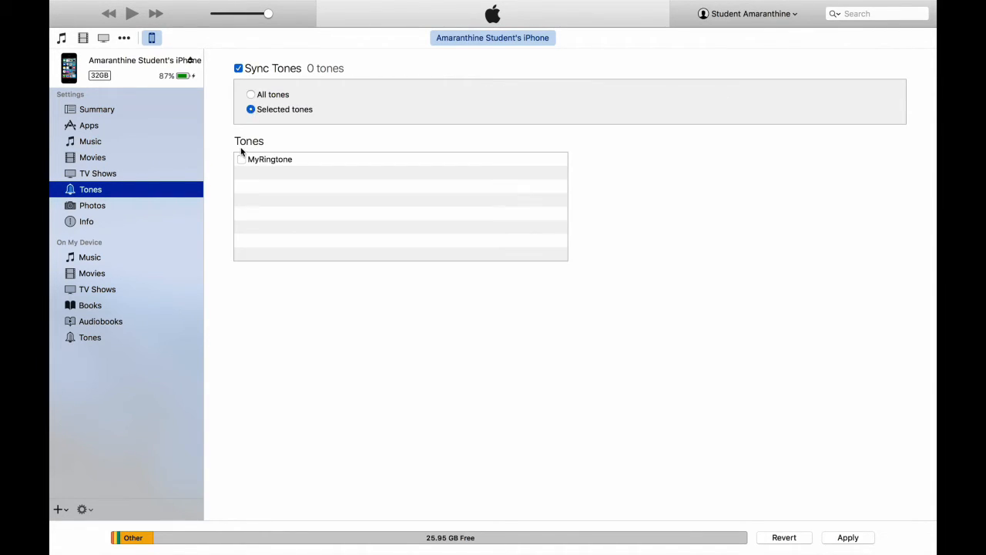
{"action": "left_click", "coordinate": [250, 94]}
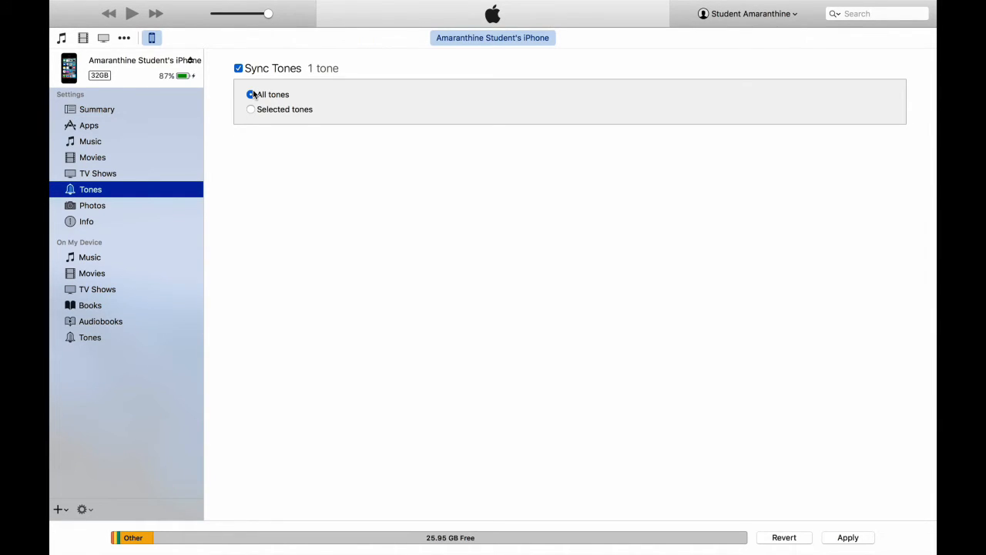
Check Photos (iCloud Photos on) and Info (iCloud contacts, calendars), then return to Summary
{"action": "left_click", "coordinate": [92, 205]}
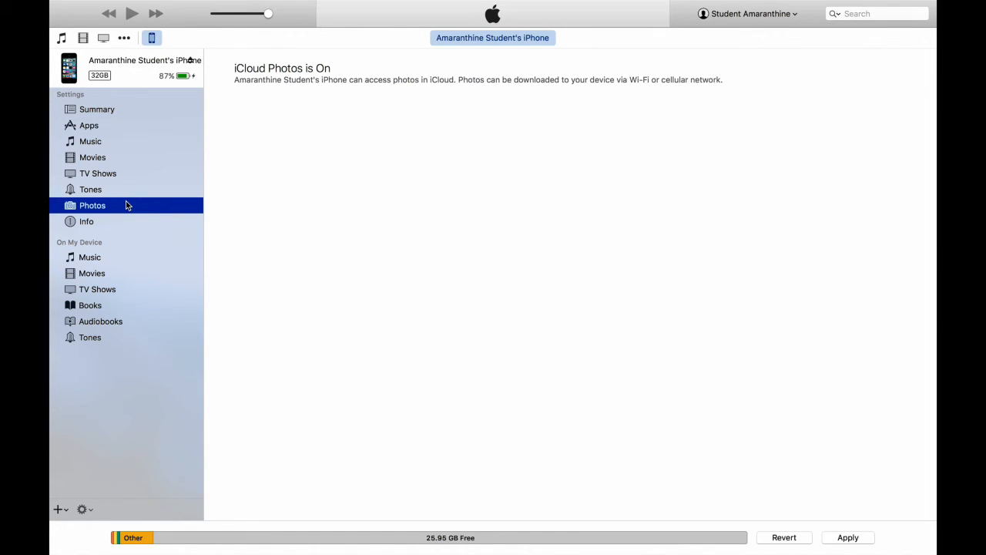
{"action": "left_click", "coordinate": [86, 221]}
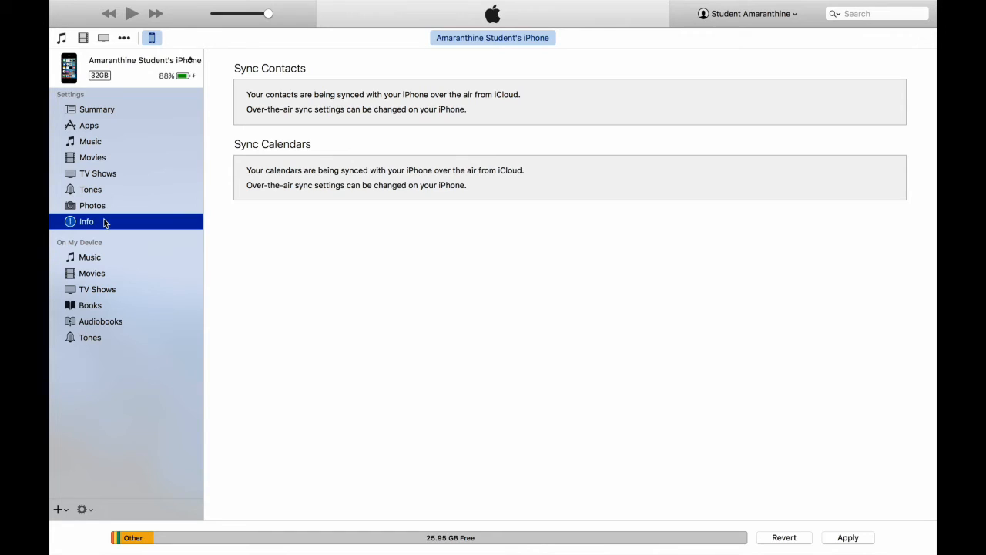
{"action": "left_click", "coordinate": [96, 108]}
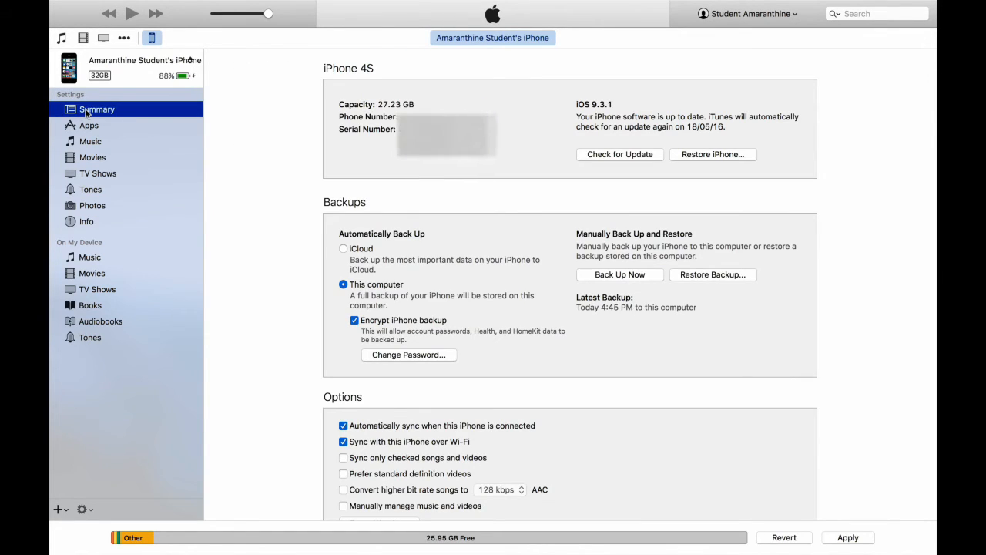
{"action": "left_click", "coordinate": [90, 141]}
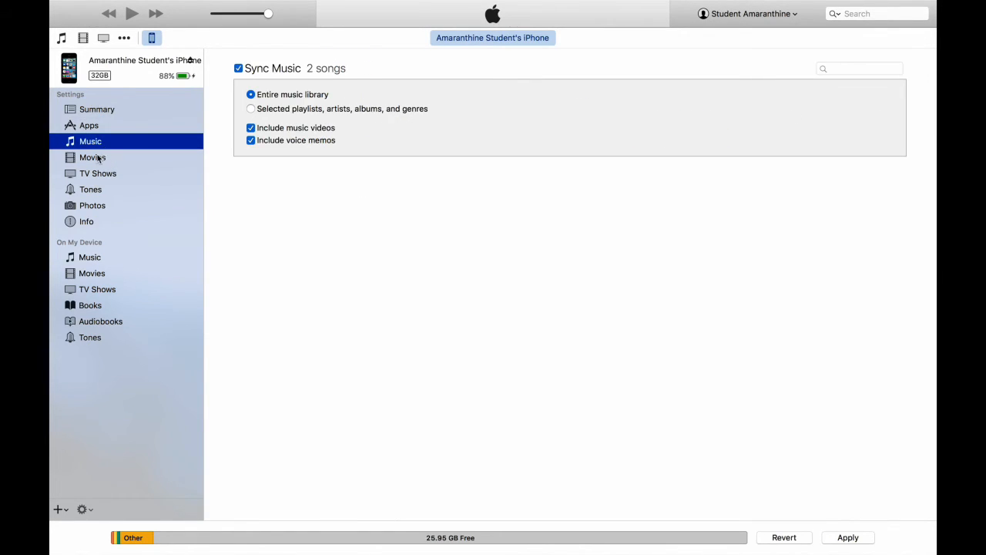
{"action": "left_click", "coordinate": [93, 157]}
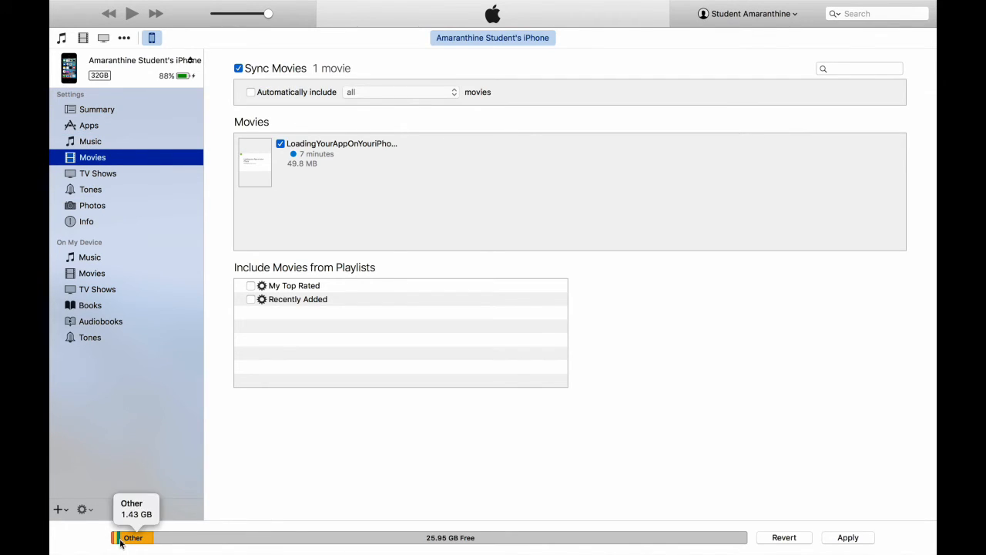
{"action": "mouse_move", "coordinate": [123, 537]}
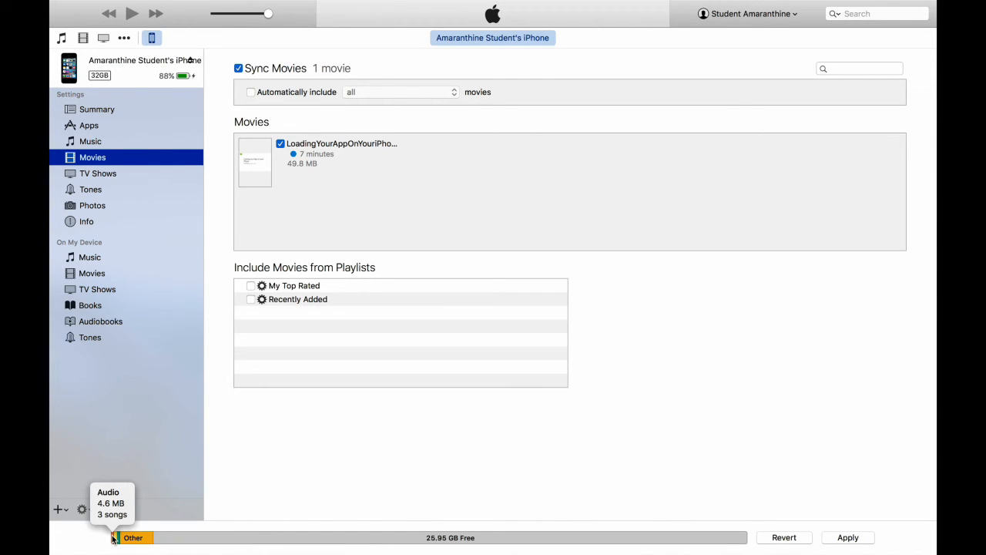
{"action": "mouse_move", "coordinate": [162, 298]}
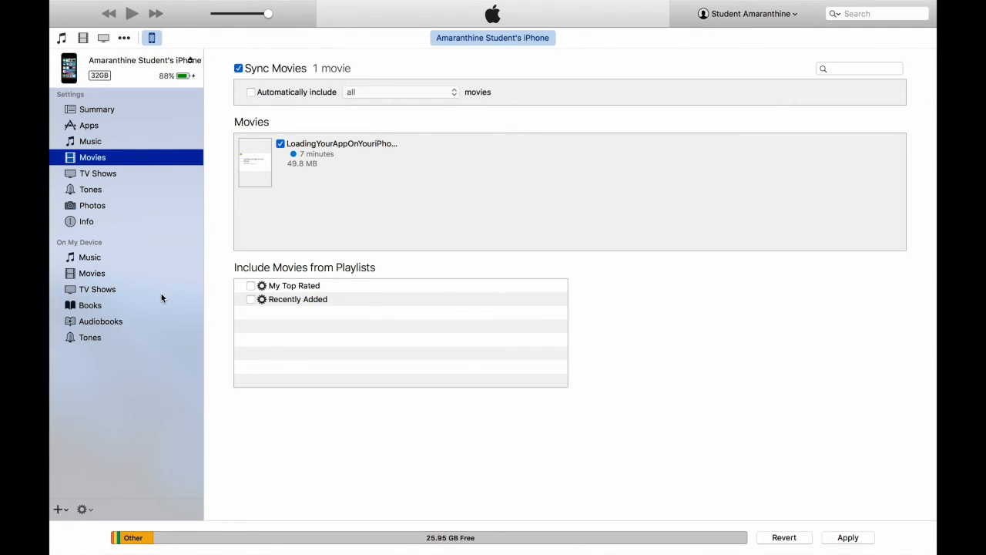
{"action": "left_click", "coordinate": [96, 108]}
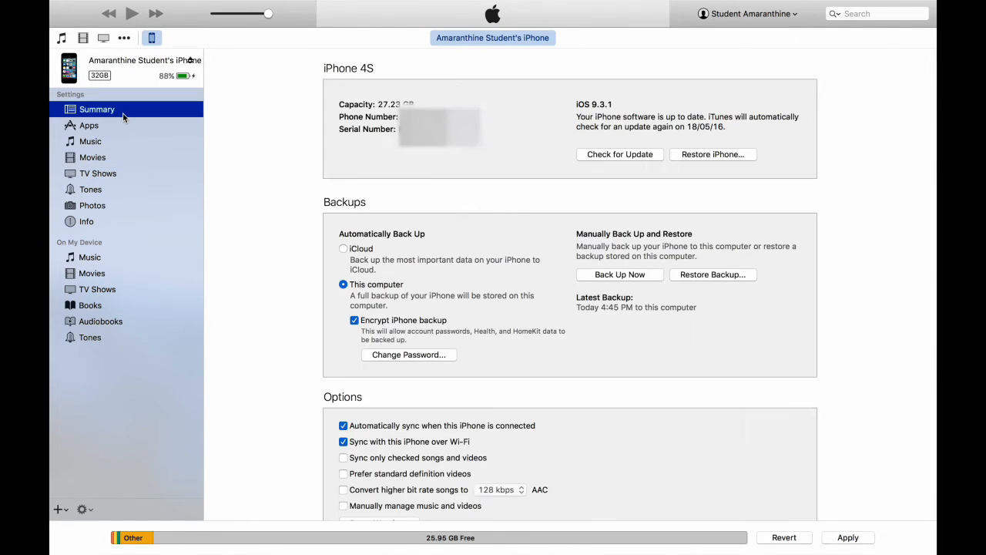
{"action": "scroll", "scroll_direction": "down", "scroll_amount": 3}
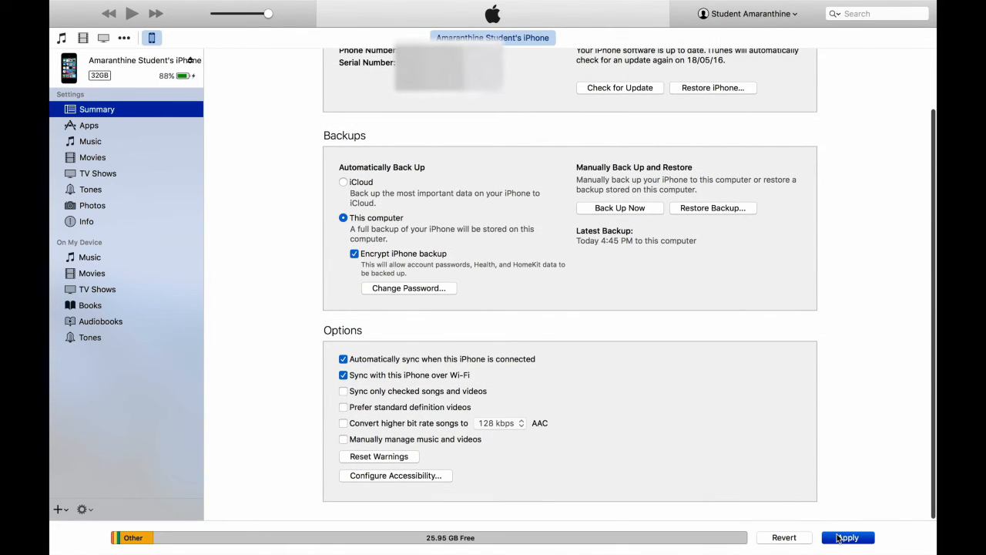
Apply the iPhone settings and let the sync run to completion
{"action": "left_click", "coordinate": [847, 537]}
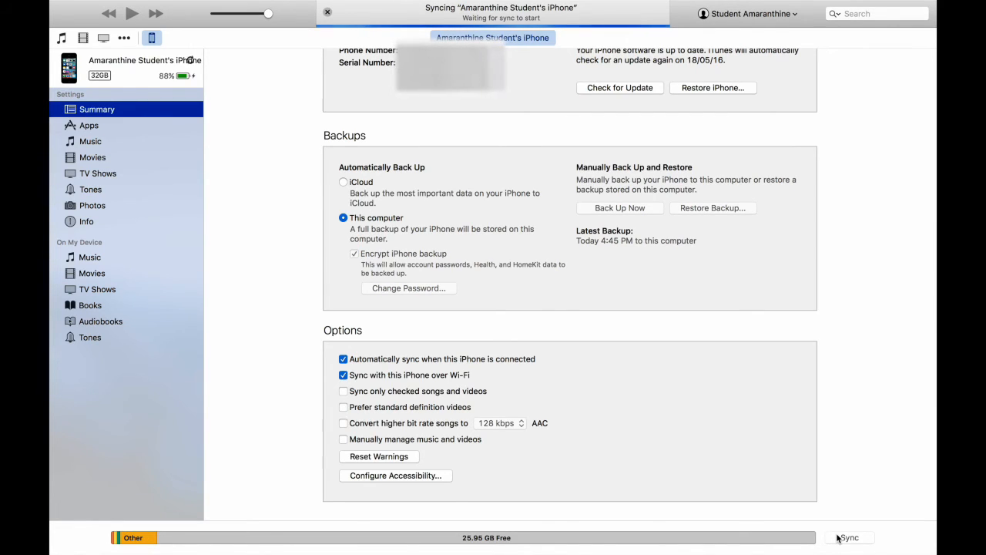
{"action": "left_click", "coordinate": [849, 537]}
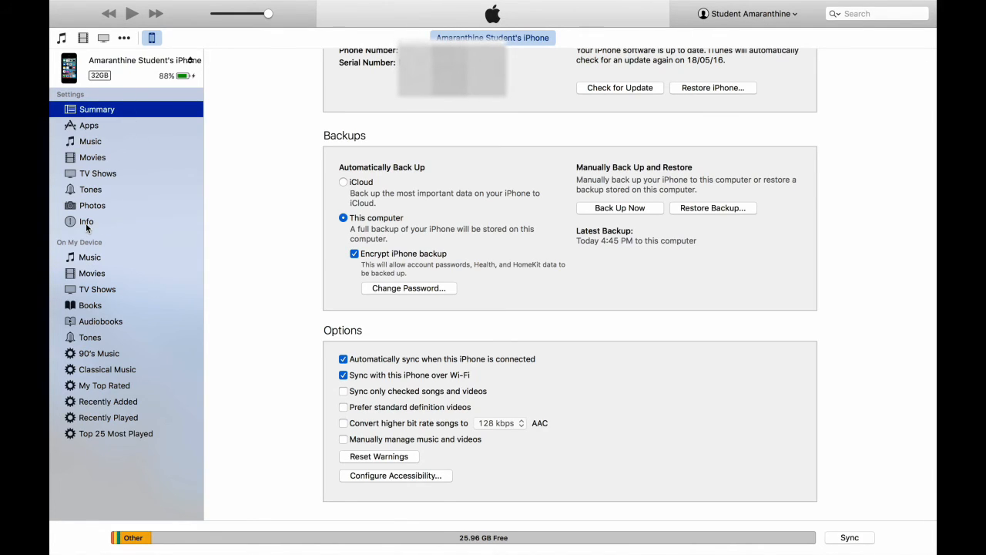
{"action": "mouse_move", "coordinate": [81, 235]}
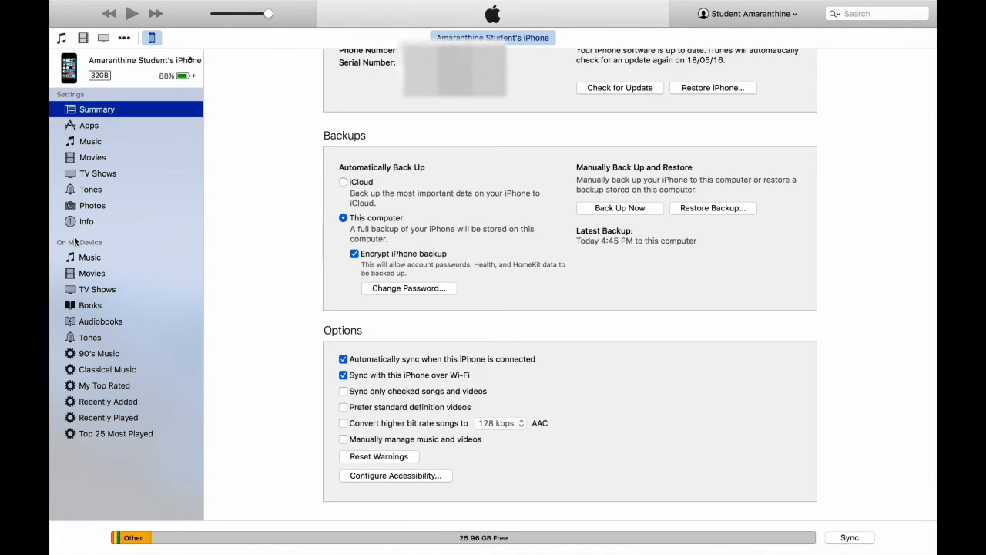
Browse On My Device Music, Movies and Tones, ending on MyRingtone
{"action": "left_click", "coordinate": [89, 257]}
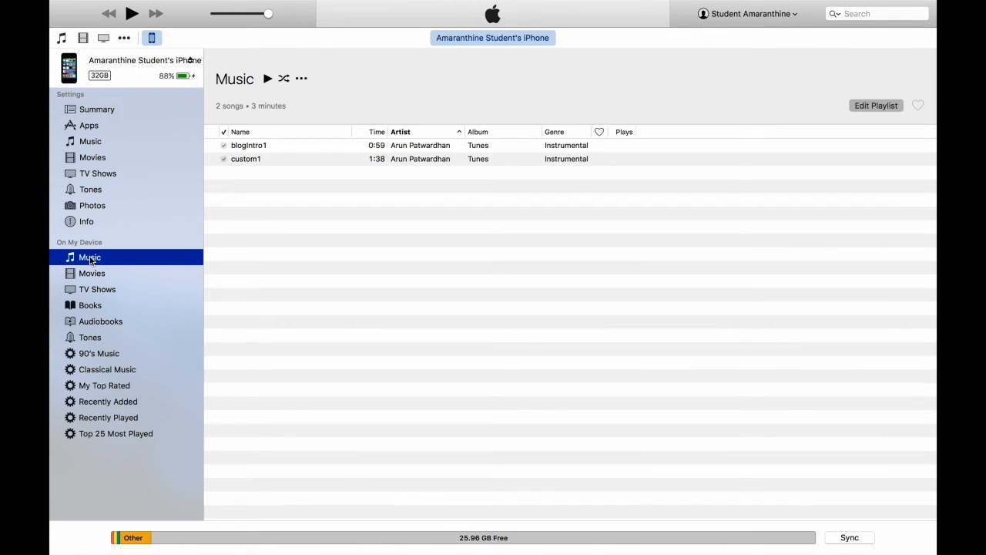
{"action": "mouse_move", "coordinate": [147, 273]}
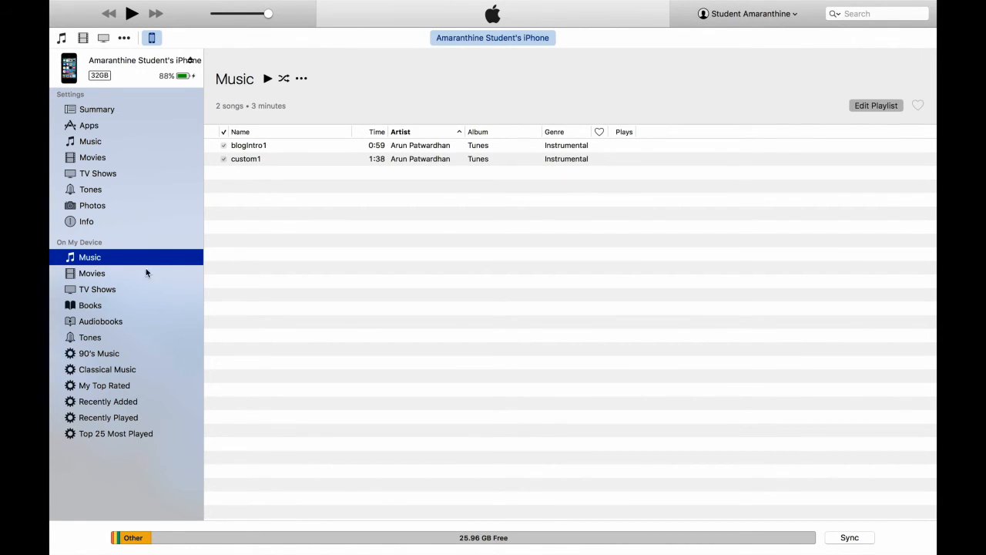
{"action": "left_click", "coordinate": [91, 272]}
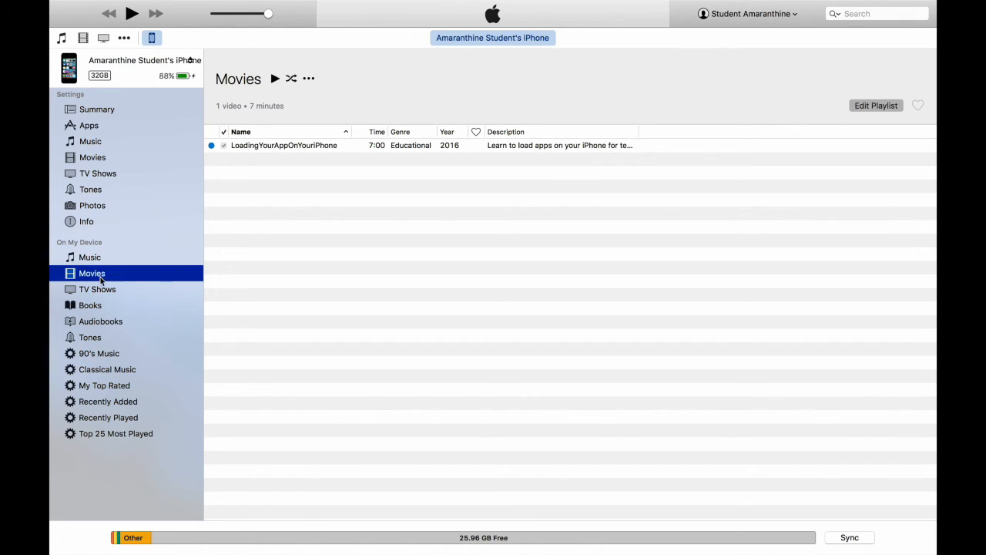
{"action": "left_click", "coordinate": [90, 337]}
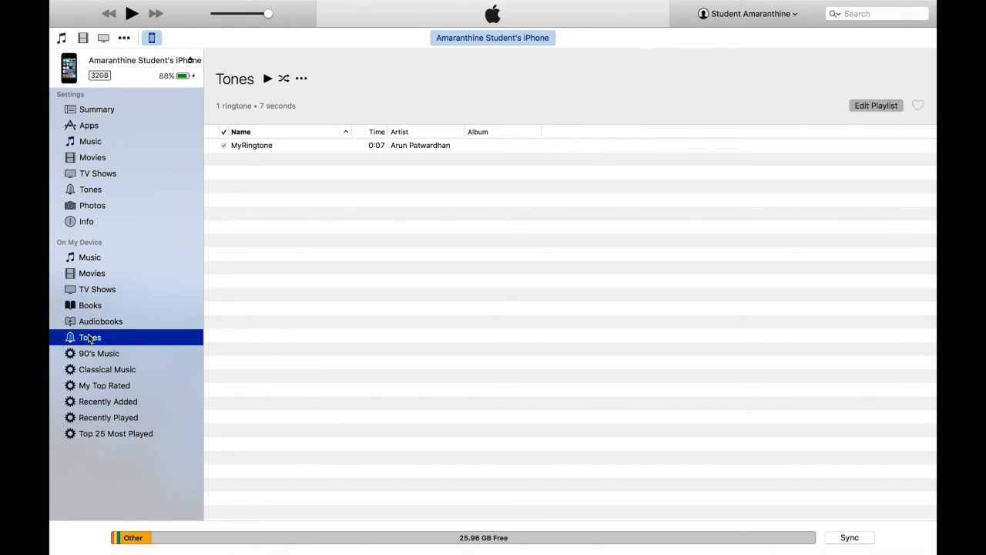